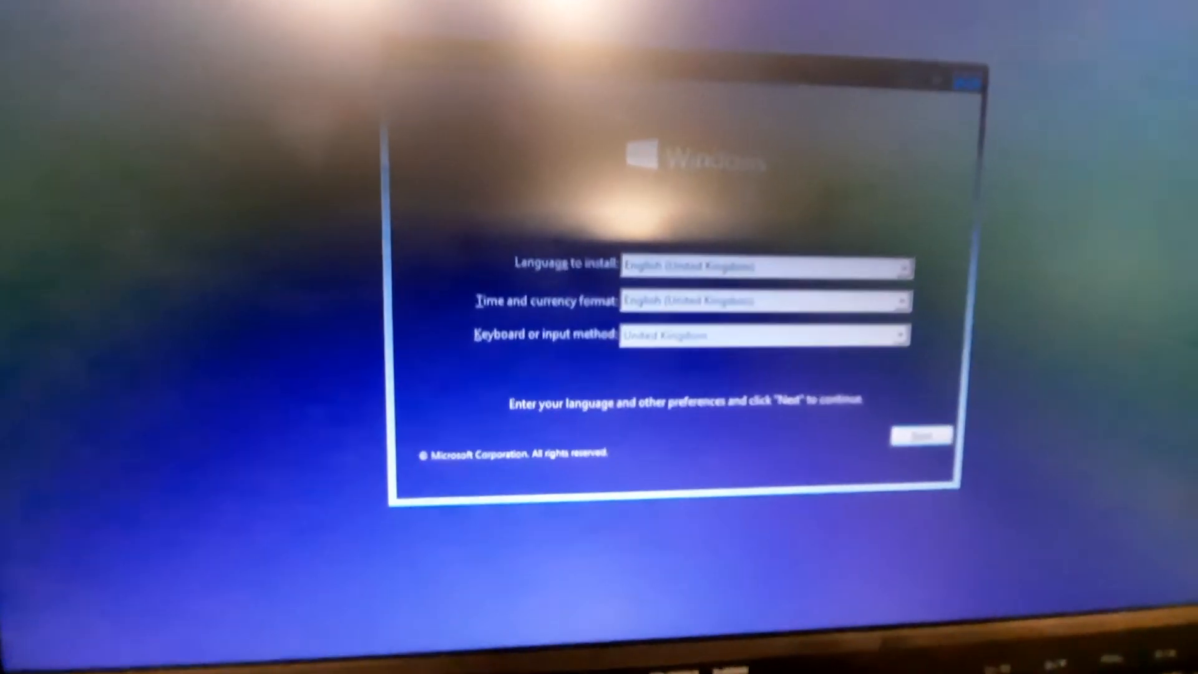
Keep the default English (United Kingdom) language preferences and begin installing Windows.
{"action": "left_click", "coordinate": [920, 436]}
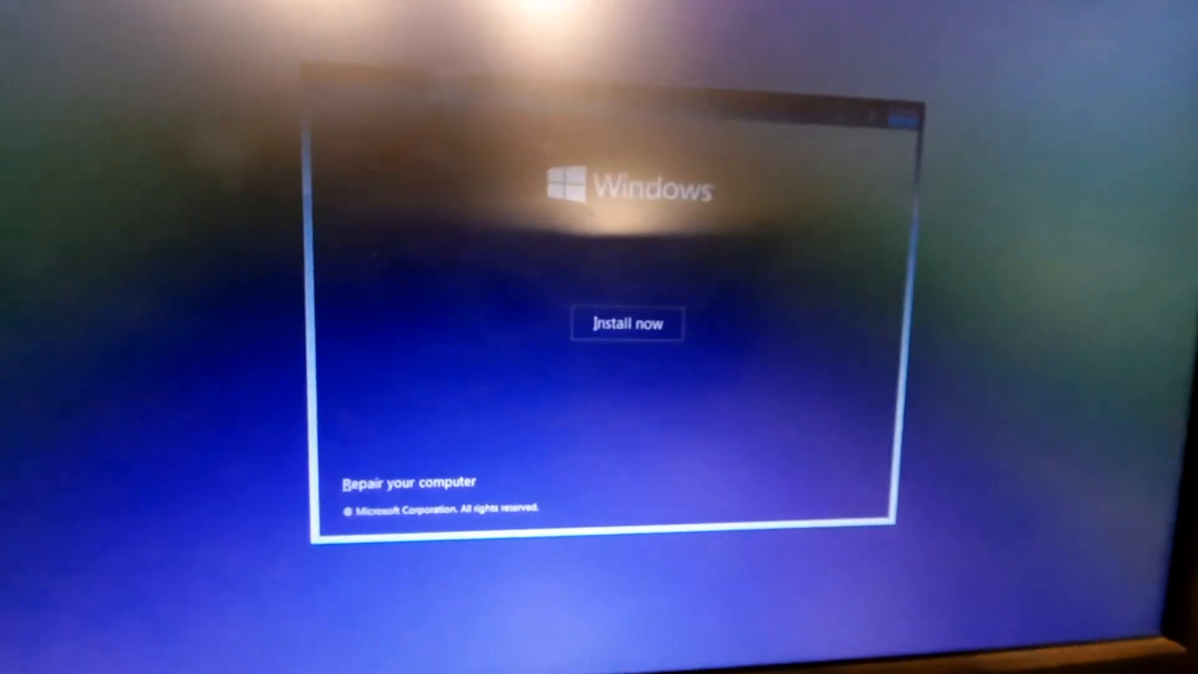
{"action": "left_click", "coordinate": [625, 323]}
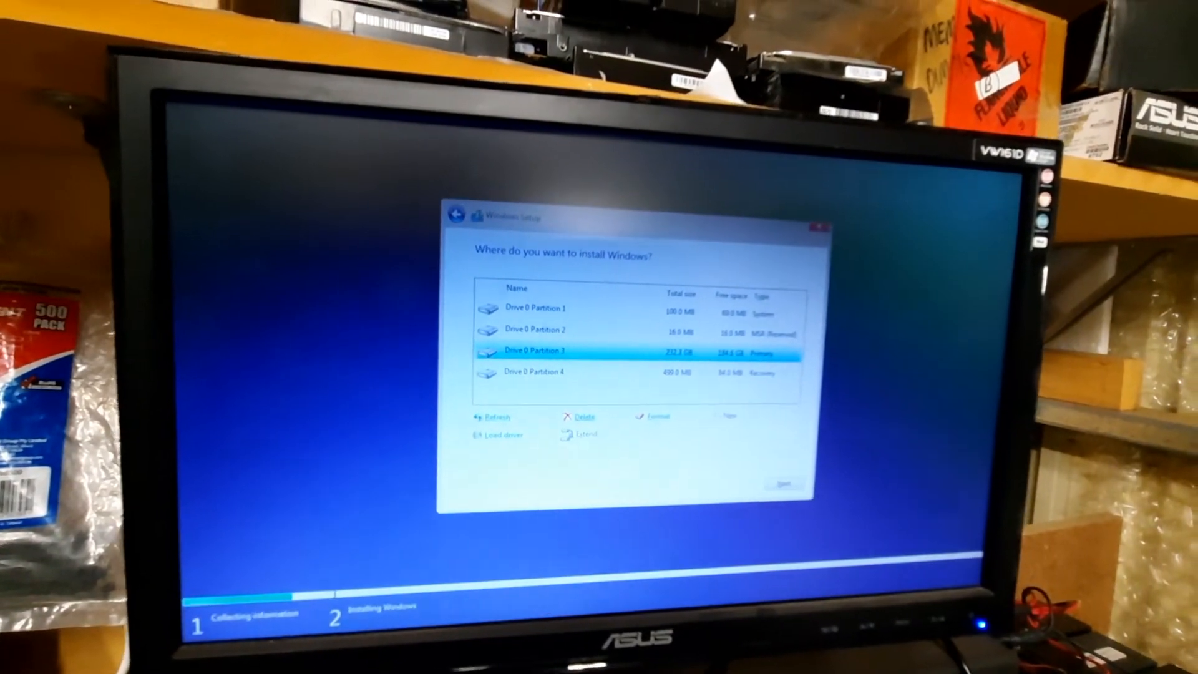
Delete the large primary partition on Drive 0, confirming the warning.
{"action": "left_click", "coordinate": [654, 417]}
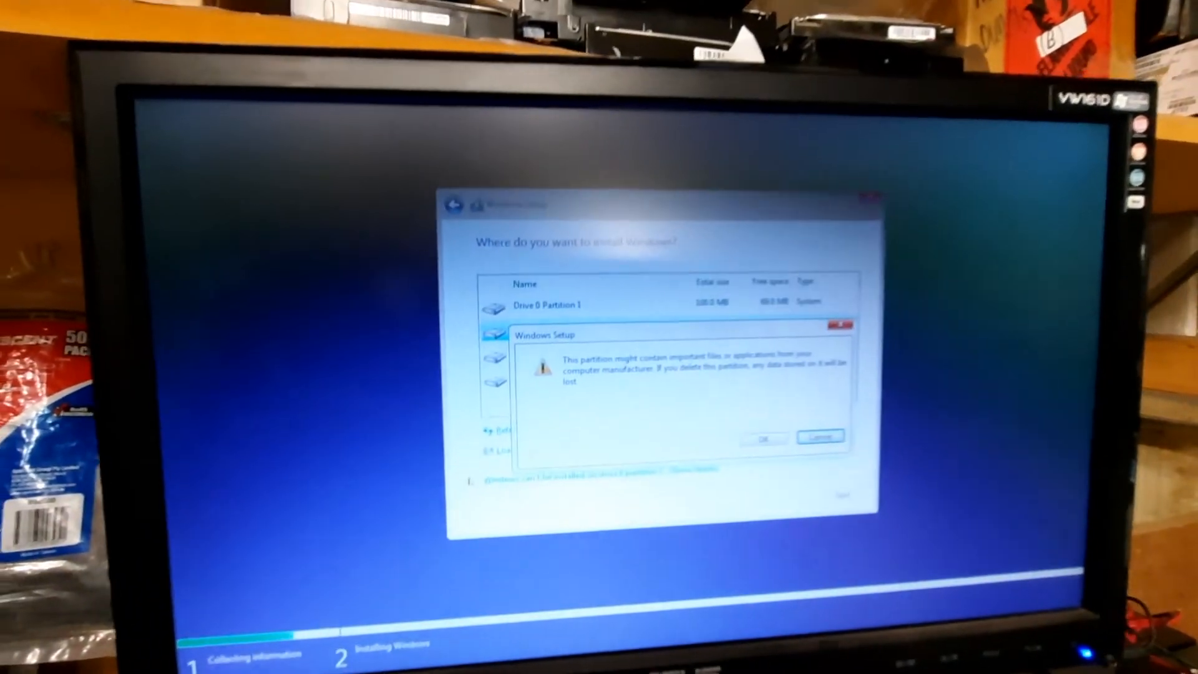
{"action": "left_click", "coordinate": [761, 439]}
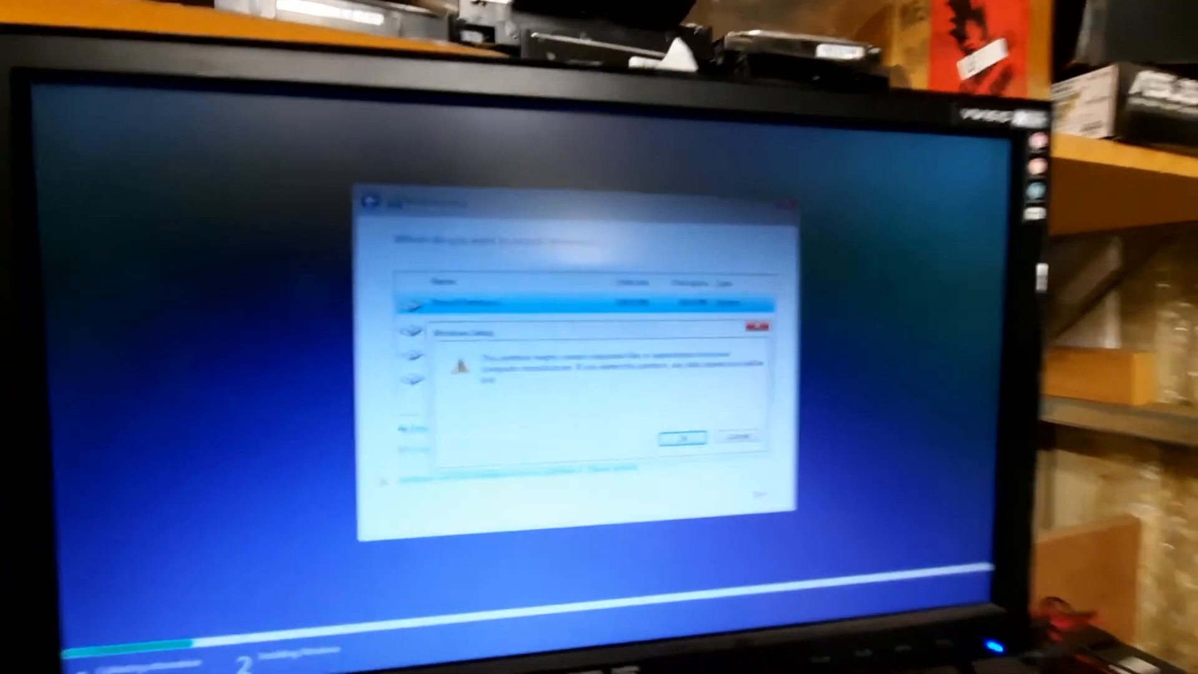
{"action": "left_click", "coordinate": [682, 438]}
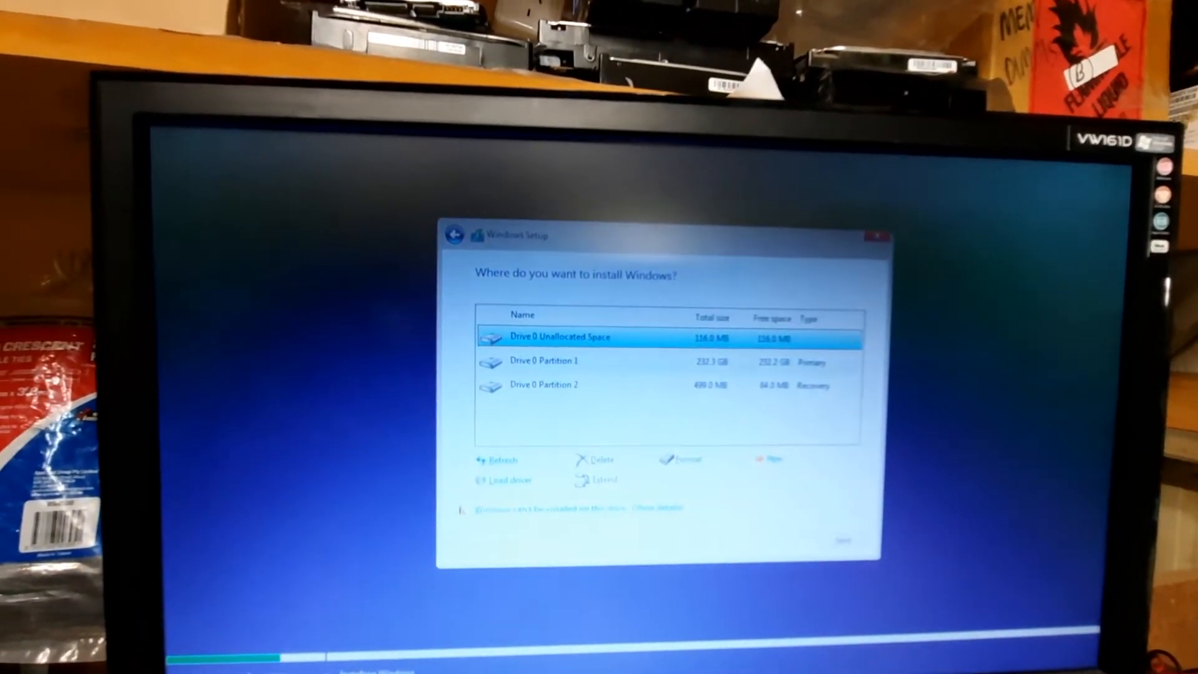
Delete the 232 GB primary and recovery partitions so only 232.9 GB unallocated space remains.
{"action": "left_click", "coordinate": [544, 361]}
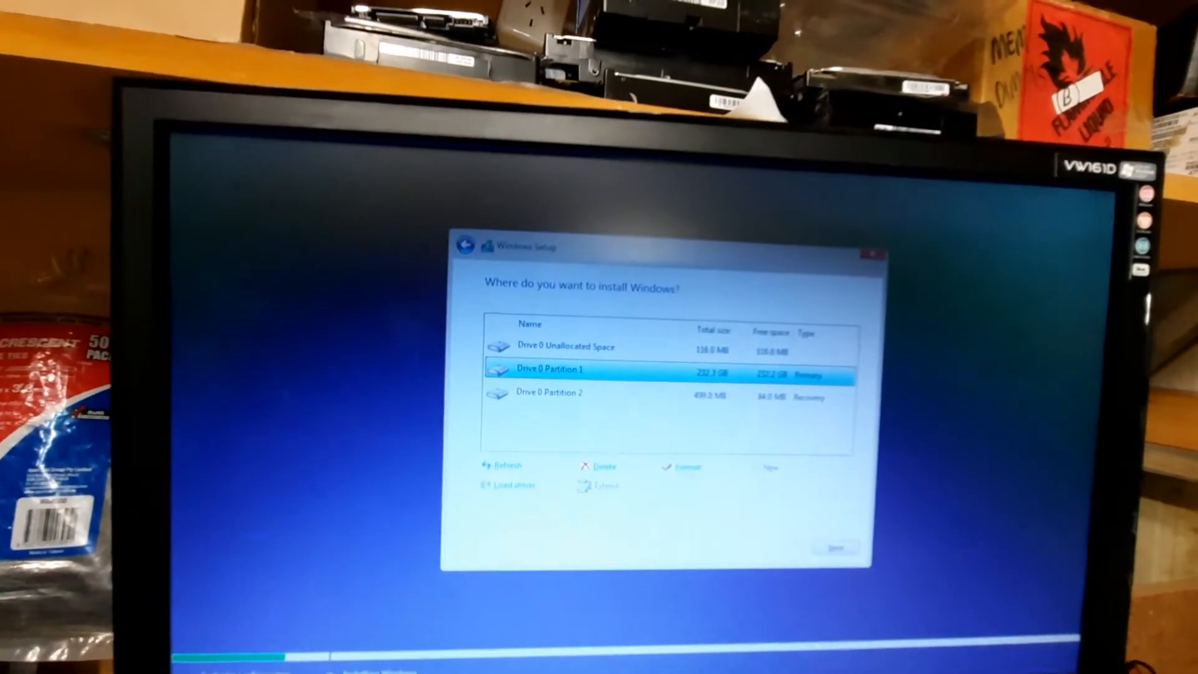
{"action": "left_click", "coordinate": [604, 466]}
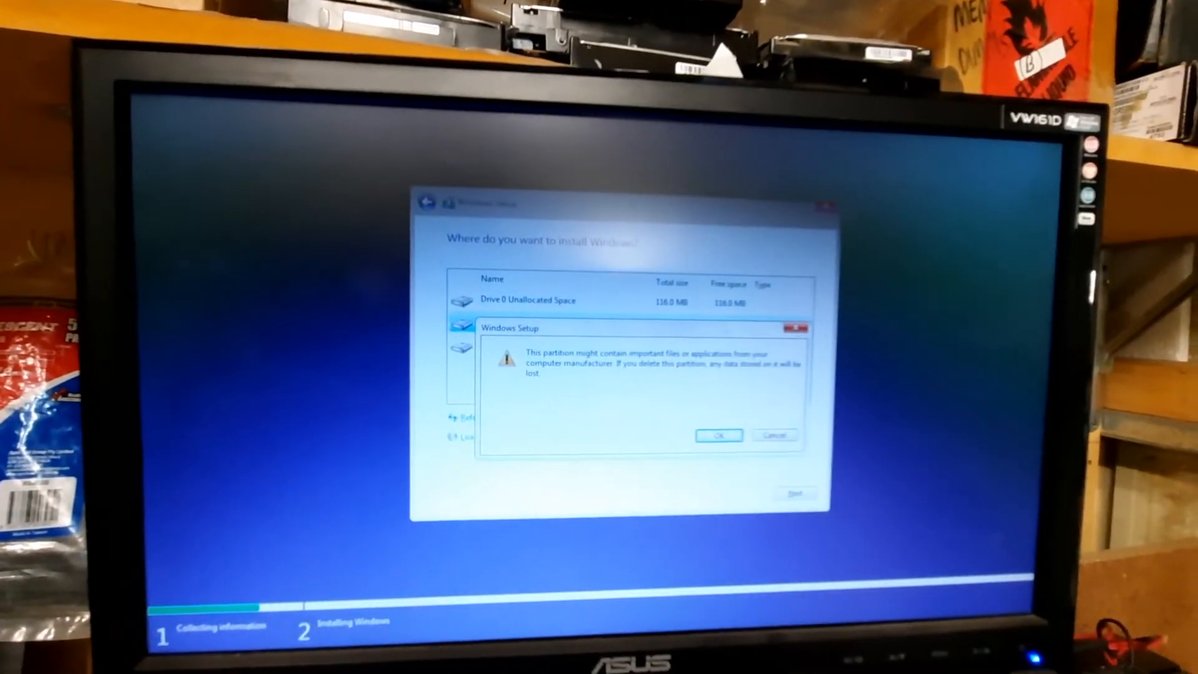
{"action": "left_click", "coordinate": [716, 435]}
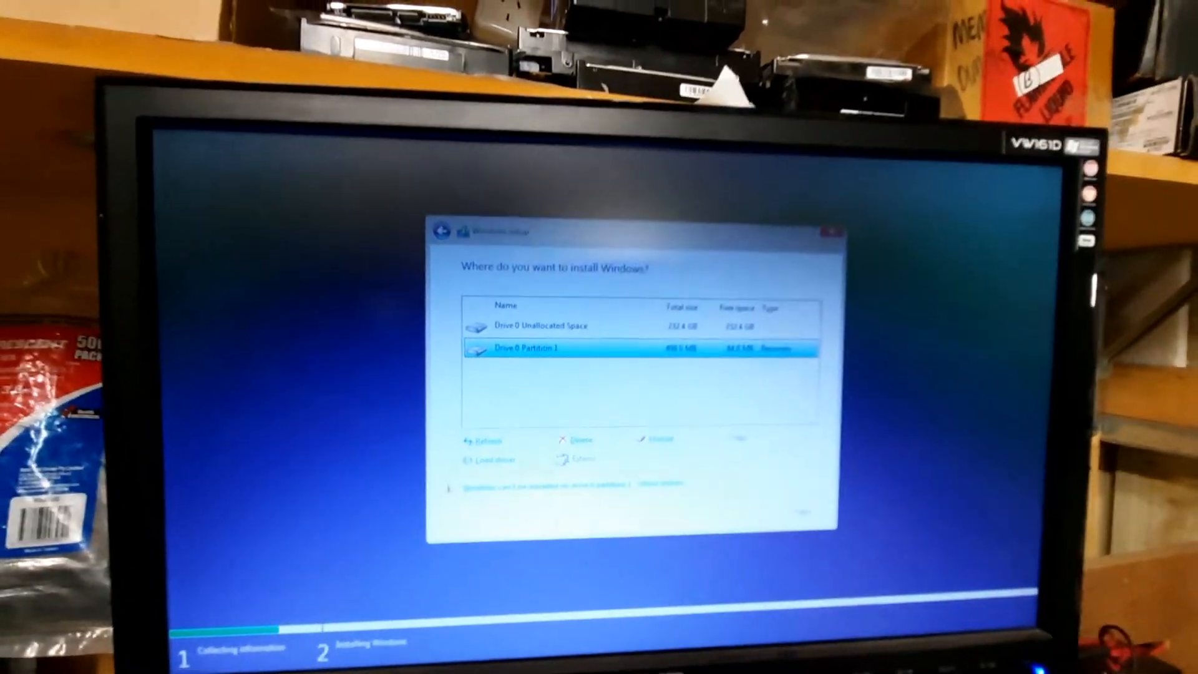
{"action": "left_click", "coordinate": [579, 441]}
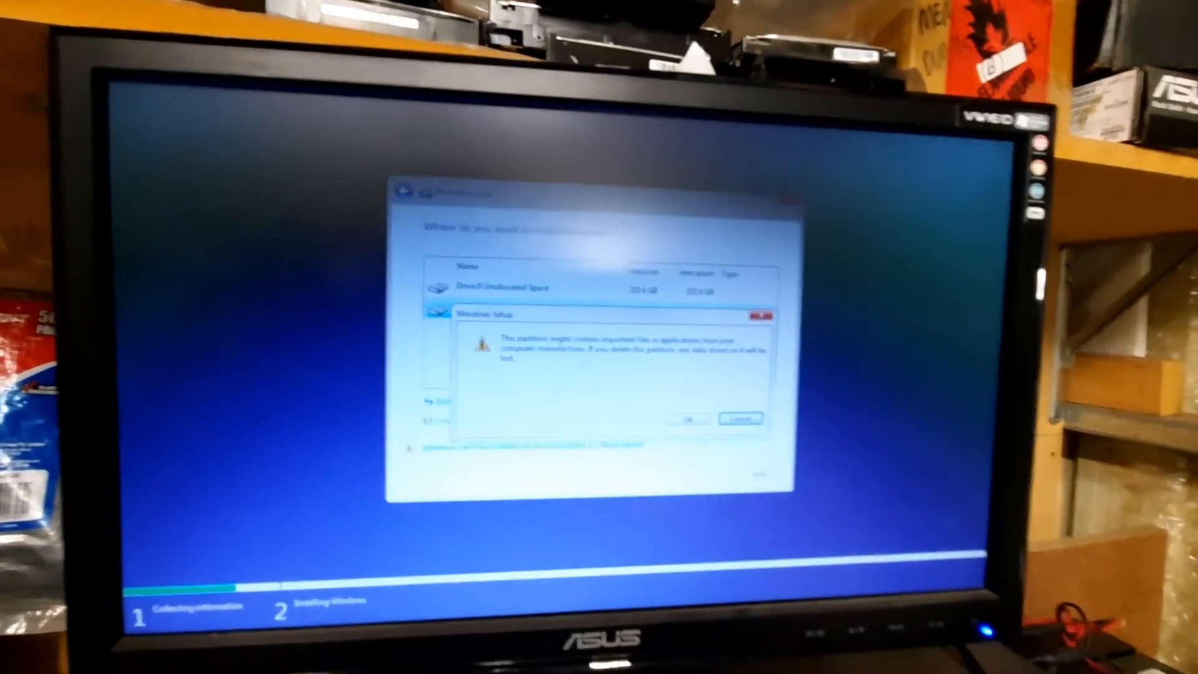
{"action": "left_click", "coordinate": [685, 419]}
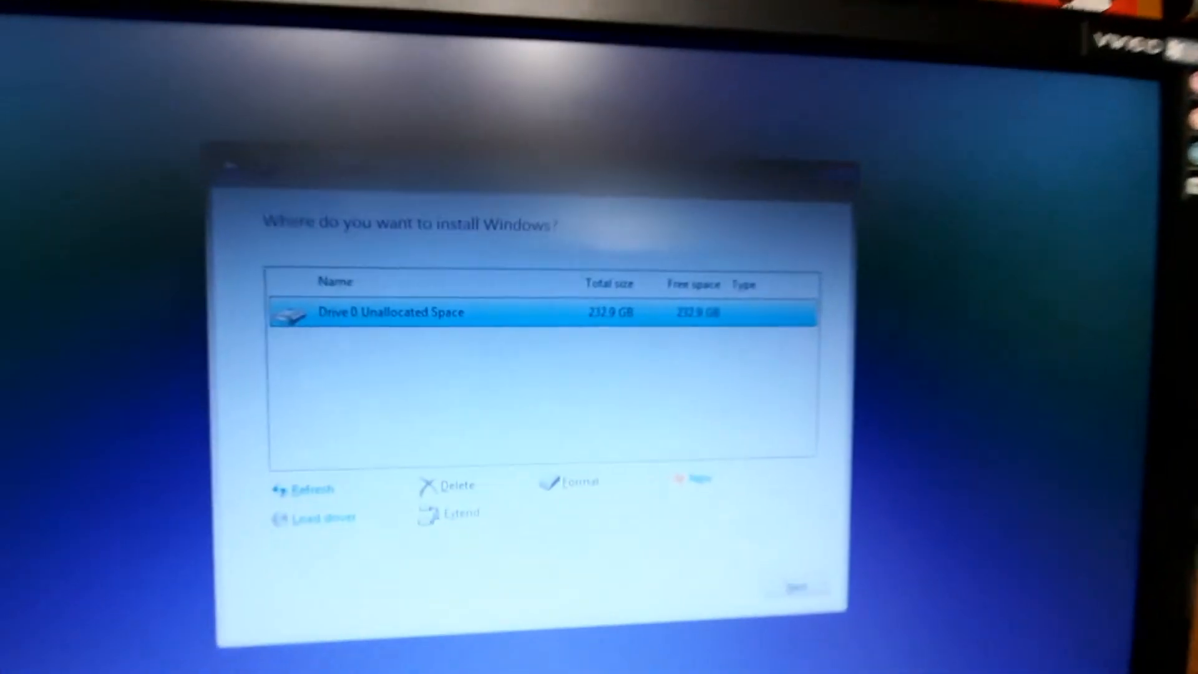
{"action": "left_click", "coordinate": [798, 586]}
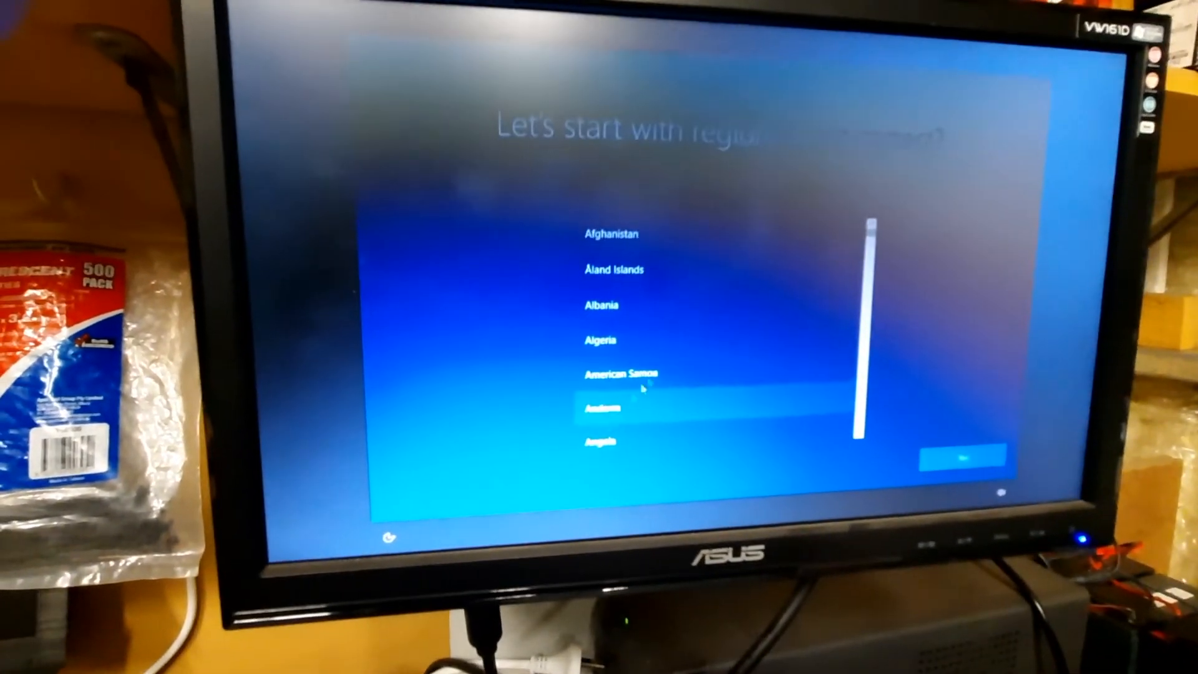
Choose Australia as the region, skip the second keyboard layout and proceed without internet.
{"action": "scroll", "scroll_direction": "down", "scroll_amount": 3}
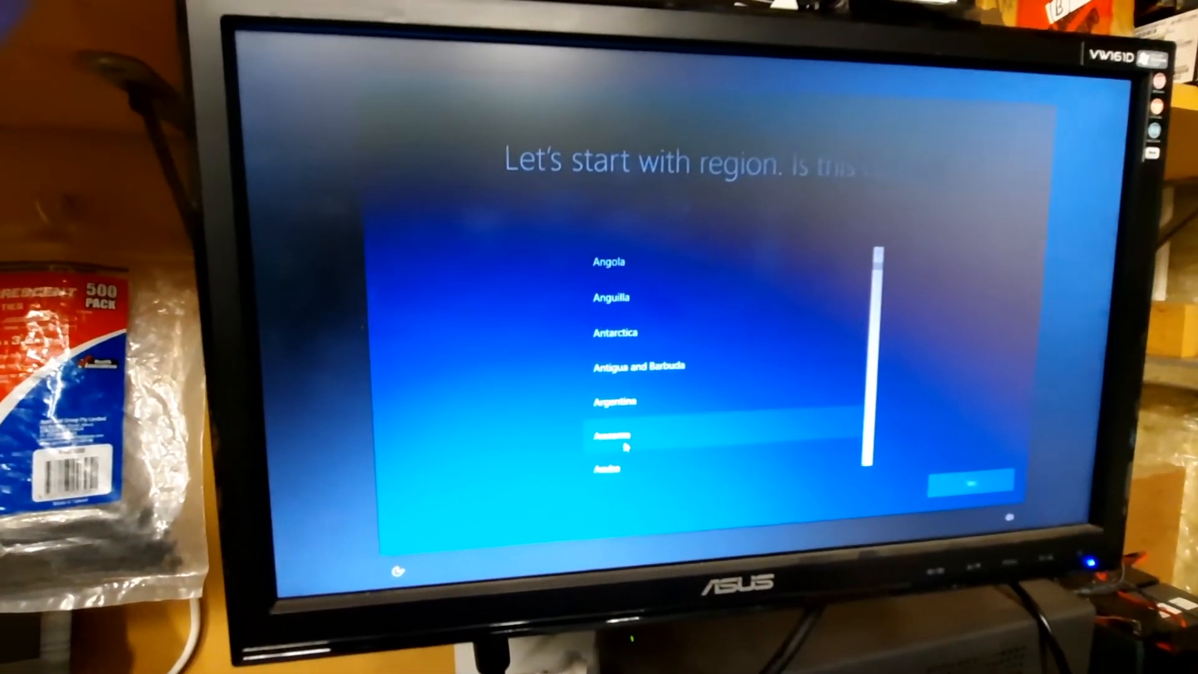
{"action": "scroll", "scroll_direction": "down", "scroll_amount": 3}
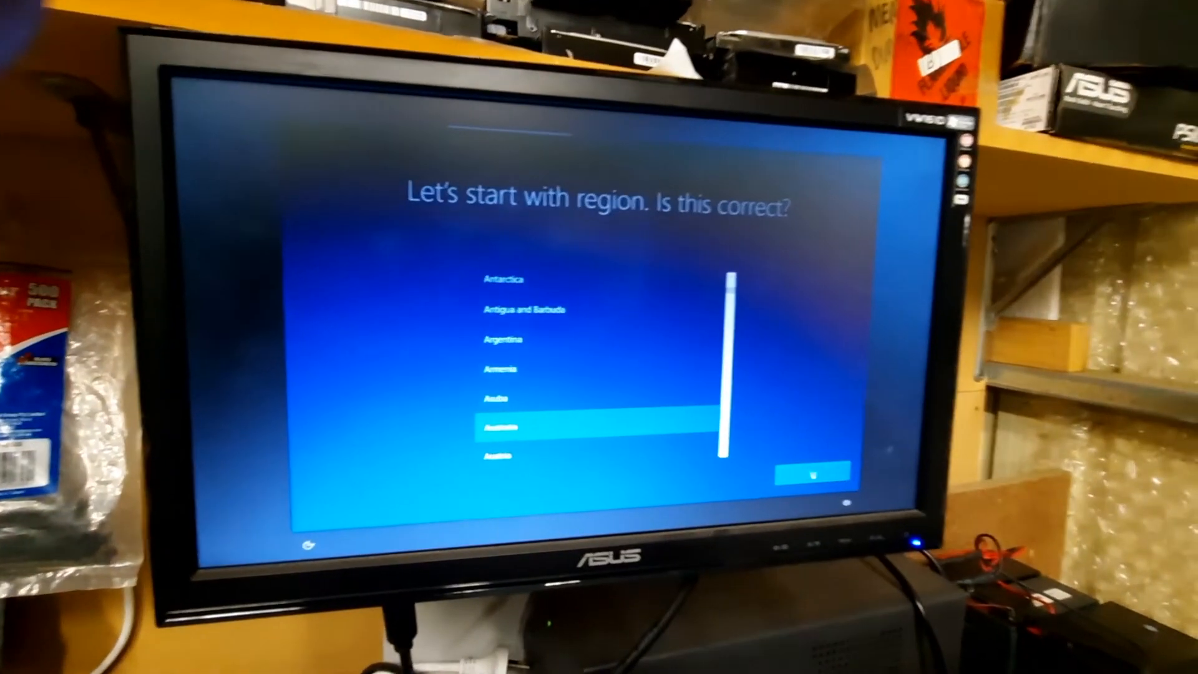
{"action": "left_click", "coordinate": [803, 475]}
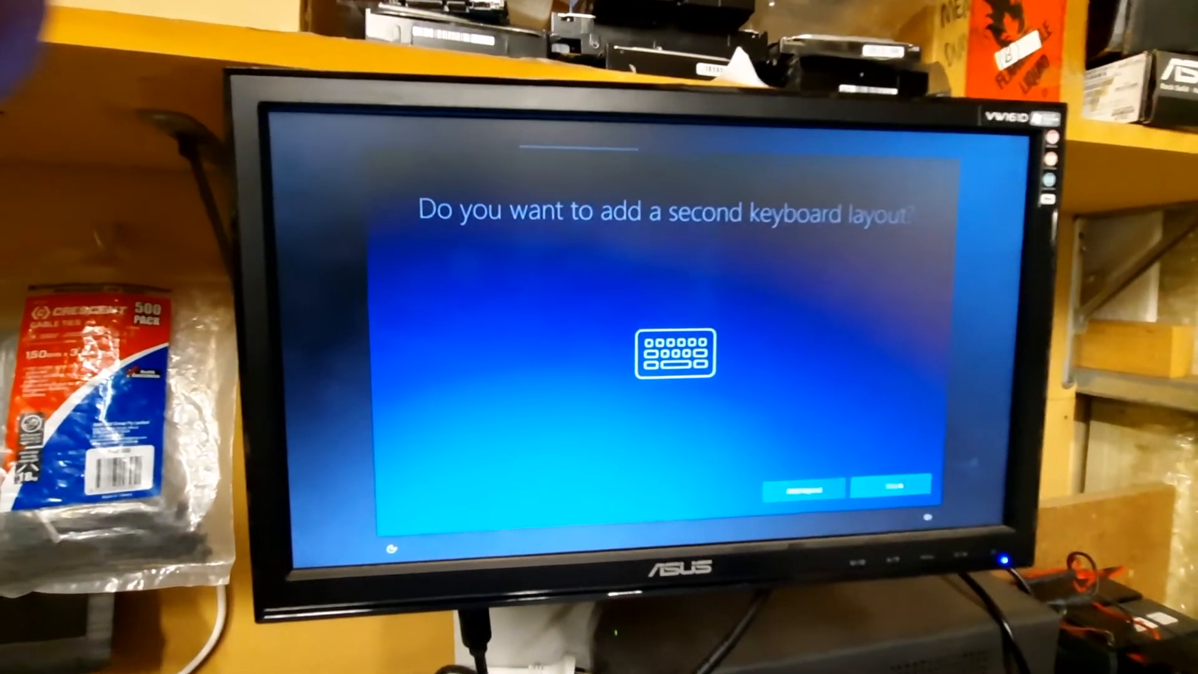
{"action": "left_click", "coordinate": [894, 489]}
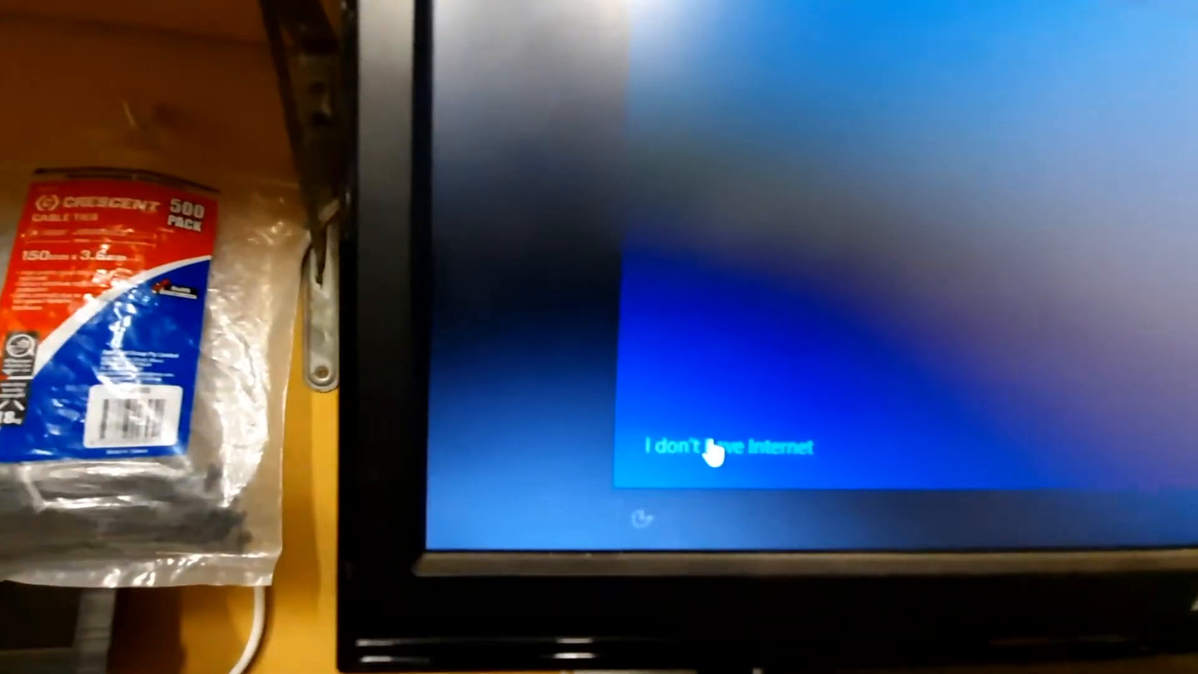
{"action": "left_click", "coordinate": [730, 446]}
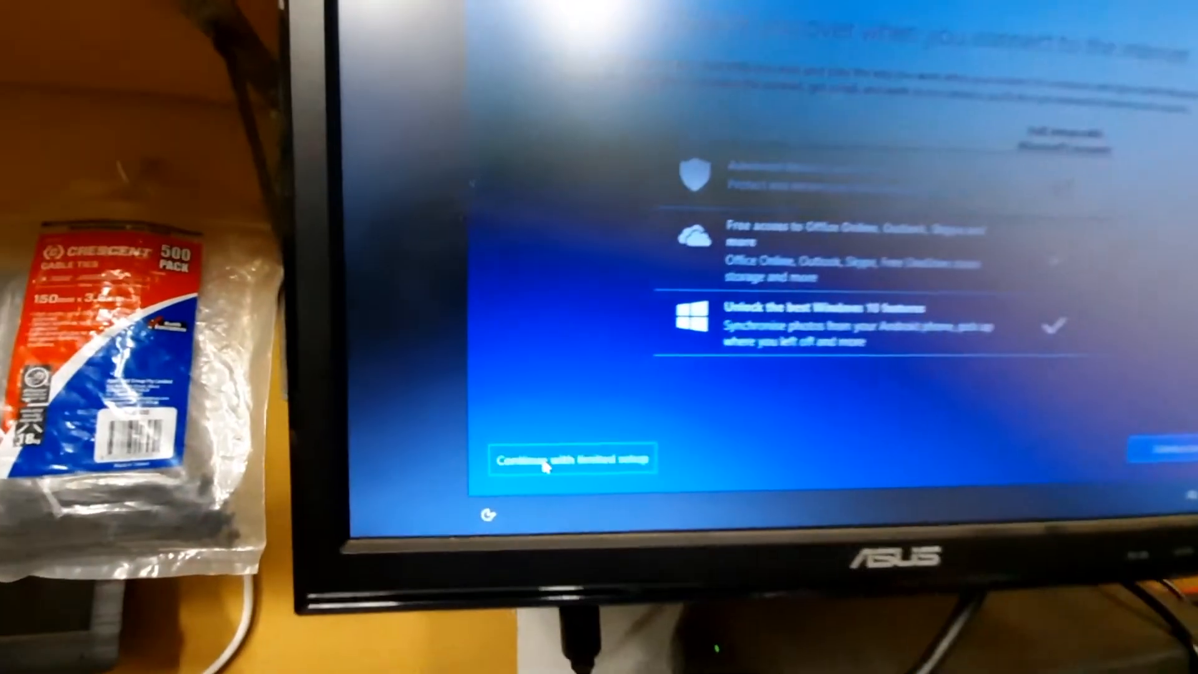
Continue limited setup past the account screen, set Tailored experiences to No and accept privacy settings.
{"action": "left_click", "coordinate": [576, 458]}
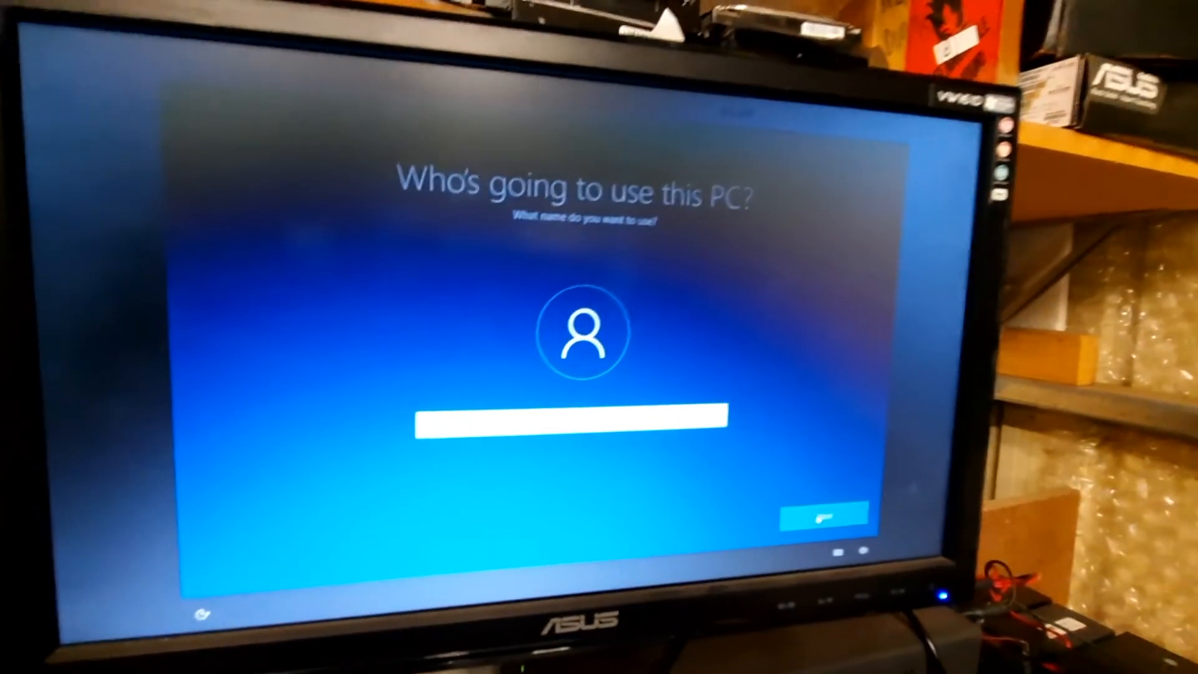
{"action": "left_click", "coordinate": [821, 515]}
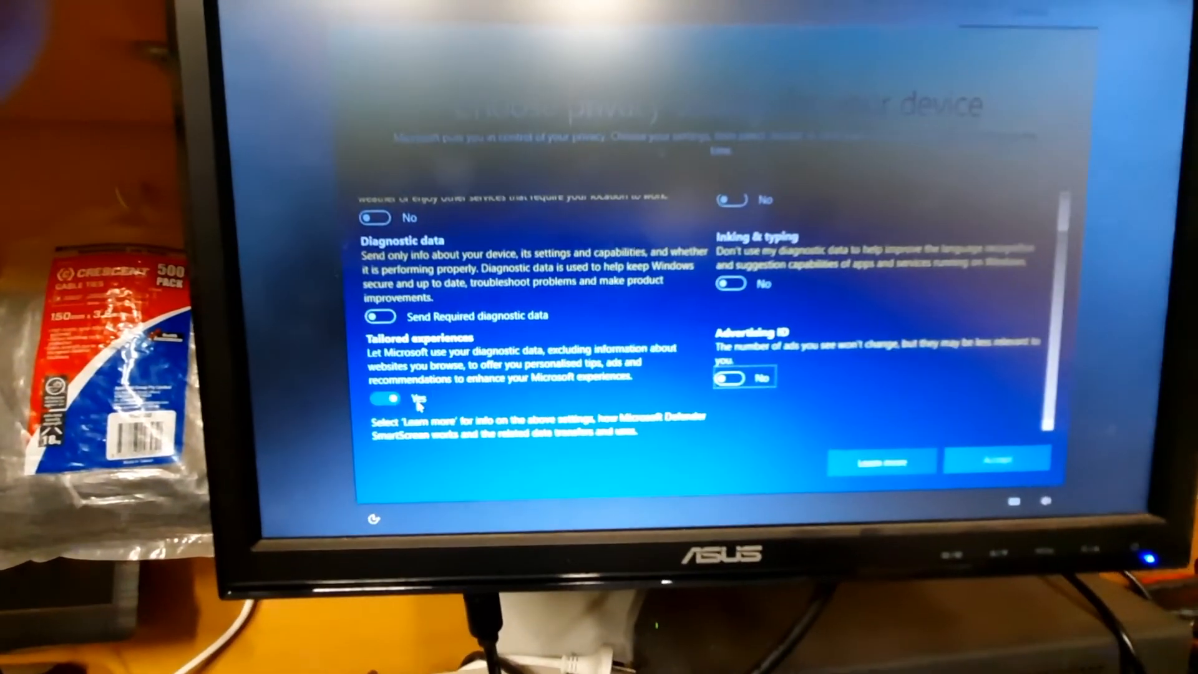
{"action": "left_click", "coordinate": [384, 398]}
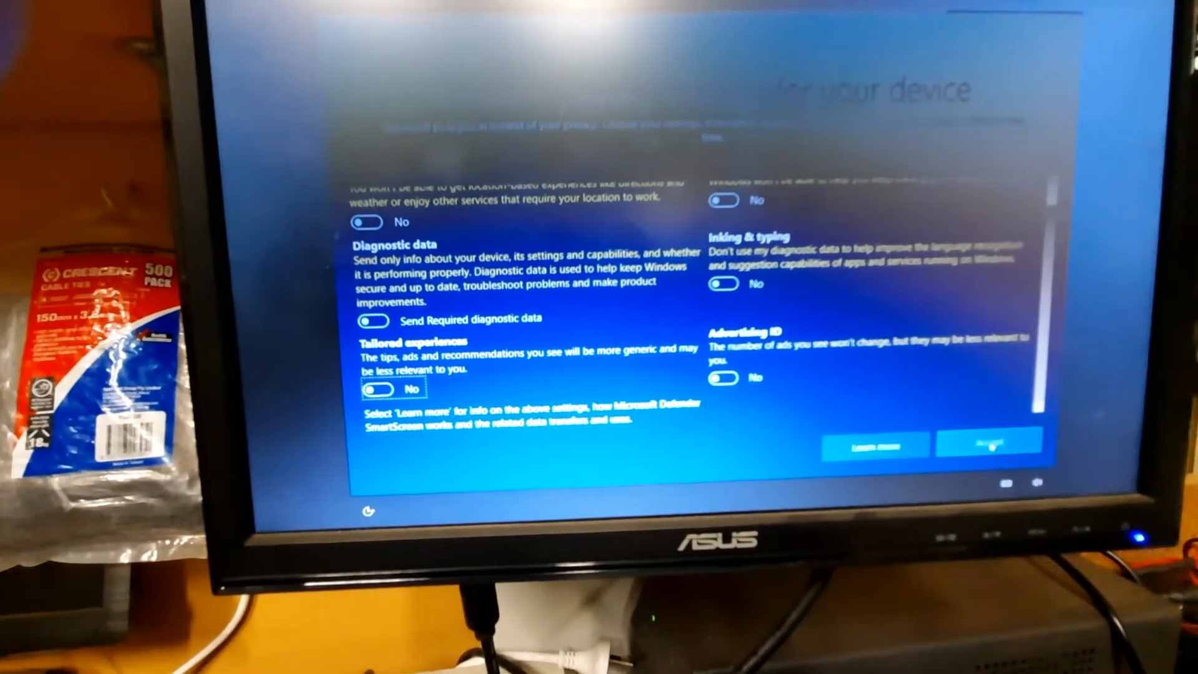
{"action": "left_click", "coordinate": [989, 443]}
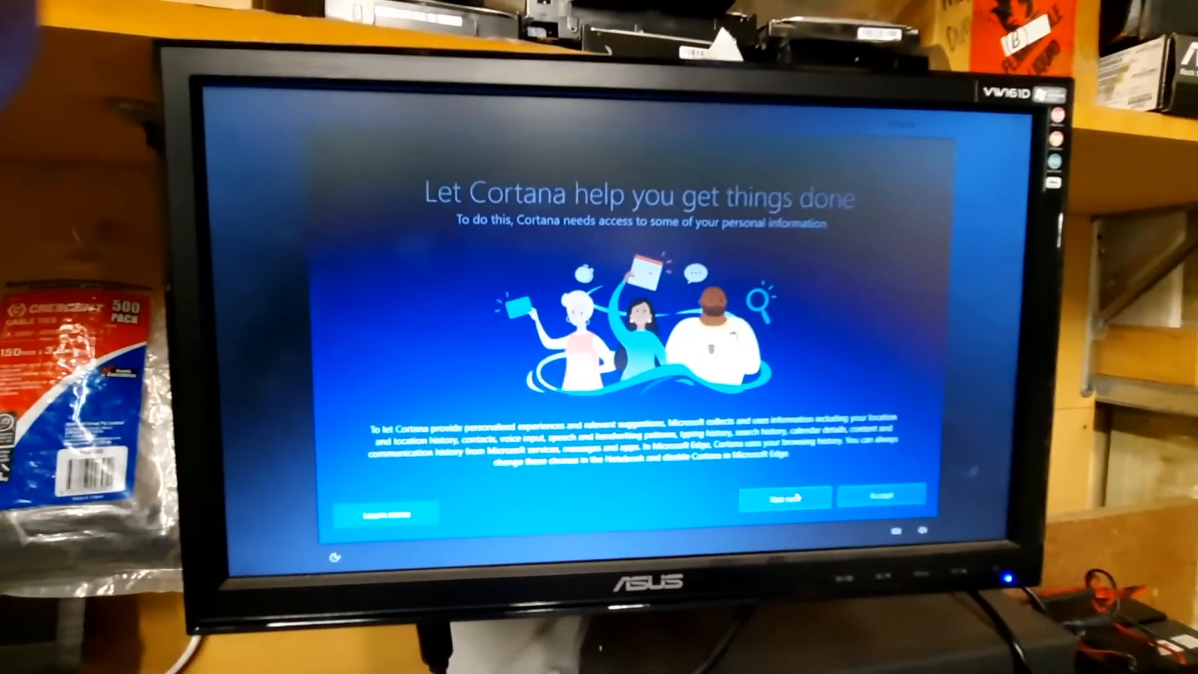
{"action": "left_click", "coordinate": [879, 495]}
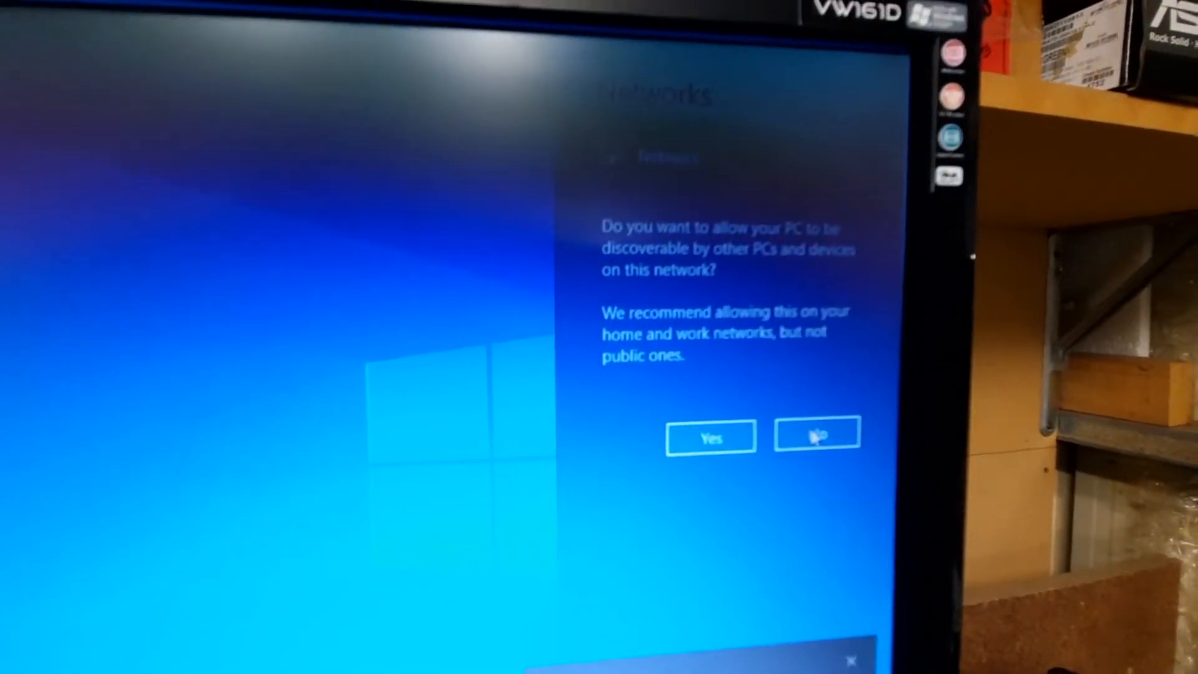
Answer No so the PC is not discoverable by other devices on the network.
{"action": "left_click", "coordinate": [816, 434]}
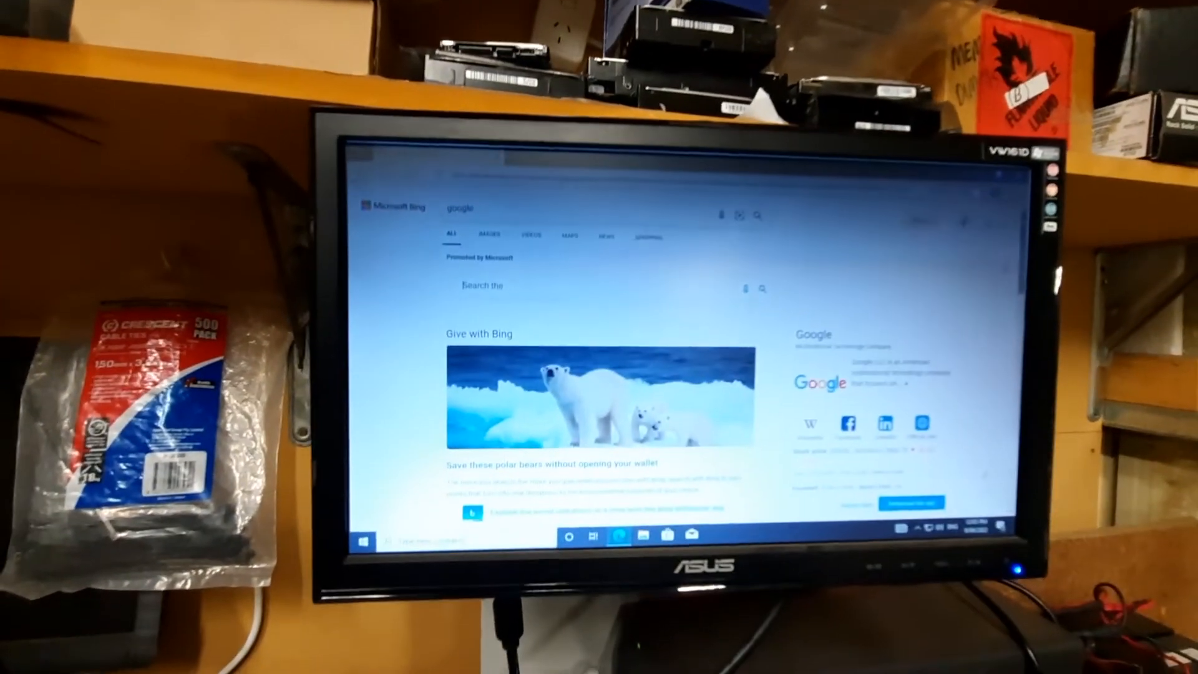
Search for 'tightvnc' and go to the TightVNC download page.
{"action": "scroll", "scroll_direction": "down", "scroll_amount": 3}
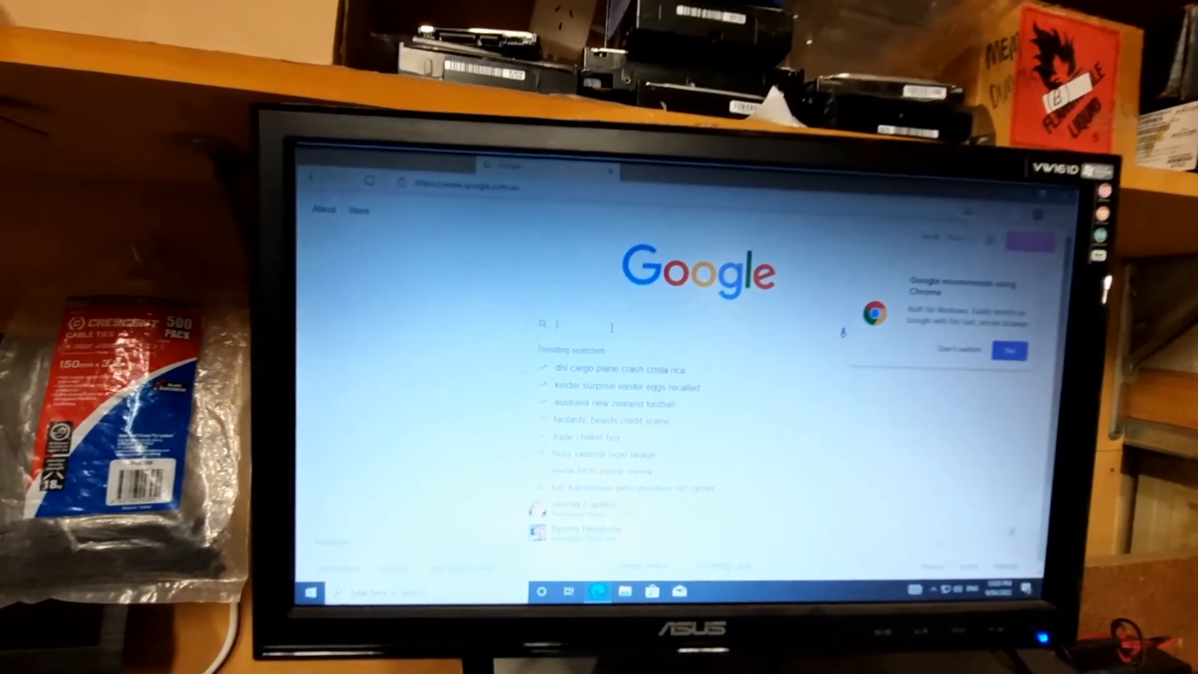
{"action": "type", "text": "tightv"}
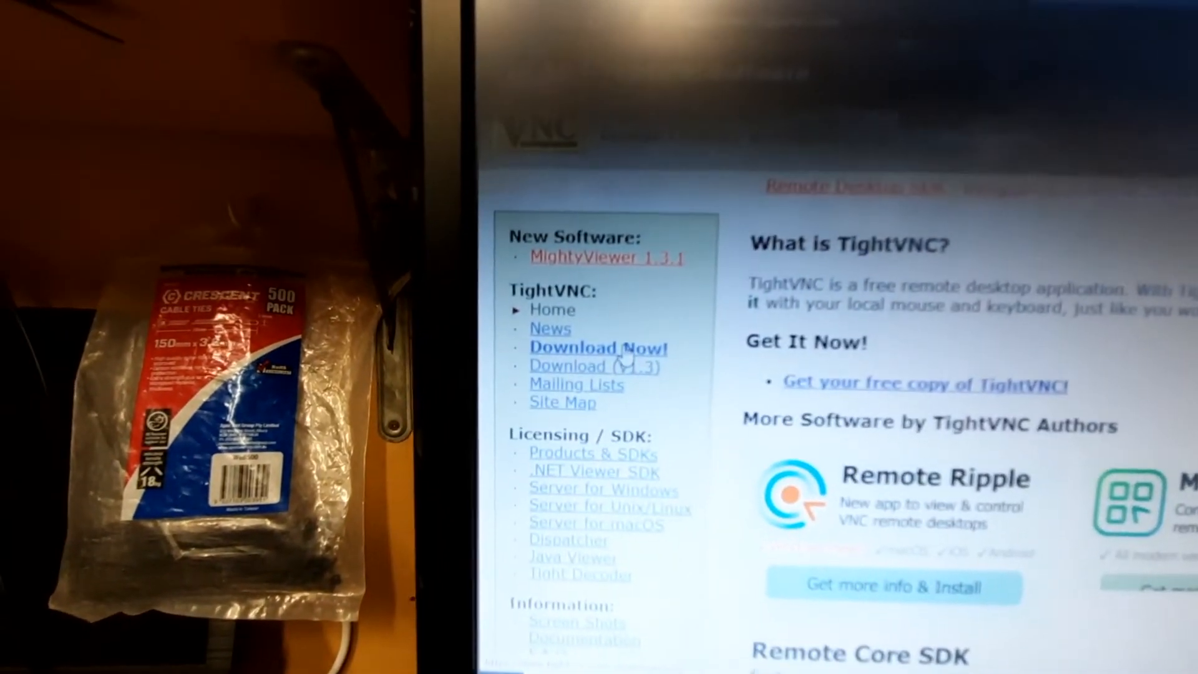
{"action": "left_click", "coordinate": [598, 348]}
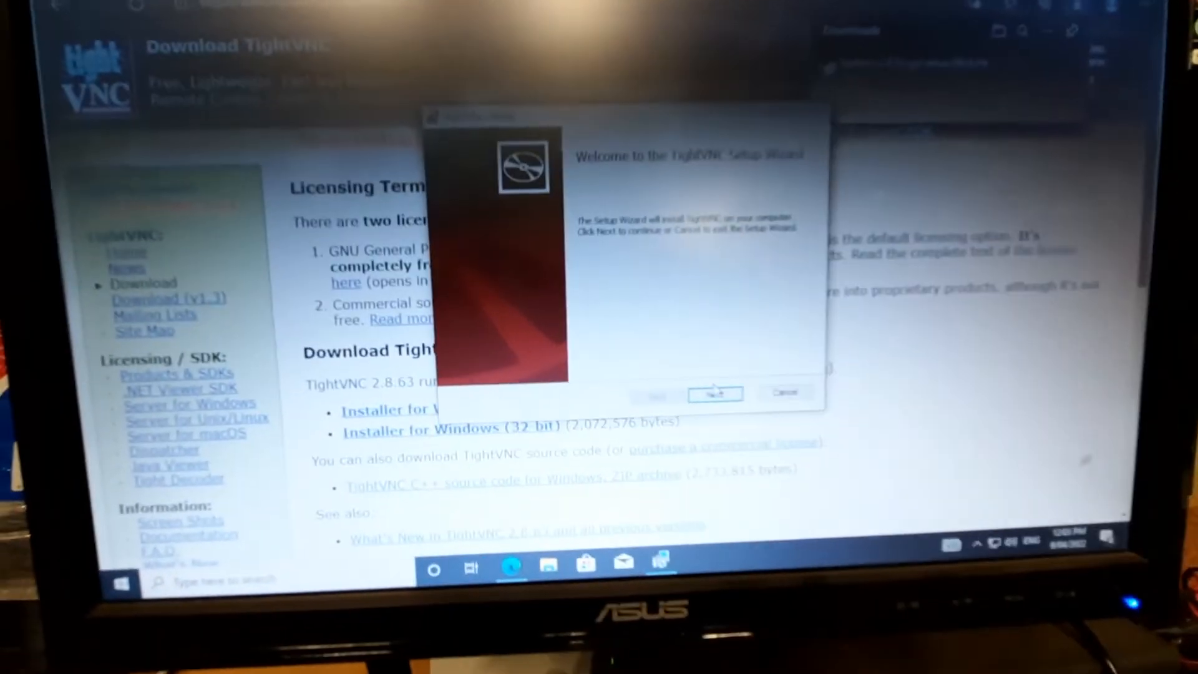
Accept the TightVNC license agreement and continue to the setup type.
{"action": "left_click", "coordinate": [714, 393]}
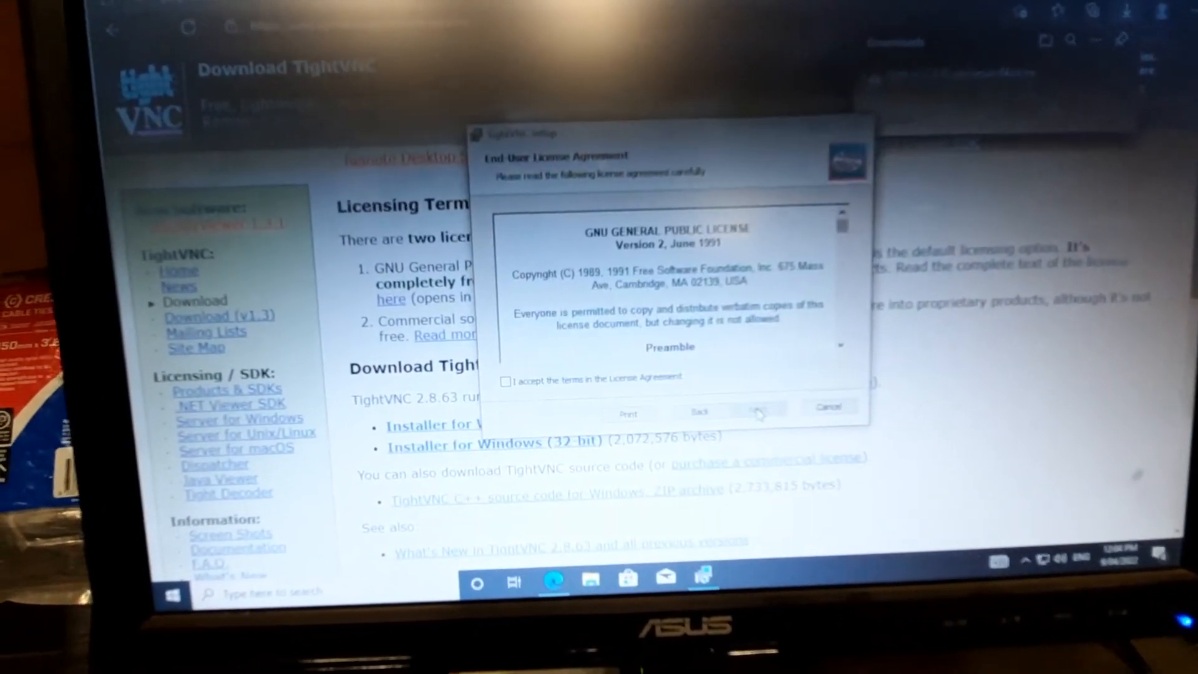
{"action": "left_click", "coordinate": [507, 382]}
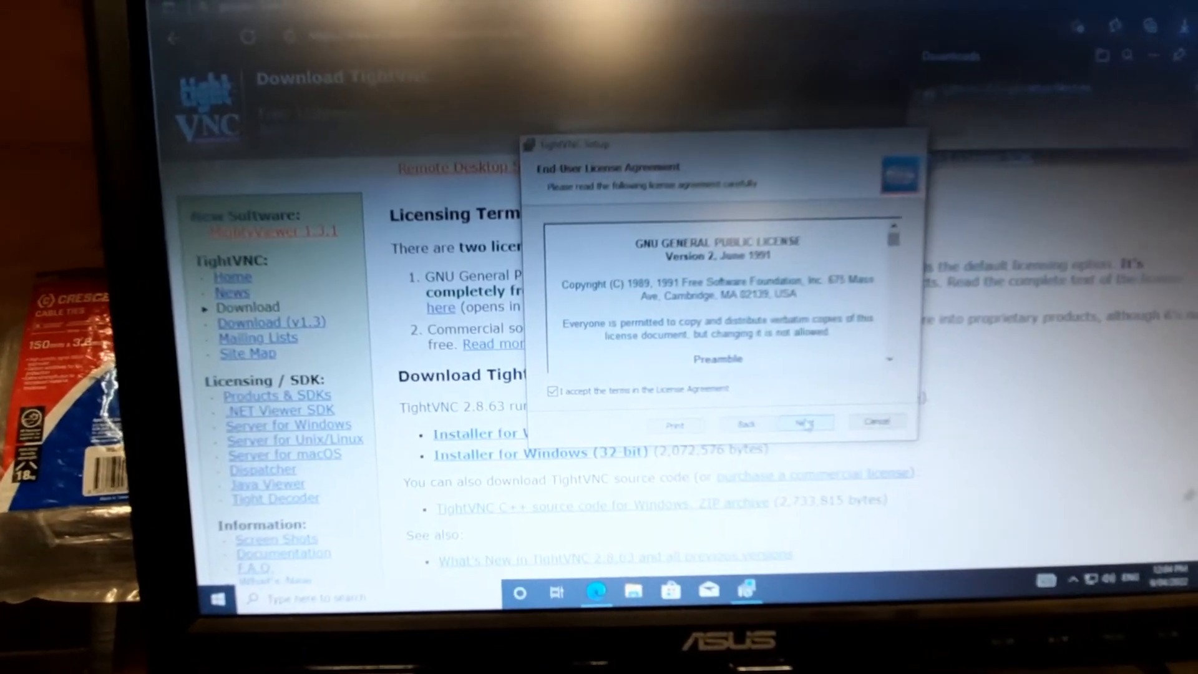
{"action": "left_click", "coordinate": [805, 421]}
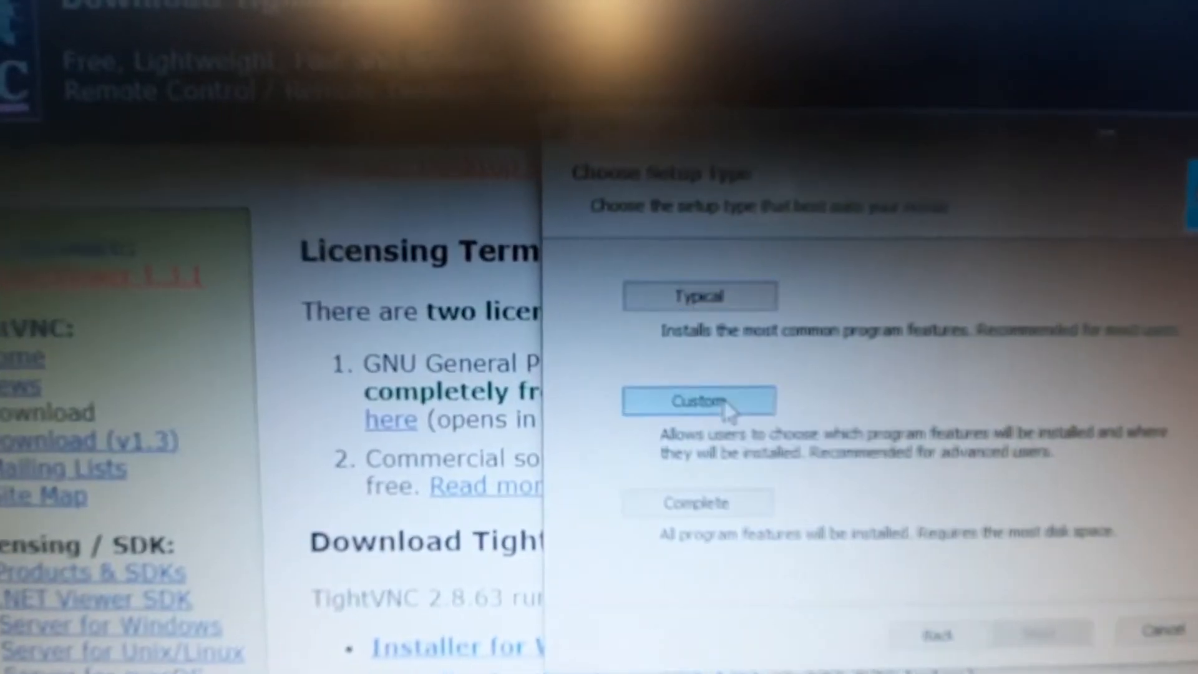
Choose a Custom install with the TightVNC Viewer component excluded, keeping only the server.
{"action": "left_click", "coordinate": [698, 400]}
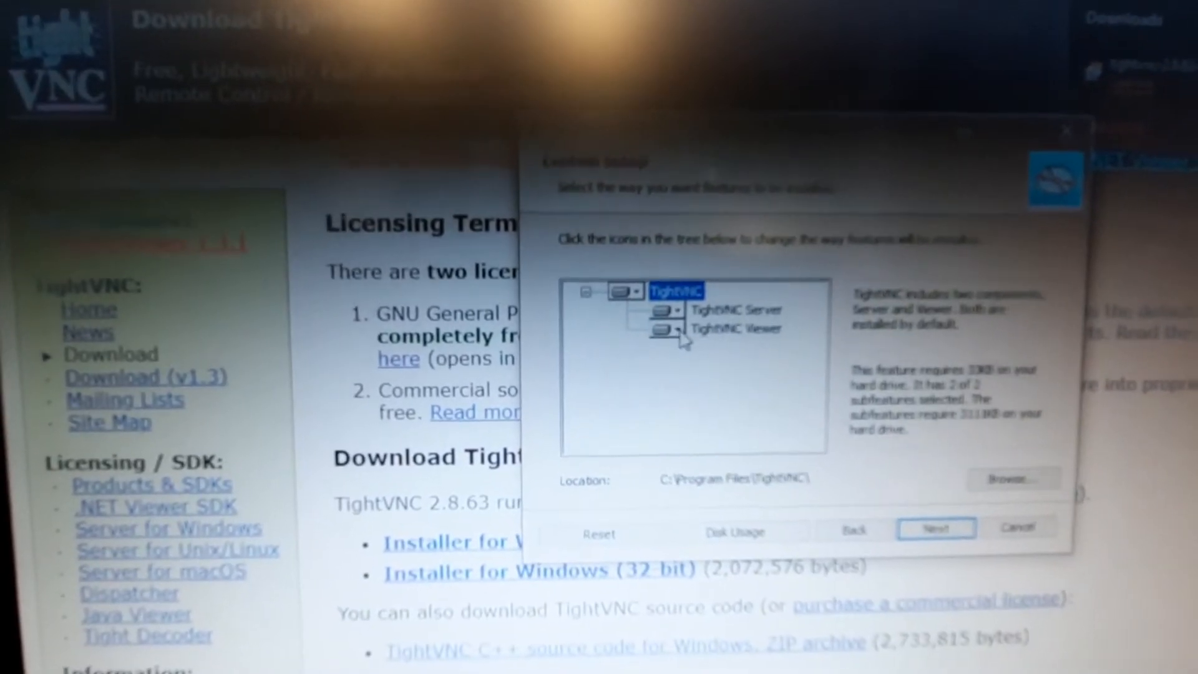
{"action": "left_click", "coordinate": [666, 328]}
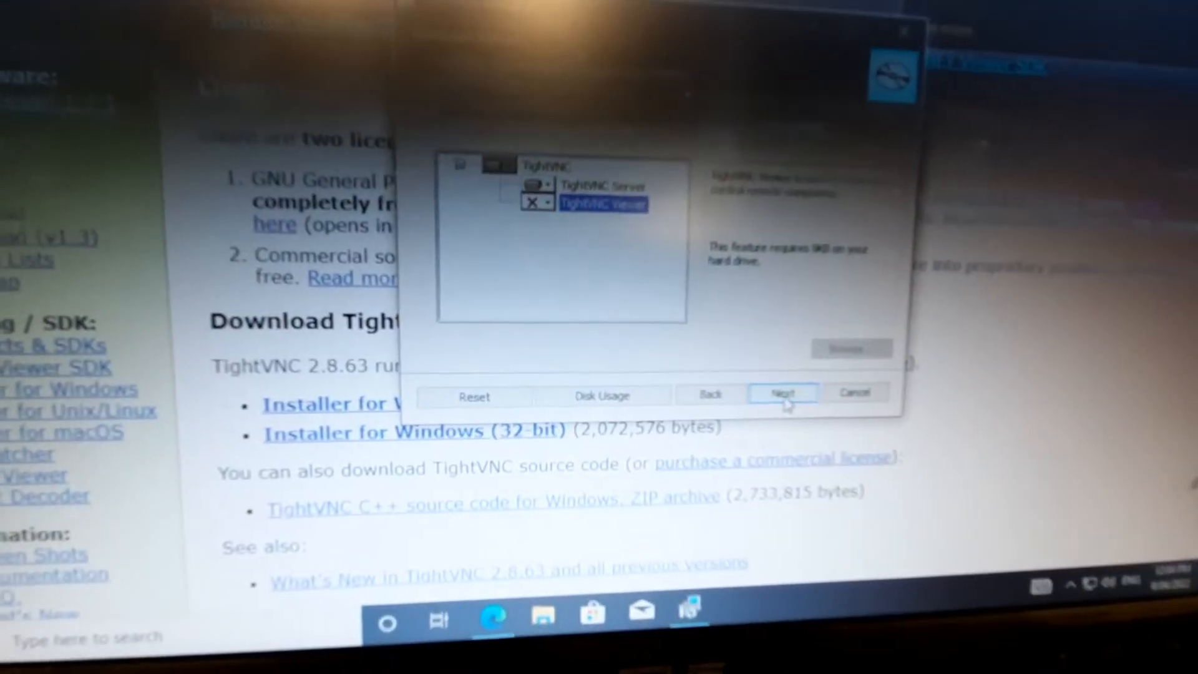
{"action": "left_click", "coordinate": [782, 393]}
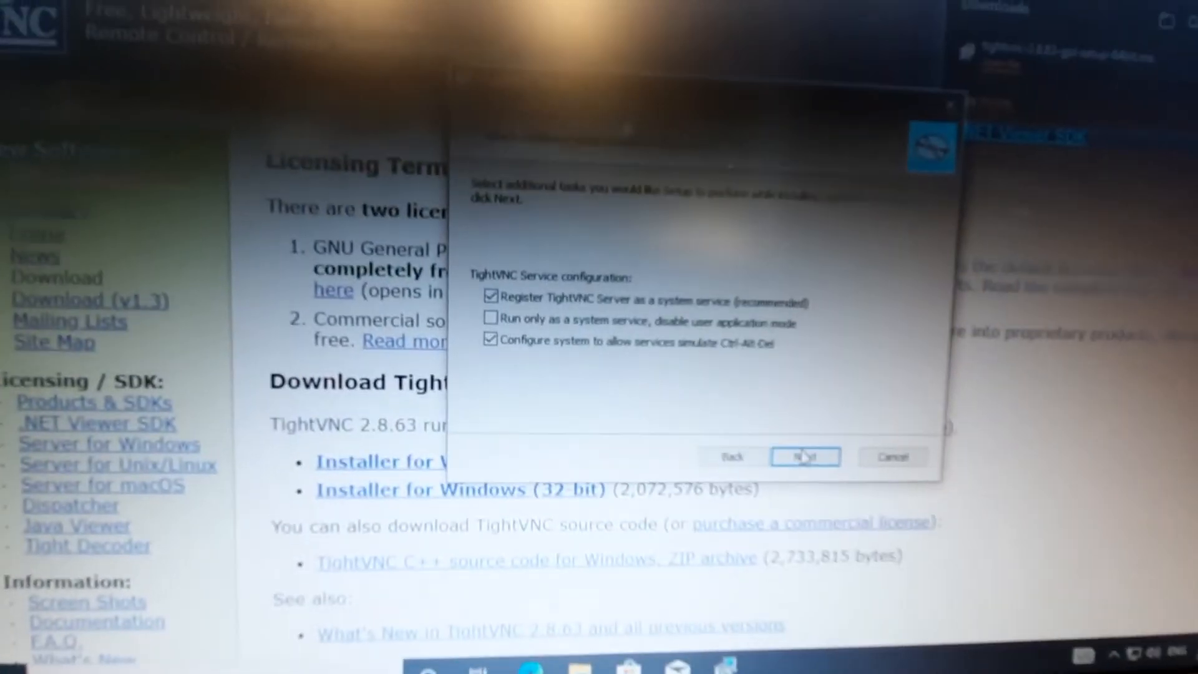
Accept the service configuration, set remote-access and administrative passwords, and finish setup.
{"action": "left_click", "coordinate": [804, 457]}
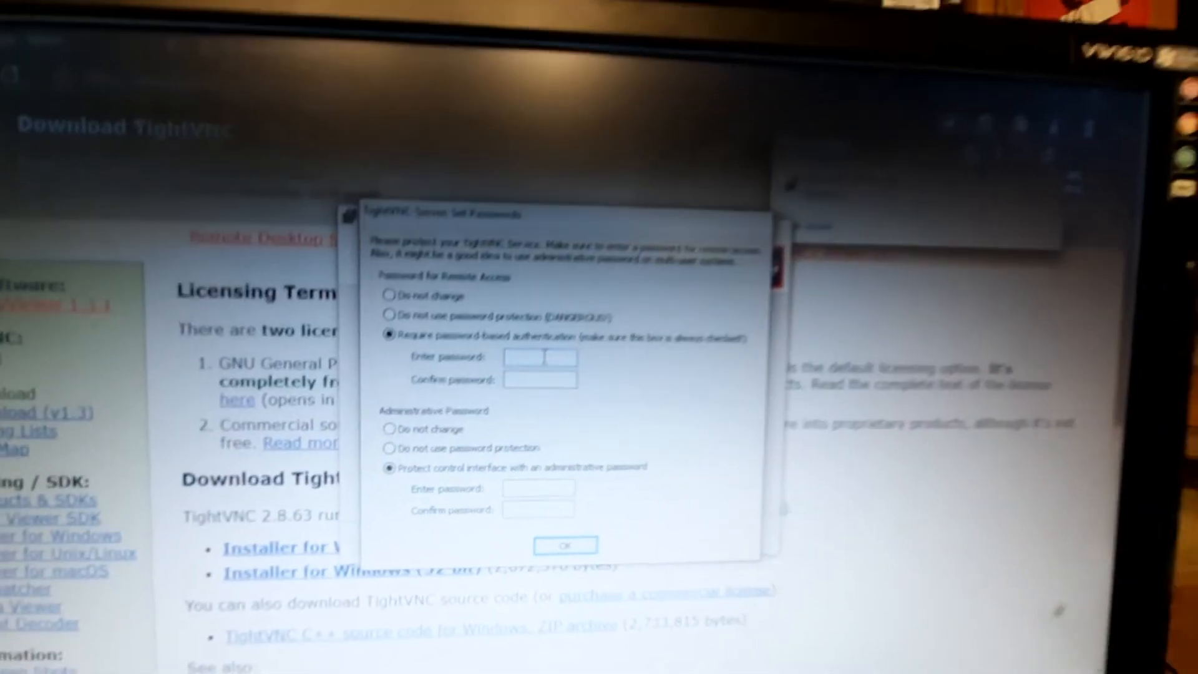
{"action": "type", "text": "•"}
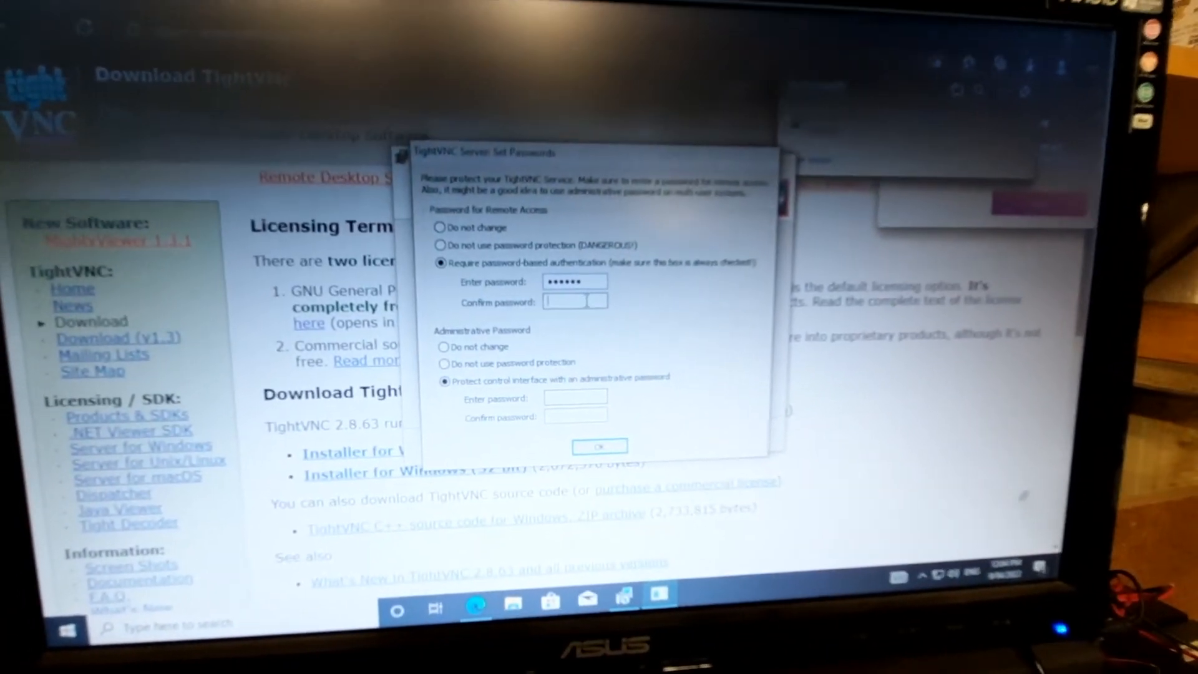
{"action": "type", "text": "•••"}
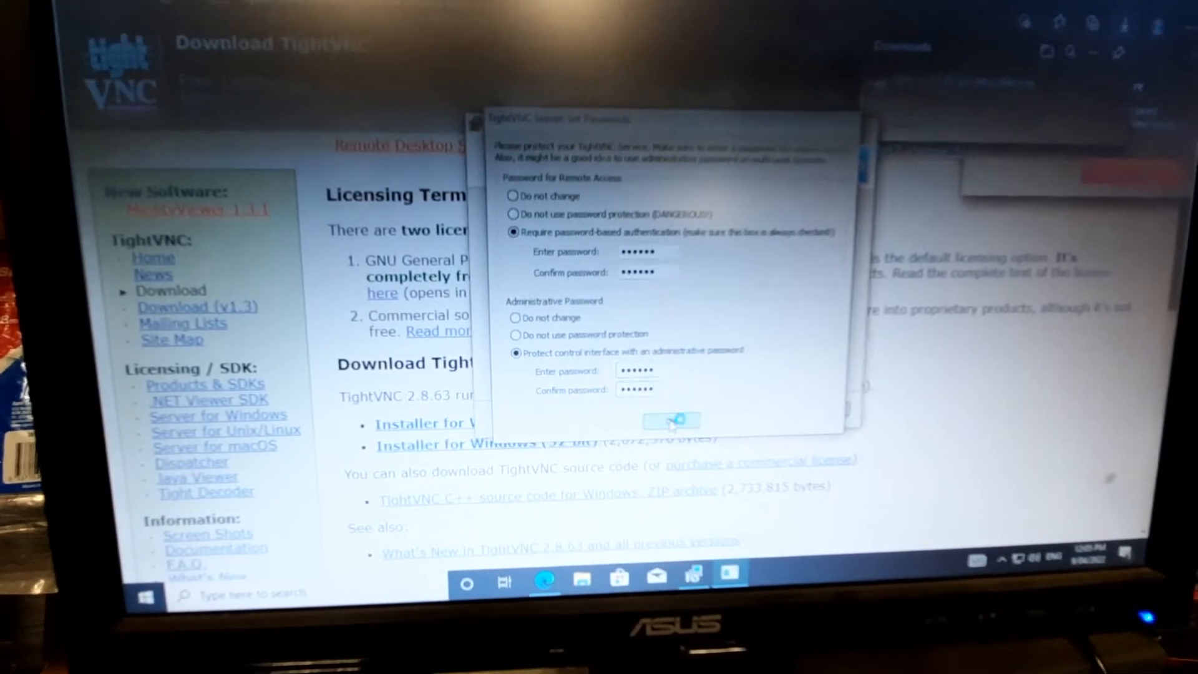
{"action": "left_click", "coordinate": [670, 420]}
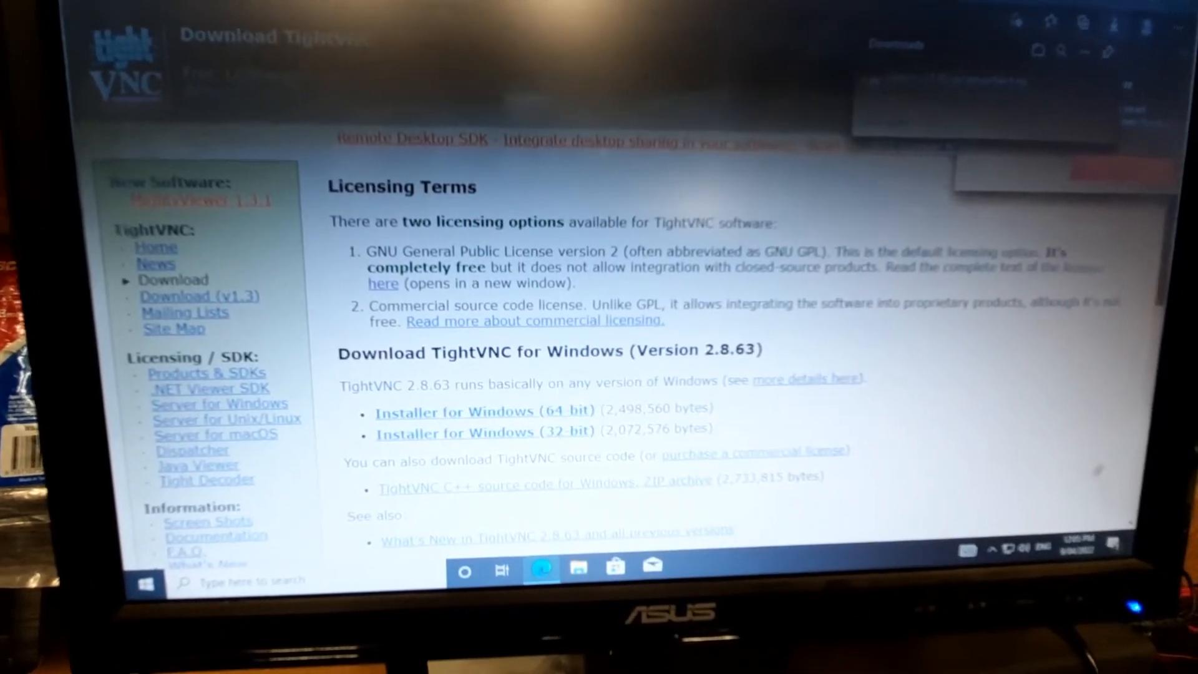
Launch Command Prompt via the search box to check the rig's IPv4 address.
{"action": "type", "text": "cmd"}
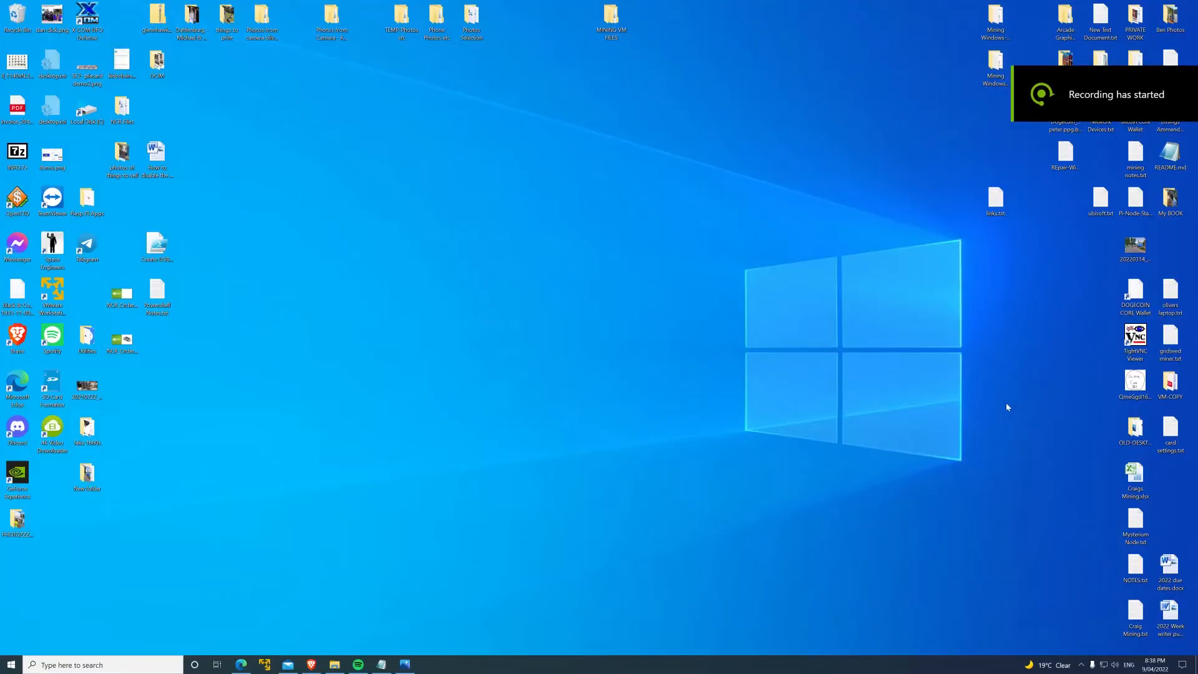
{"action": "mouse_move", "coordinate": [1149, 363]}
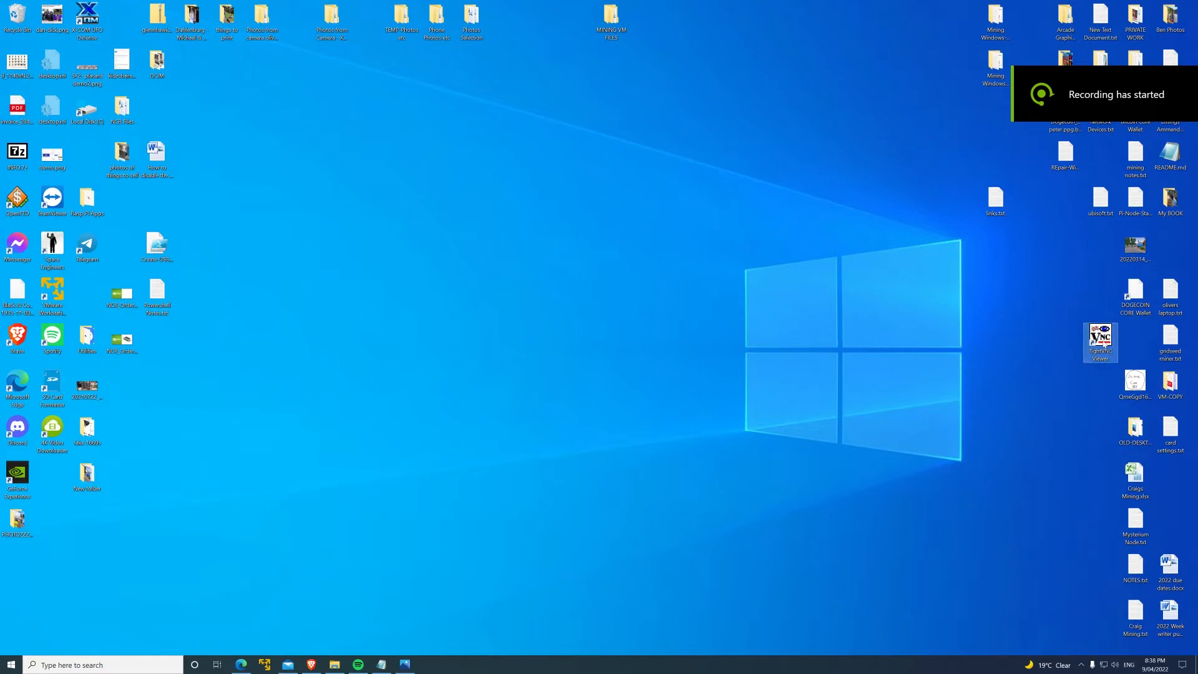
Connect TightVNC Viewer to the rig's IP with its password and show the session full screen.
{"action": "double_click", "coordinate": [1099, 338]}
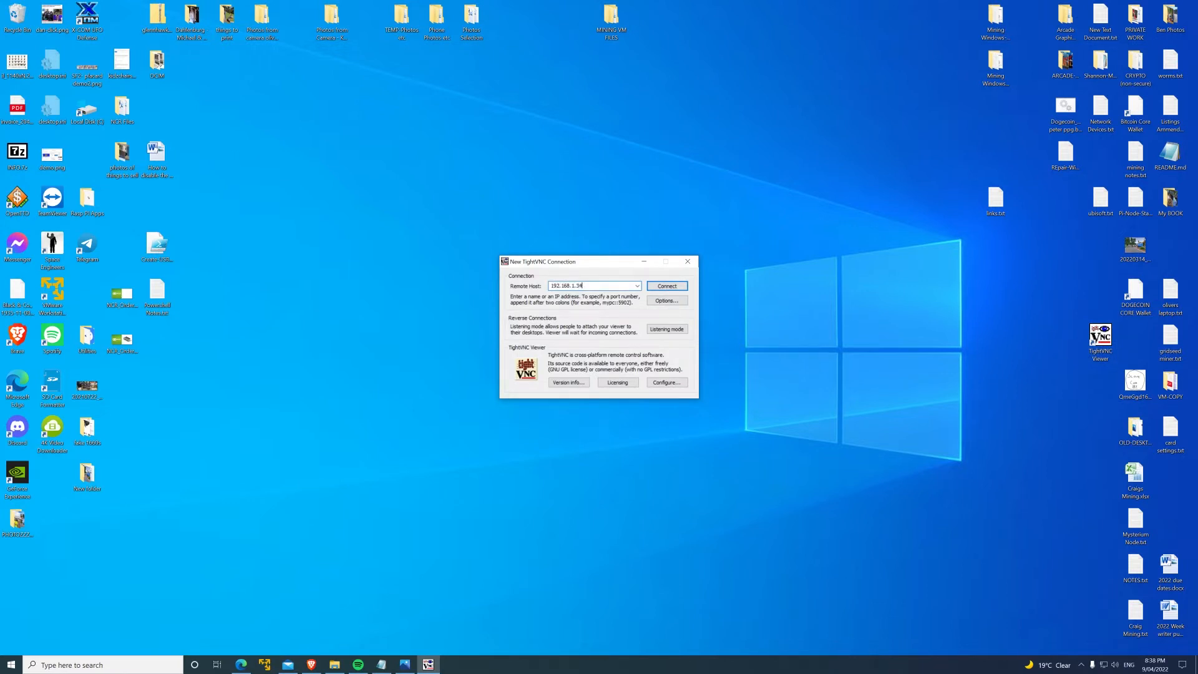
{"action": "left_click", "coordinate": [665, 286]}
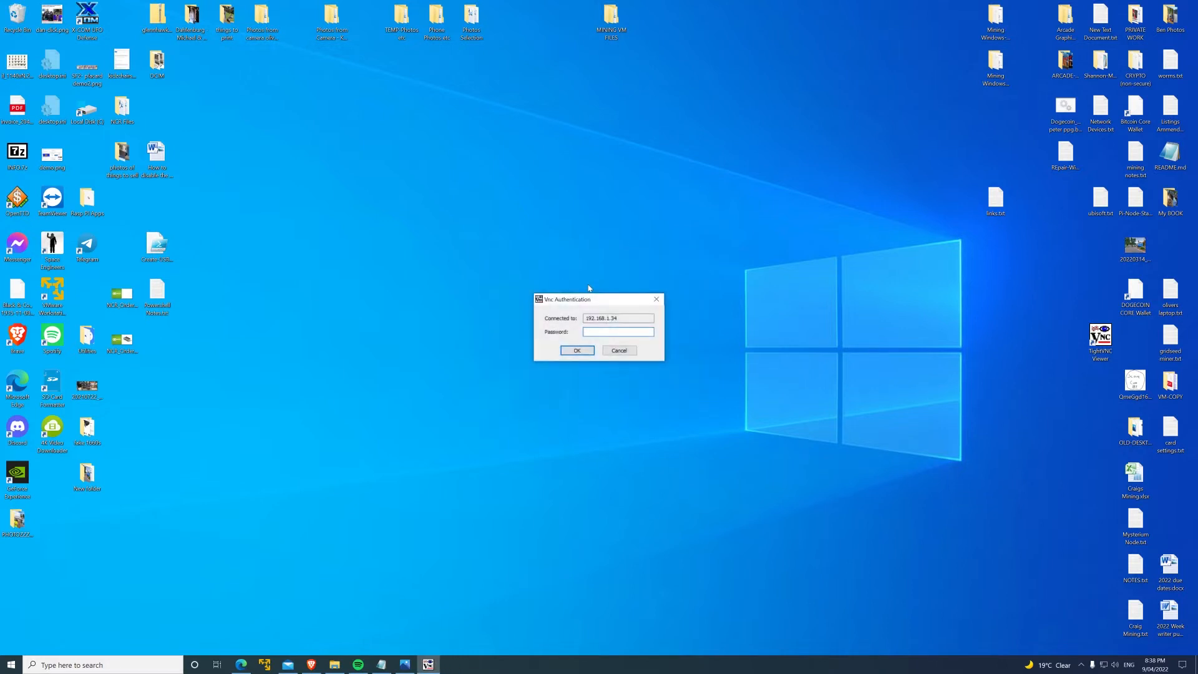
{"action": "type", "text": "password"}
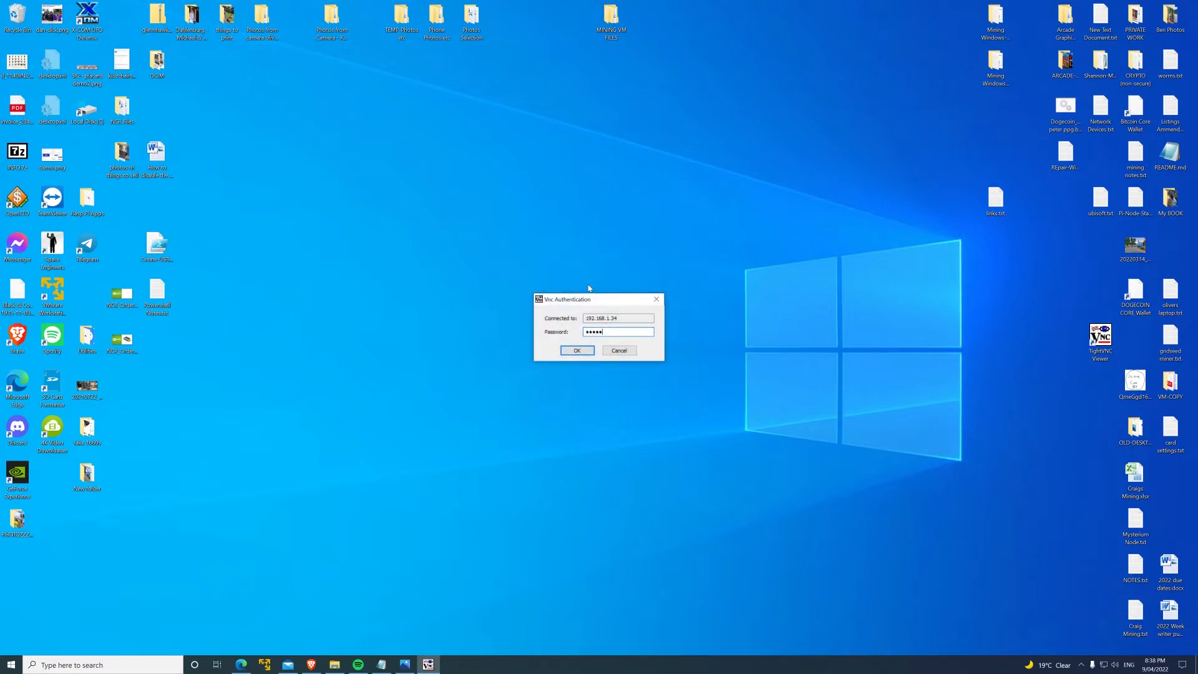
{"action": "type", "text": "•"}
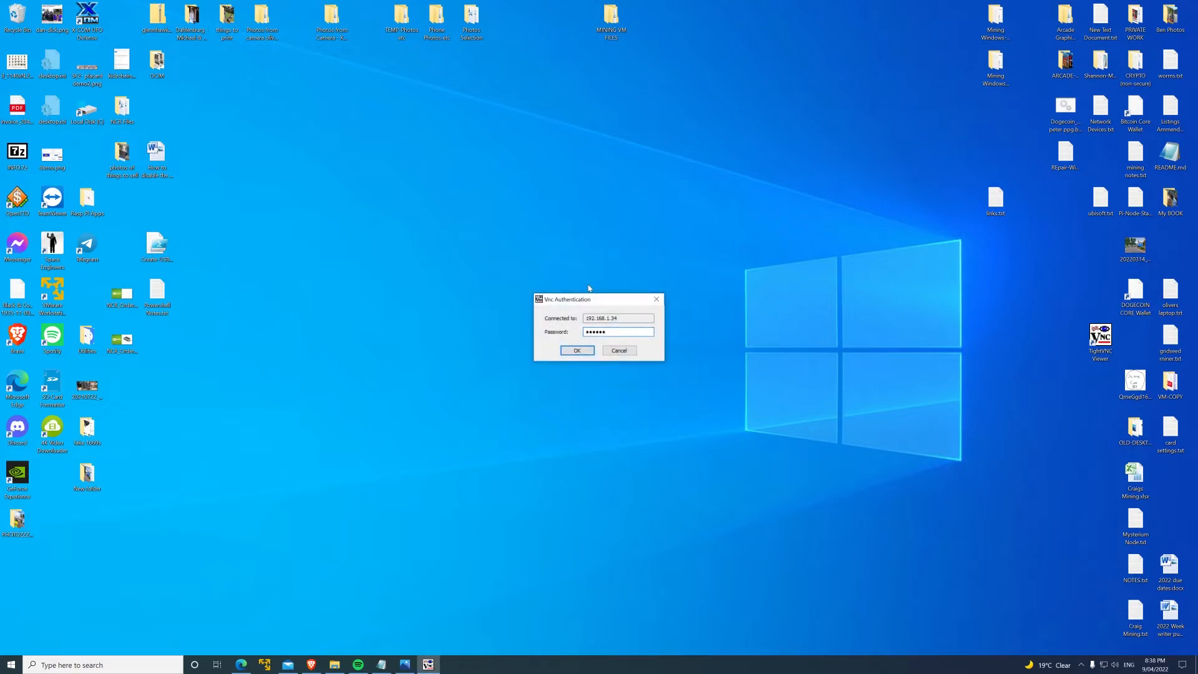
{"action": "left_click", "coordinate": [577, 350]}
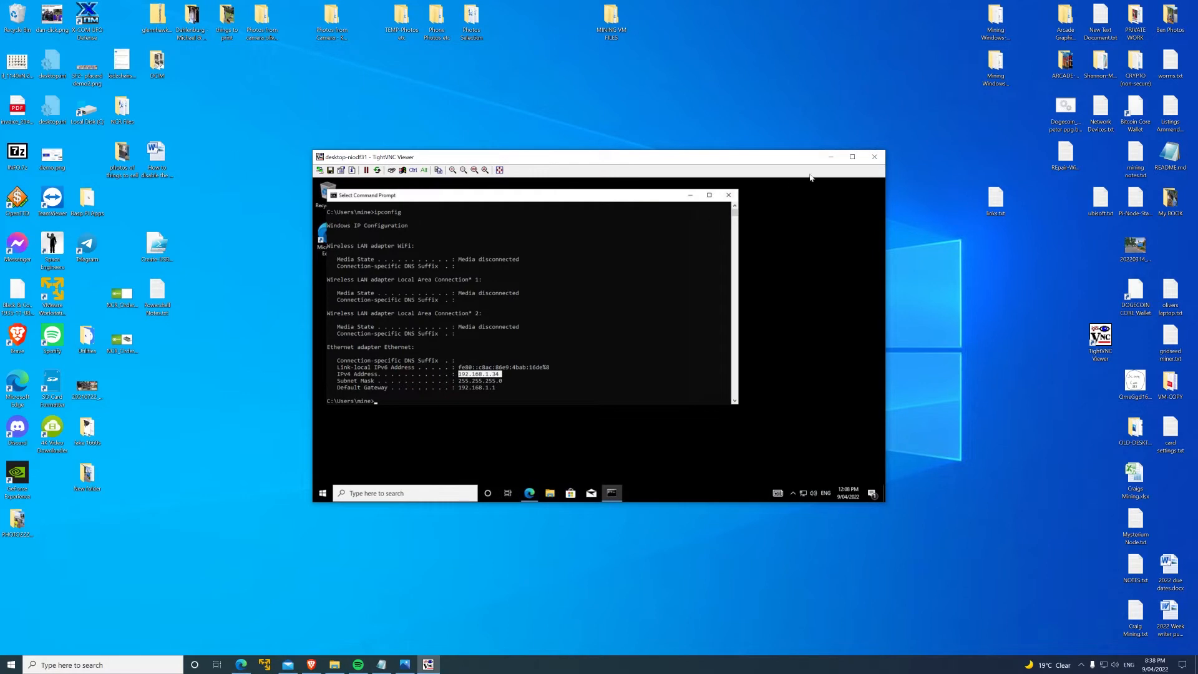
{"action": "left_click", "coordinate": [853, 157]}
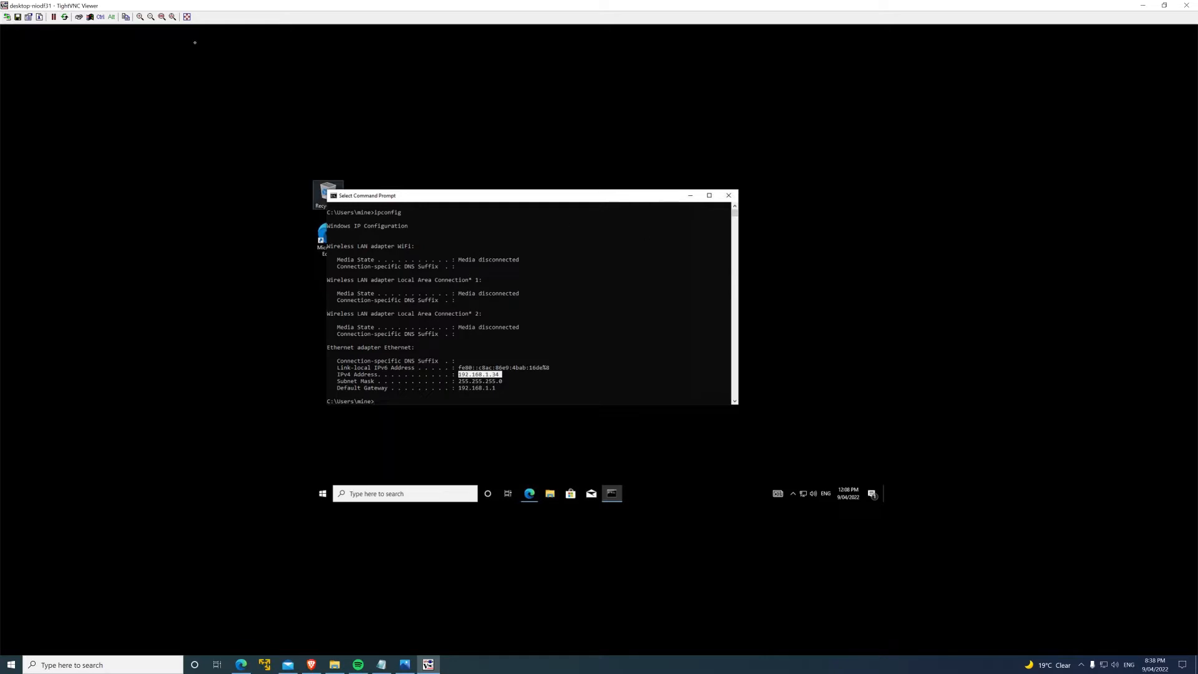
Briefly bring up the file transfer window and close it again.
{"action": "left_click", "coordinate": [79, 16]}
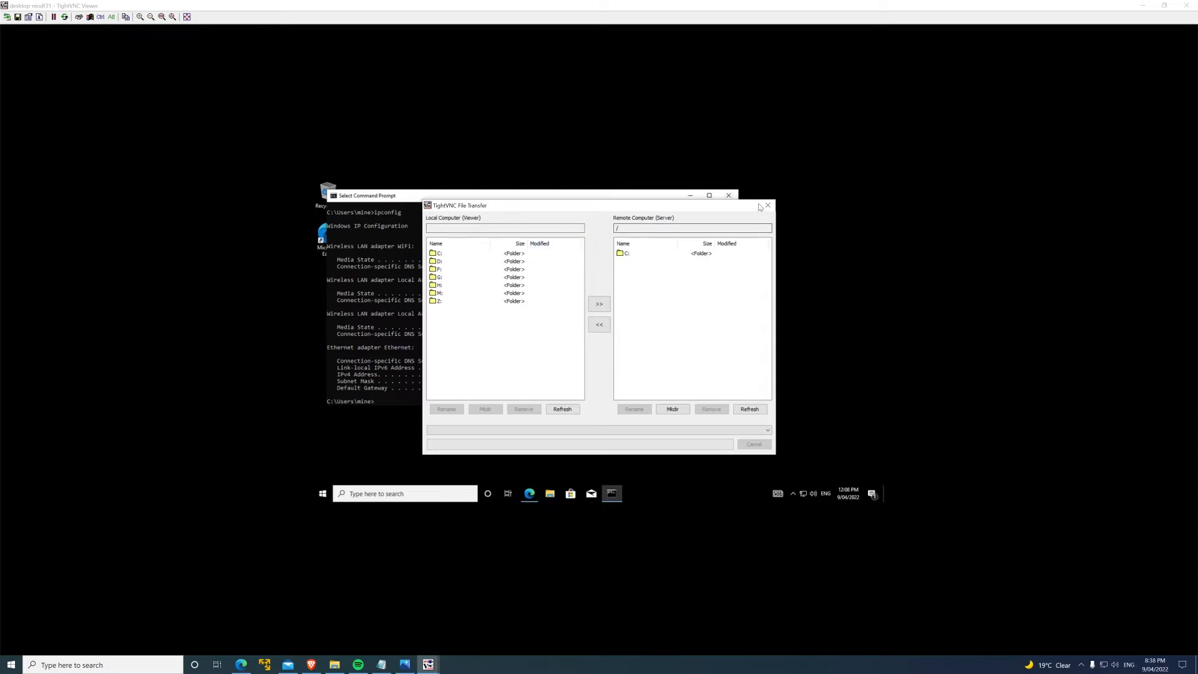
{"action": "left_click", "coordinate": [768, 206]}
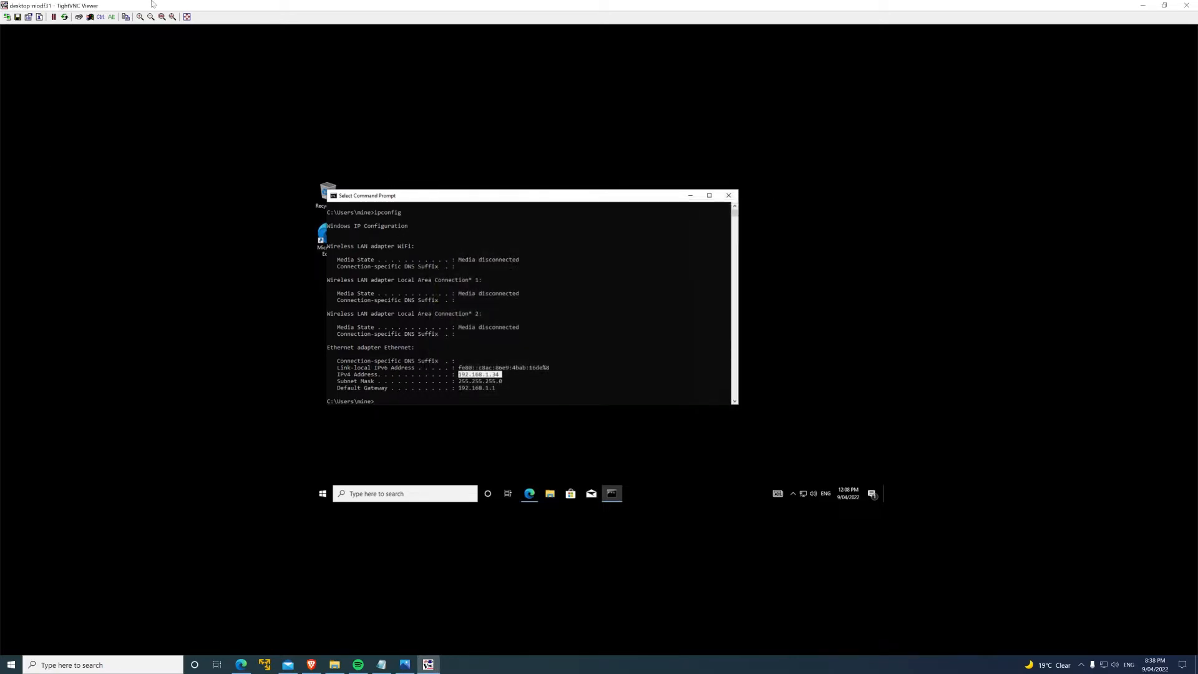
{"action": "mouse_move", "coordinate": [727, 194]}
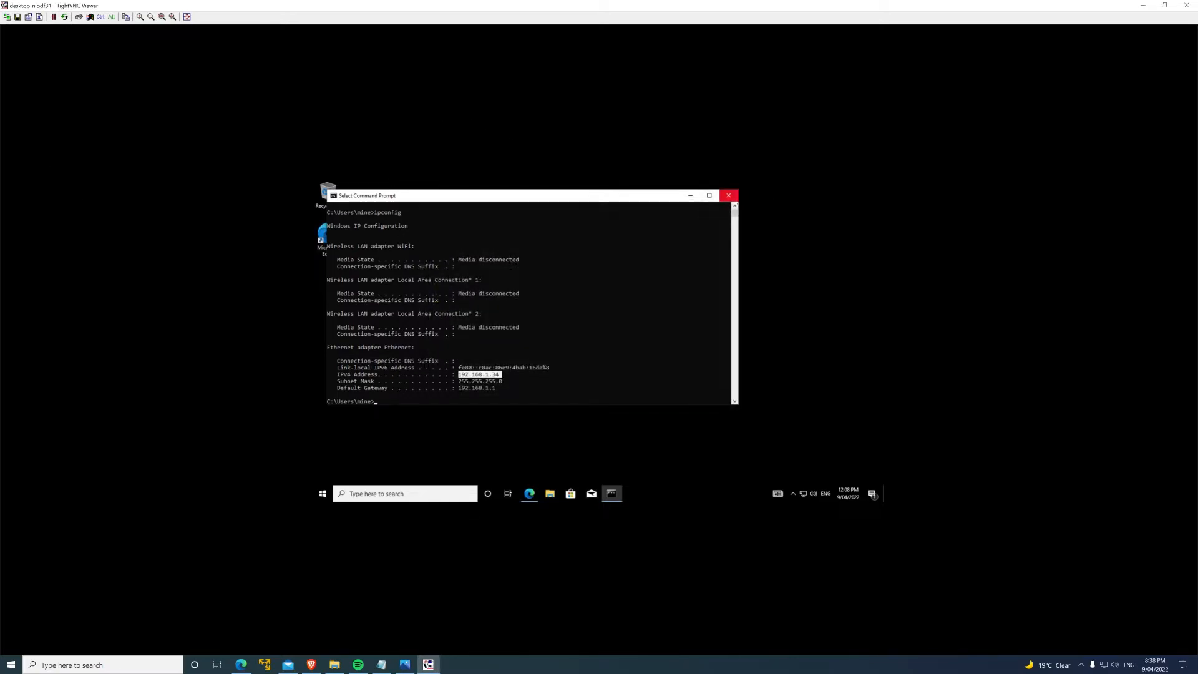
Close the remote prompt and scroll the local MIKES RIGS page to the Windows for Mining Files downloads.
{"action": "left_click", "coordinate": [727, 196]}
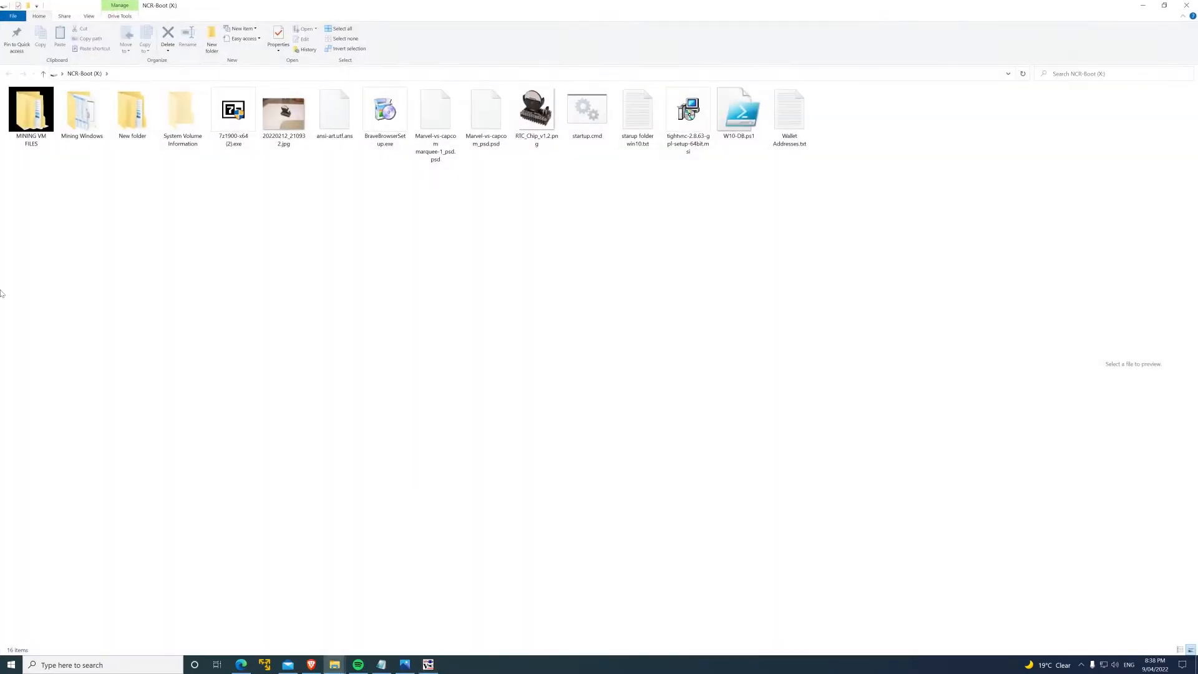
{"action": "left_click", "coordinate": [428, 663]}
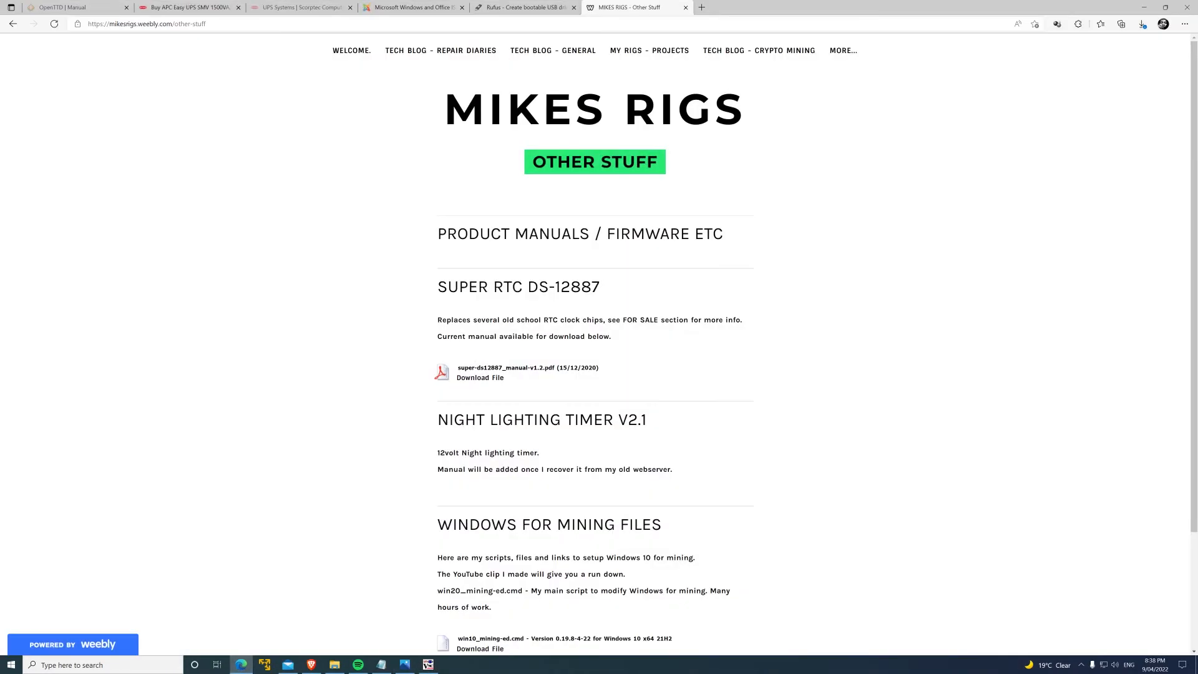
{"action": "scroll", "scroll_direction": "down", "scroll_amount": 3}
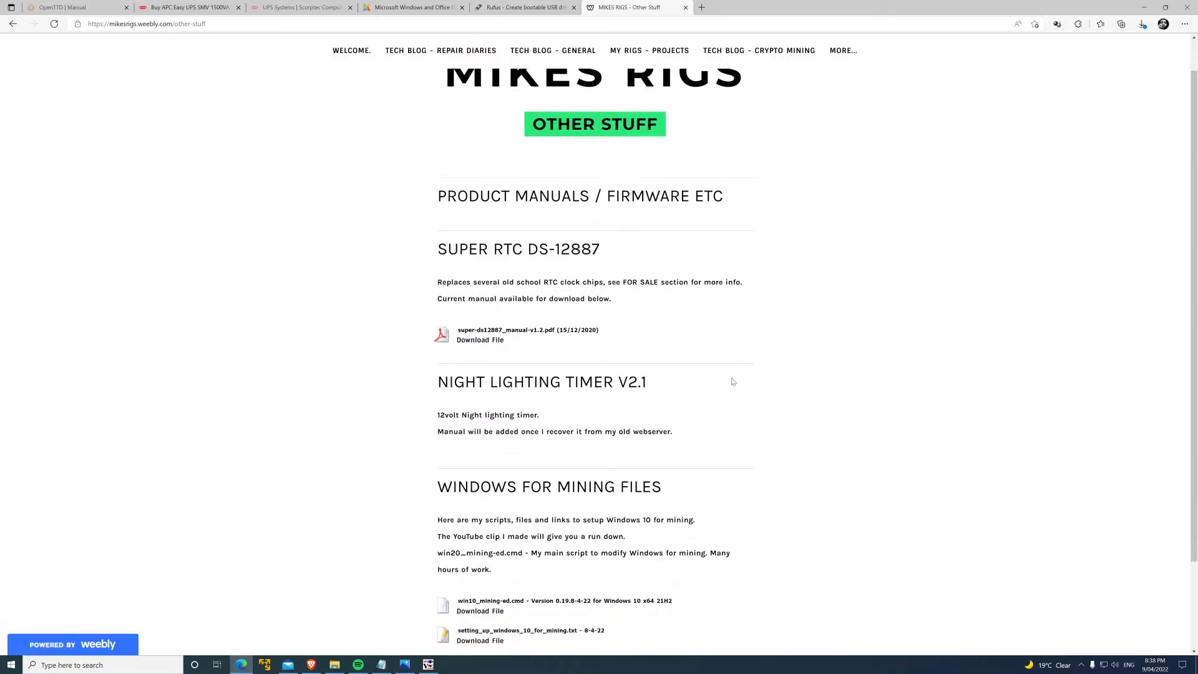
{"action": "scroll", "scroll_direction": "down", "scroll_amount": 3}
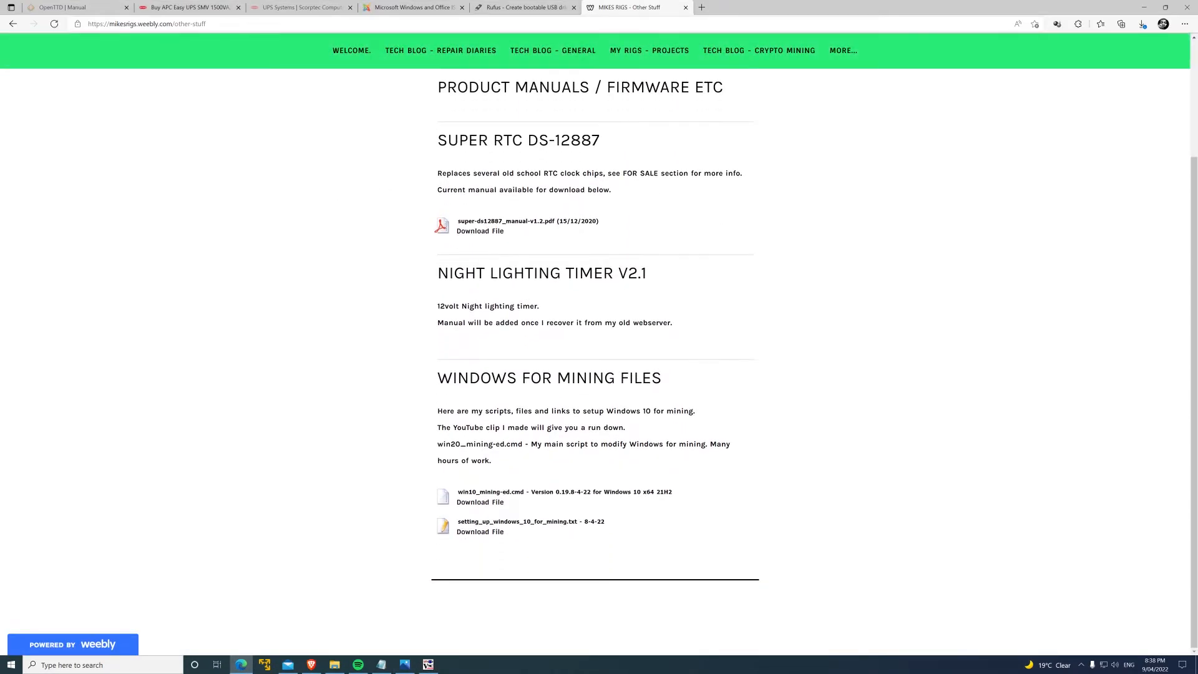
{"action": "left_click", "coordinate": [145, 24]}
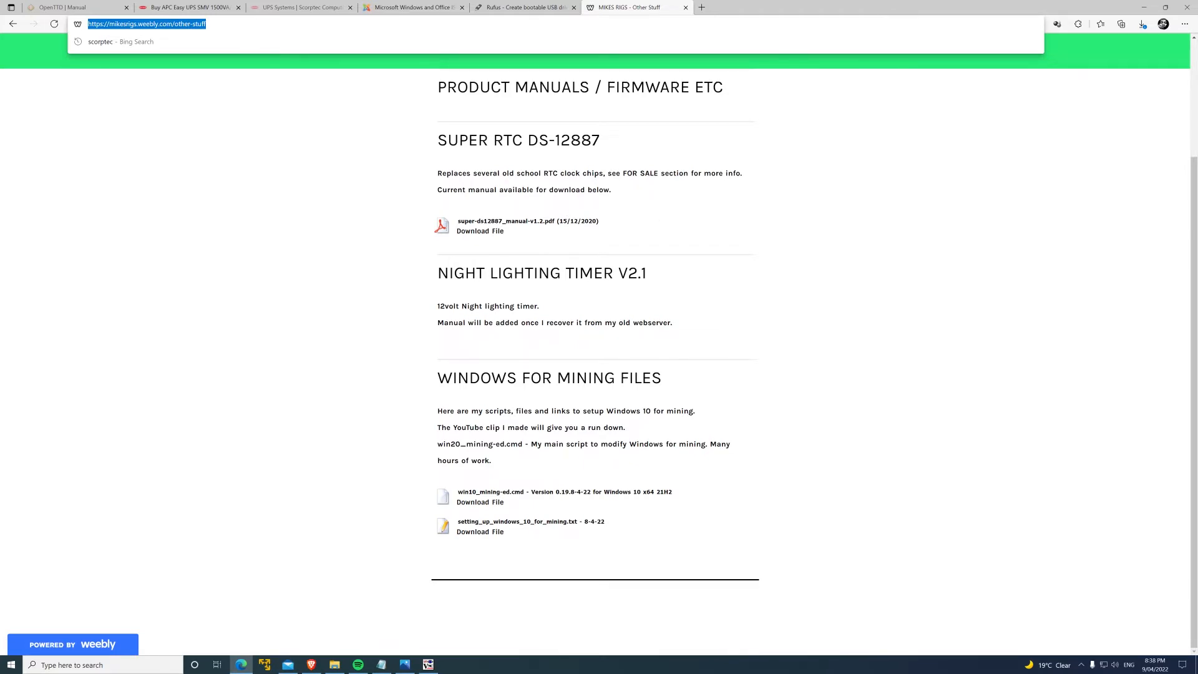
{"action": "mouse_move", "coordinate": [751, 336]}
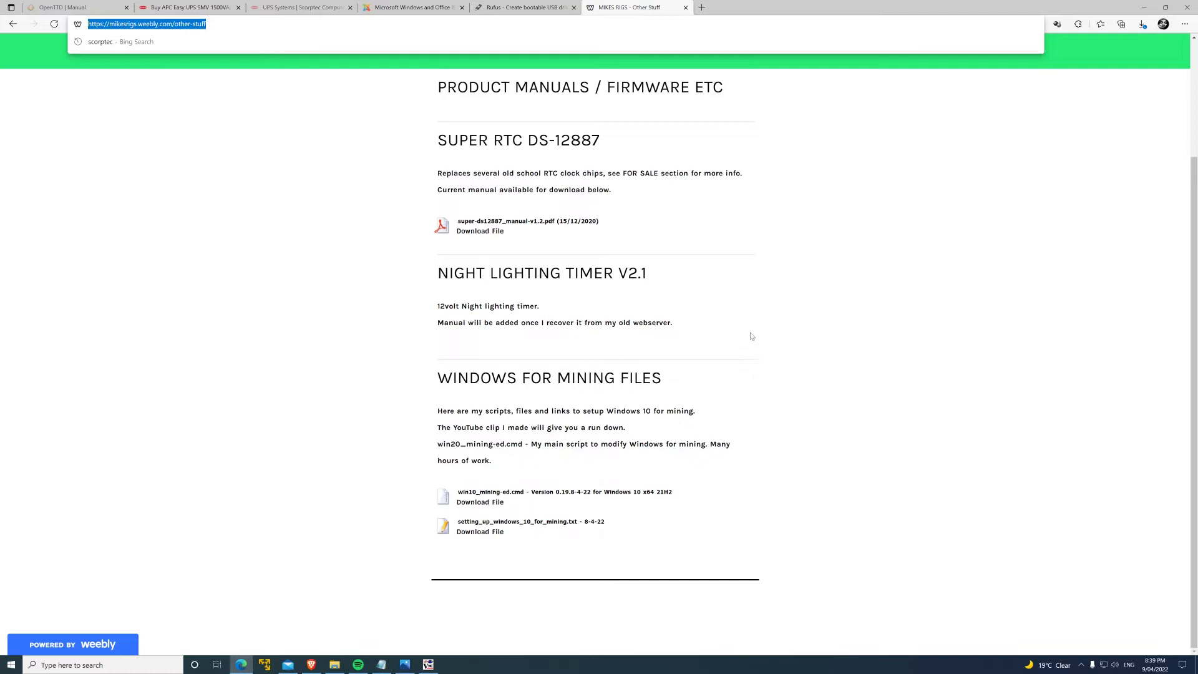
{"action": "mouse_move", "coordinate": [747, 328]}
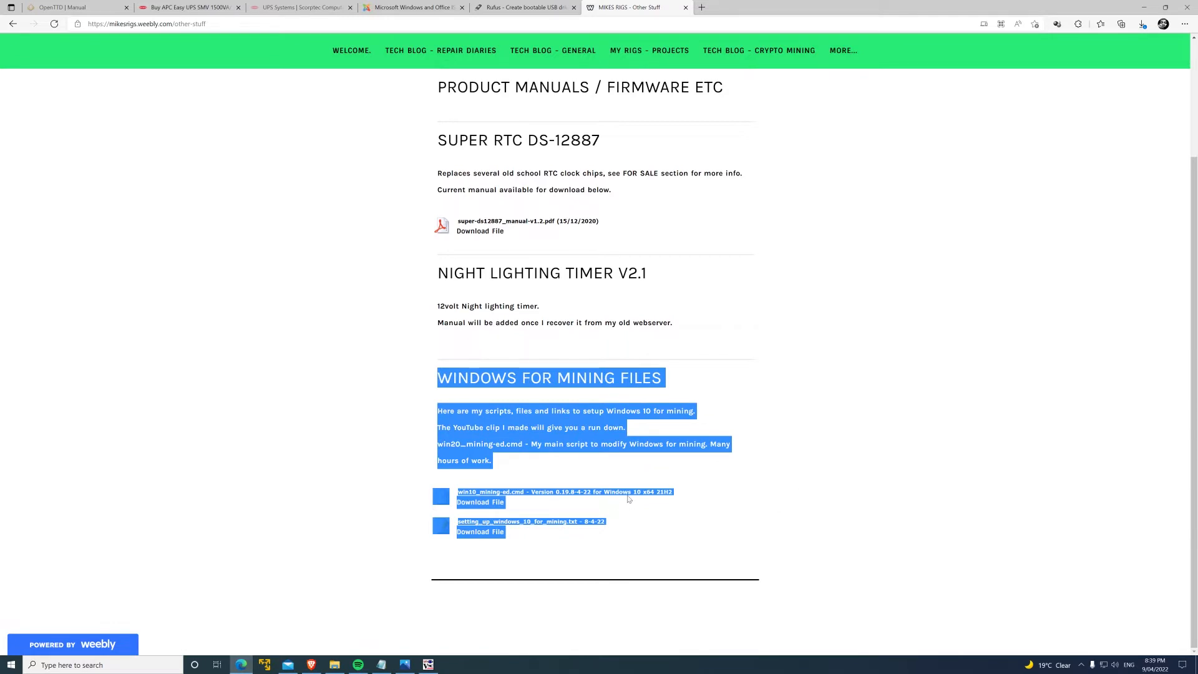
{"action": "left_click", "coordinate": [626, 498]}
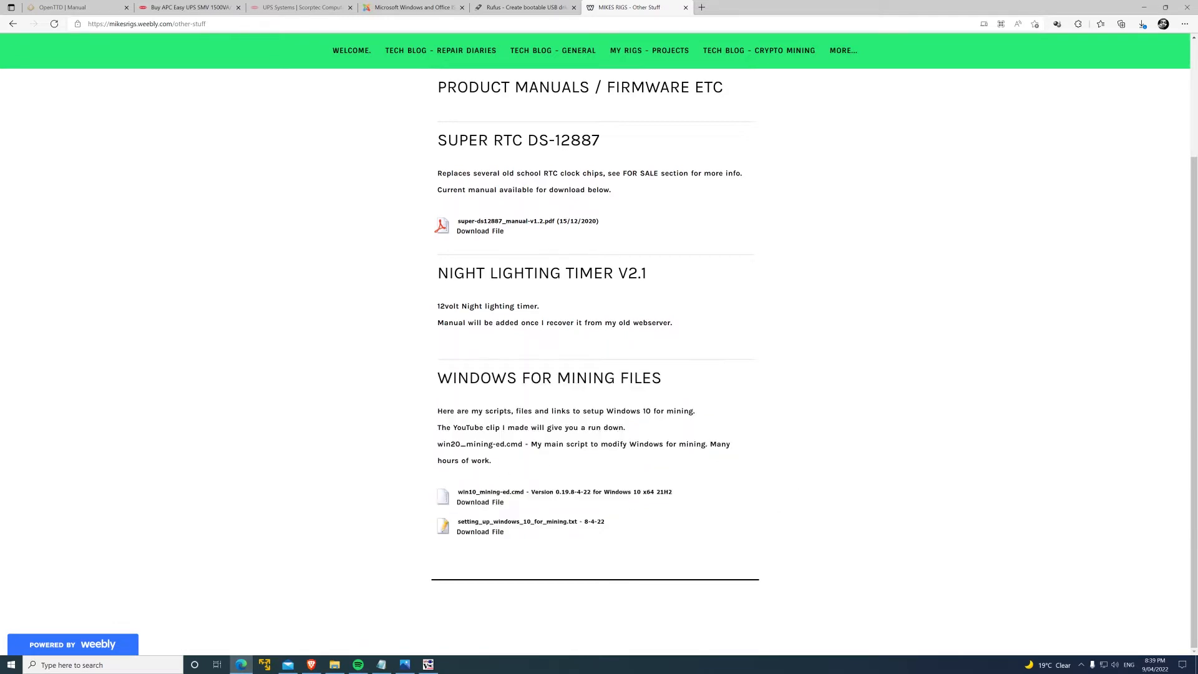
{"action": "mouse_move", "coordinate": [479, 501]}
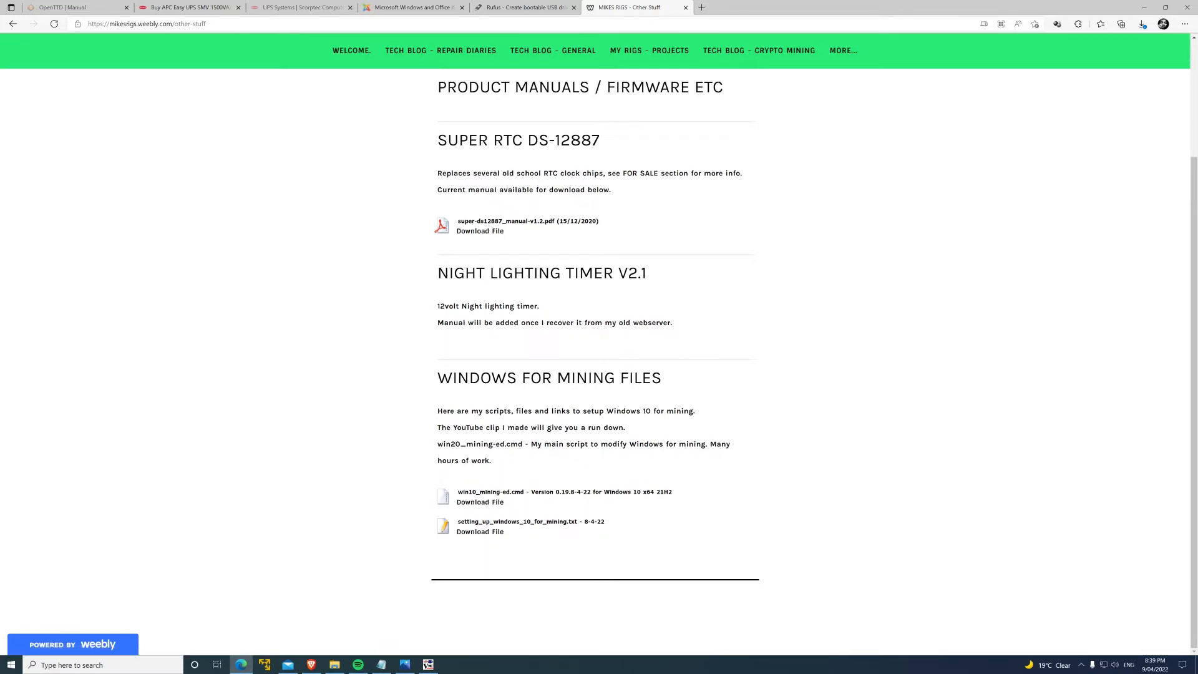
{"action": "mouse_move", "coordinate": [653, 499]}
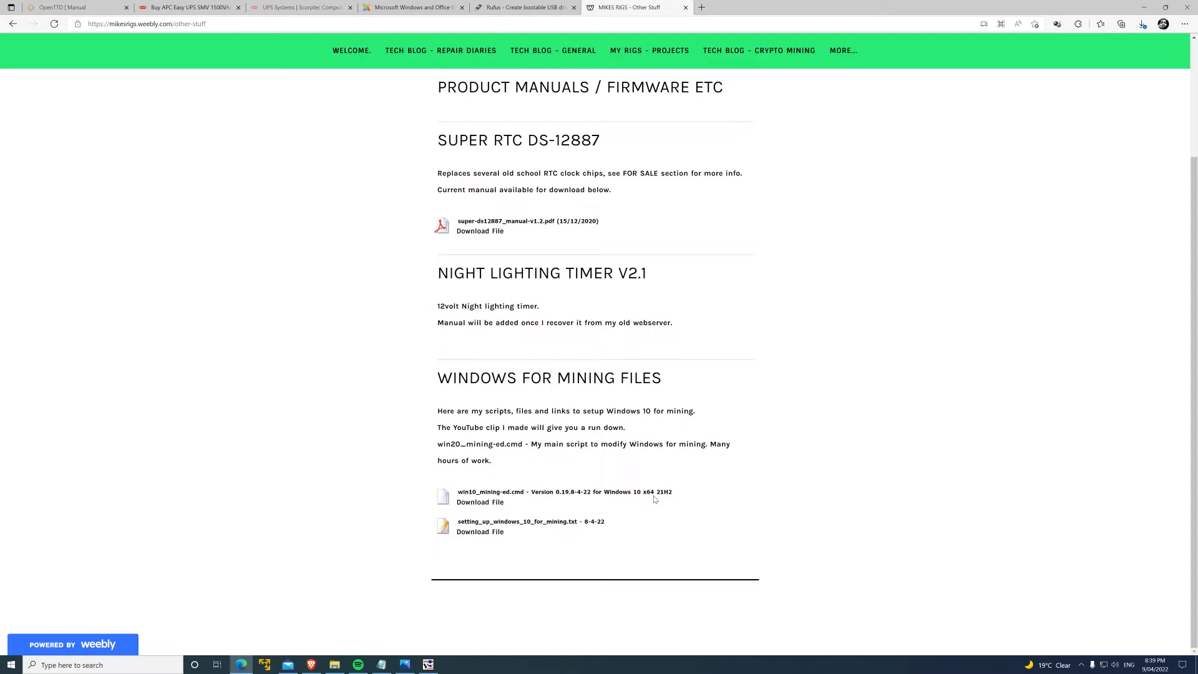
{"action": "mouse_move", "coordinate": [568, 485]}
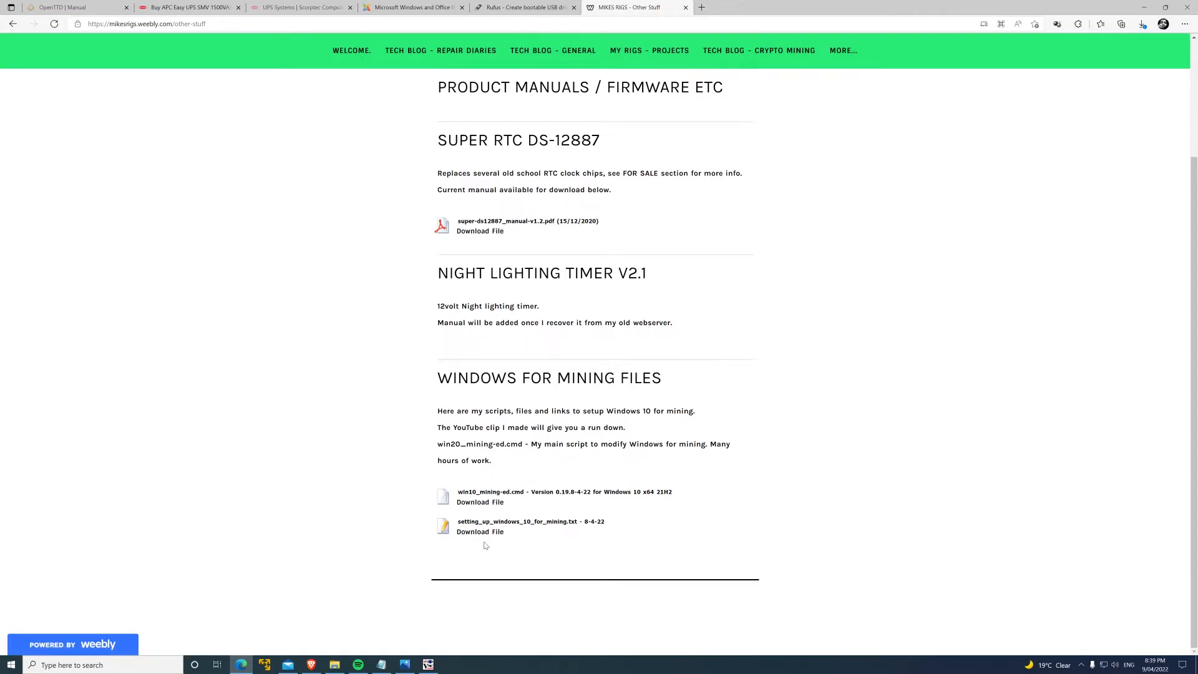
{"action": "mouse_move", "coordinate": [494, 546]}
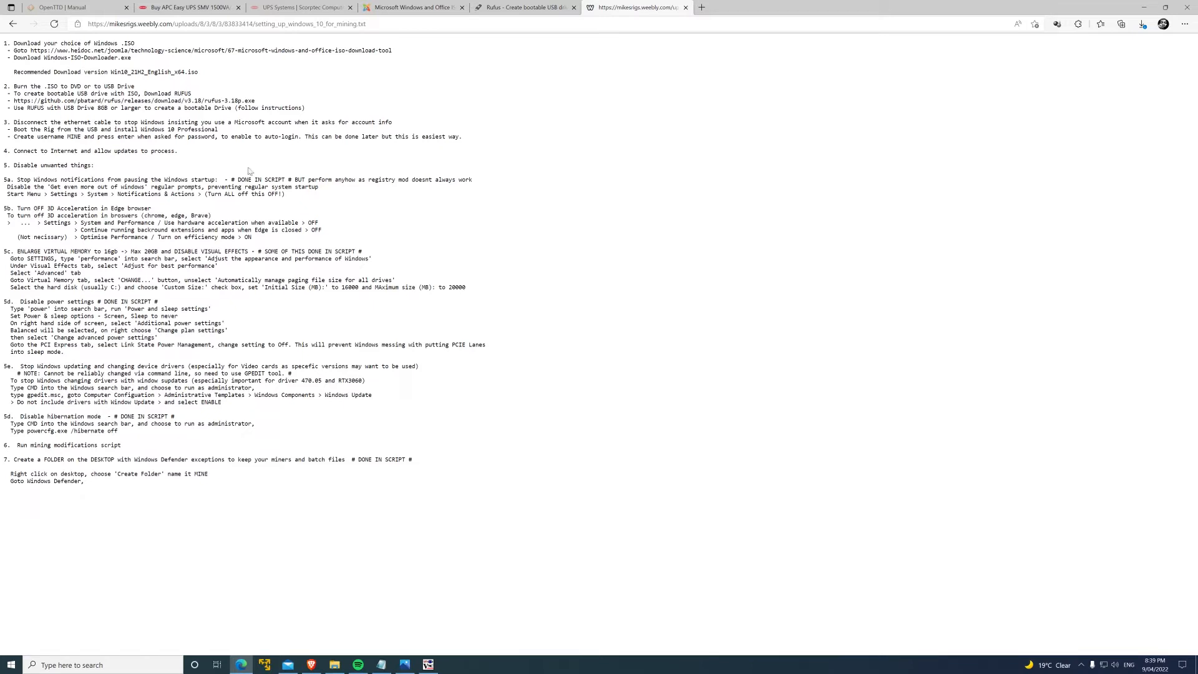
Highlight the step 5a 'DONE IN SCRIPT' note in the Windows 10 mining setup text.
{"action": "double_click", "coordinate": [259, 179]}
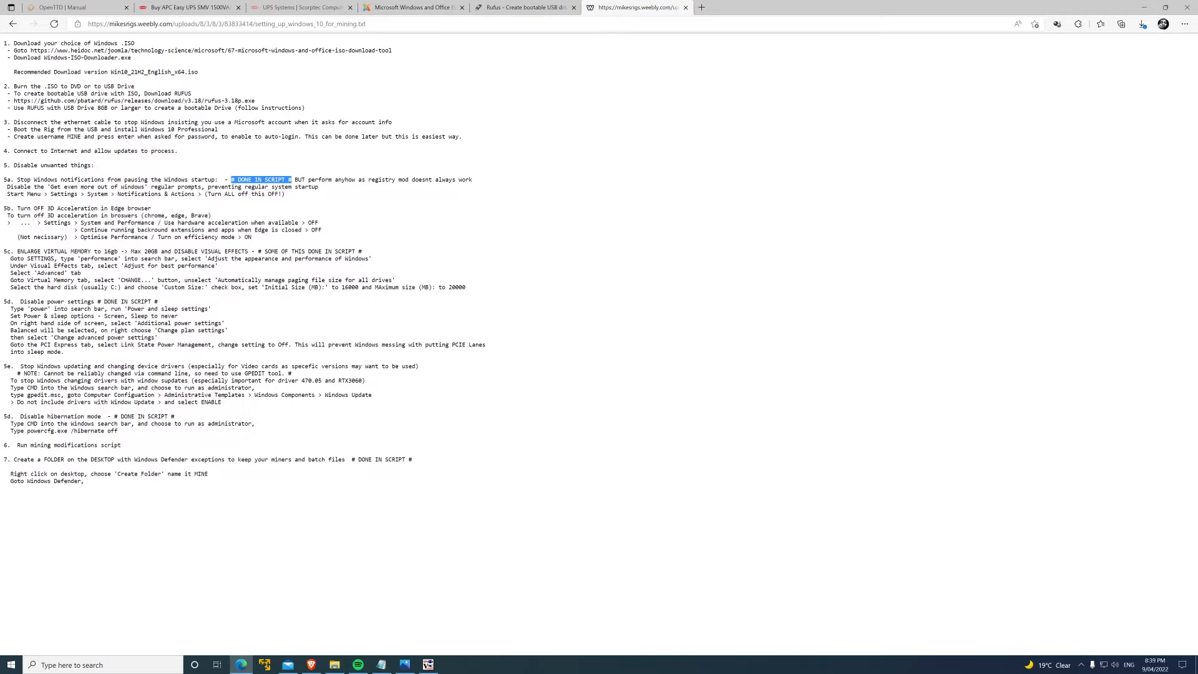
{"action": "left_click_drag", "start_coordinate": [8, 208], "coordinate": [260, 237]}
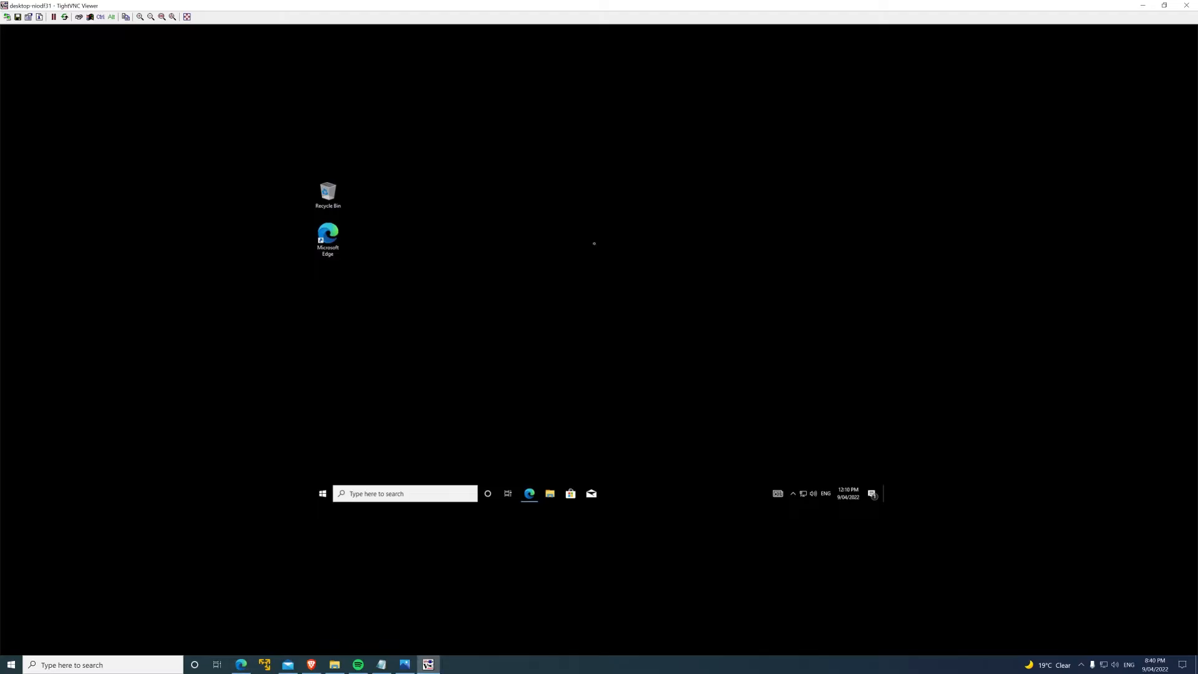
On the rig, bring up Edge's Settings and go to the System and performance page.
{"action": "left_click", "coordinate": [530, 493]}
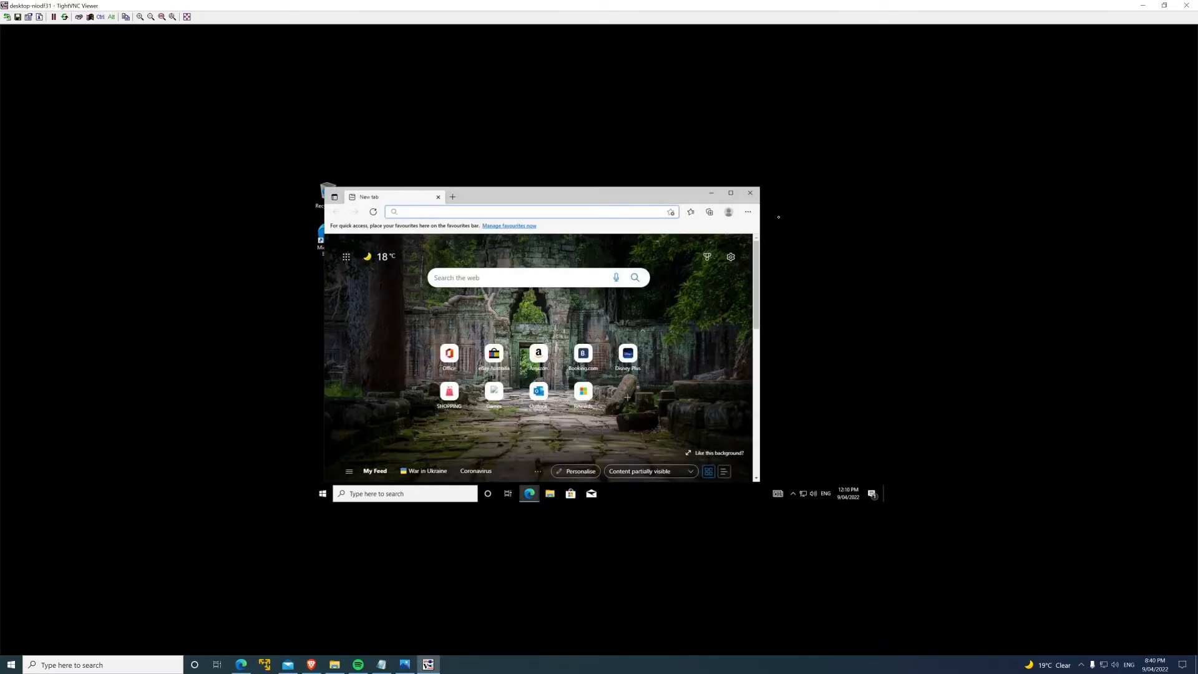
{"action": "left_click", "coordinate": [748, 212]}
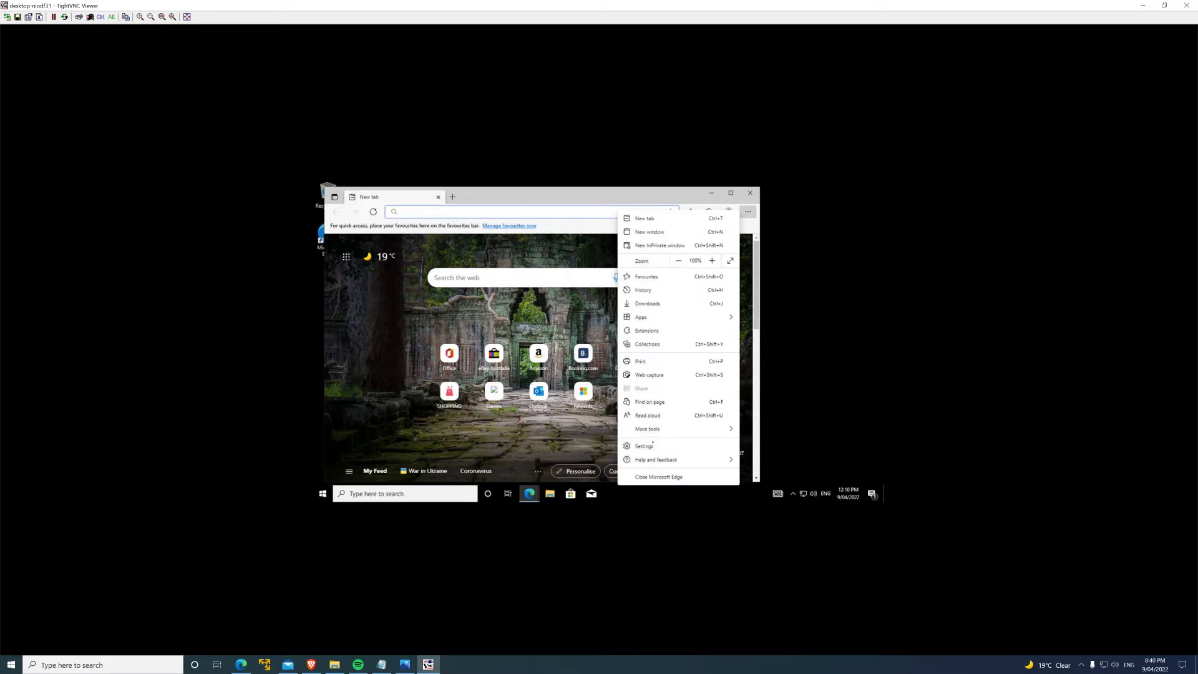
{"action": "left_click", "coordinate": [644, 446]}
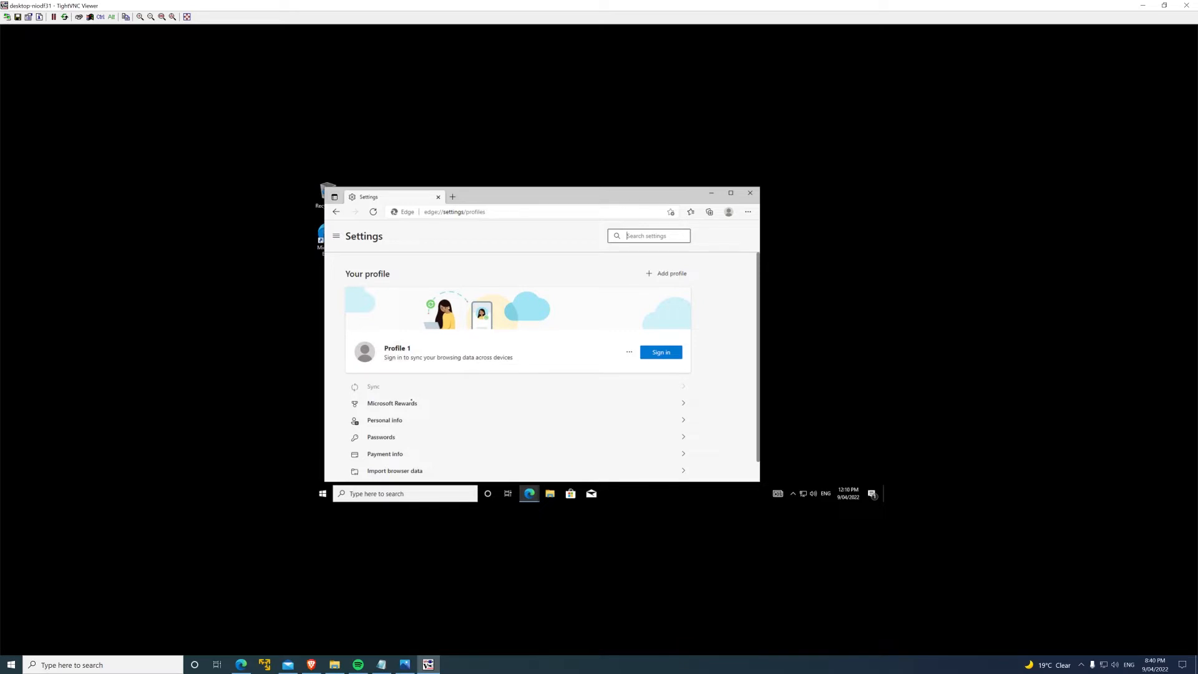
{"action": "scroll", "scroll_direction": "down", "scroll_amount": 3}
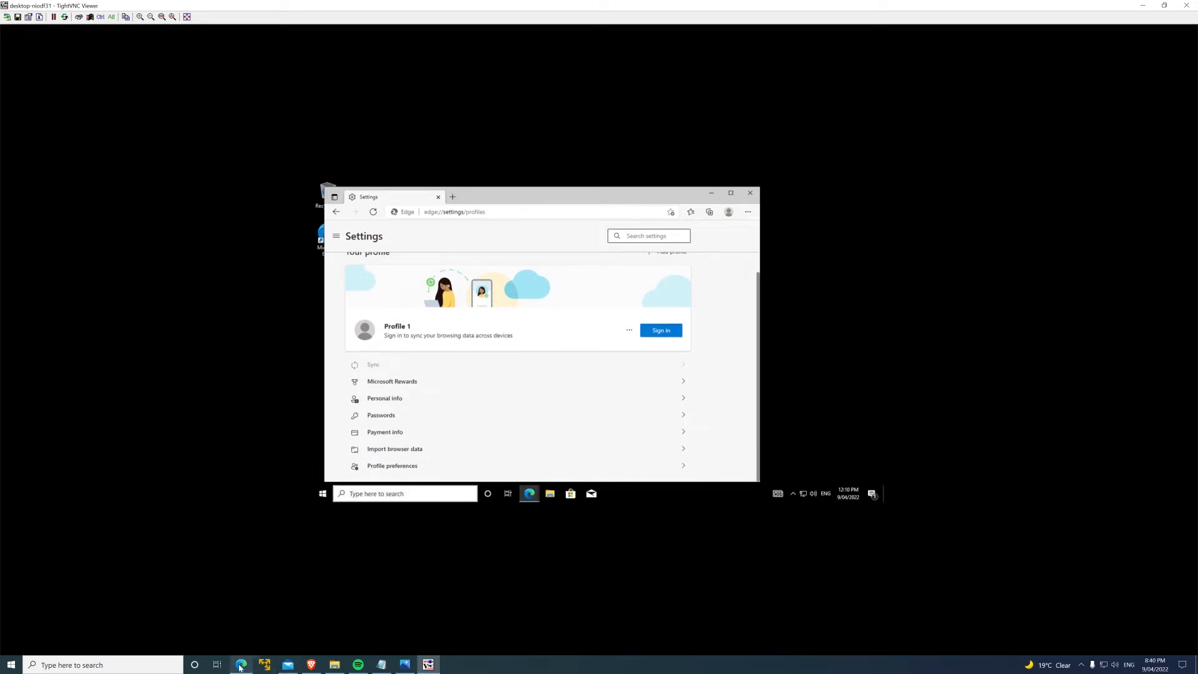
{"action": "left_click", "coordinate": [241, 664]}
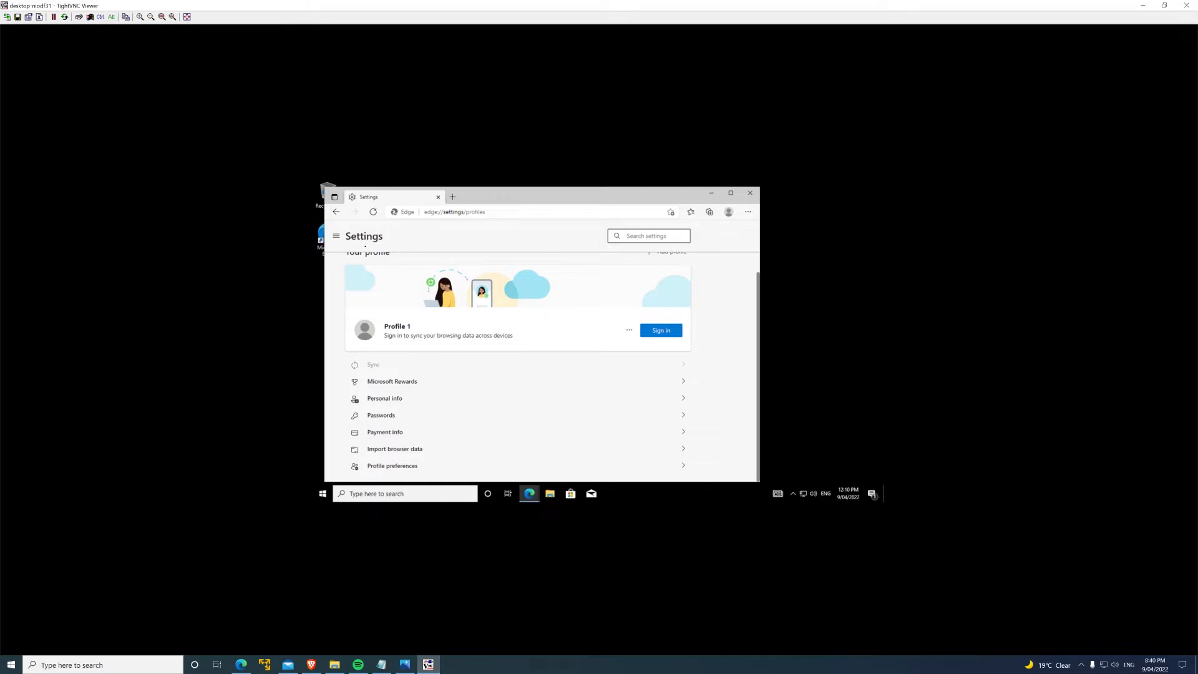
{"action": "left_click", "coordinate": [336, 236]}
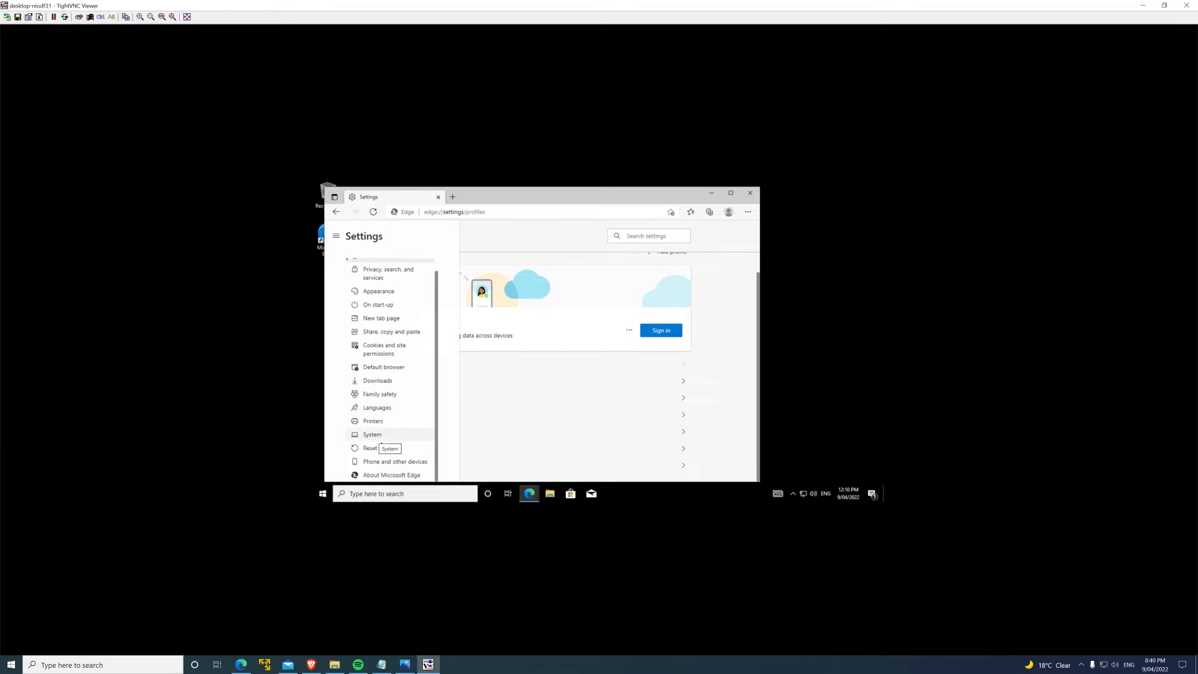
{"action": "left_click", "coordinate": [372, 434]}
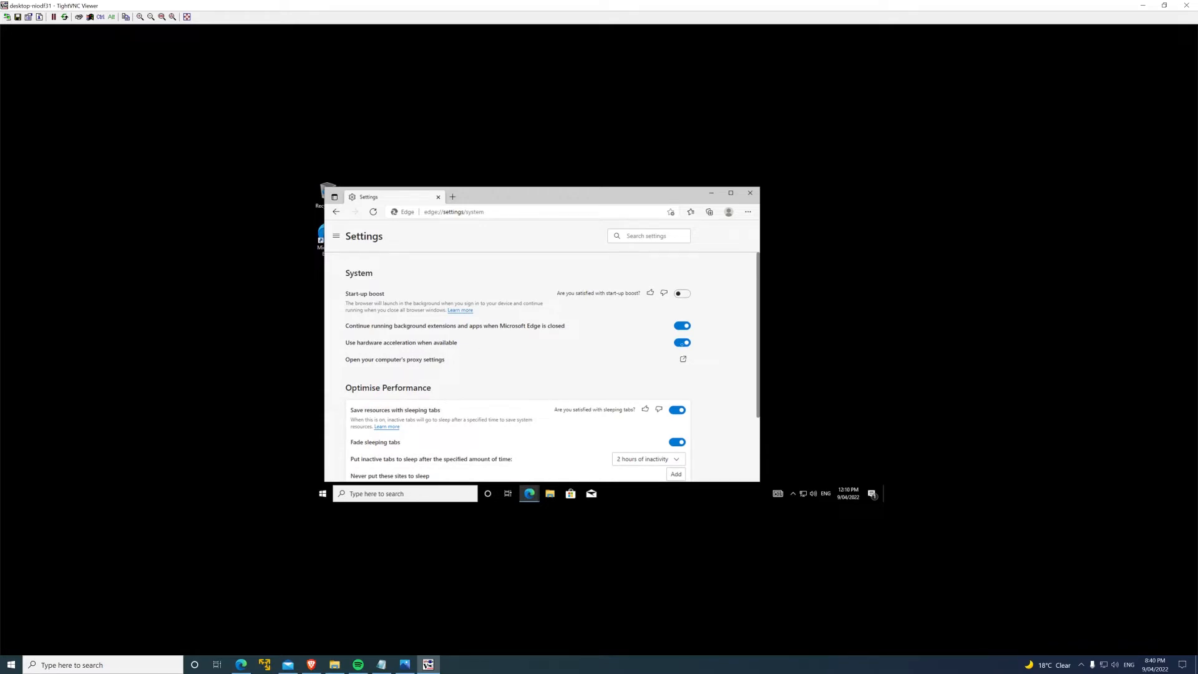
Switch off hardware acceleration and keep-running-after-closing for the rig's Edge.
{"action": "left_click", "coordinate": [682, 342]}
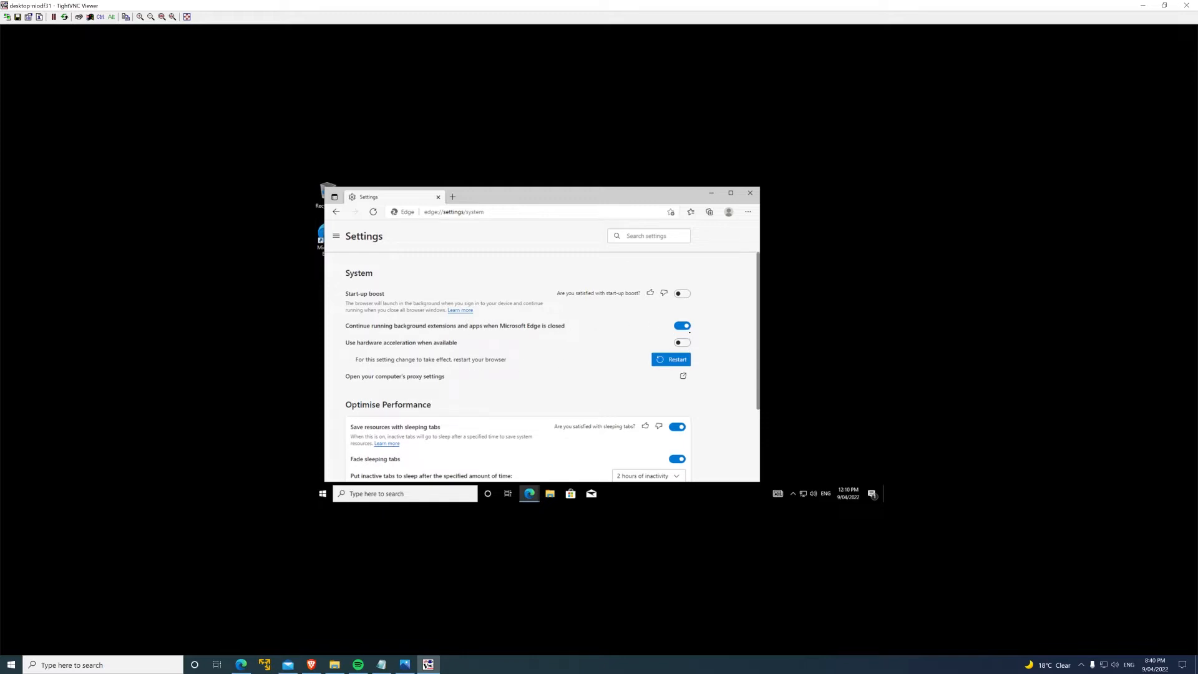
{"action": "left_click", "coordinate": [680, 325]}
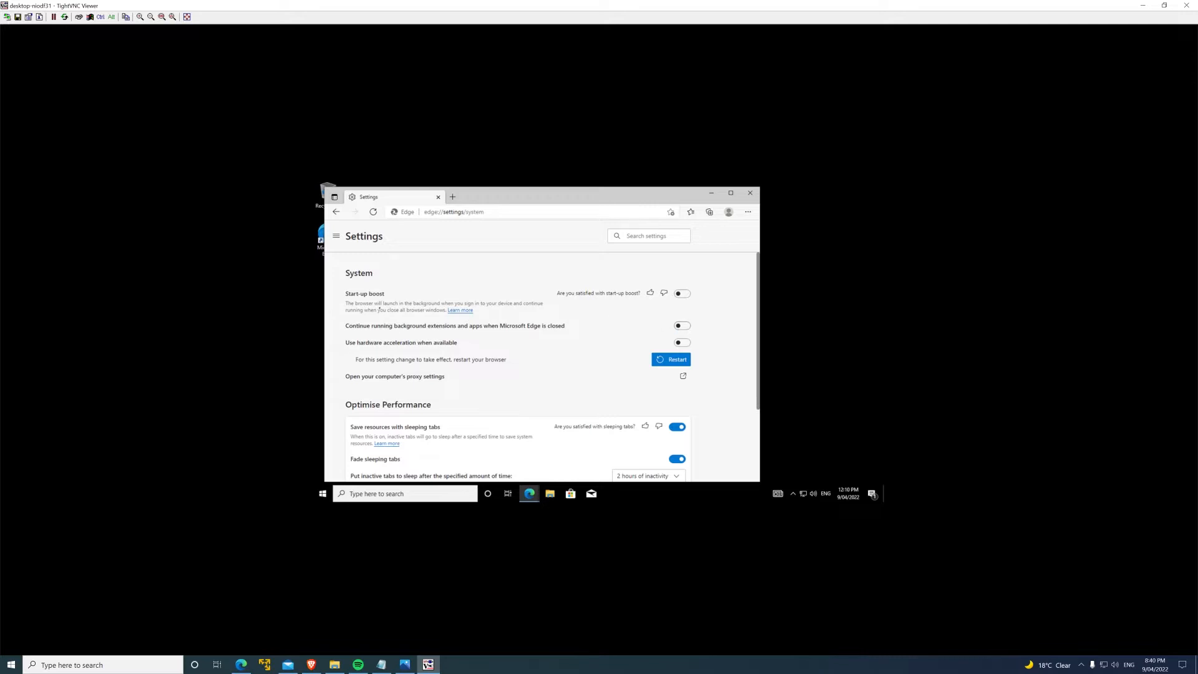
{"action": "scroll", "scroll_direction": "down", "scroll_amount": 3}
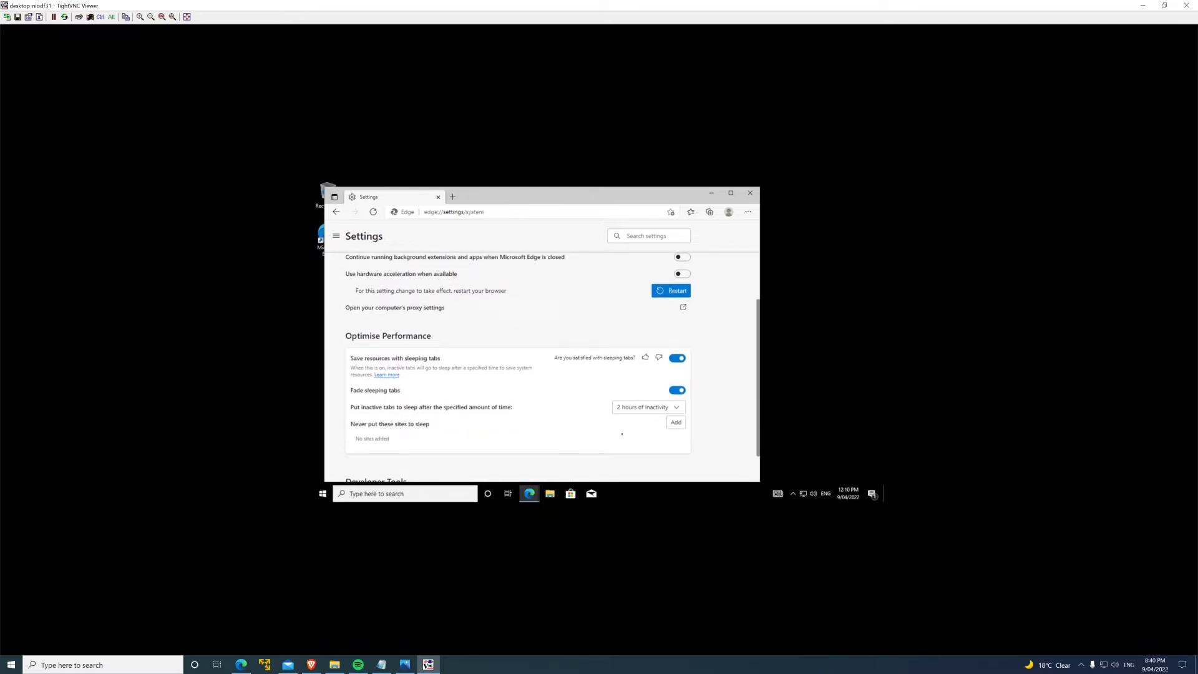
{"action": "scroll", "scroll_direction": "down", "scroll_amount": 3}
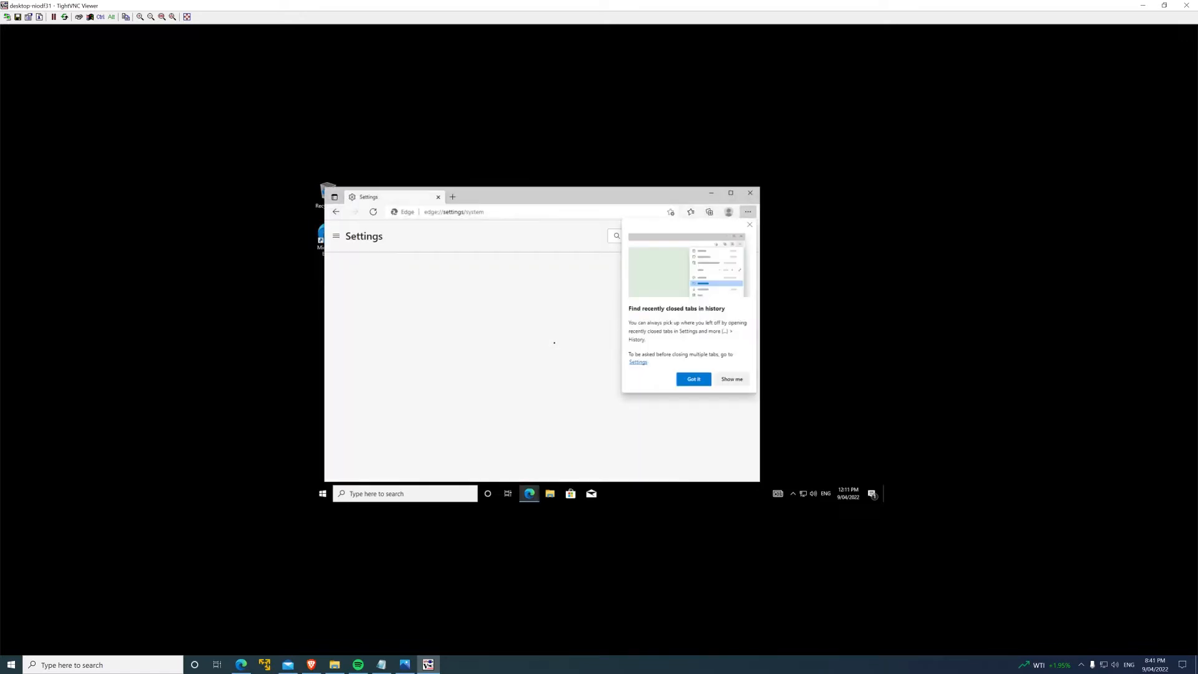
Close the rig's Edge window and highlight step 5e on stopping Windows driver updates in the notes.
{"action": "left_click", "coordinate": [750, 192]}
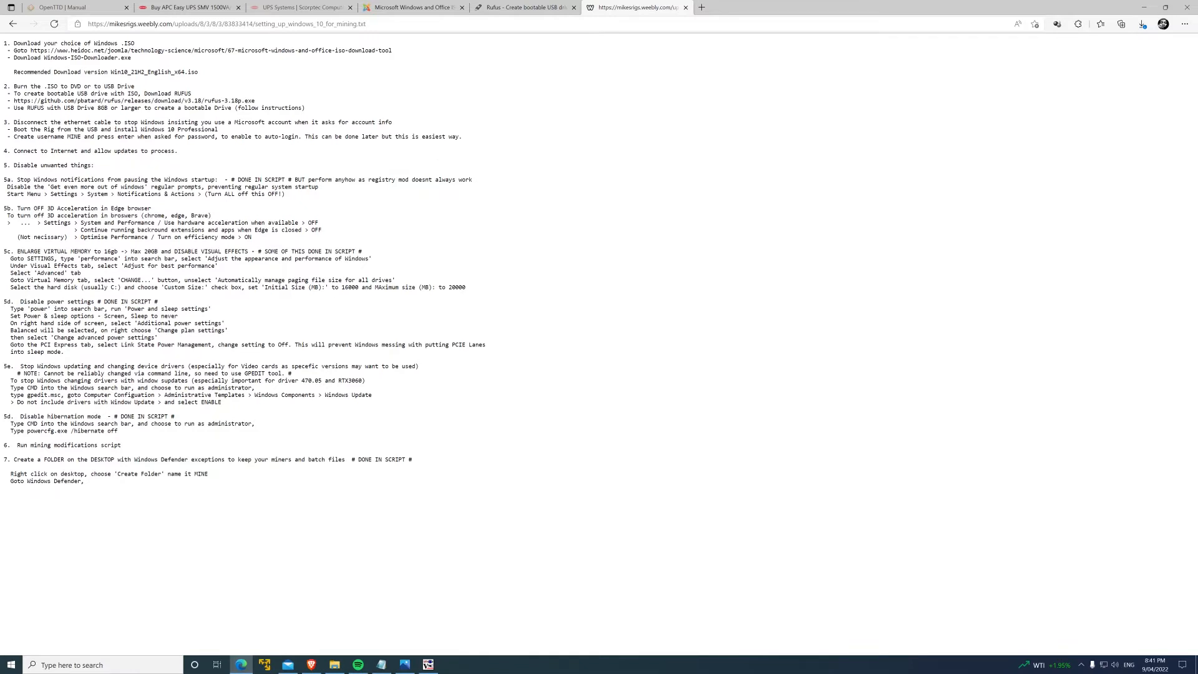
{"action": "left_click_drag", "start_coordinate": [15, 366], "coordinate": [222, 402]}
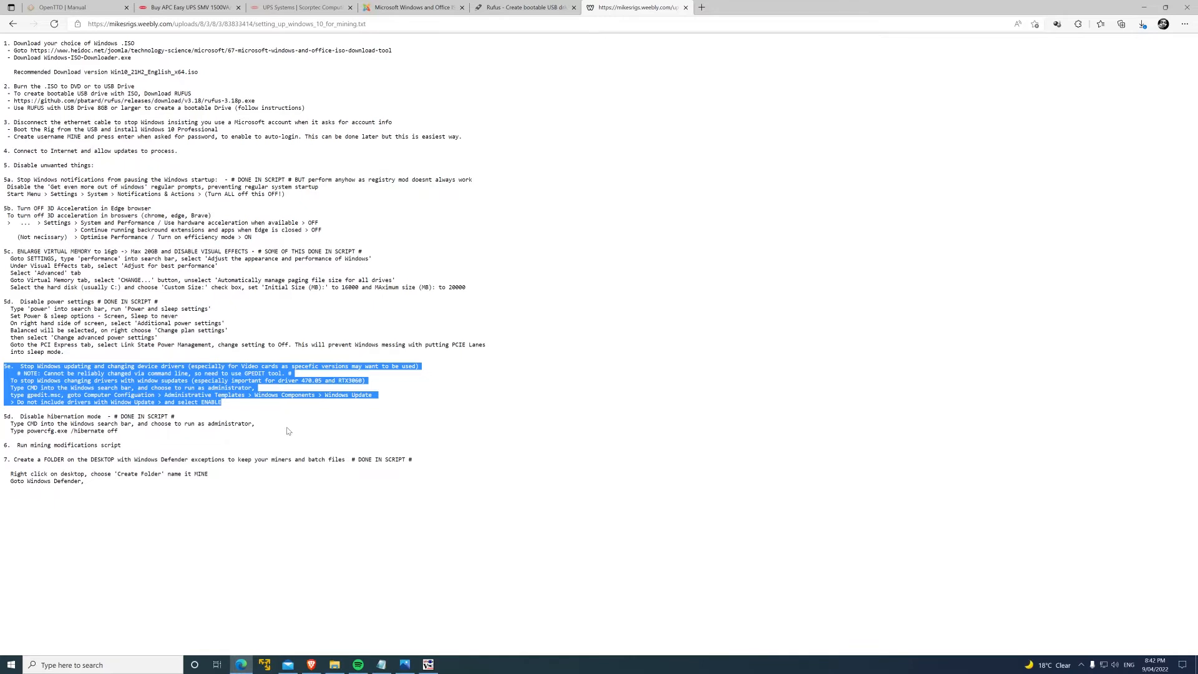
{"action": "mouse_move", "coordinate": [546, 283]}
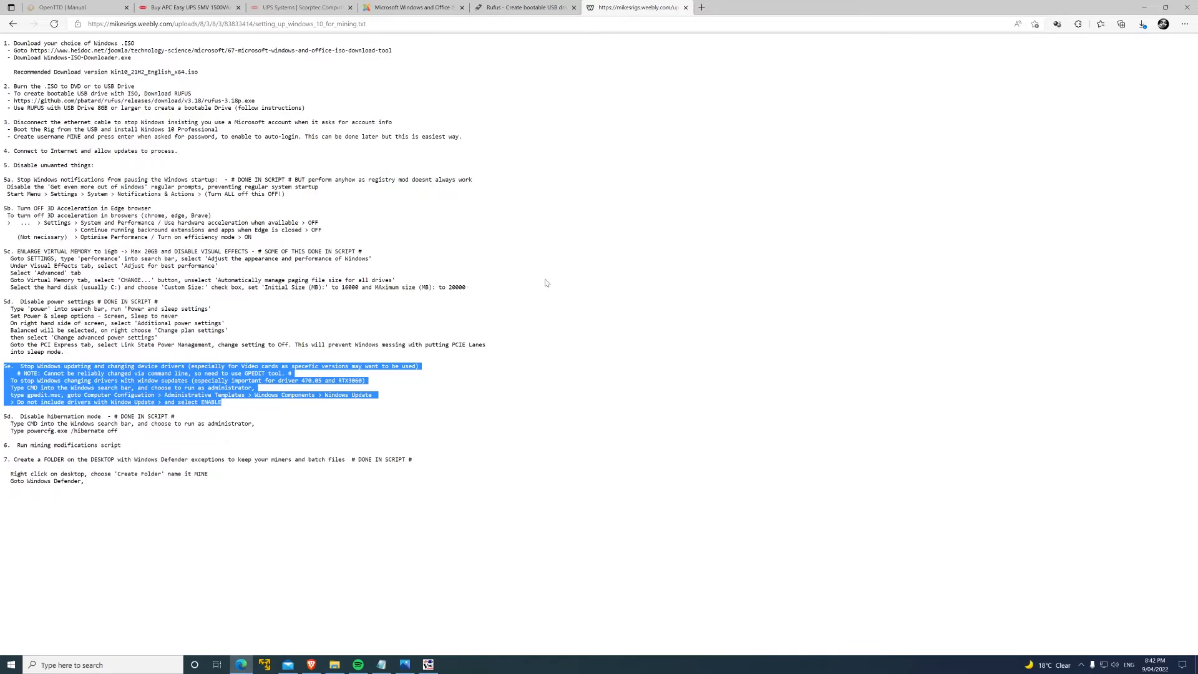
{"action": "mouse_move", "coordinate": [213, 421]}
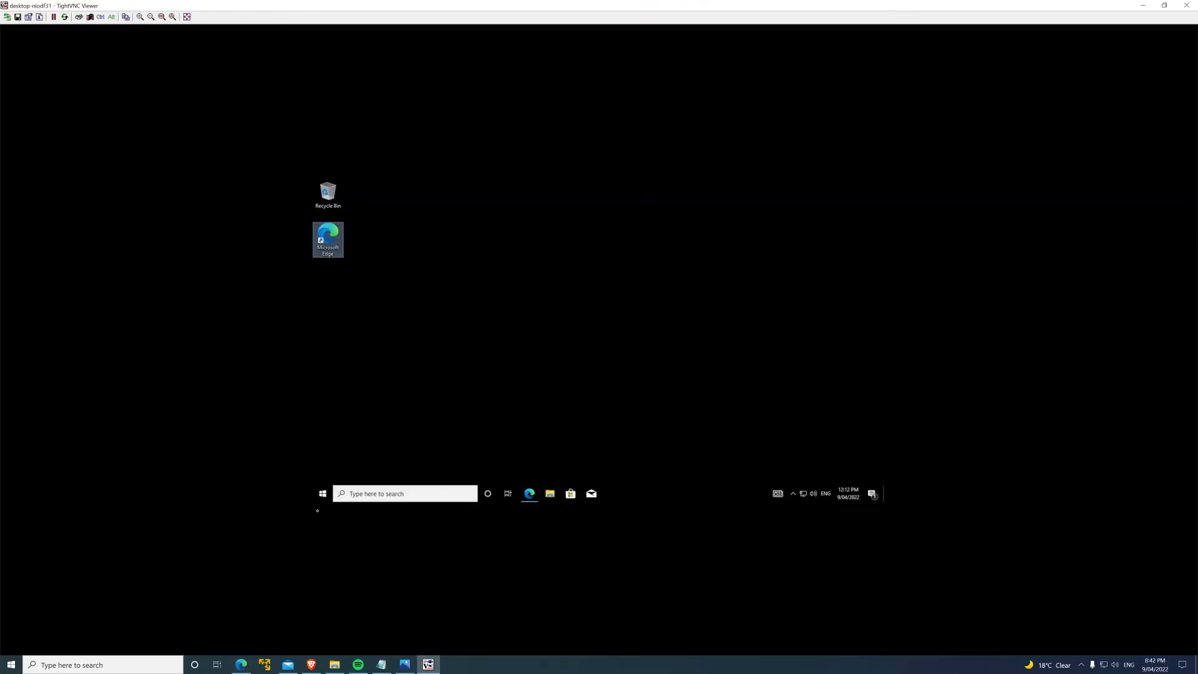
Check the rig's Device Manager, then start gpedit.msc from the administrator prompt, consulting the notes.
{"action": "right_click", "coordinate": [322, 494]}
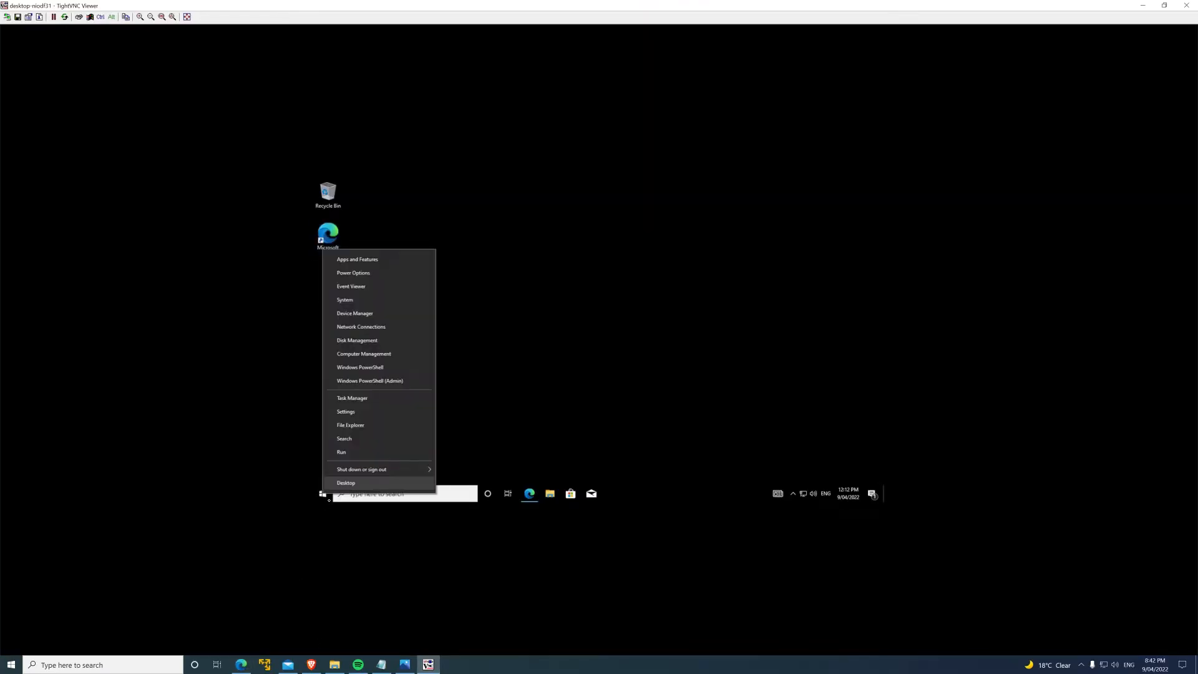
{"action": "left_click", "coordinate": [354, 313]}
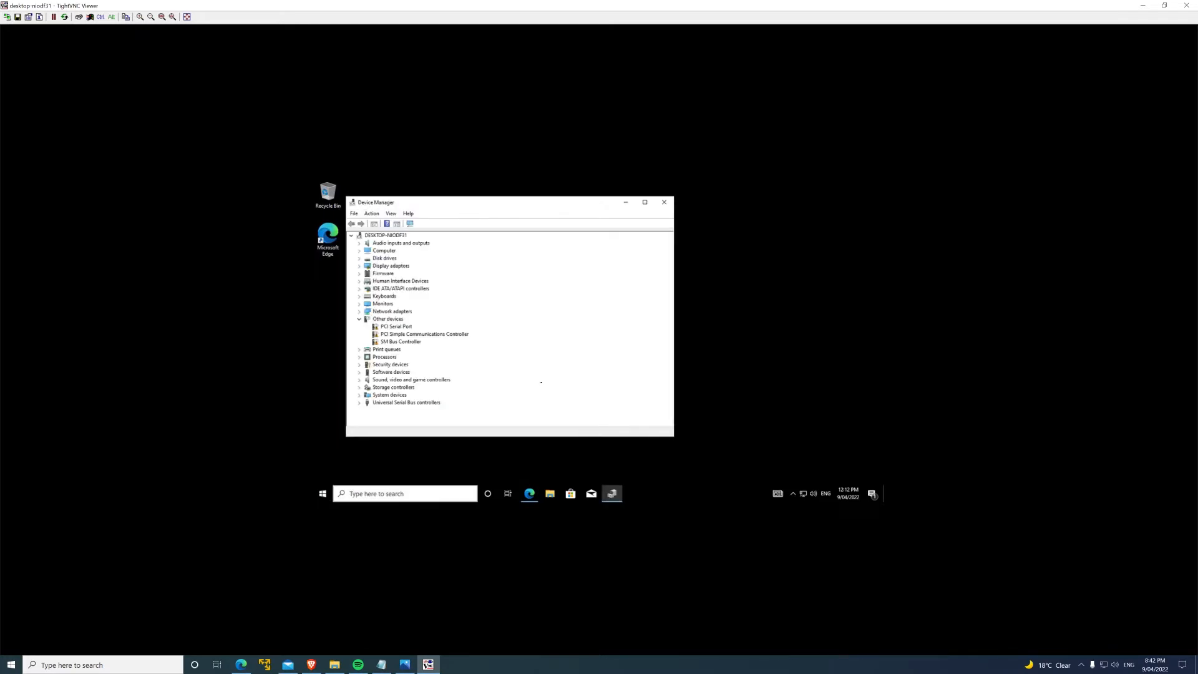
{"action": "mouse_move", "coordinate": [664, 203]}
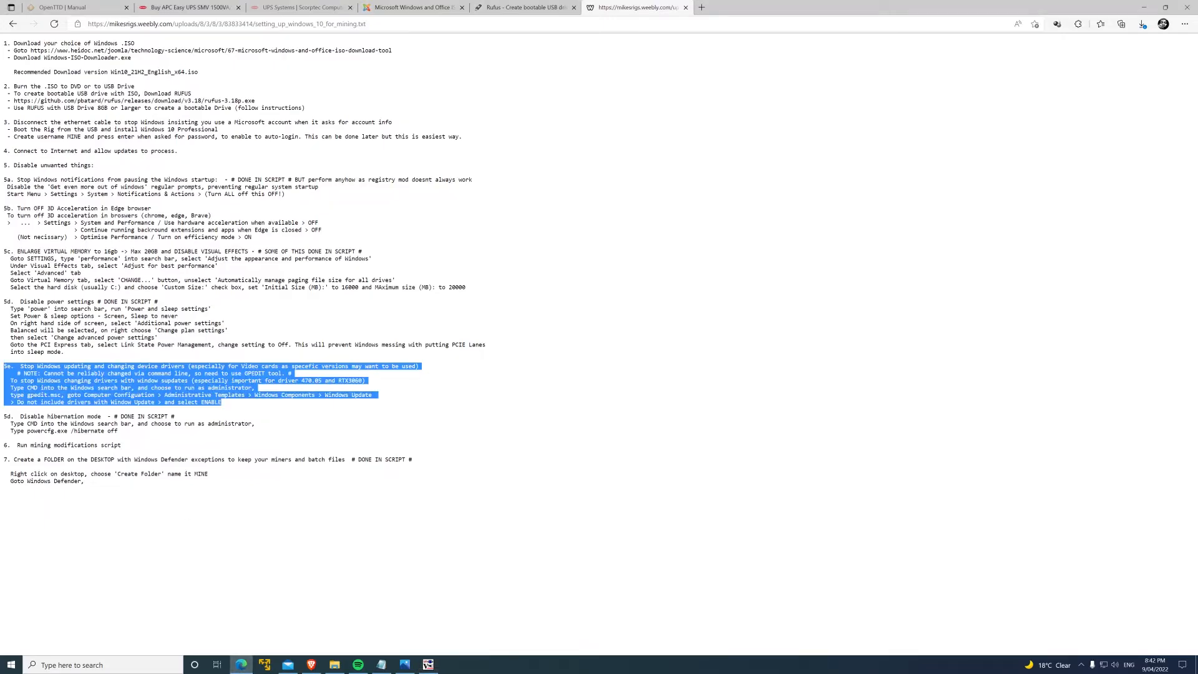
{"action": "left_click", "coordinate": [428, 664]}
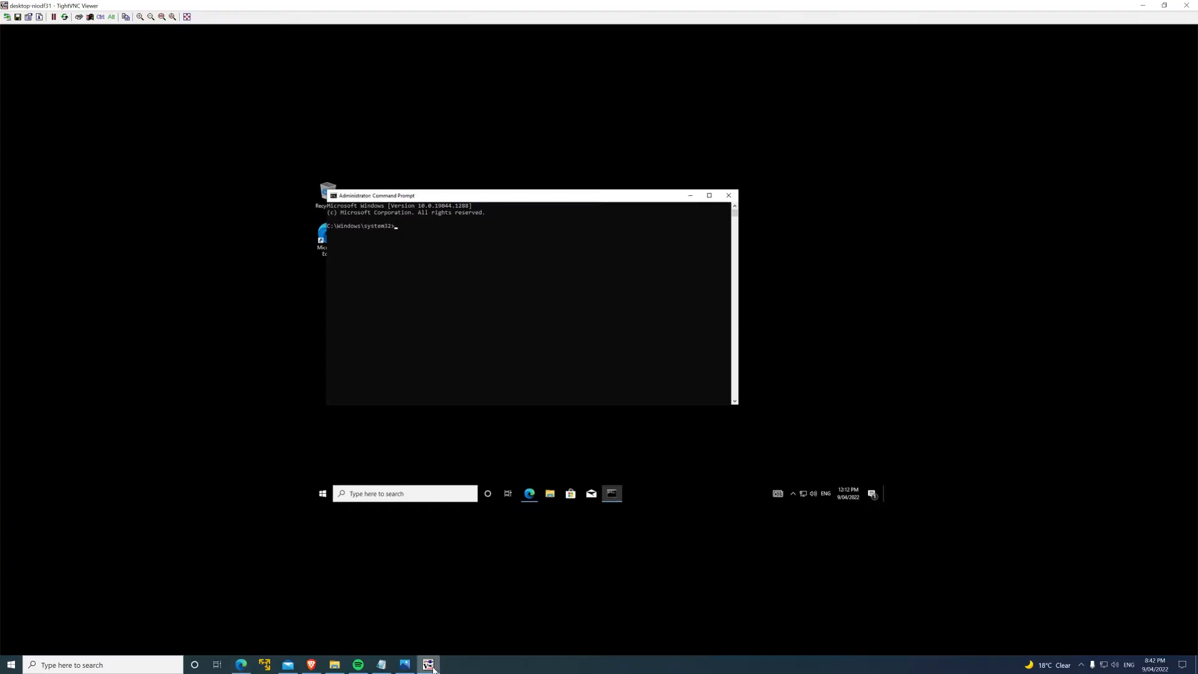
{"action": "type", "text": "gpedit.msc"}
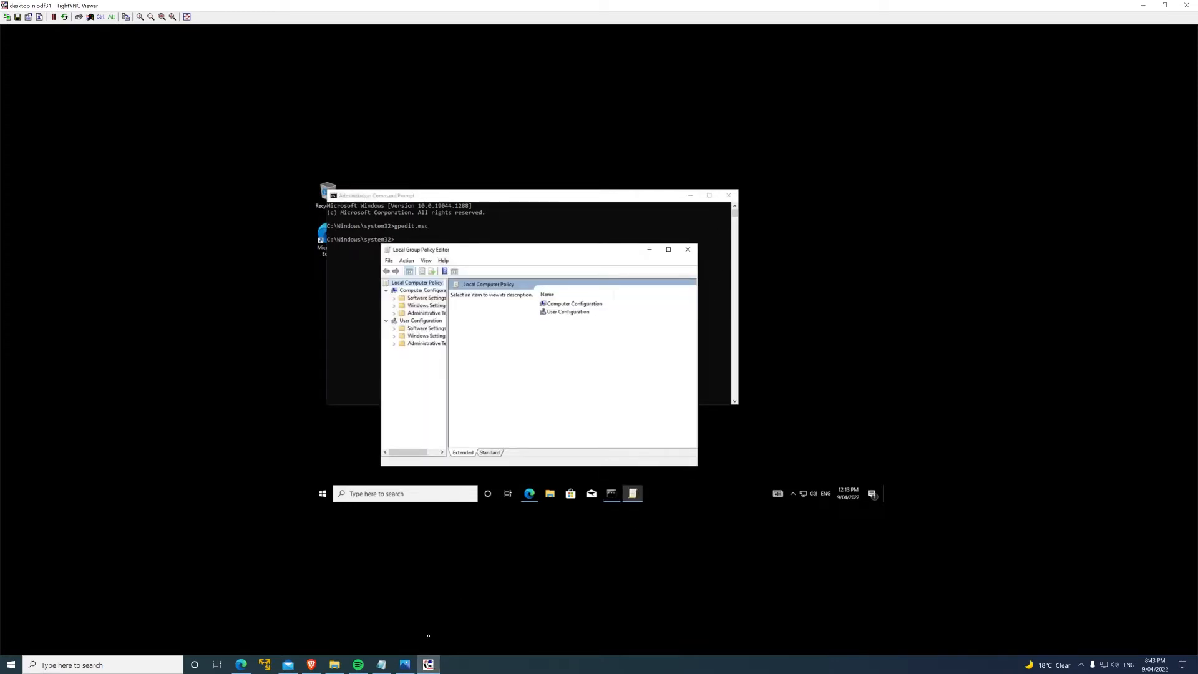
{"action": "left_click", "coordinate": [667, 250]}
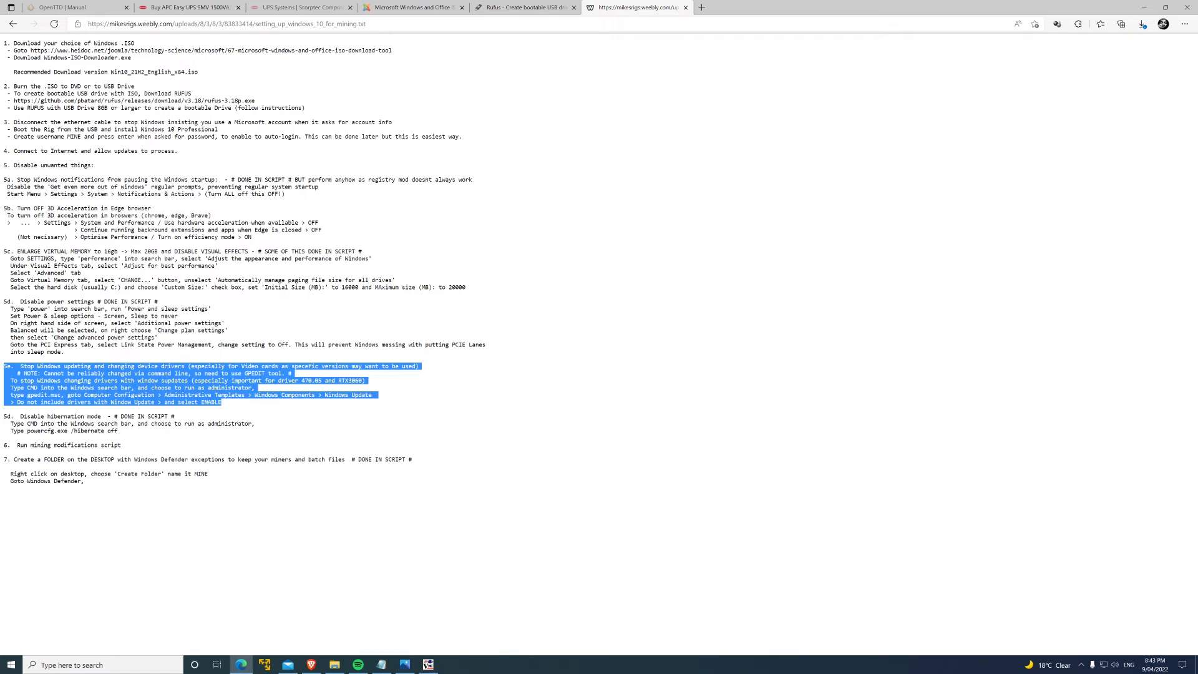
{"action": "left_click", "coordinate": [428, 664]}
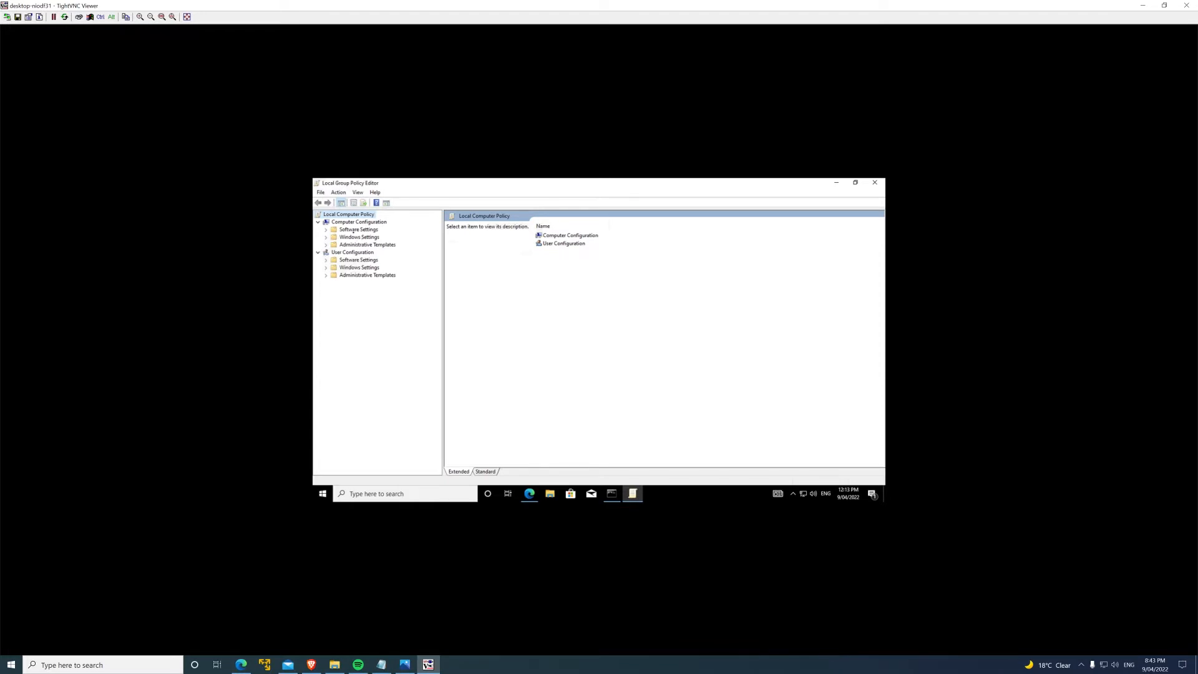
Browse the Computer policy templates to 'Do not include drivers with Windows Updates'.
{"action": "left_click", "coordinate": [367, 245]}
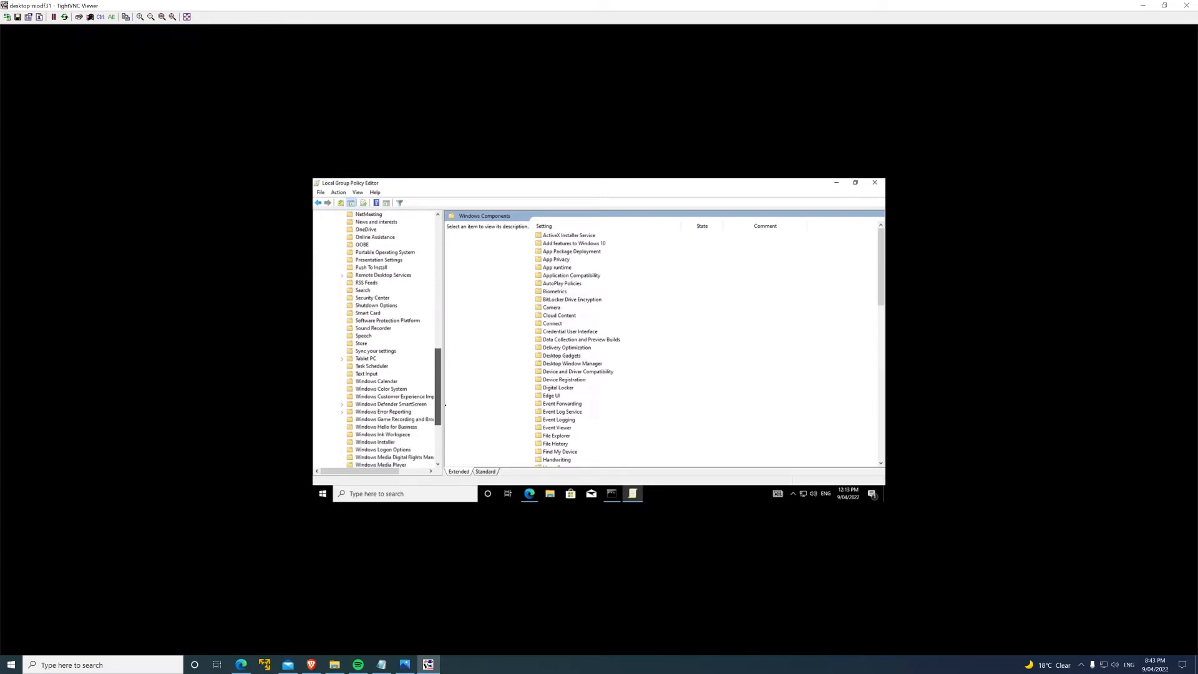
{"action": "left_click", "coordinate": [376, 441]}
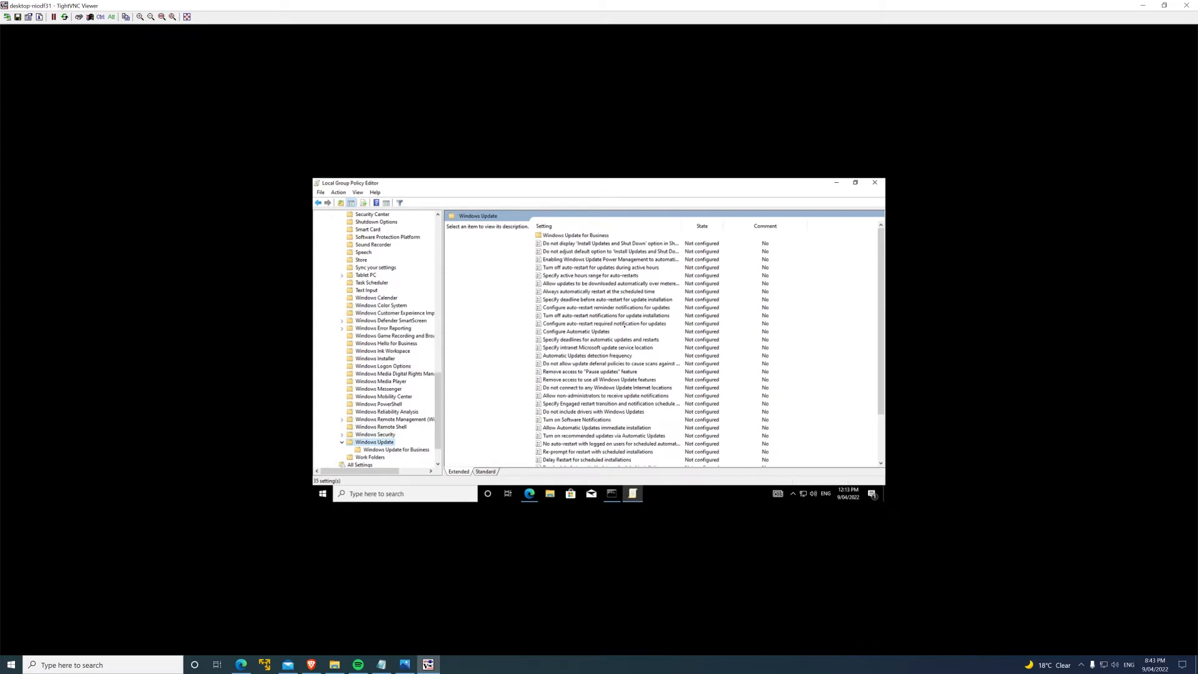
{"action": "scroll", "scroll_direction": "down", "scroll_amount": 3}
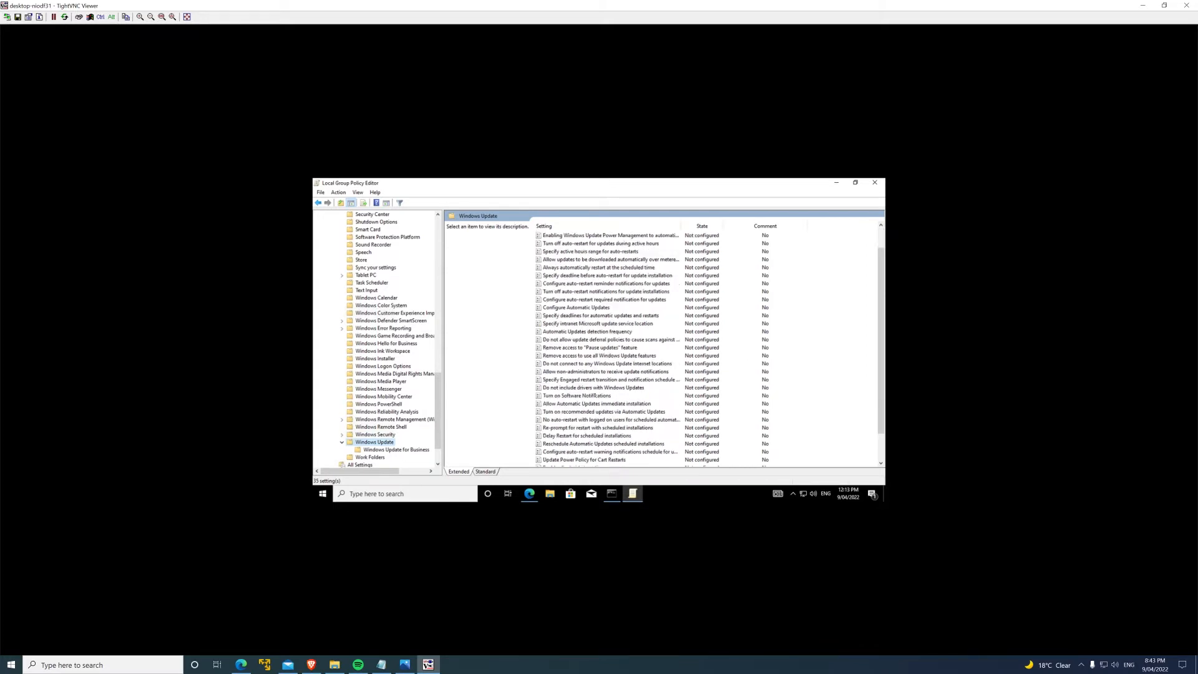
{"action": "left_click", "coordinate": [594, 387]}
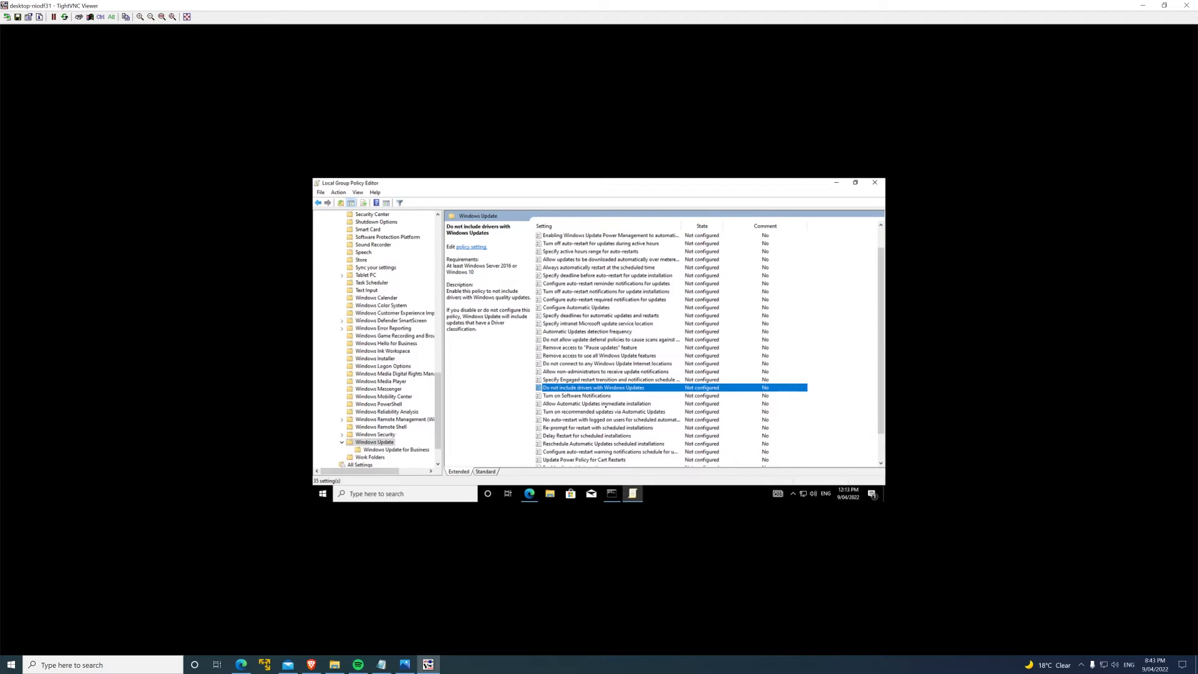
Edit that driver-exclusion policy, set it to Enabled and confirm.
{"action": "right_click", "coordinate": [594, 387]}
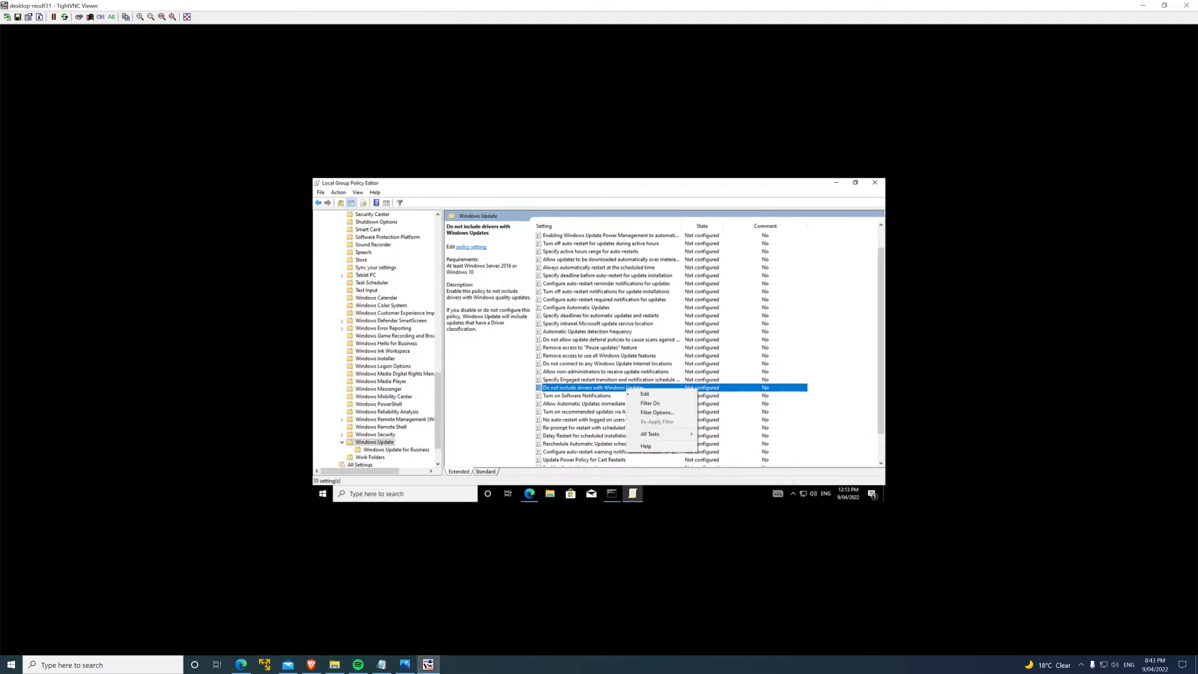
{"action": "left_click", "coordinate": [643, 393]}
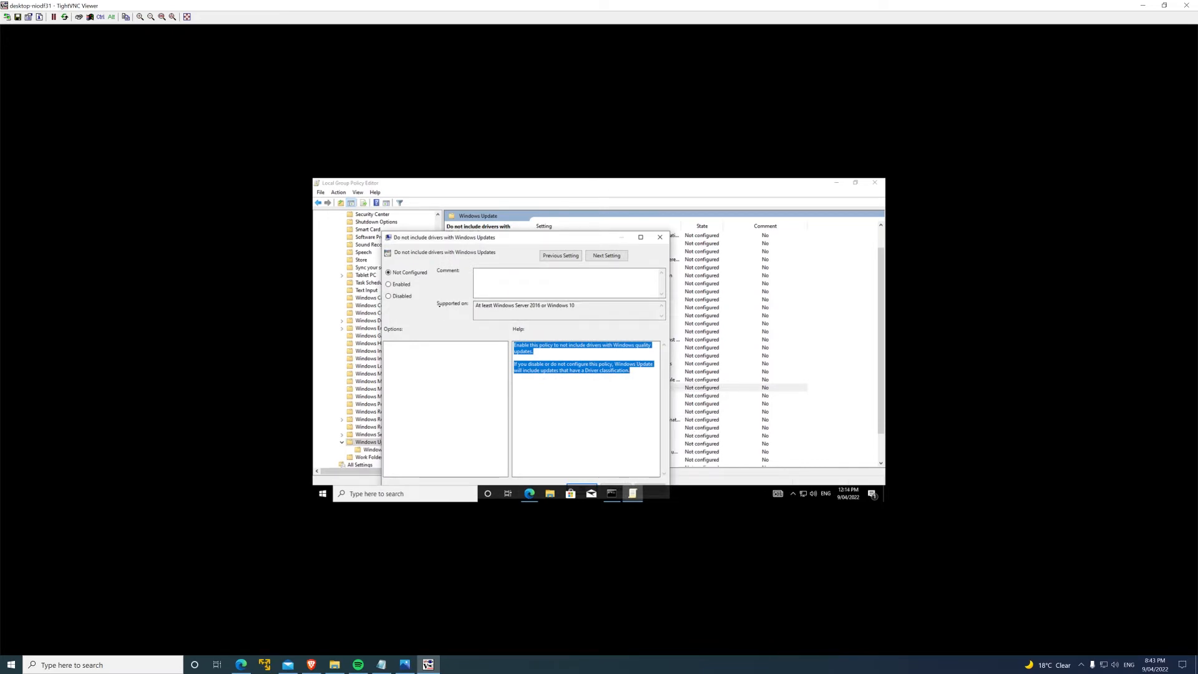
{"action": "left_click", "coordinate": [389, 284]}
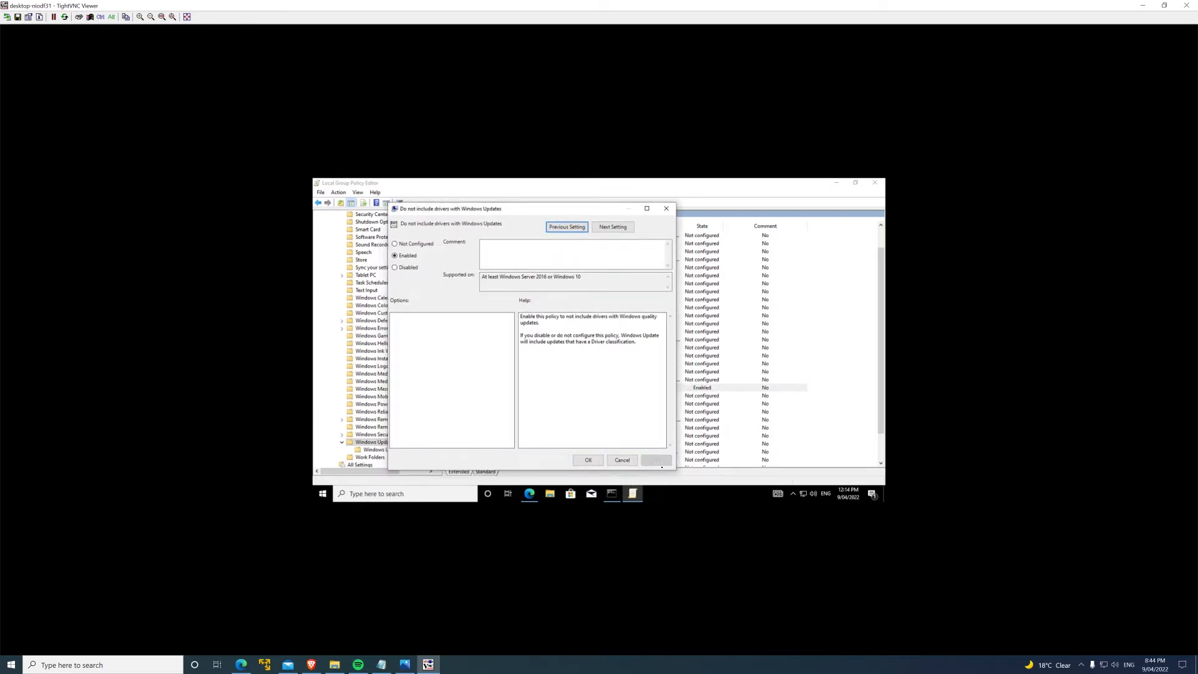
{"action": "left_click", "coordinate": [587, 459]}
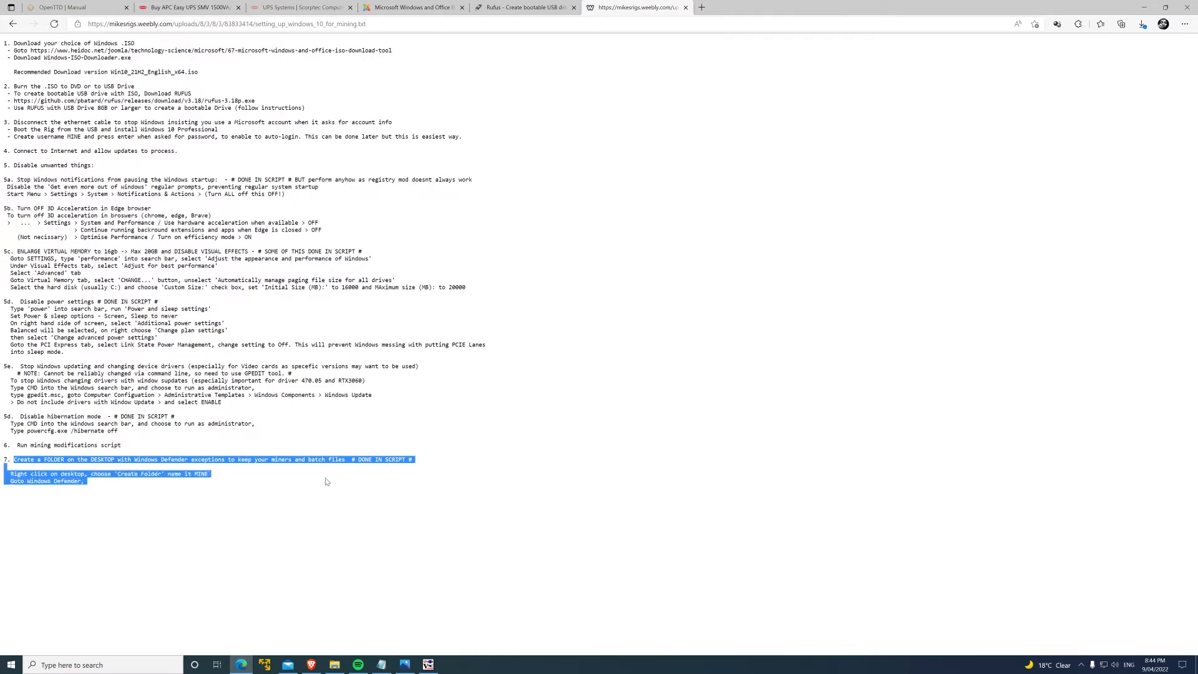
{"action": "mouse_move", "coordinate": [178, 178]}
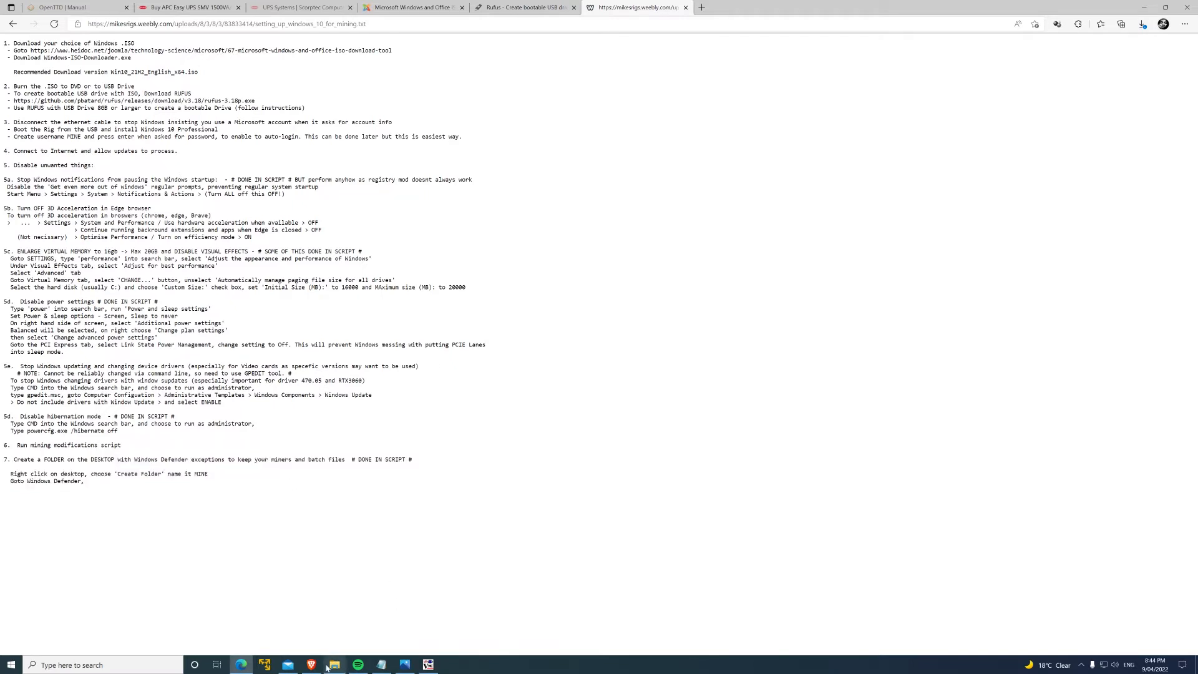
Briefly check local File Explorer, then return to the rig's remote session.
{"action": "left_click", "coordinate": [335, 664]}
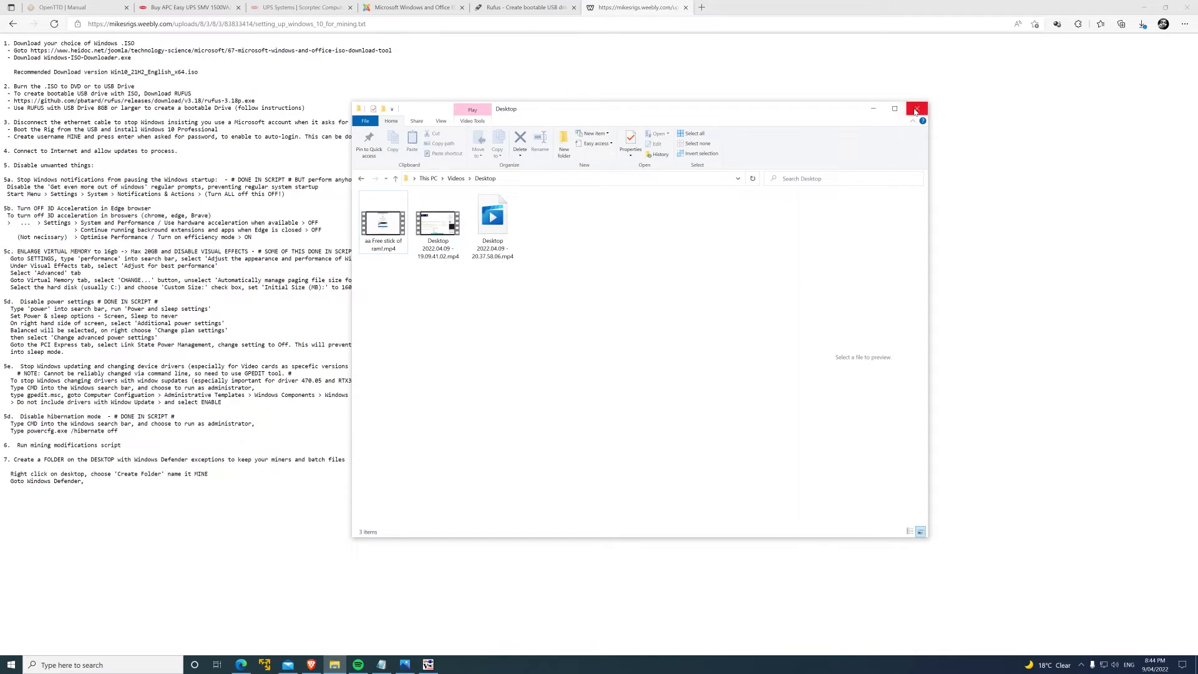
{"action": "left_click", "coordinate": [915, 109]}
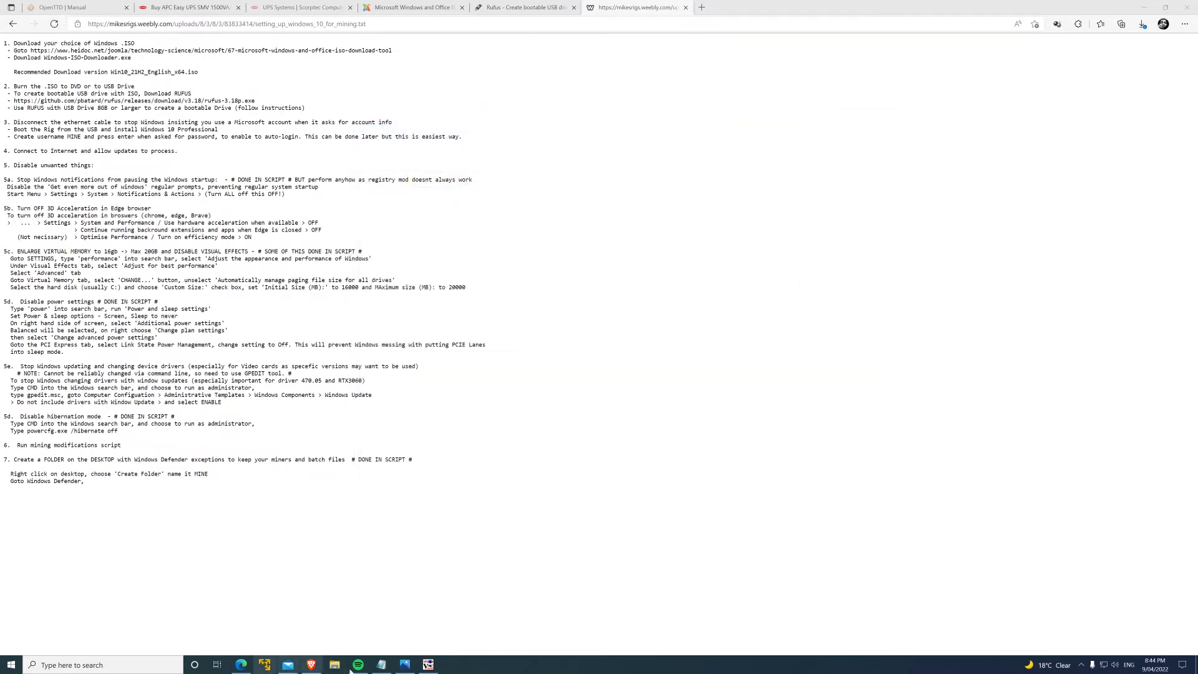
{"action": "left_click", "coordinate": [427, 664]}
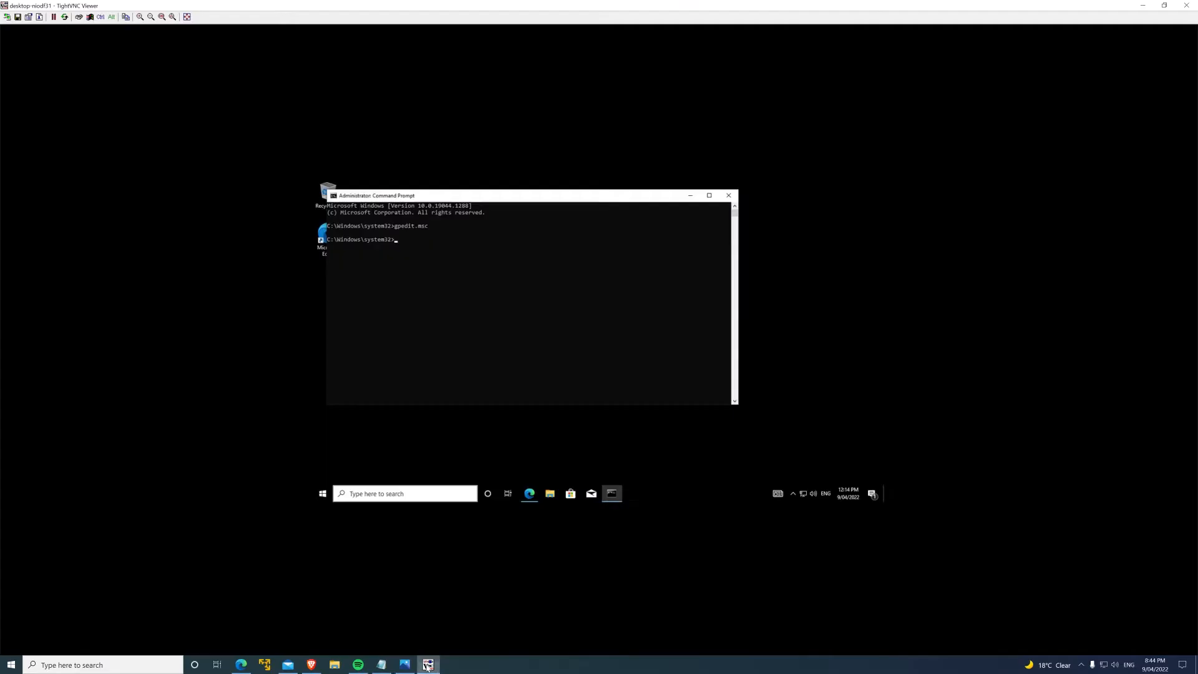
In File Transfer browse local to Mining Windows and remote to the user's Desktop folder.
{"action": "left_click_drag", "start_coordinate": [375, 194], "coordinate": [409, 211]}
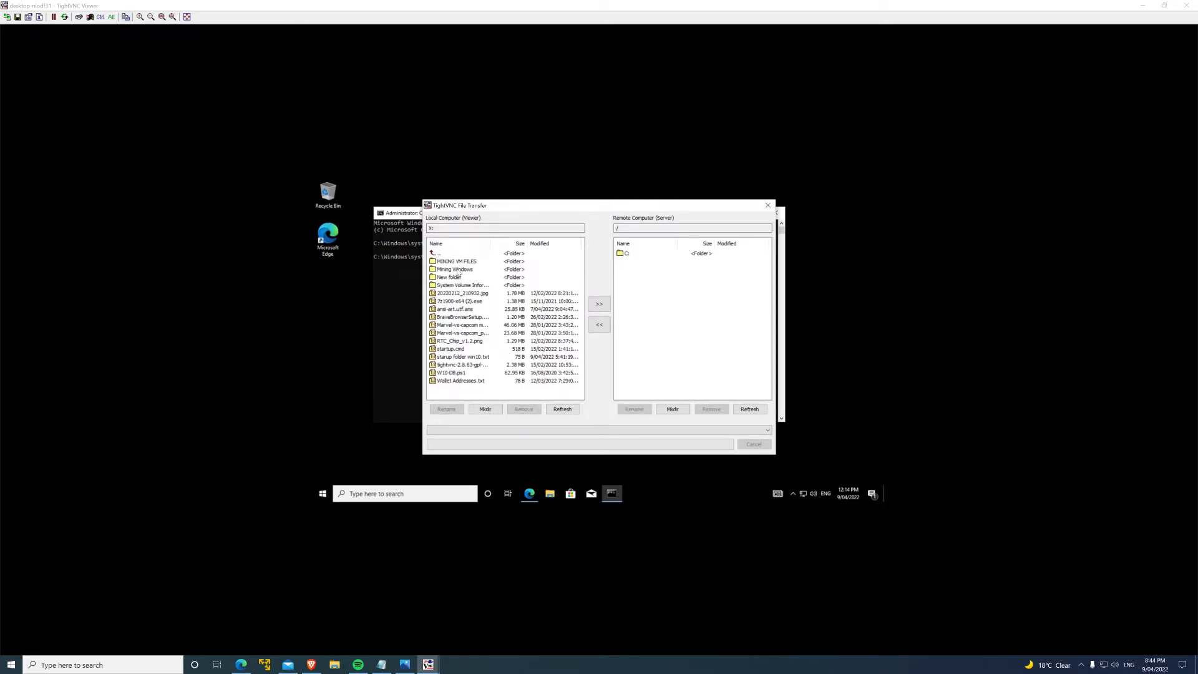
{"action": "double_click", "coordinate": [454, 270]}
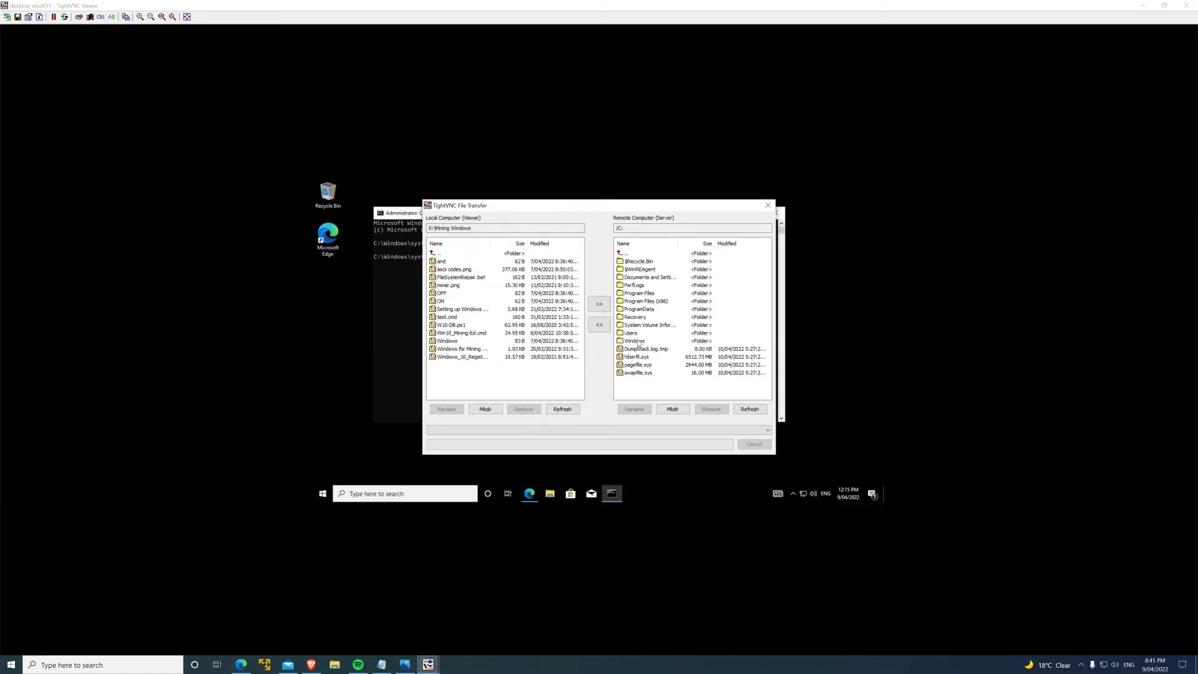
{"action": "double_click", "coordinate": [630, 332]}
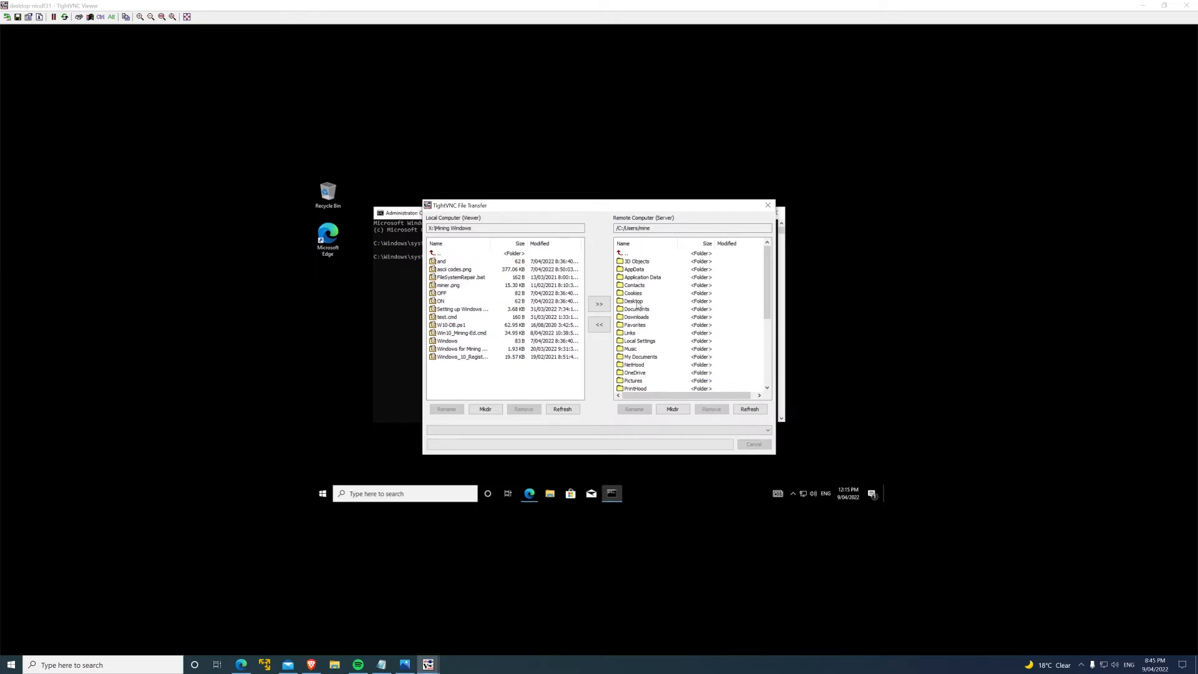
{"action": "double_click", "coordinate": [632, 301]}
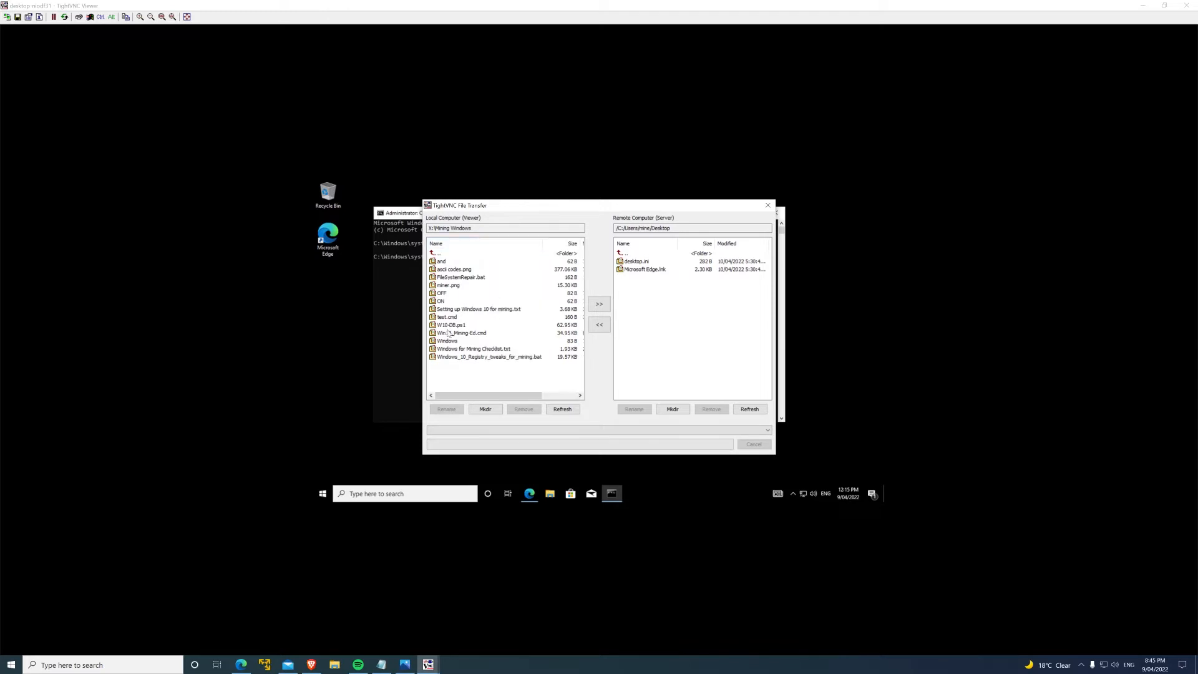
Upload Win10_Mining-Ed.cmd to the rig's desktop and close the transfer window.
{"action": "left_click", "coordinate": [462, 332]}
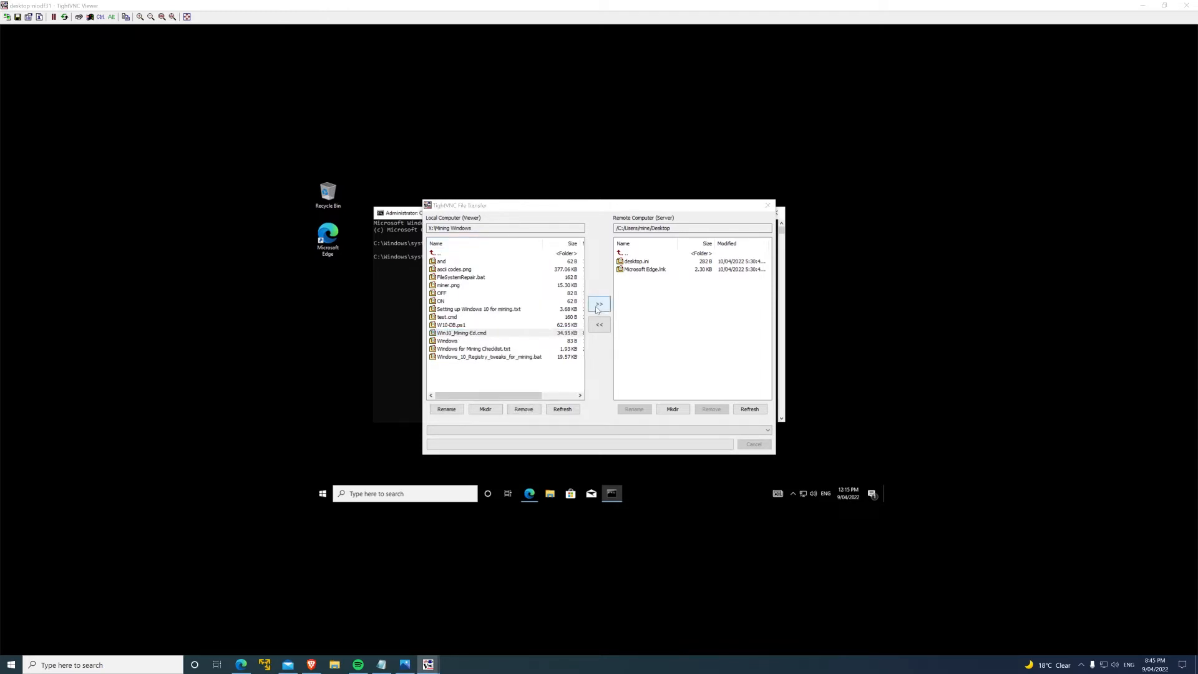
{"action": "left_click", "coordinate": [599, 304]}
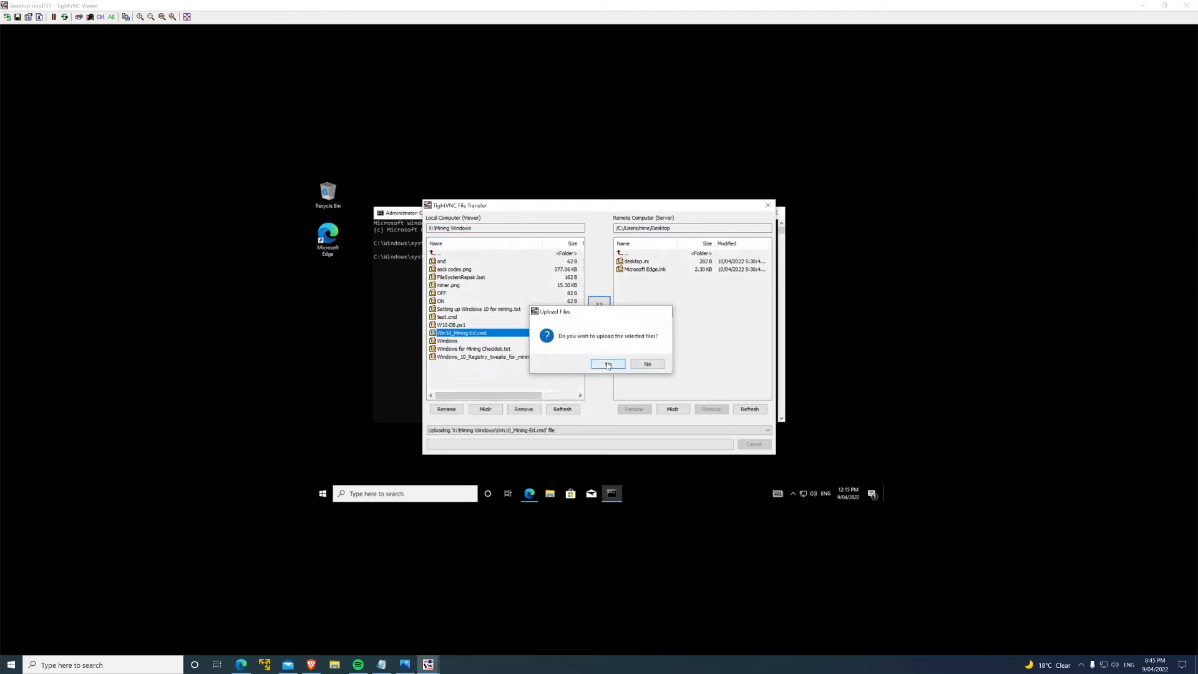
{"action": "left_click", "coordinate": [606, 364]}
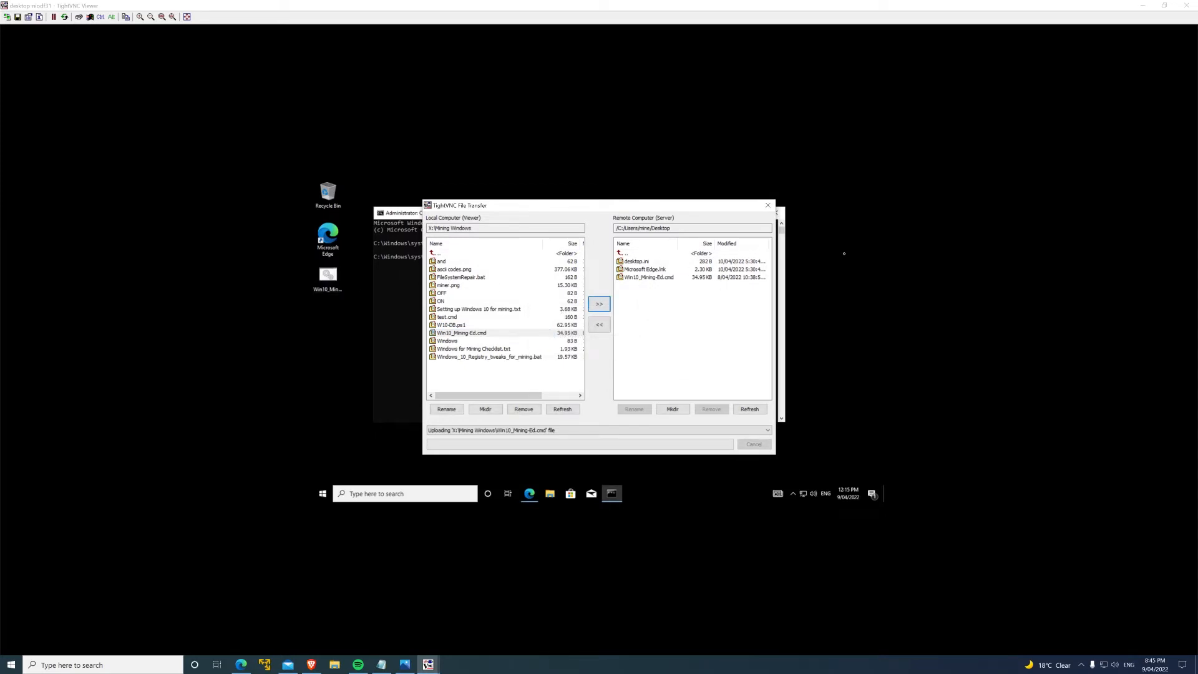
{"action": "left_click", "coordinate": [768, 205]}
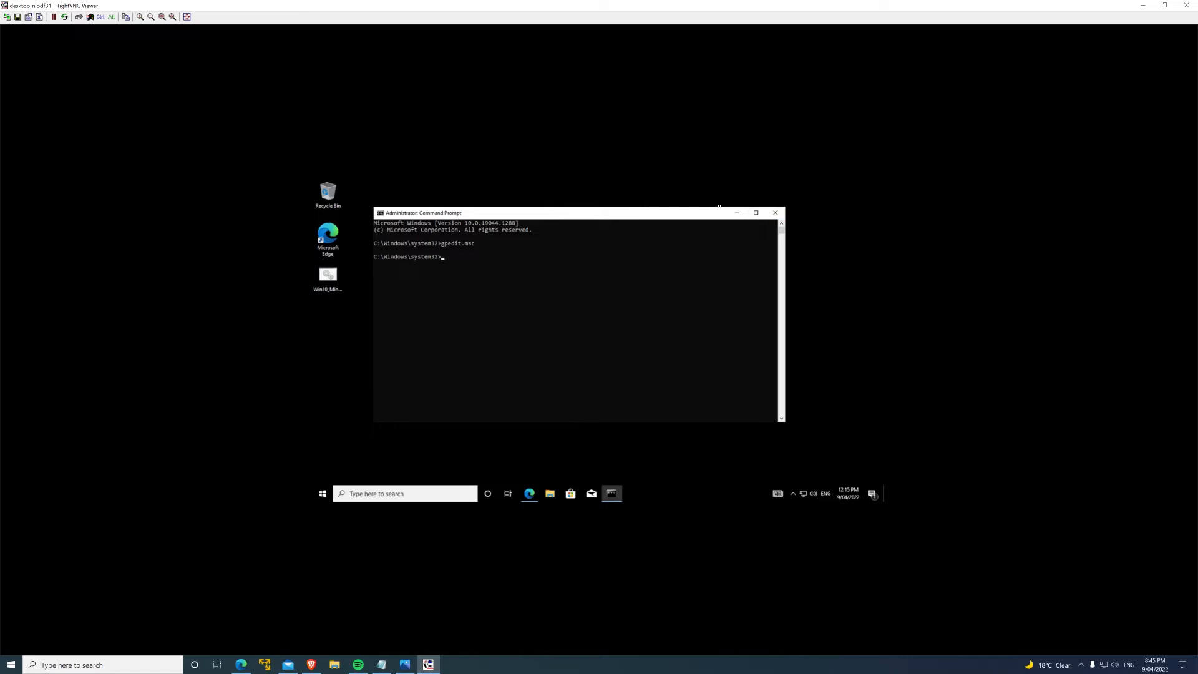
Run the copied Win10_Mining-Ed.cmd as administrator, quit its menu, and view the script's contents.
{"action": "right_click", "coordinate": [329, 295]}
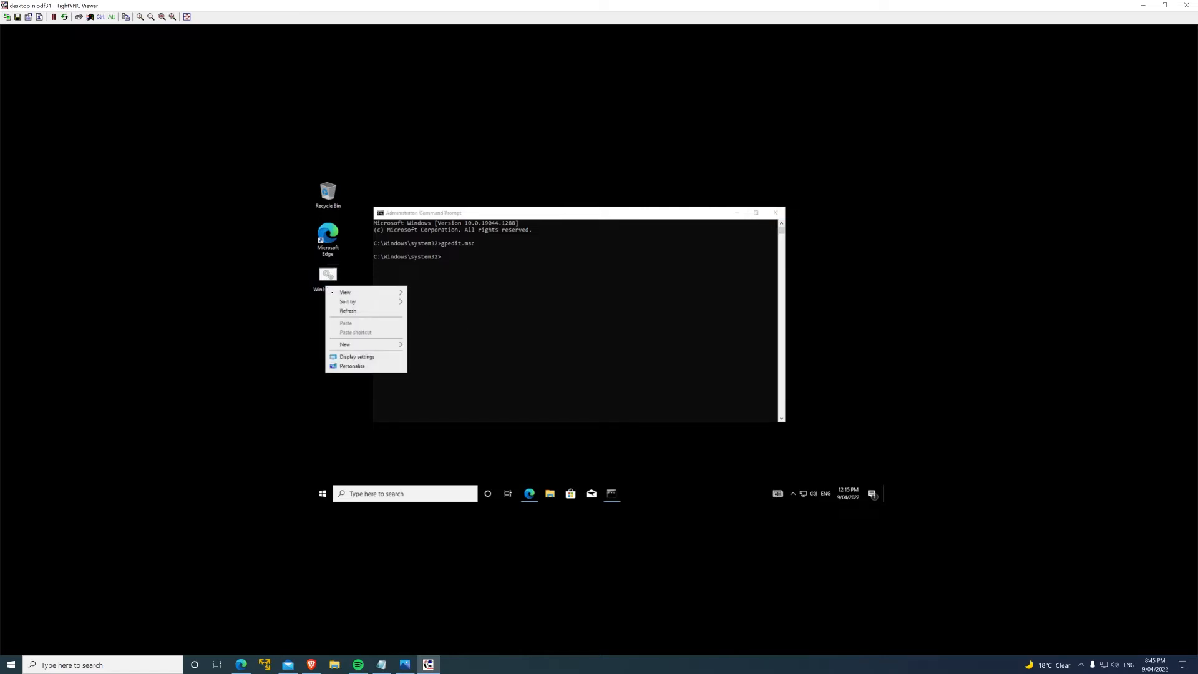
{"action": "right_click", "coordinate": [327, 273]}
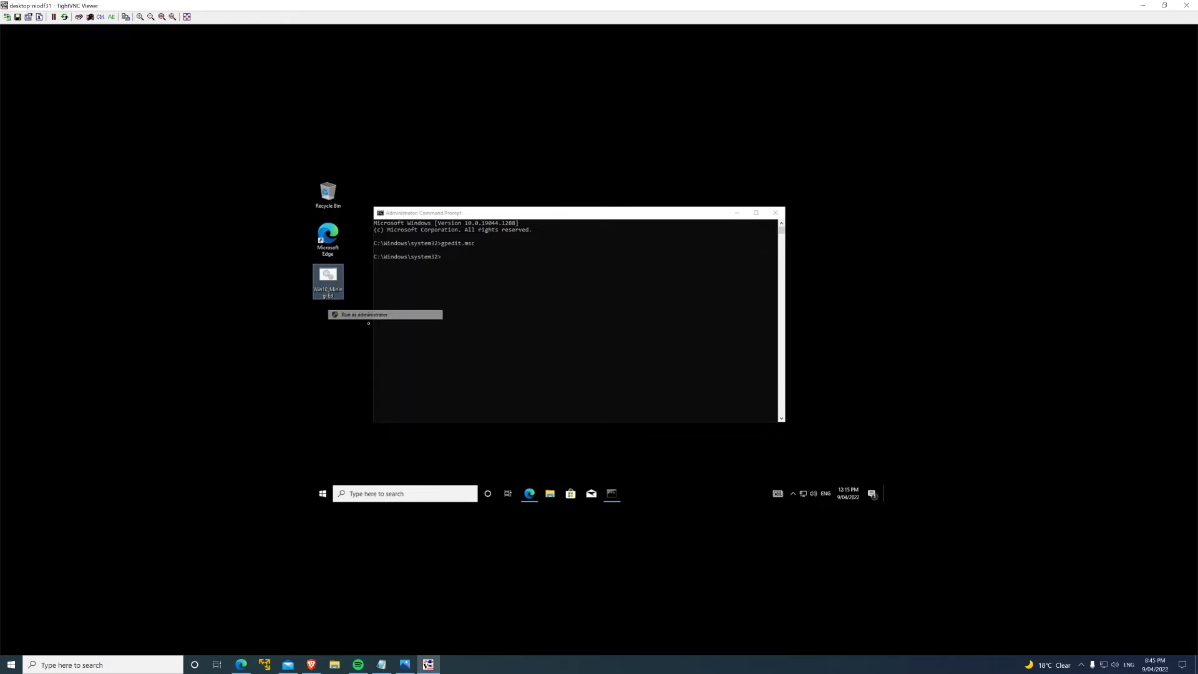
{"action": "left_click", "coordinate": [365, 315]}
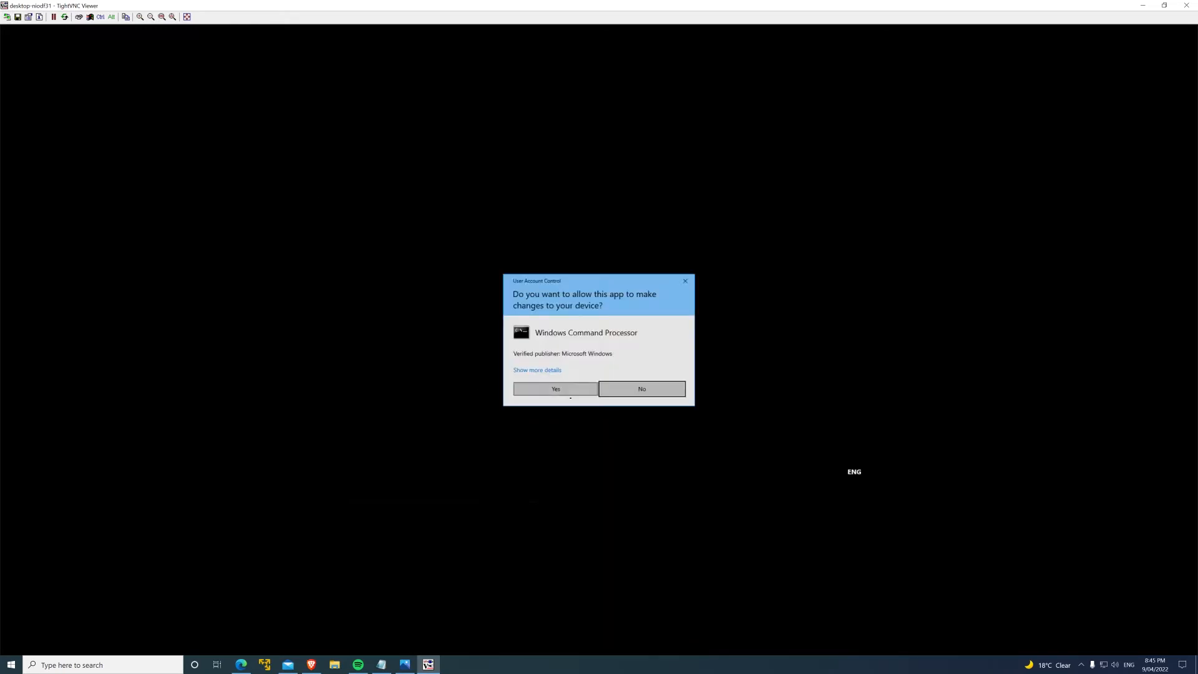
{"action": "left_click", "coordinate": [554, 390]}
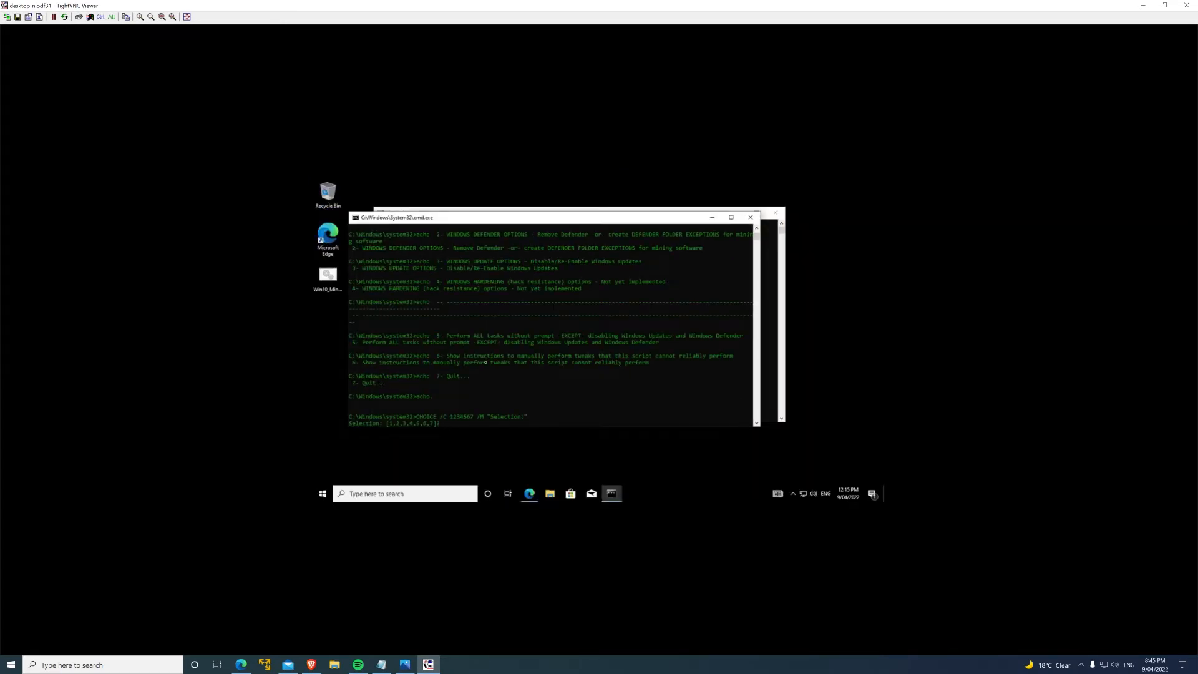
{"action": "key", "text": "ctrl+c"}
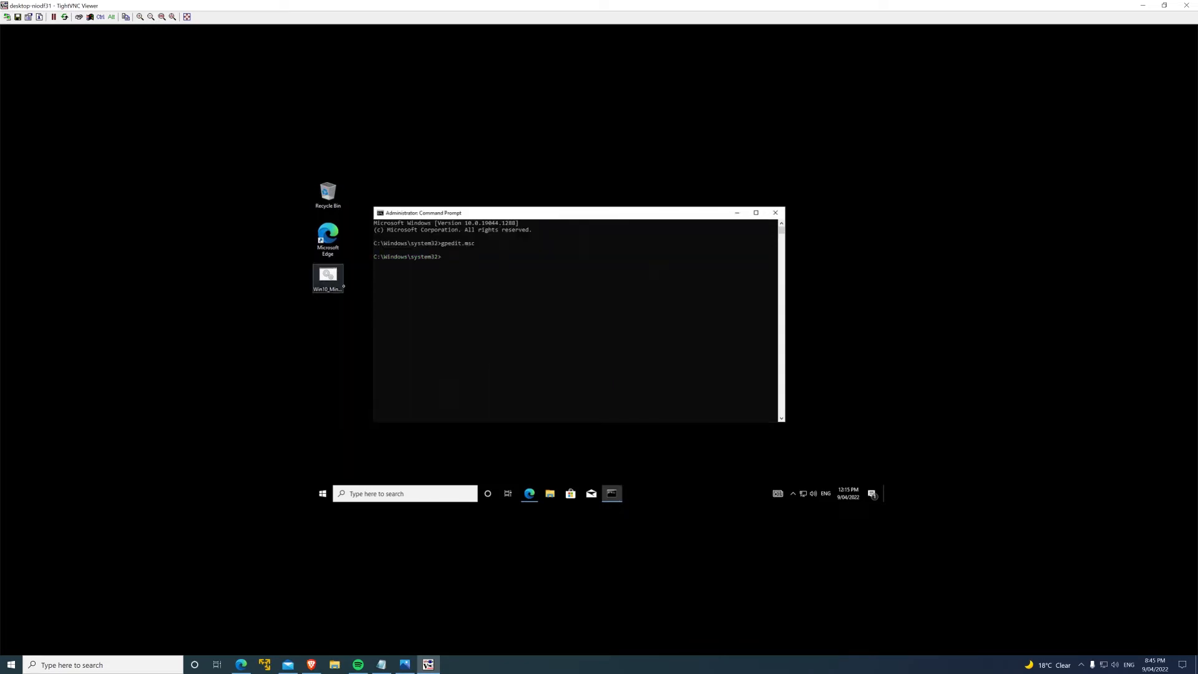
{"action": "double_click", "coordinate": [328, 275]}
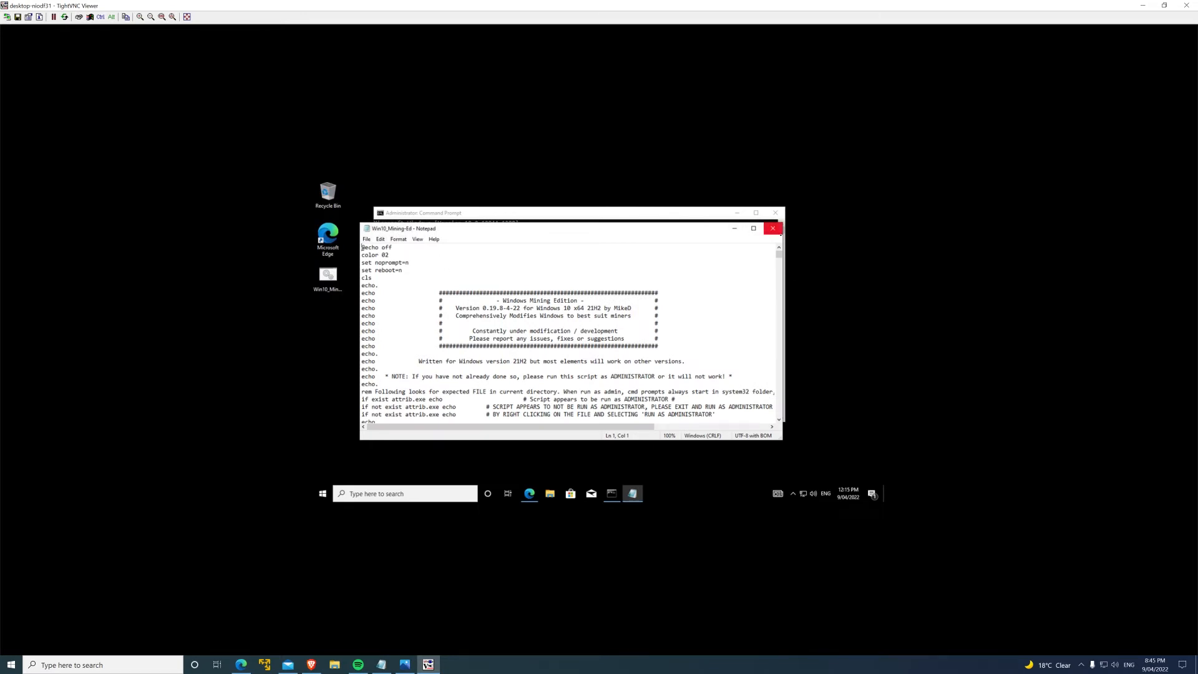
{"action": "mouse_move", "coordinate": [772, 229]}
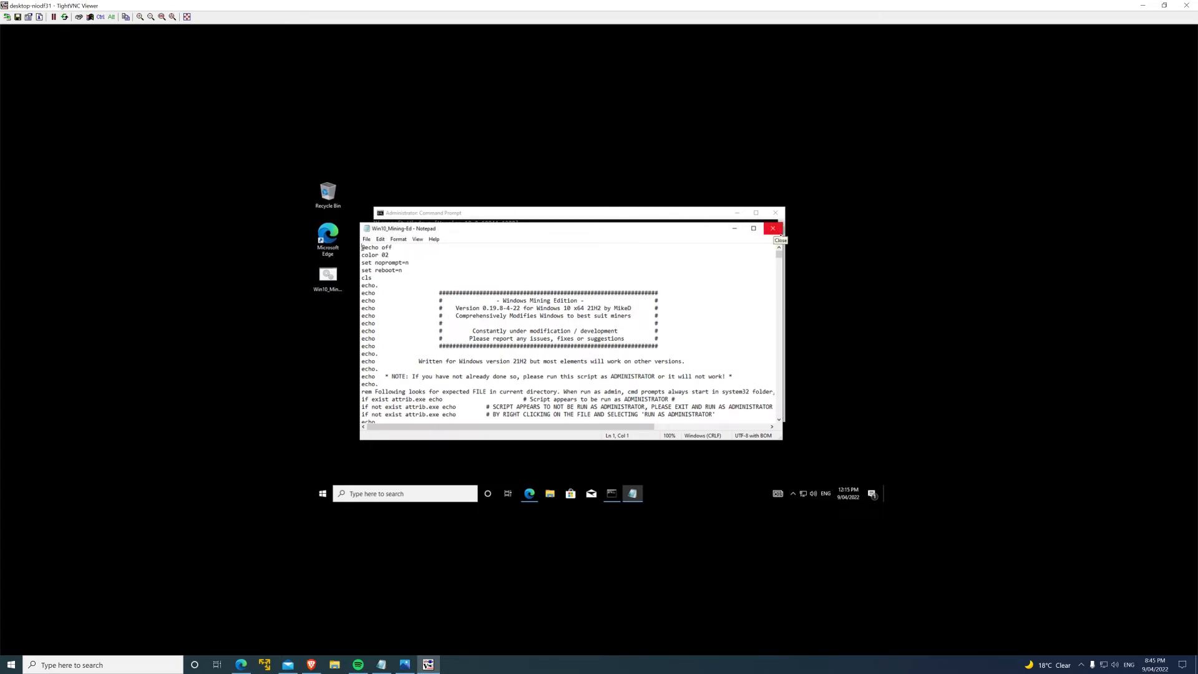
{"action": "left_click", "coordinate": [771, 228]}
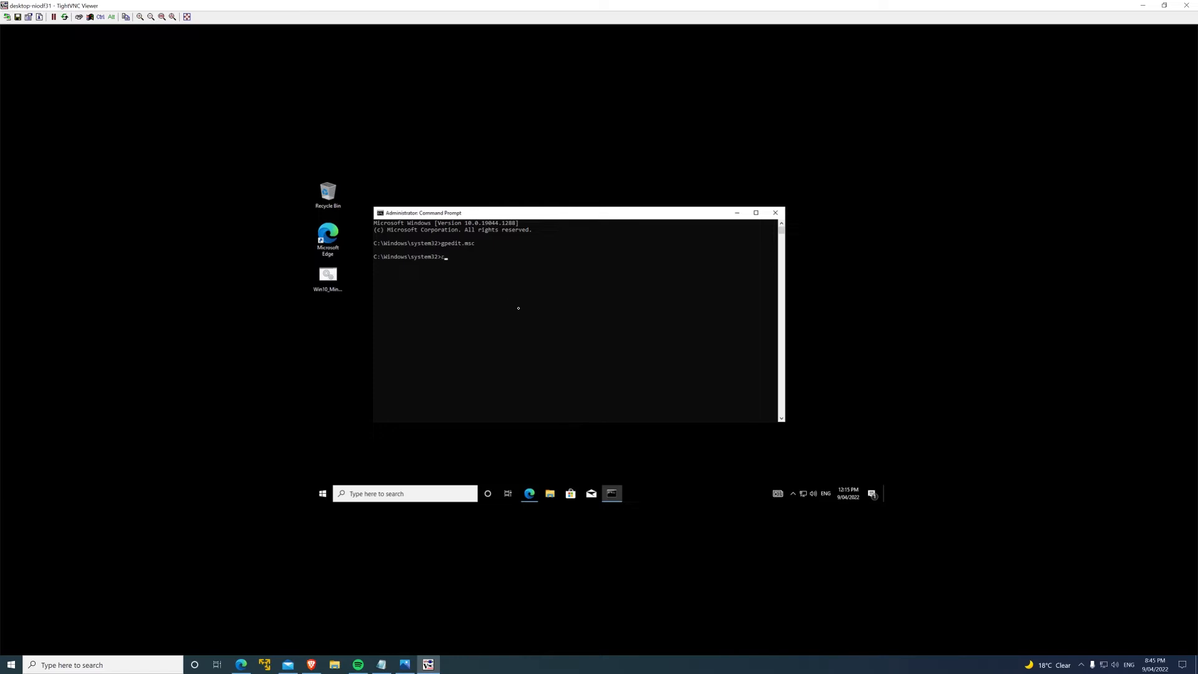
In the prompt change to the user's folder, list files with dir and launch Win10_Mining-Ed.cmd to its main menu.
{"action": "type", "text": "cd\\users\\"}
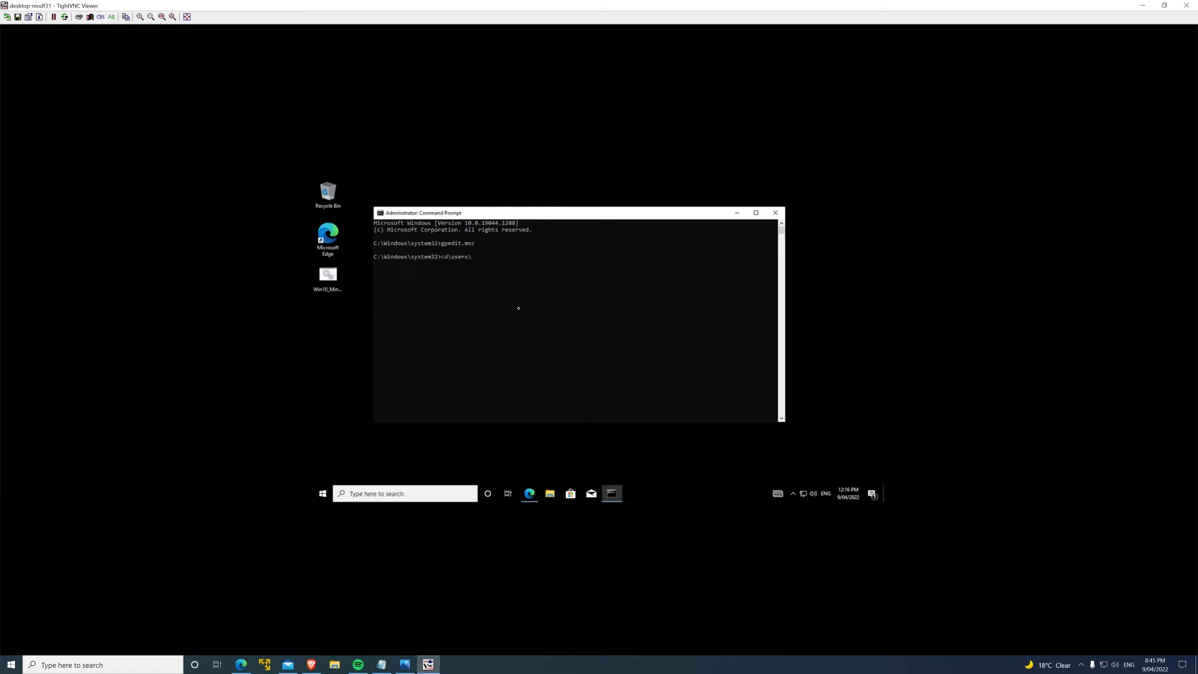
{"action": "type", "text": "mine\\desktop"}
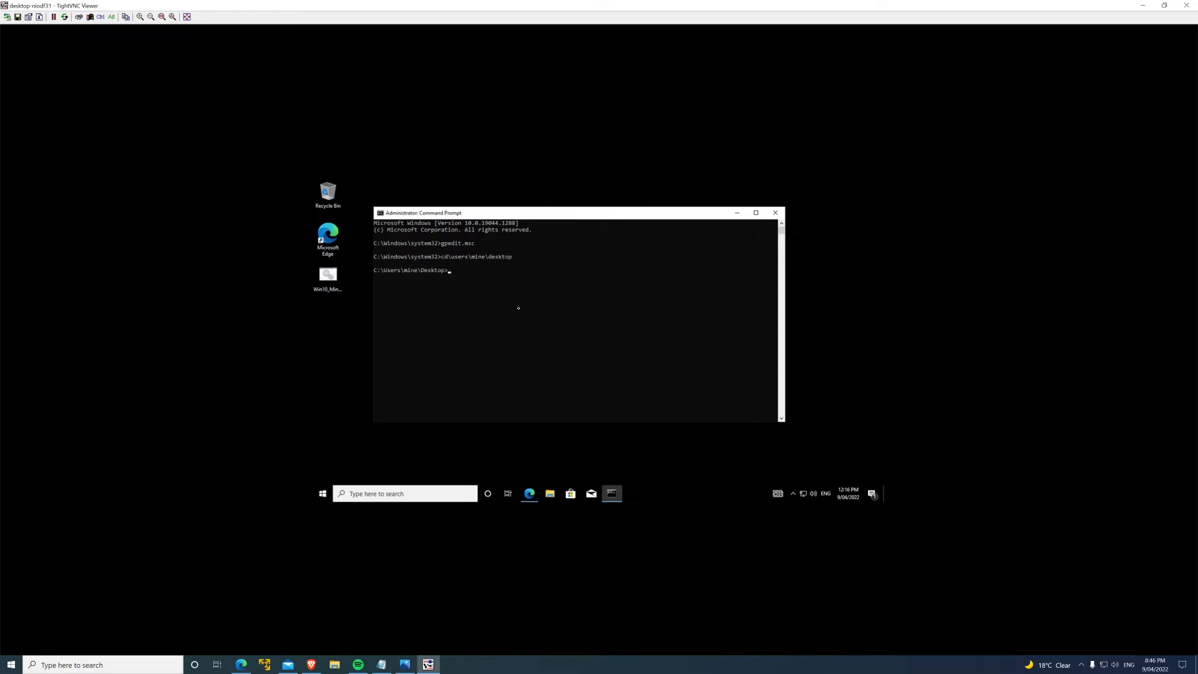
{"action": "type", "text": "ls"}
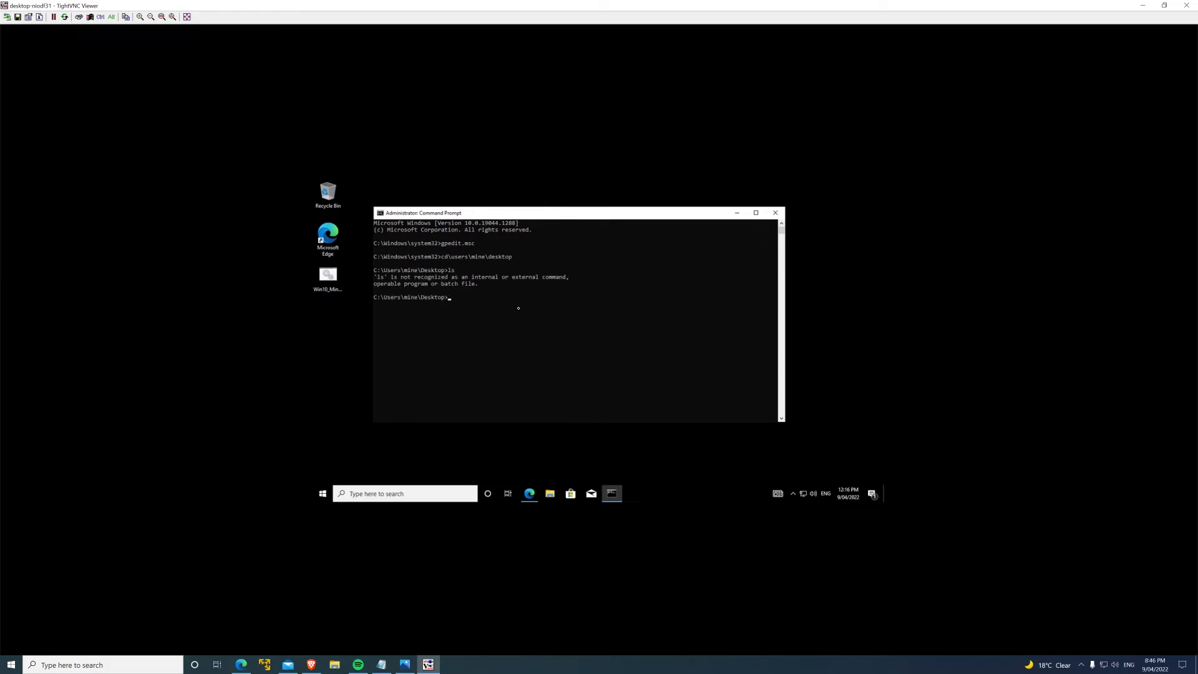
{"action": "type", "text": "dir"}
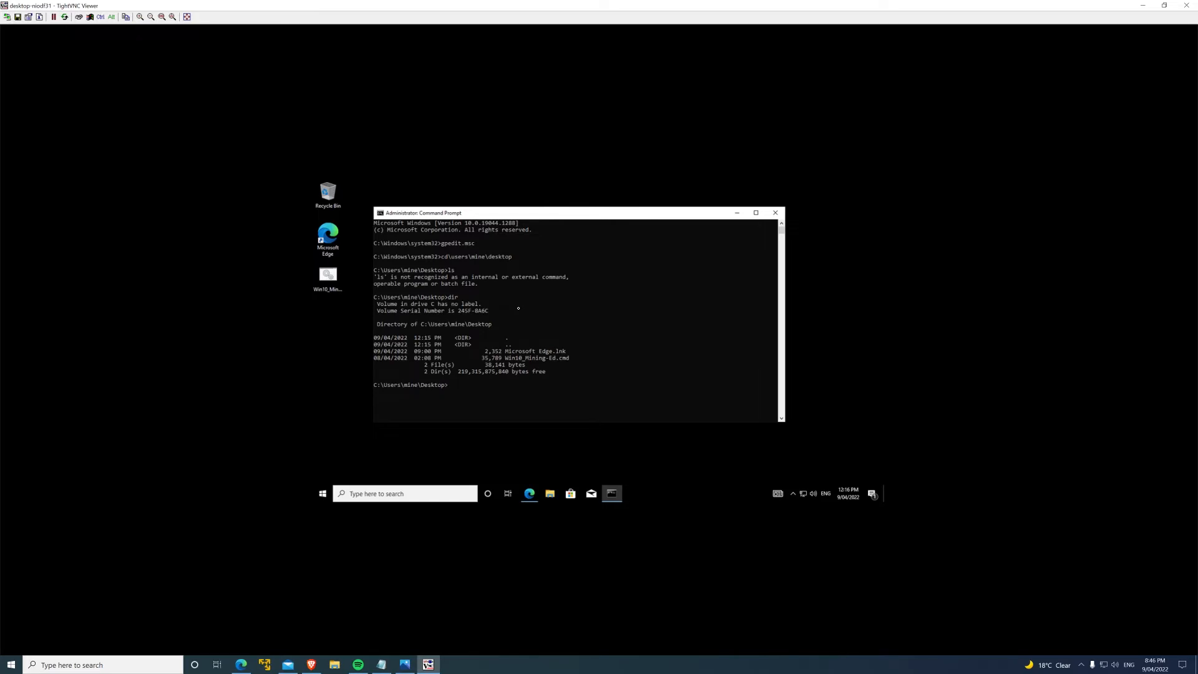
{"action": "type", "text": "echo off"}
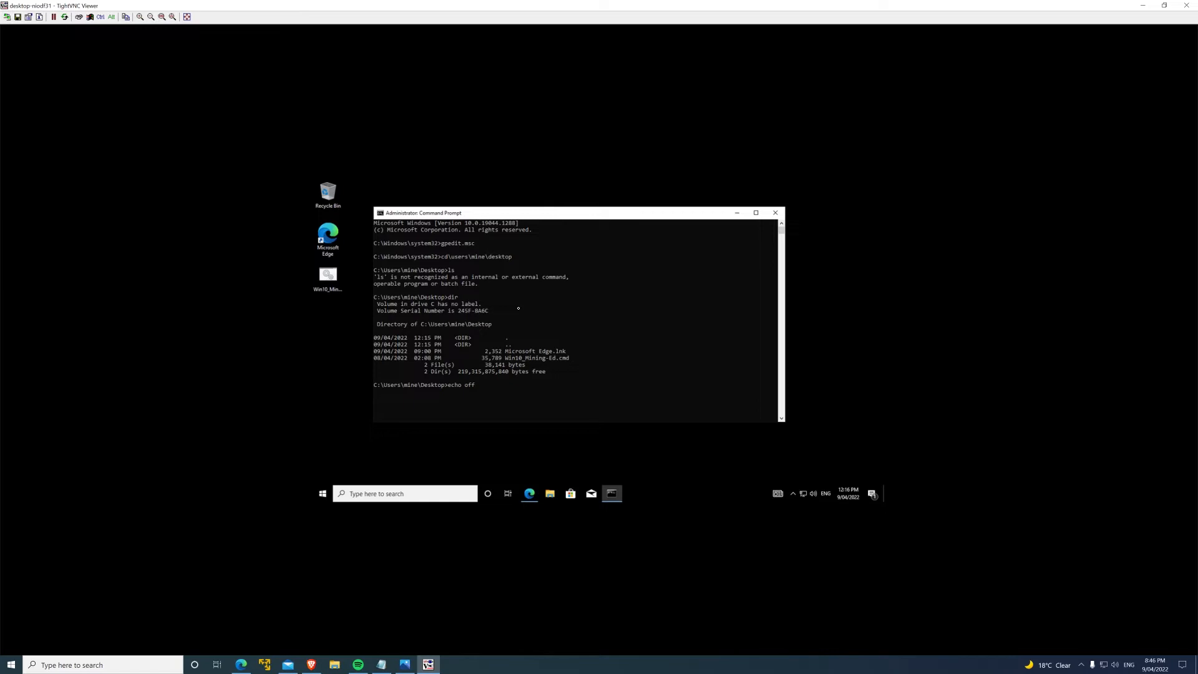
{"action": "type", "text": "Win10"}
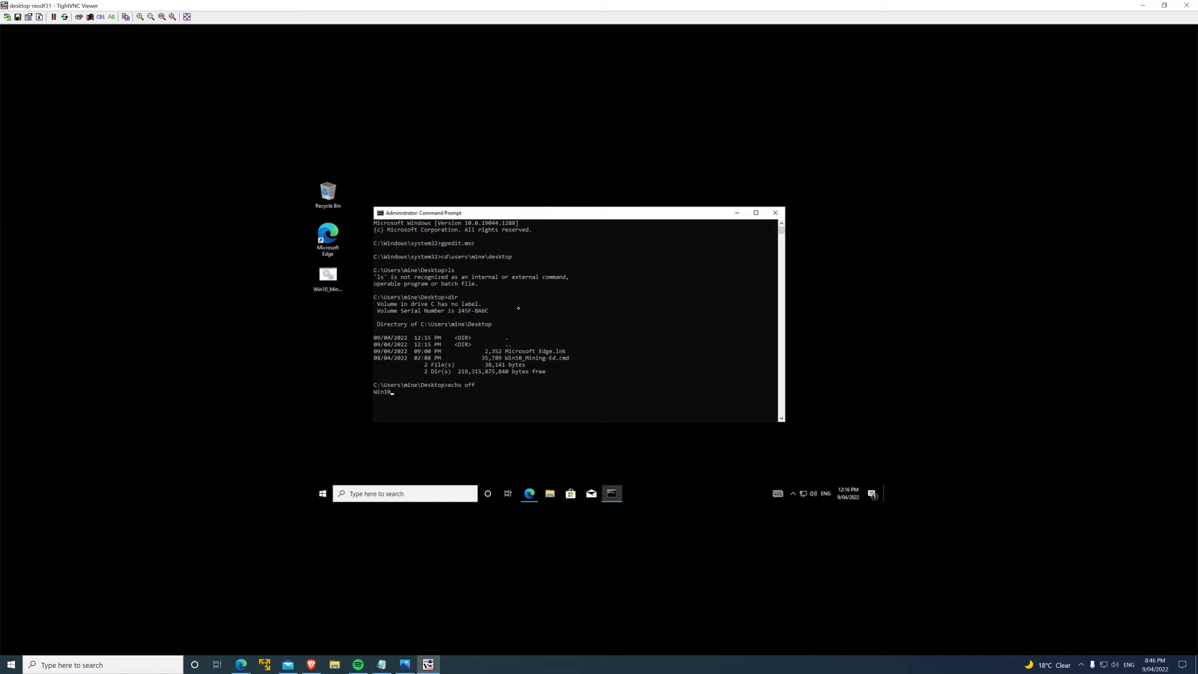
{"action": "type", "text": "M"}
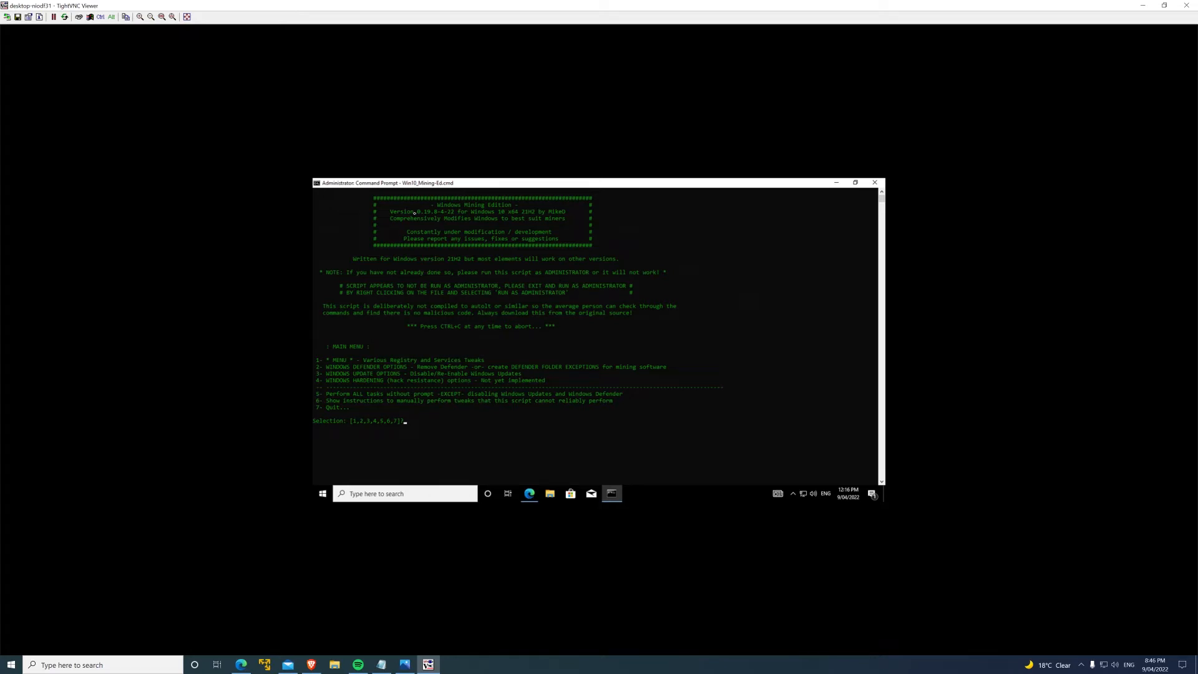
Choose menu option 2 for Windows Defender options and answer N to removing Defender.
{"action": "right_click", "coordinate": [327, 278]}
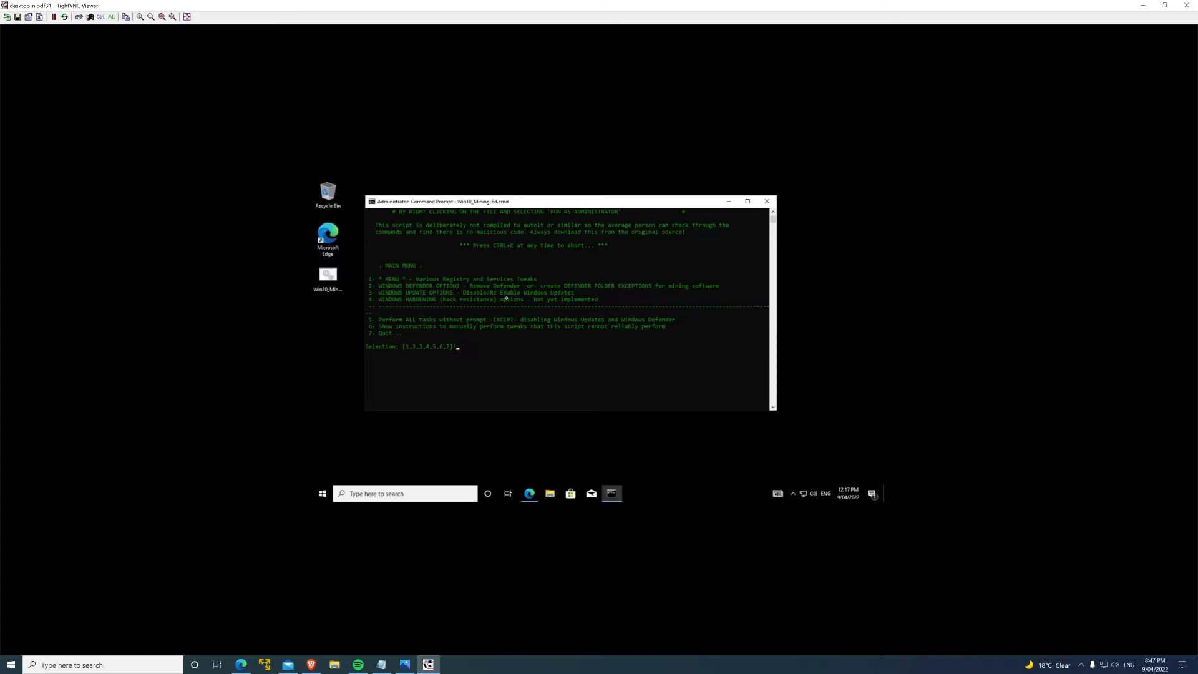
{"action": "mouse_move", "coordinate": [452, 272]}
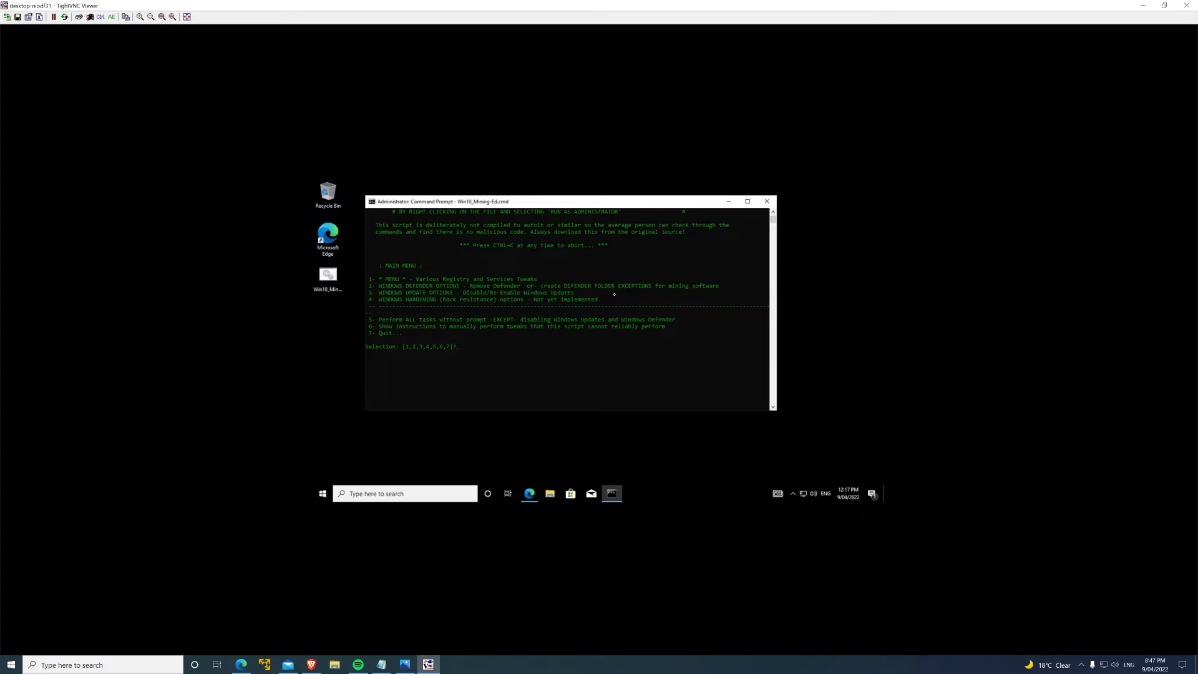
{"action": "mouse_move", "coordinate": [716, 294]}
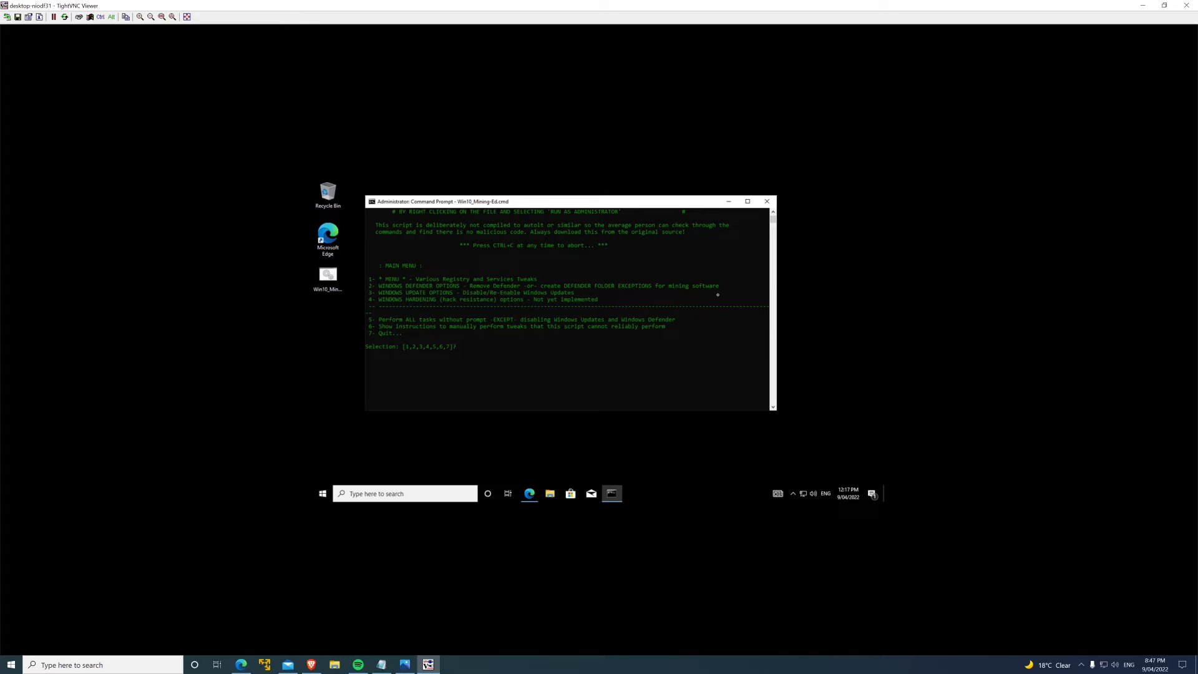
{"action": "type", "text": "2"}
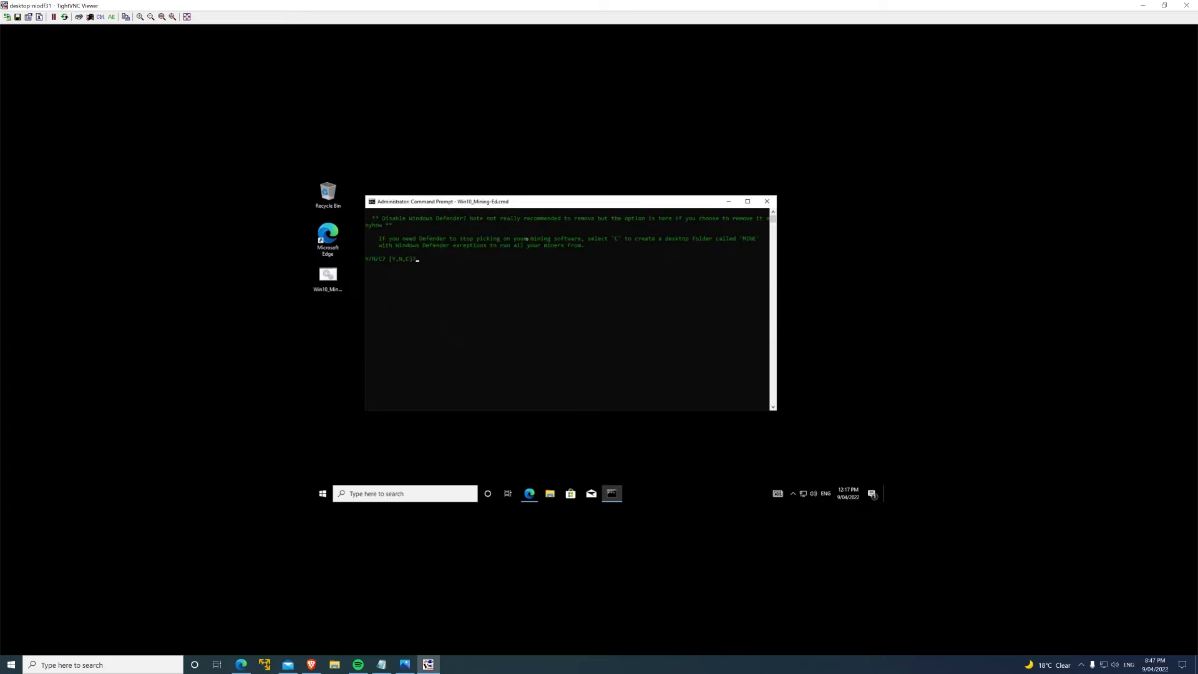
{"action": "mouse_move", "coordinate": [795, 271]}
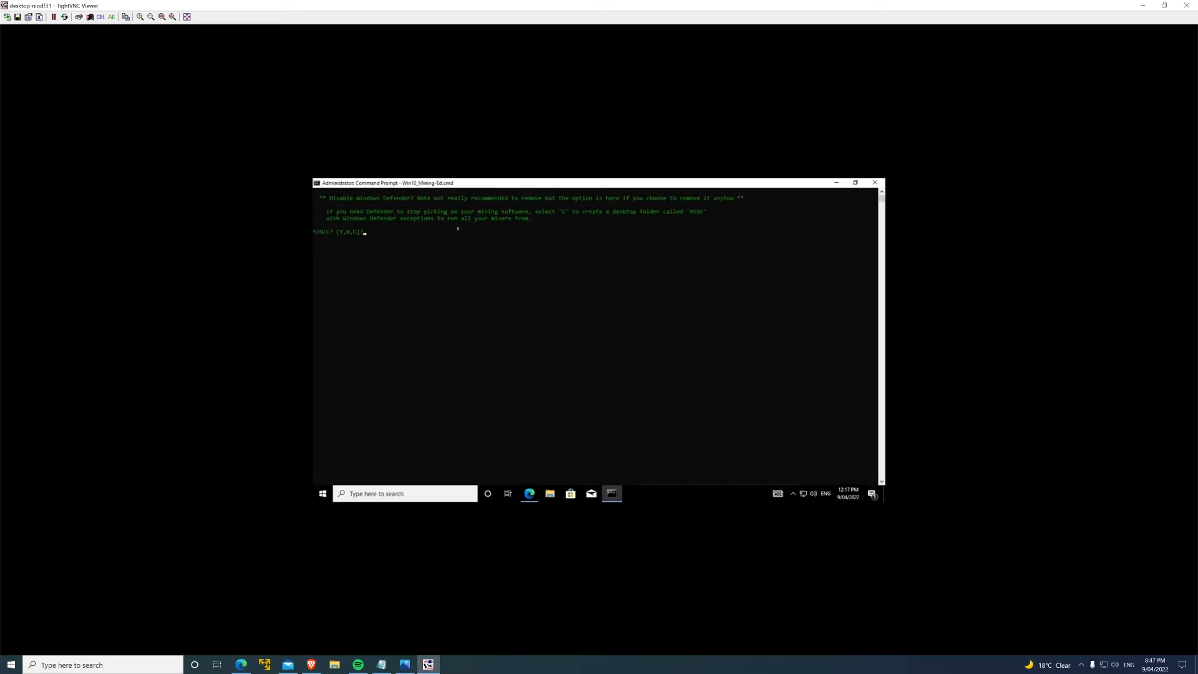
{"action": "type", "text": "N"}
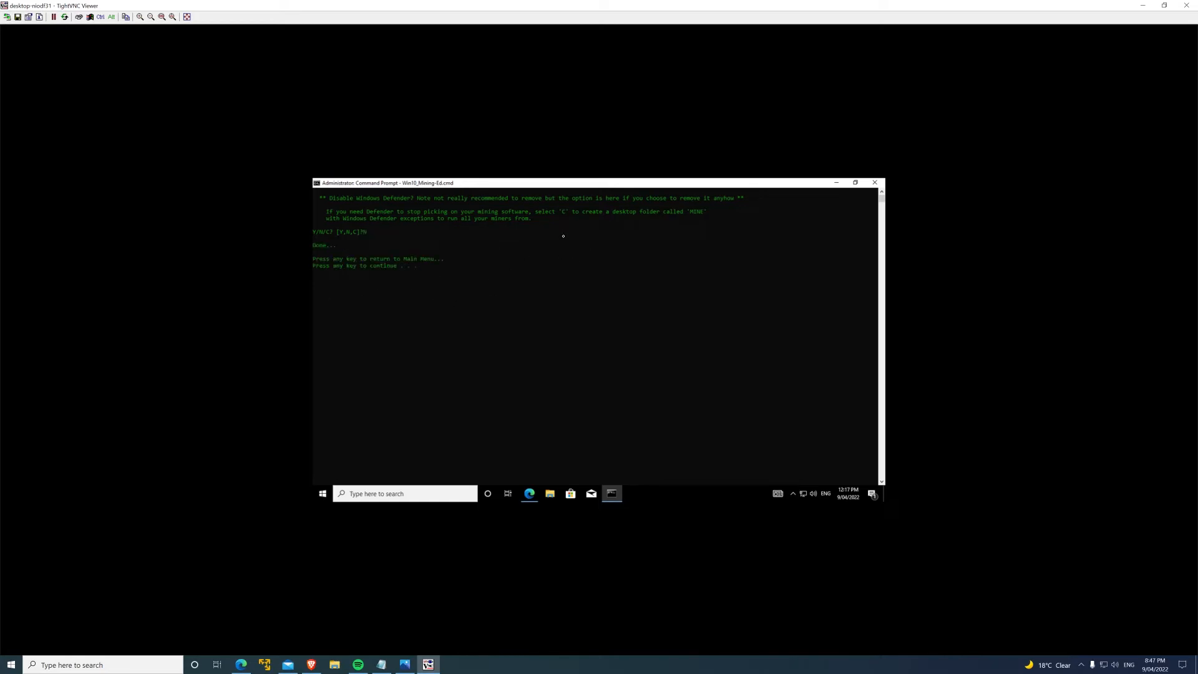
{"action": "key", "text": "enter"}
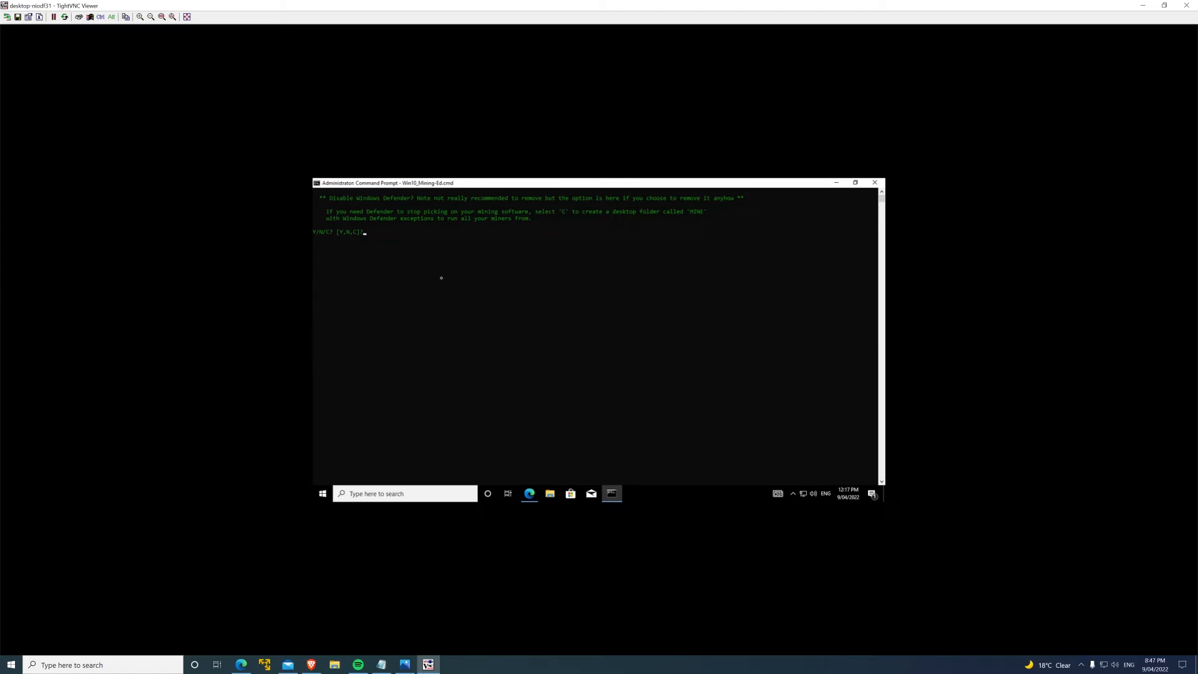
Run option C, answering Y to the MINE desktop folder and Y to the Downloads Defender exception.
{"action": "type", "text": "C"}
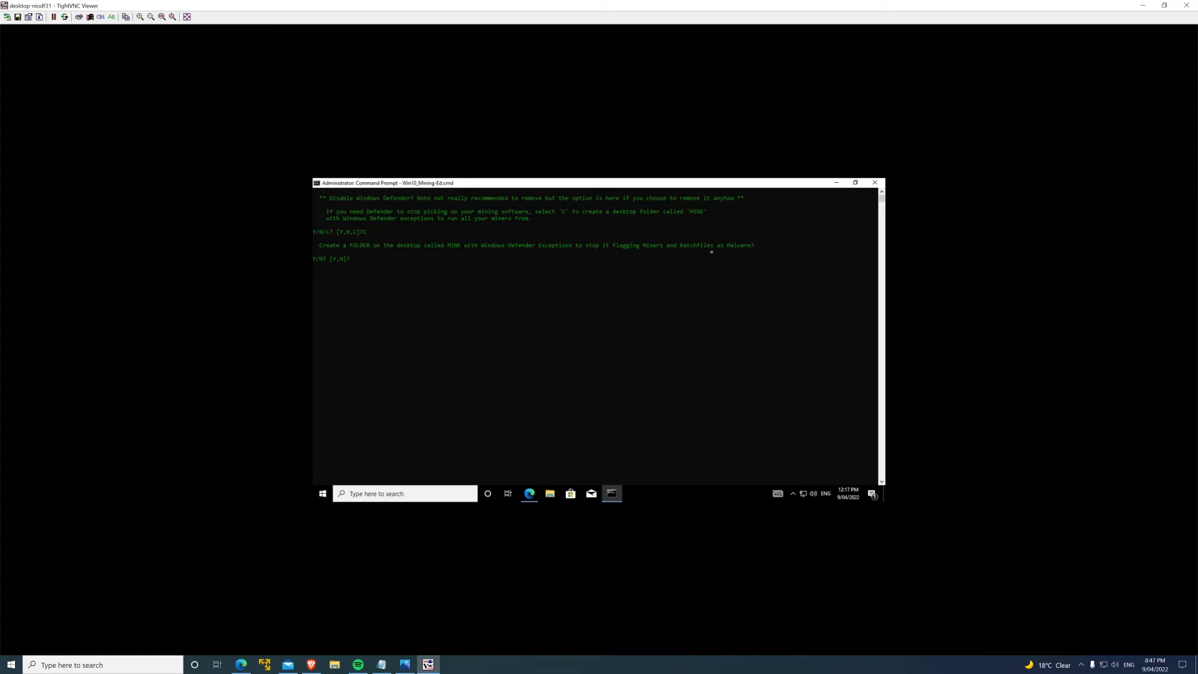
{"action": "mouse_move", "coordinate": [483, 269]}
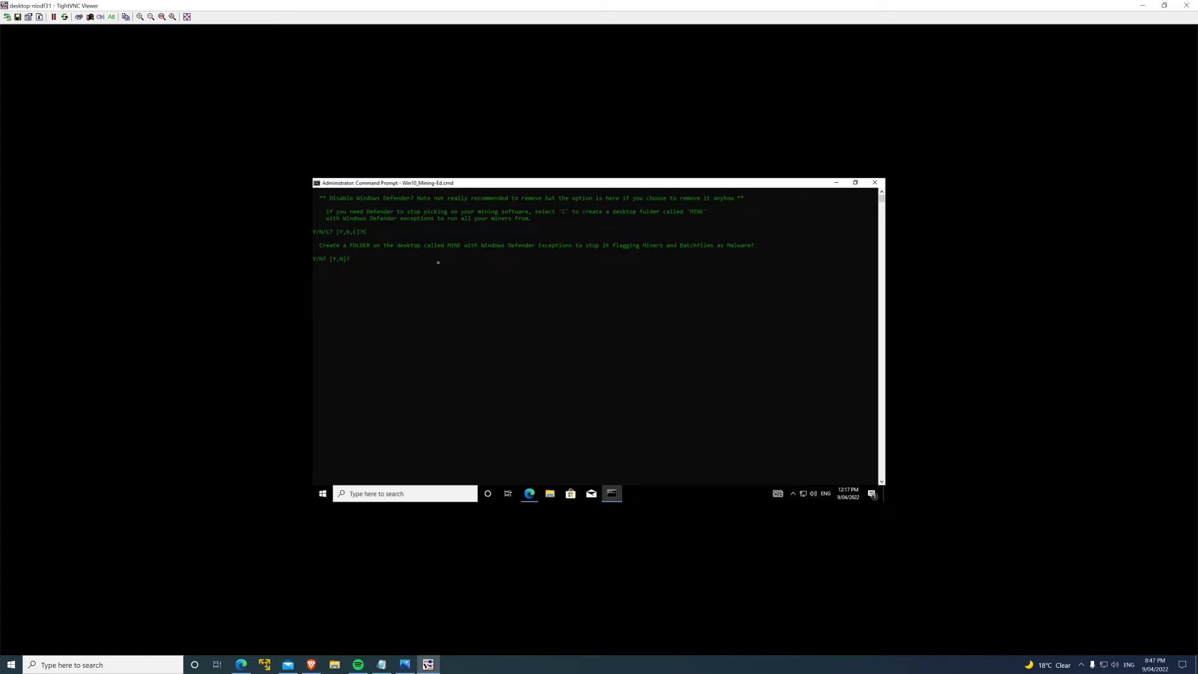
{"action": "type", "text": "Y"}
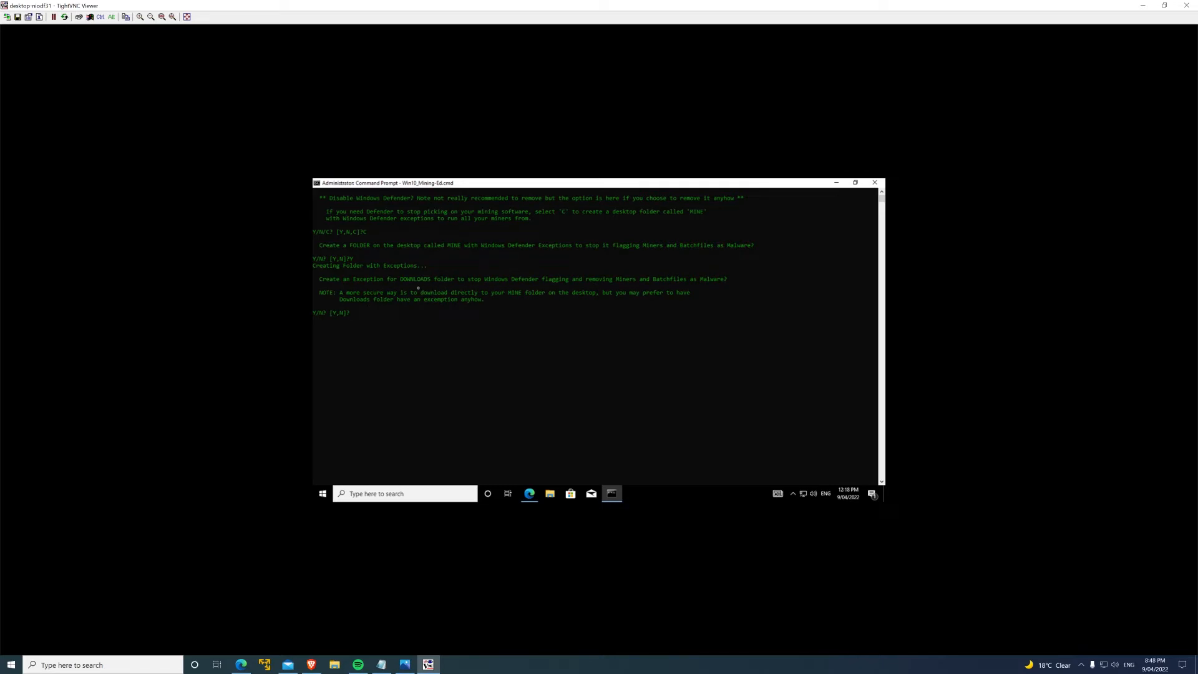
{"action": "mouse_move", "coordinate": [438, 287]}
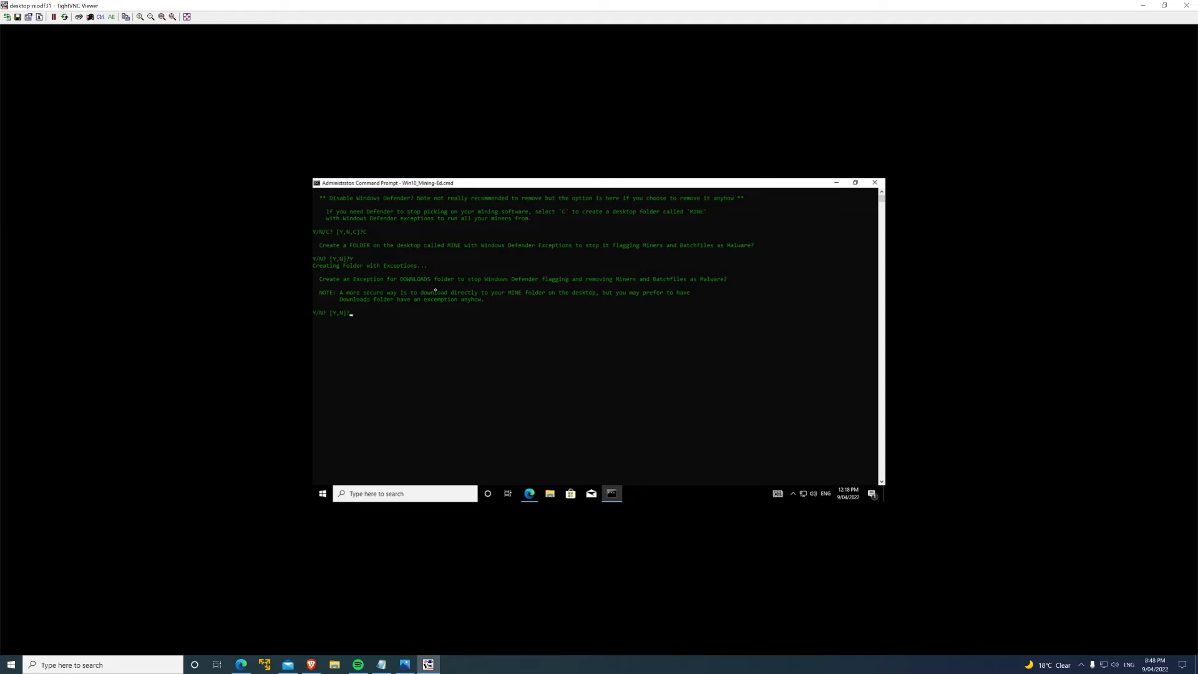
{"action": "type", "text": "Y"}
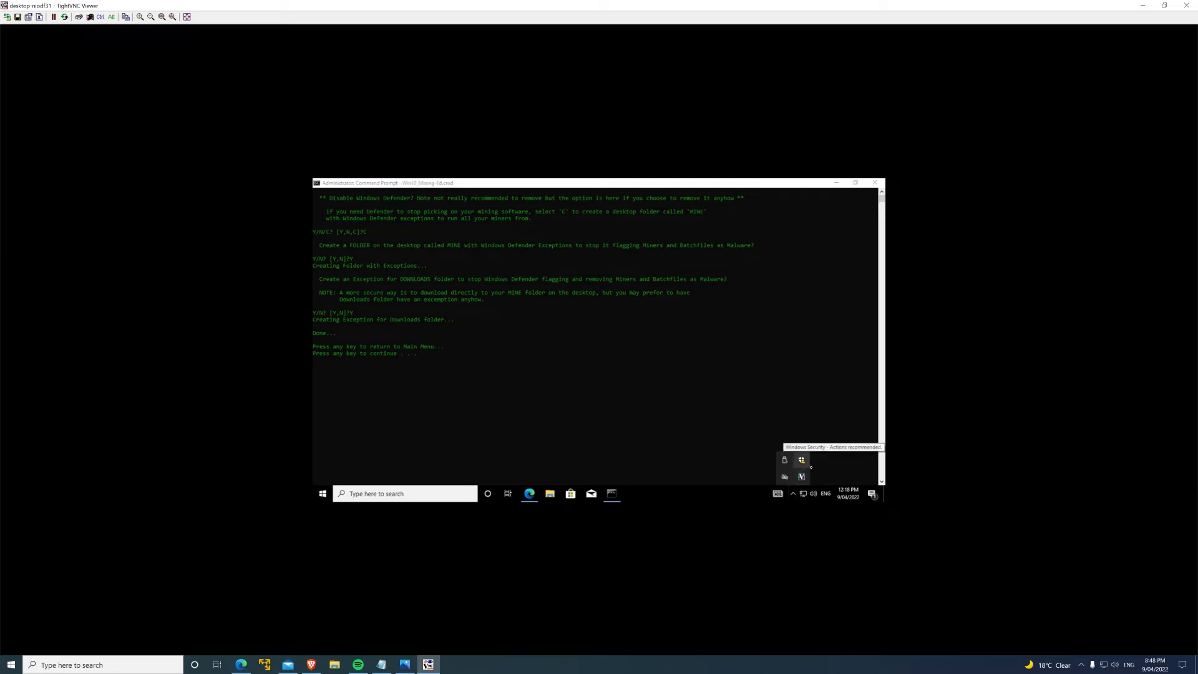
{"action": "mouse_move", "coordinate": [618, 434]}
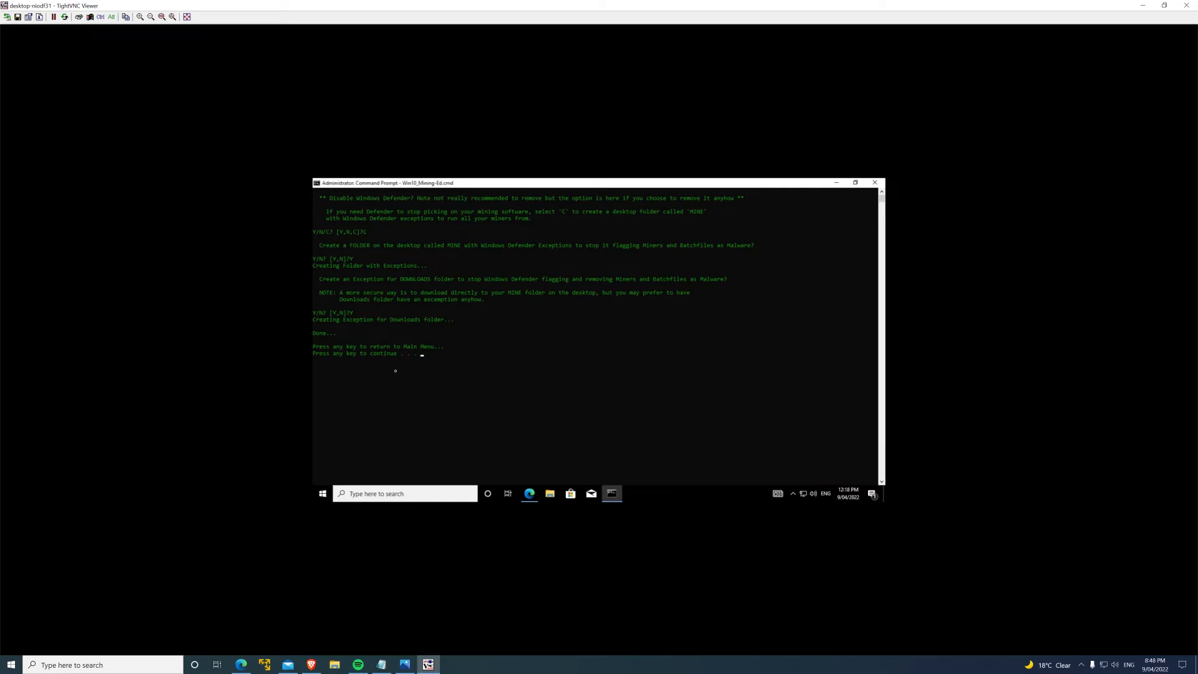
{"action": "key", "text": "enter"}
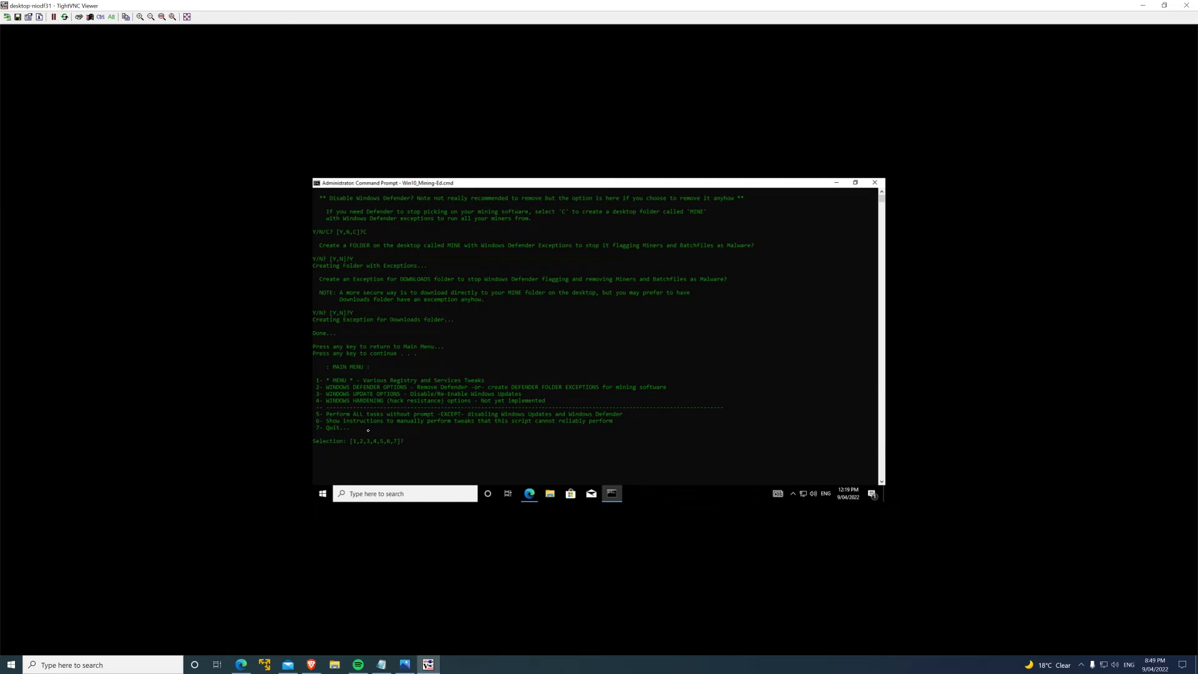
{"action": "mouse_move", "coordinate": [357, 427]}
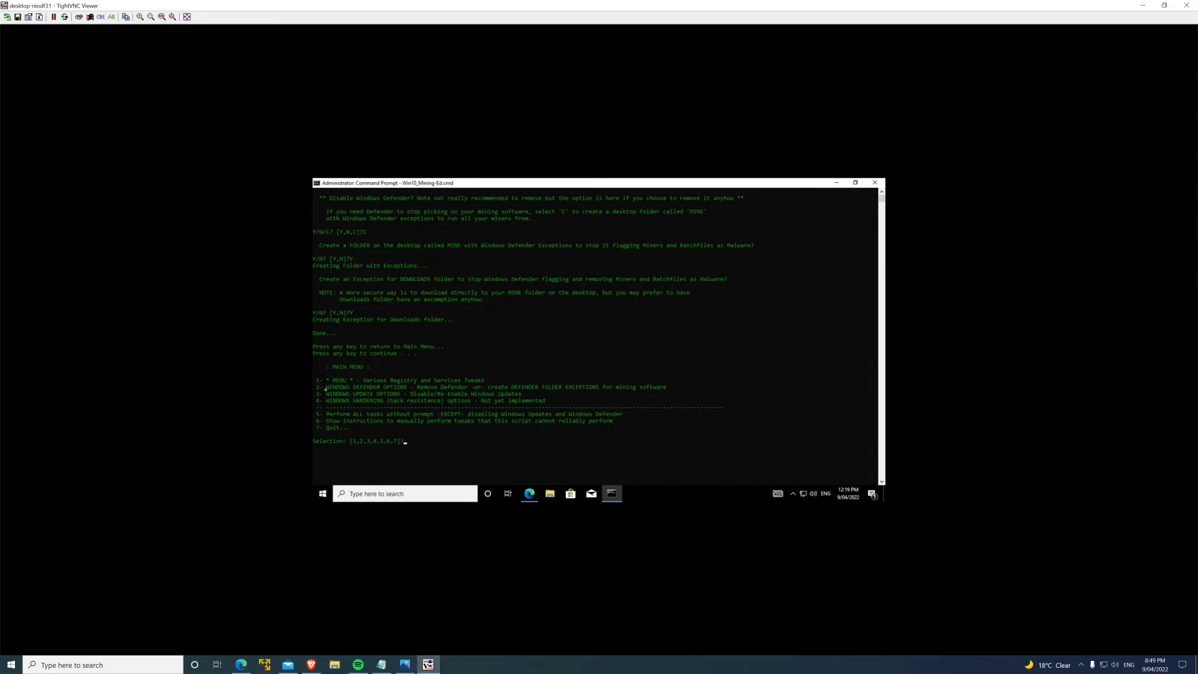
Choose option 1 to enter the script's Tweaks submenu.
{"action": "type", "text": "1"}
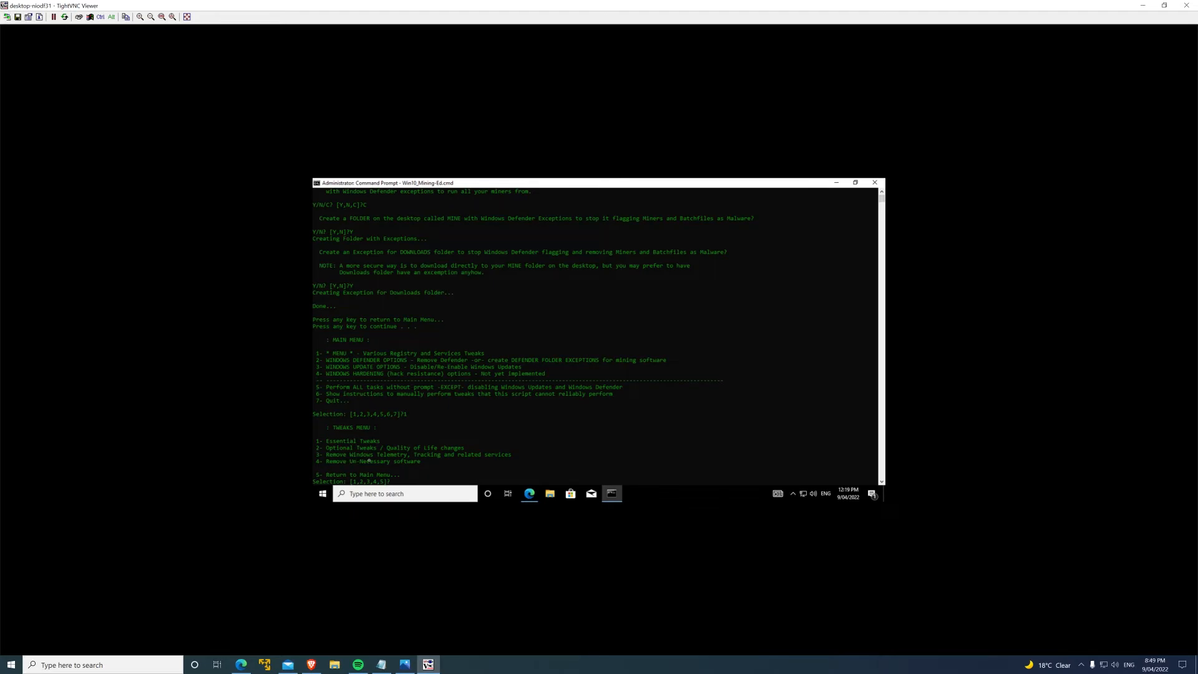
{"action": "mouse_move", "coordinate": [518, 462]}
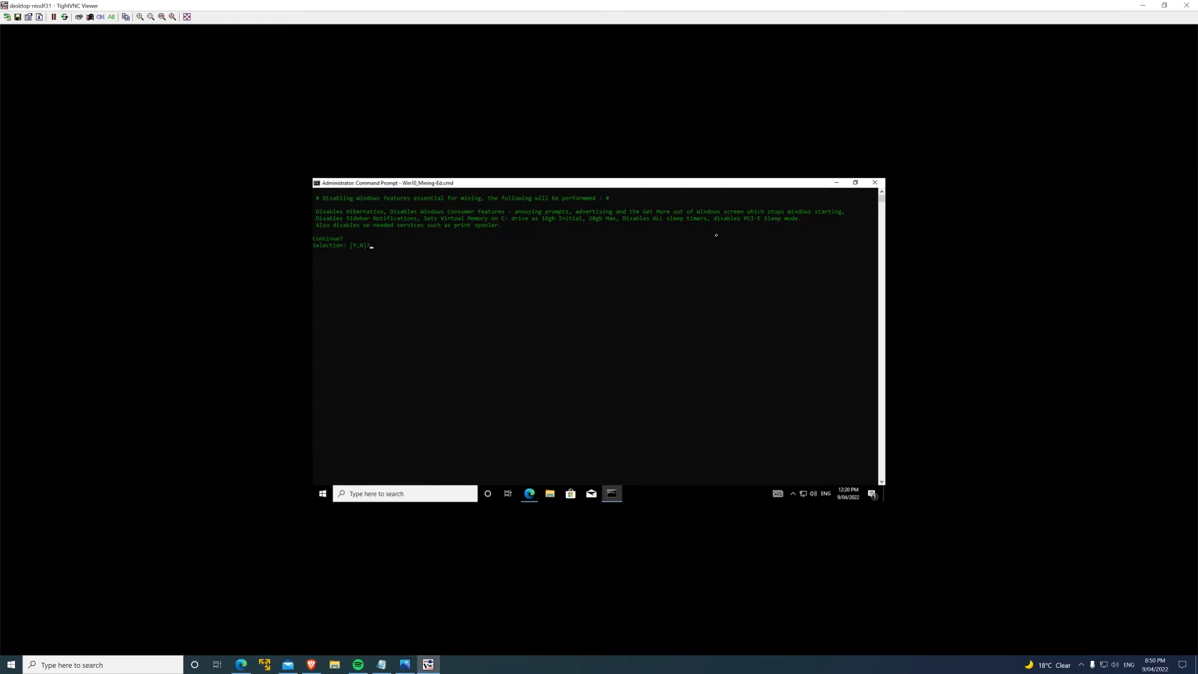
{"action": "mouse_move", "coordinate": [736, 234]}
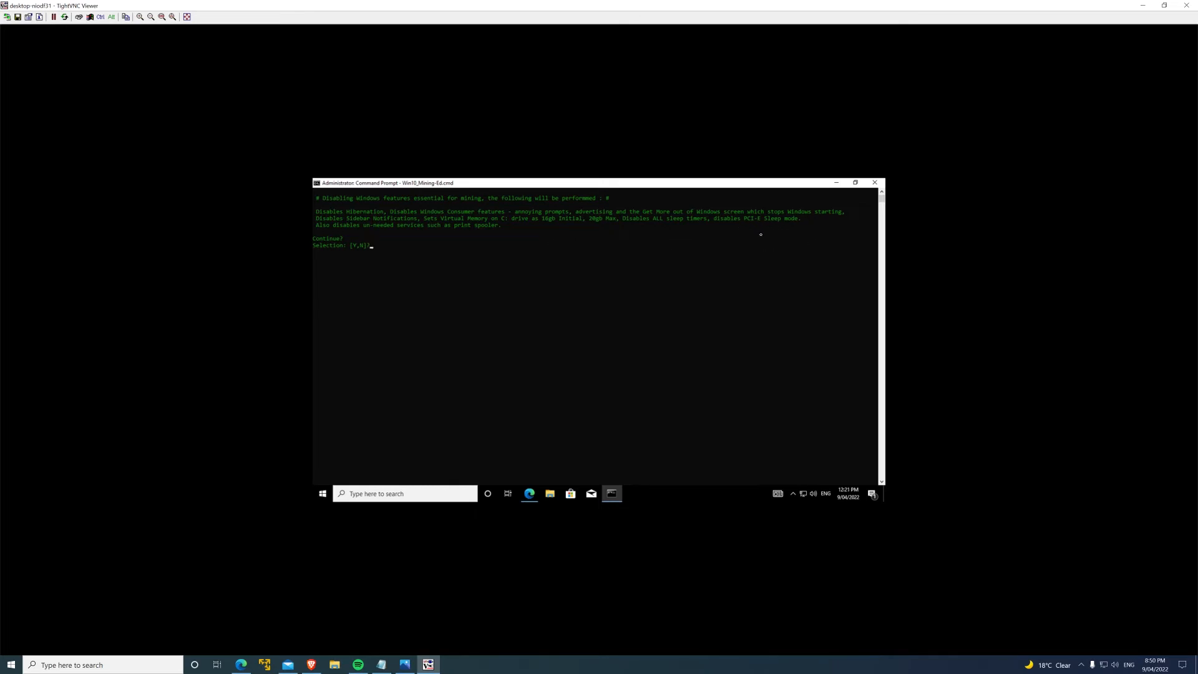
{"action": "mouse_move", "coordinate": [599, 257]}
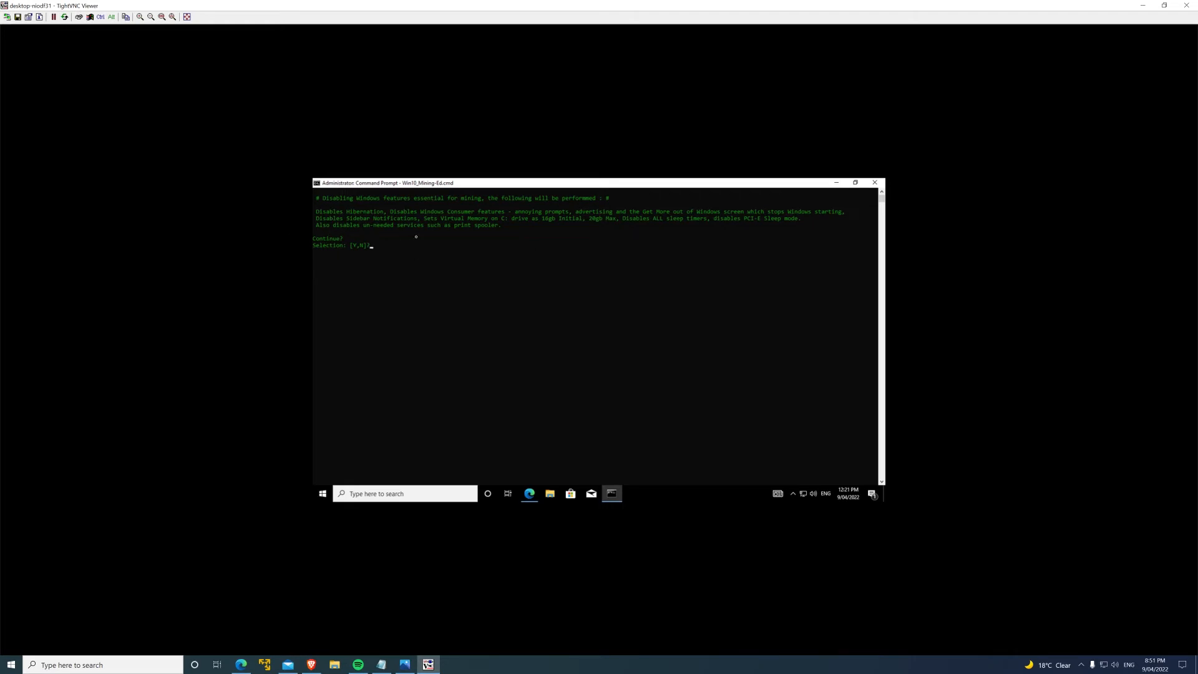
{"action": "mouse_move", "coordinate": [494, 241]}
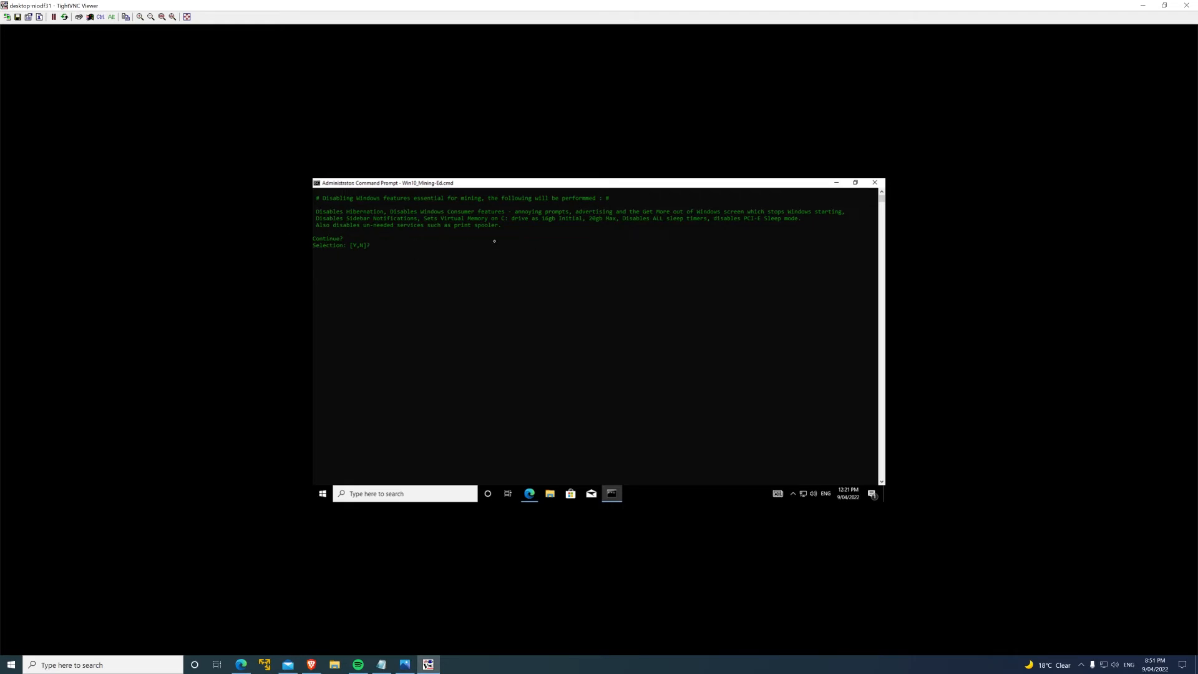
{"action": "mouse_move", "coordinate": [439, 240]}
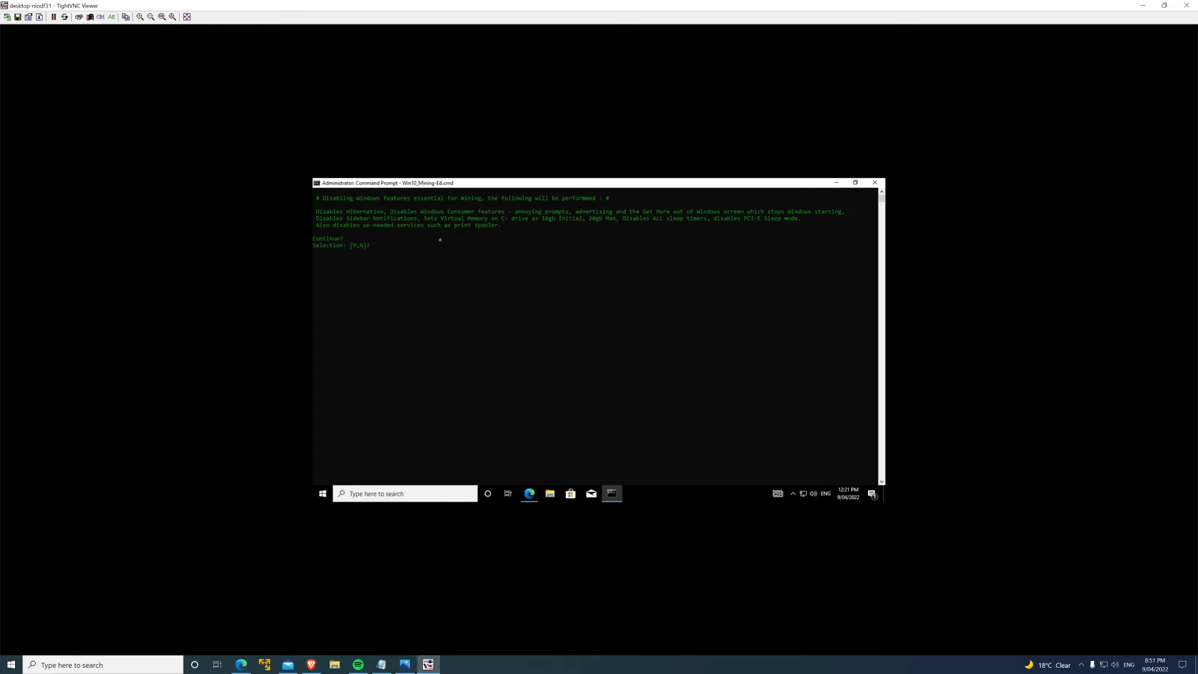
{"action": "mouse_move", "coordinate": [438, 255]}
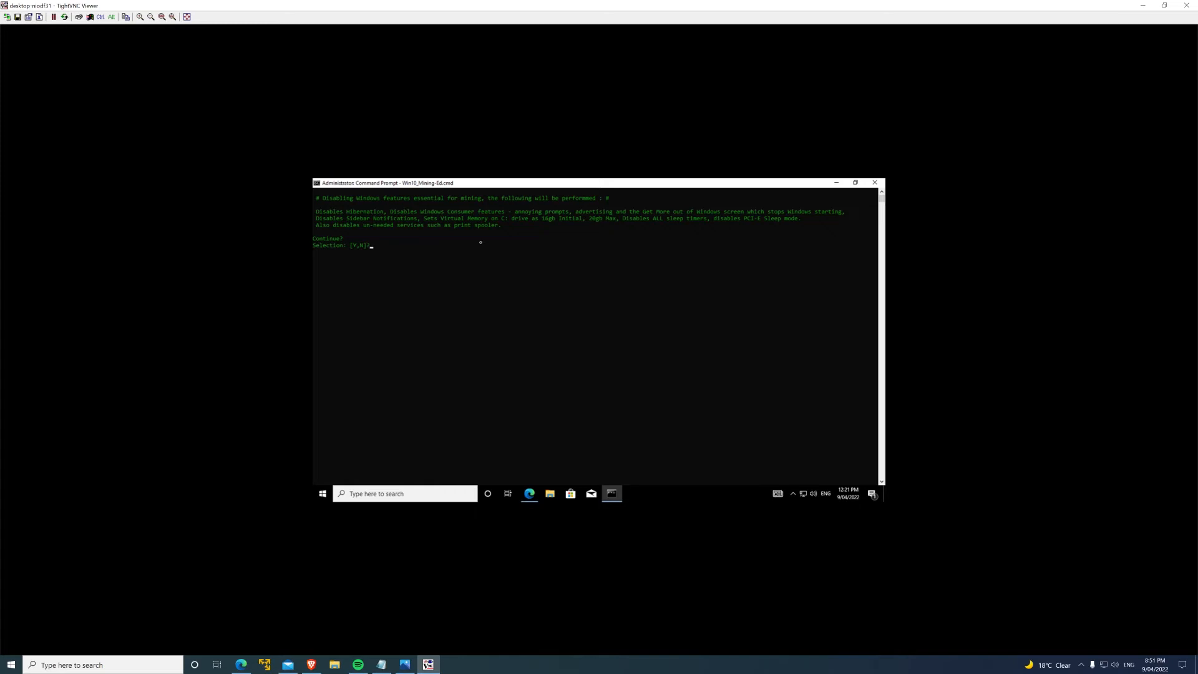
Confirm Y to the essential tweaks, then run option 5 to perform all tasks, highlighting xbox in the errors.
{"action": "type", "text": "Y"}
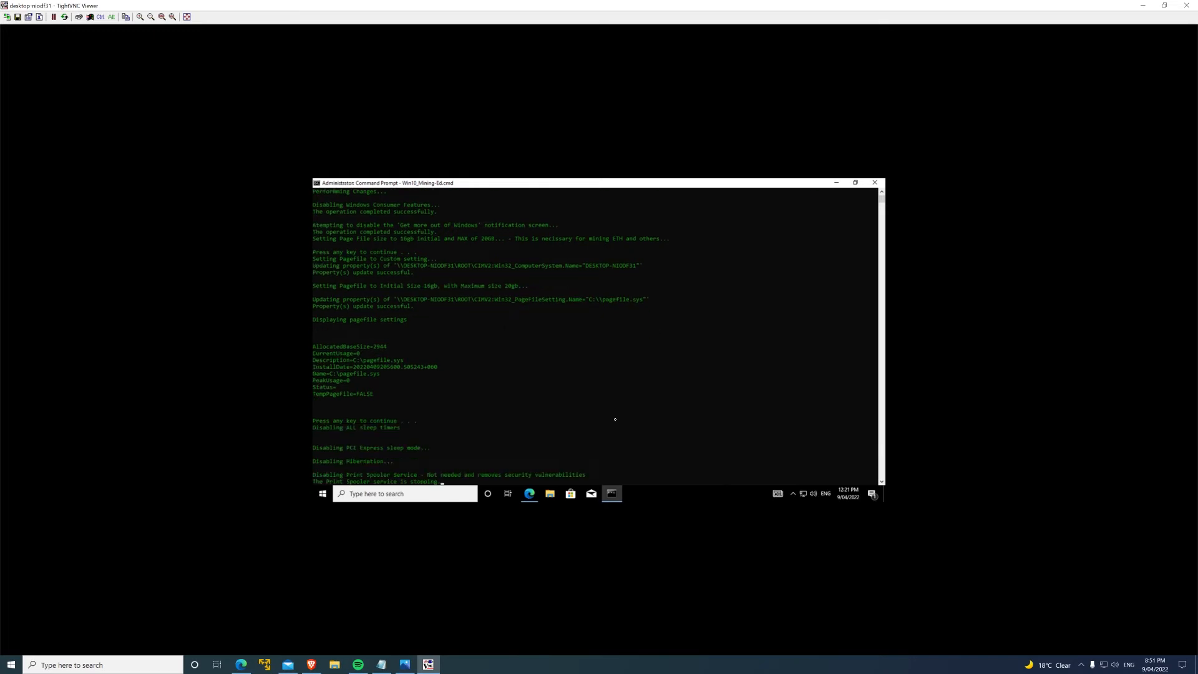
{"action": "key", "text": "enter"}
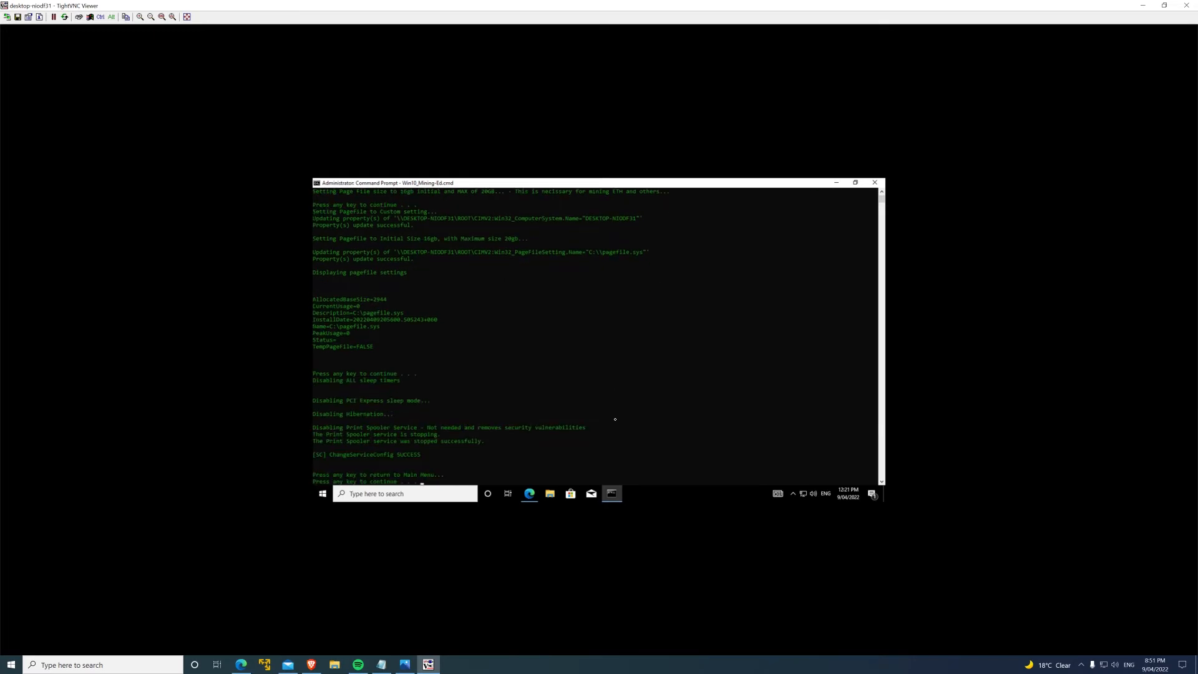
{"action": "key", "text": "enter"}
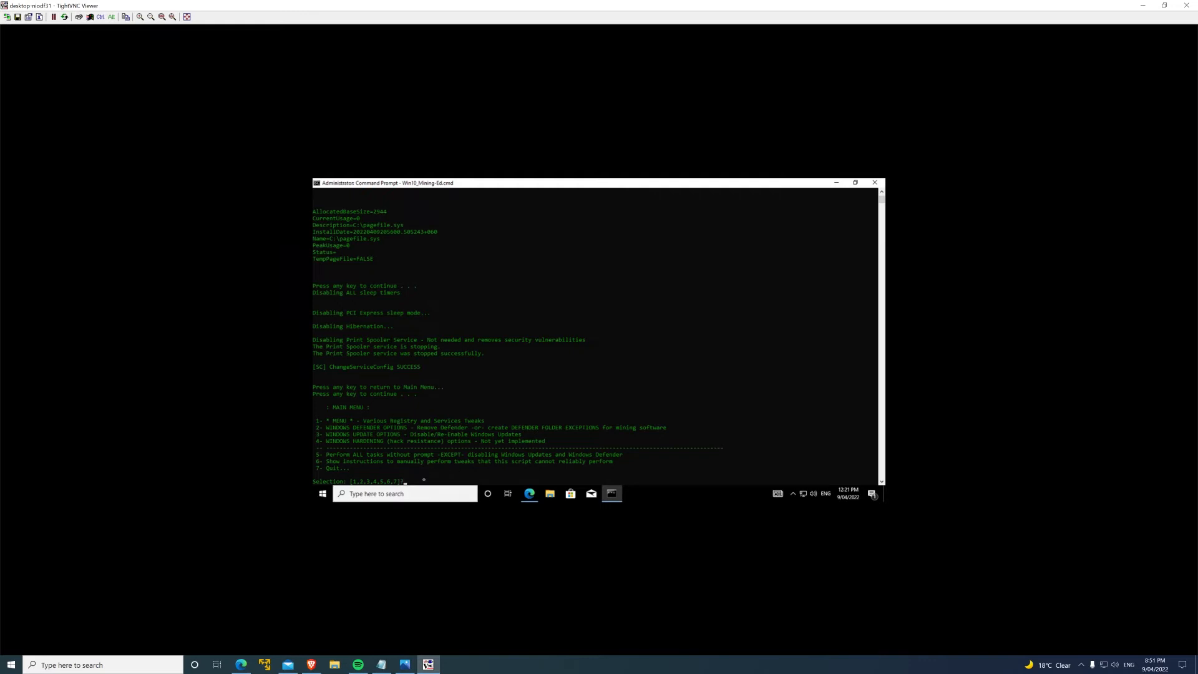
{"action": "type", "text": "5"}
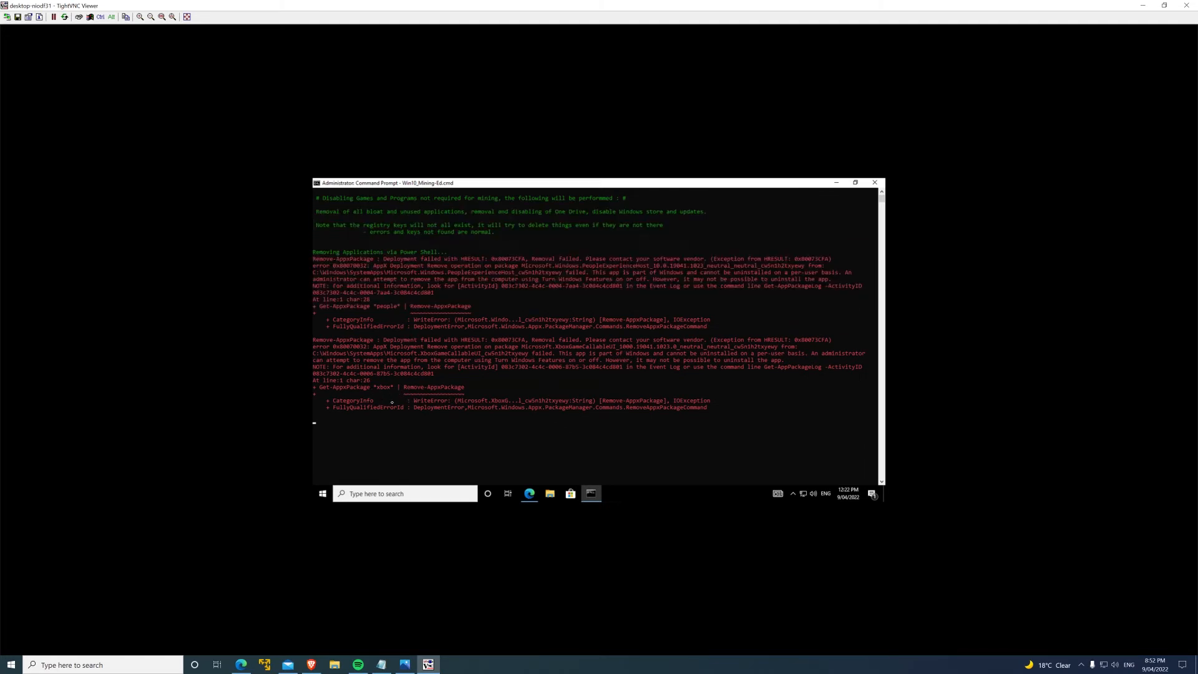
{"action": "double_click", "coordinate": [383, 387]}
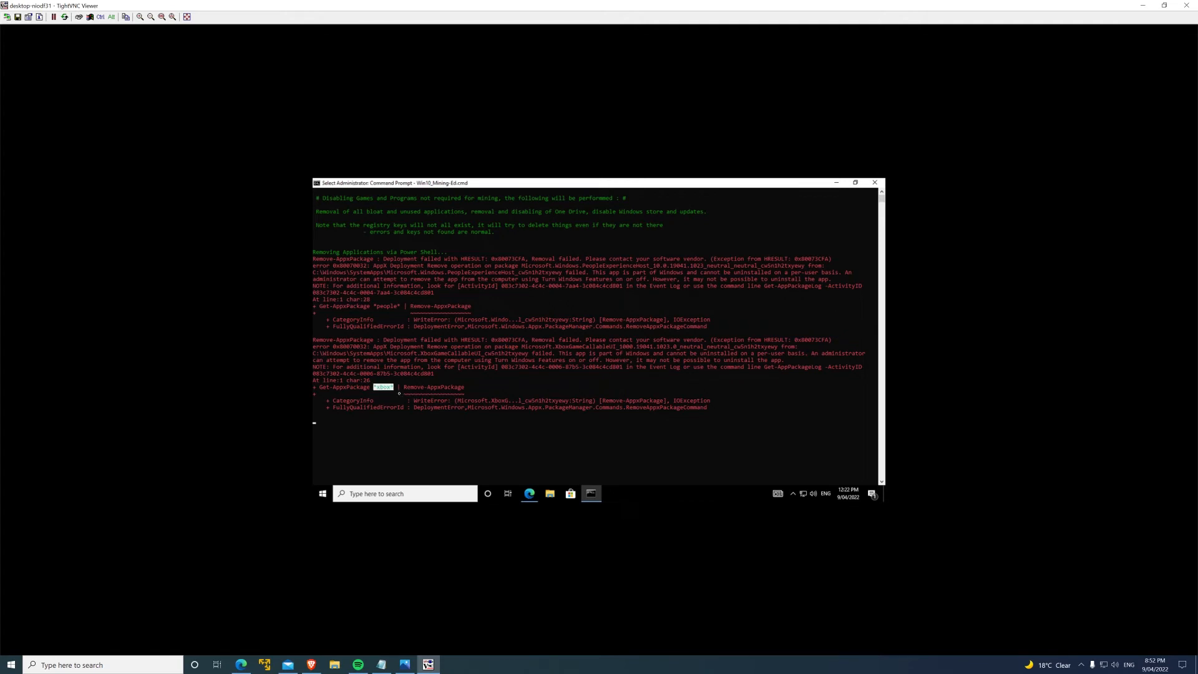
{"action": "mouse_move", "coordinate": [423, 407]}
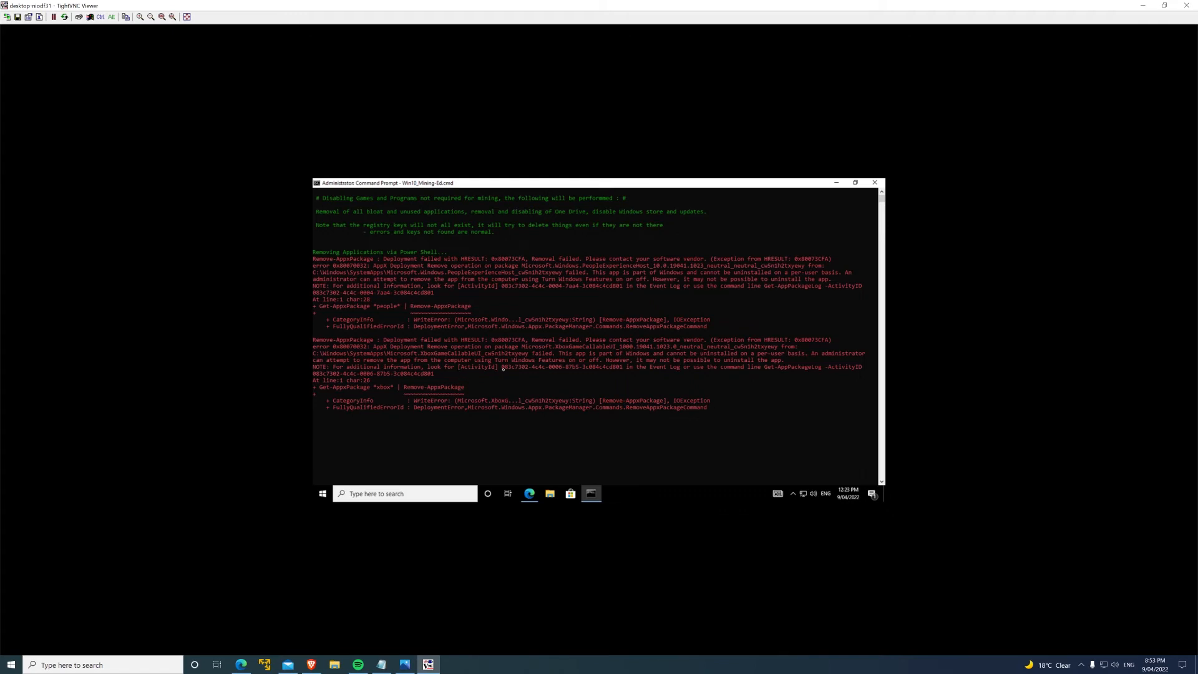
{"action": "mouse_move", "coordinate": [670, 284]}
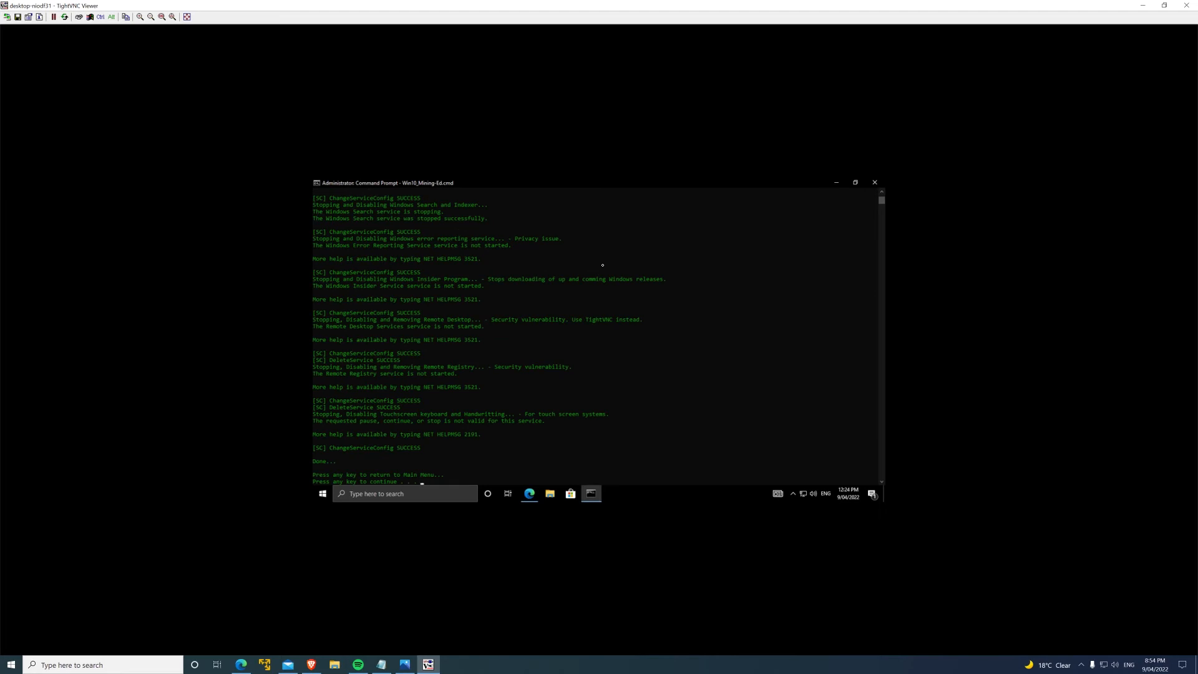
{"action": "mouse_move", "coordinate": [451, 445]}
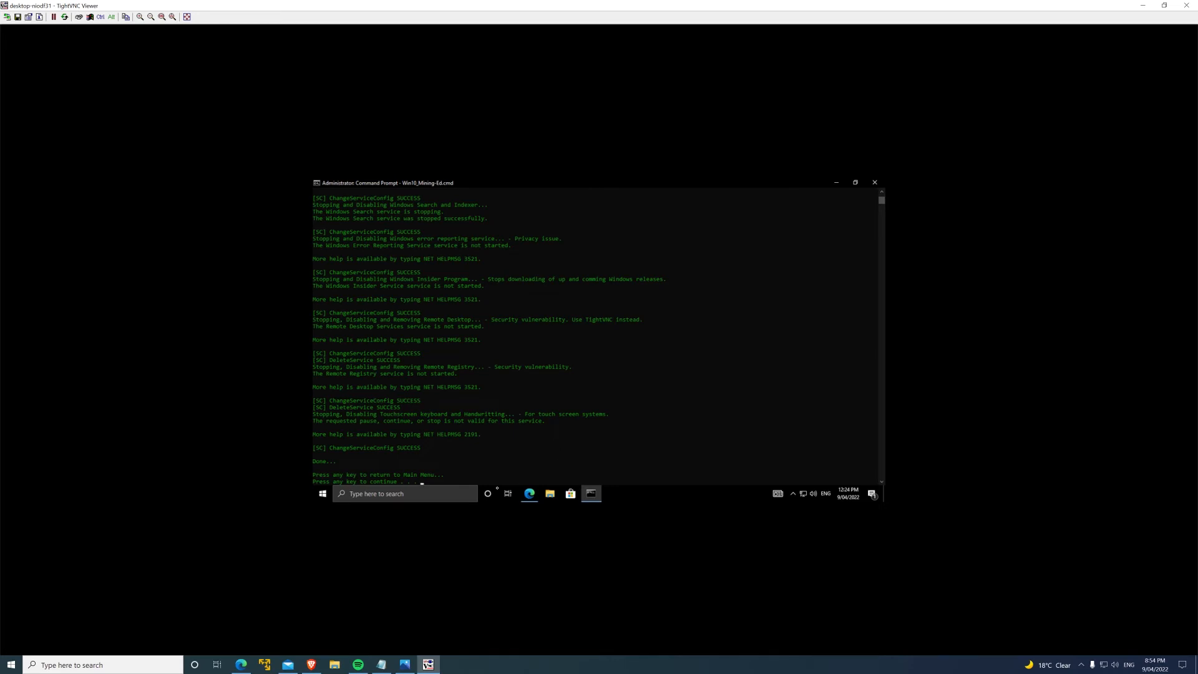
Continue past the services-disabled prompt back to the main menu.
{"action": "key", "text": "enter"}
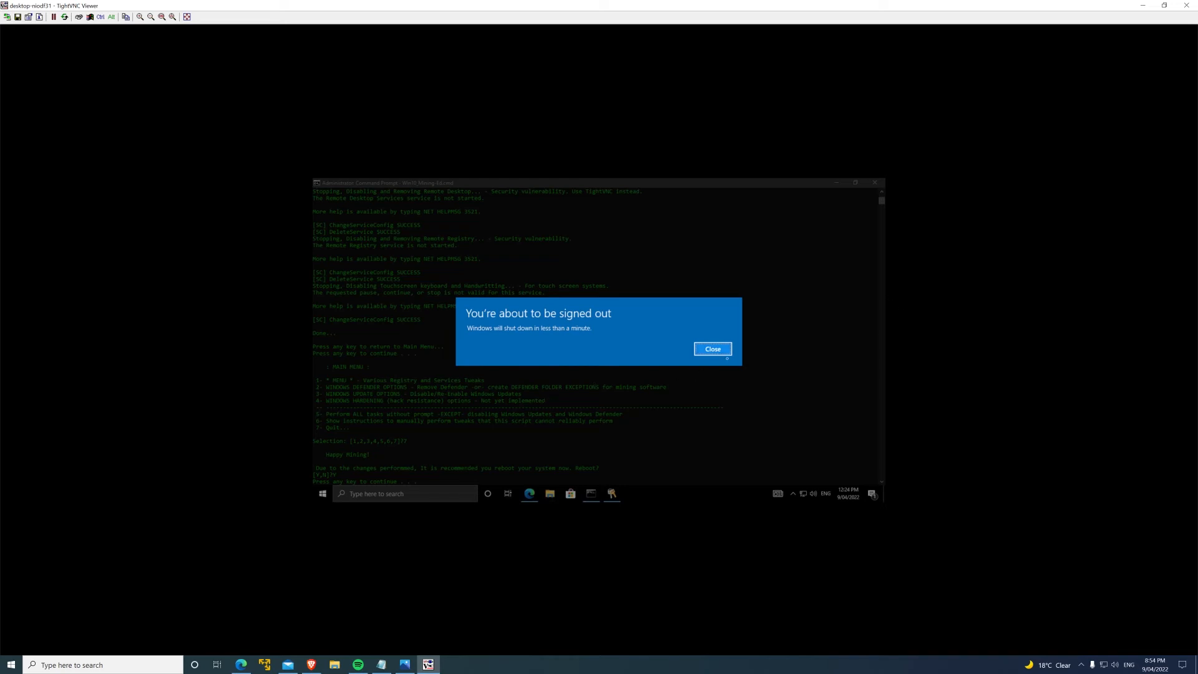
Dismiss the 'You're about to be signed out' warning and let the rig reboot.
{"action": "left_click", "coordinate": [710, 348]}
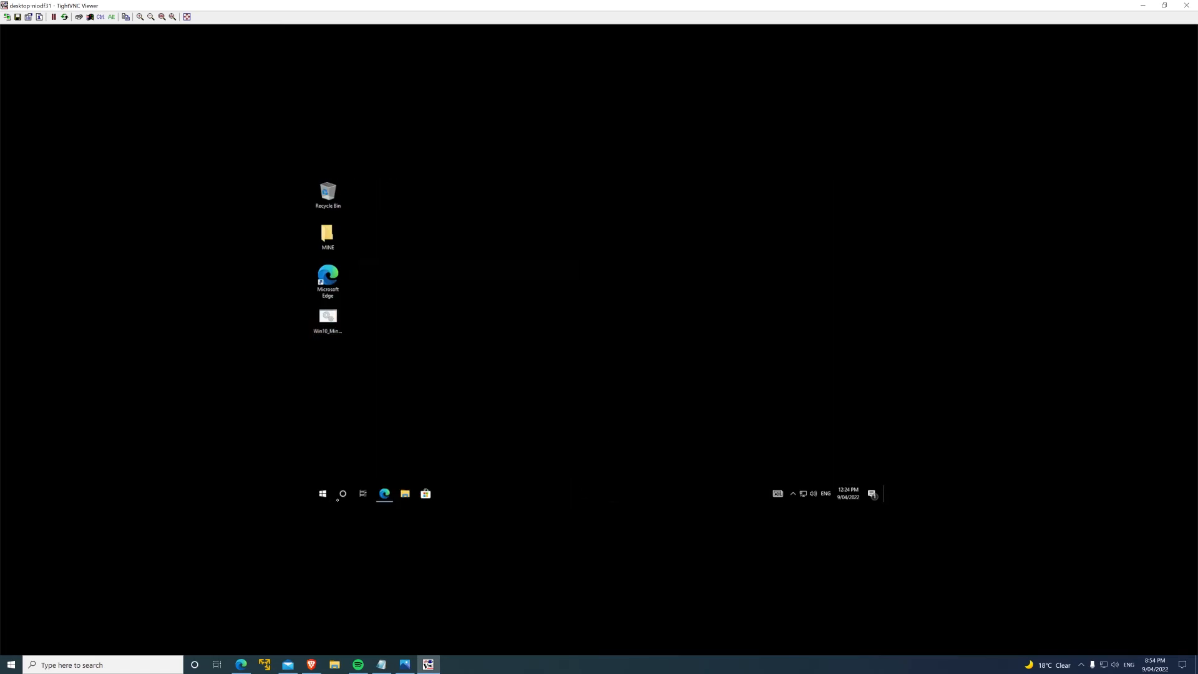
{"action": "left_click", "coordinate": [322, 494]}
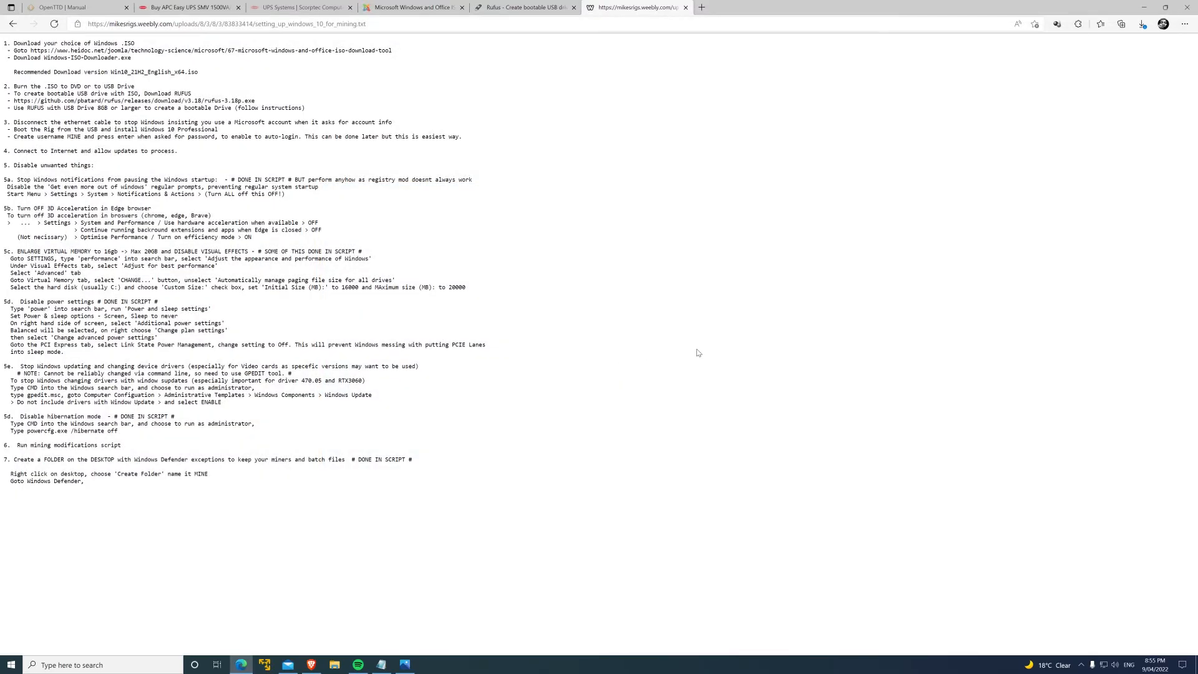
{"action": "mouse_move", "coordinate": [1050, 48]}
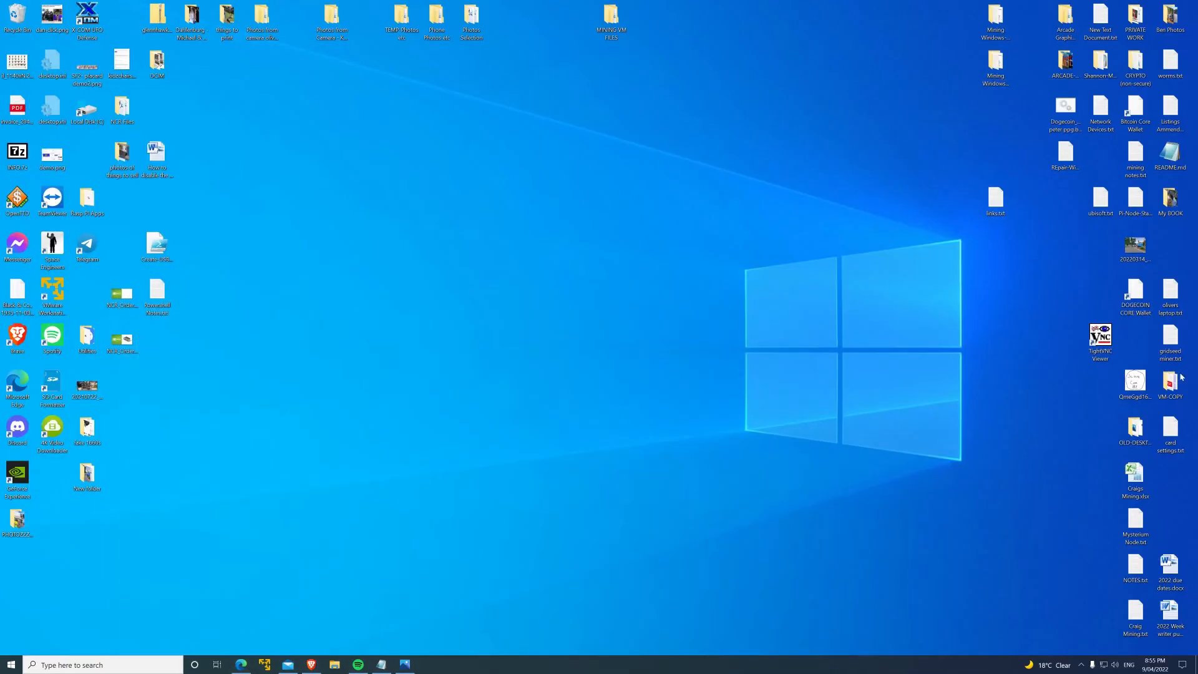
Start a new TightVNC session to the rig, connecting with the saved address and password.
{"action": "double_click", "coordinate": [1101, 334]}
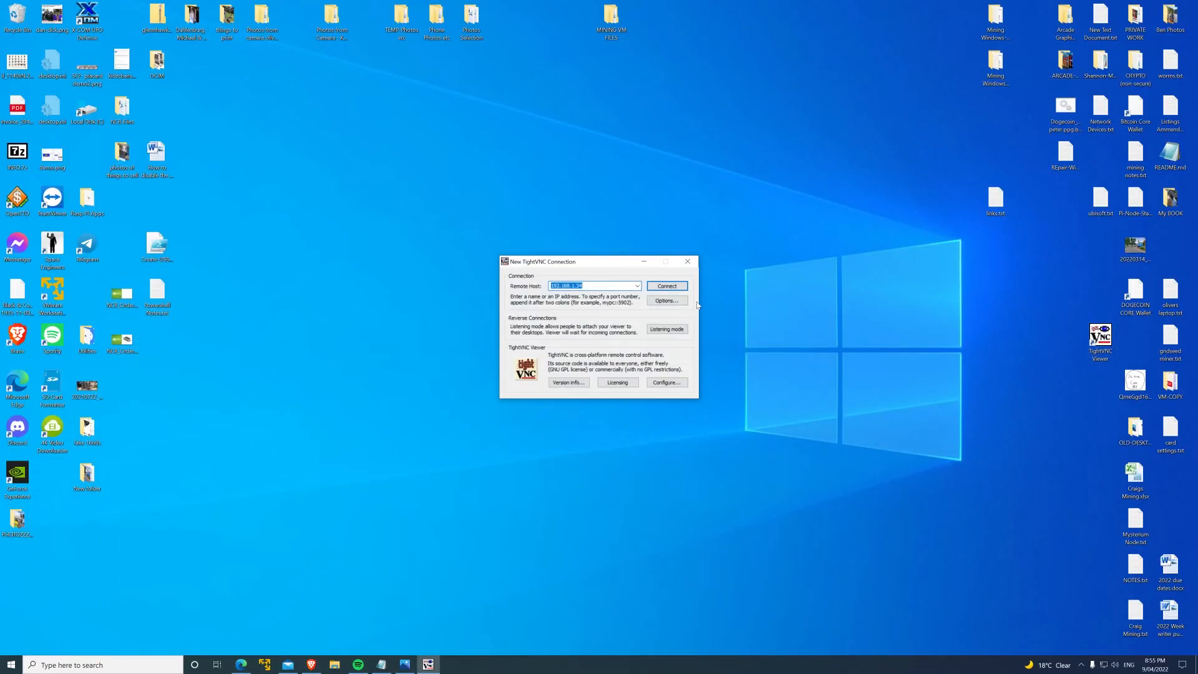
{"action": "left_click", "coordinate": [665, 286]}
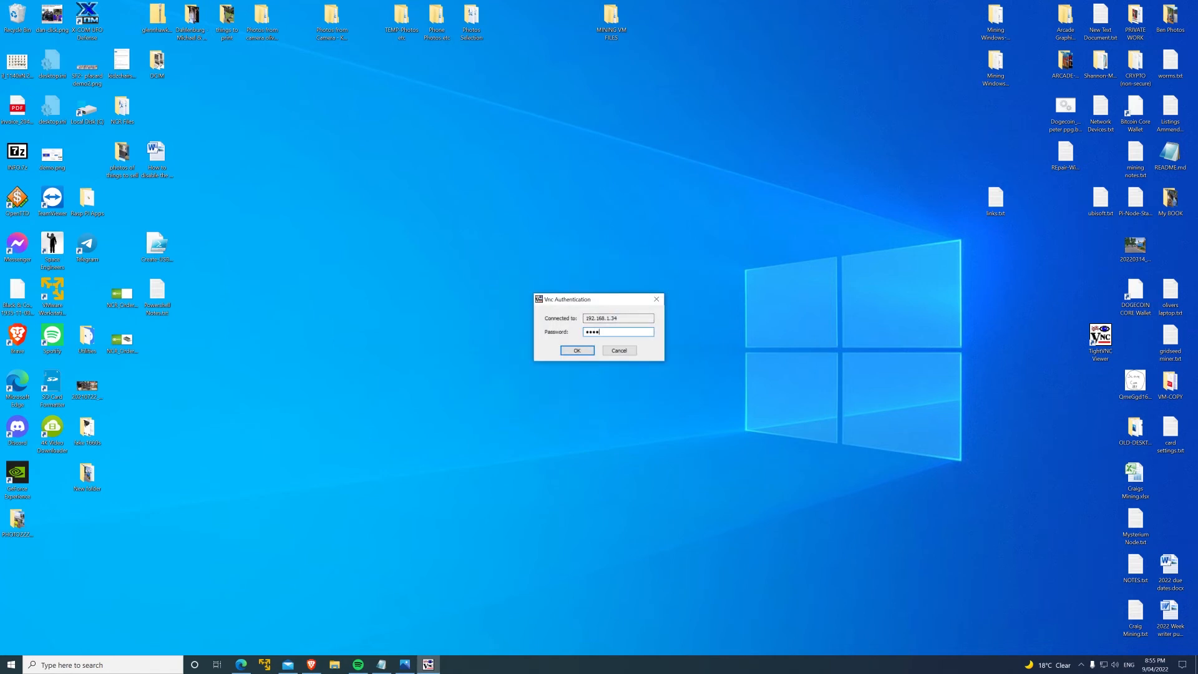
{"action": "left_click", "coordinate": [577, 351]}
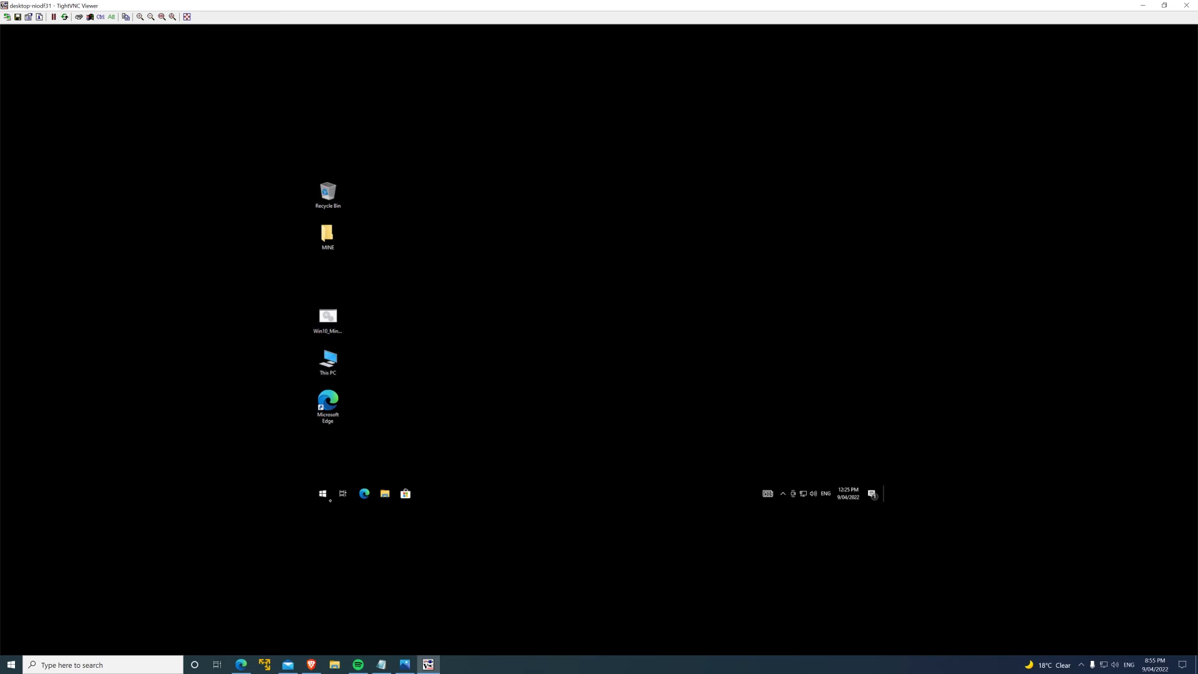
{"action": "left_click", "coordinate": [322, 493]}
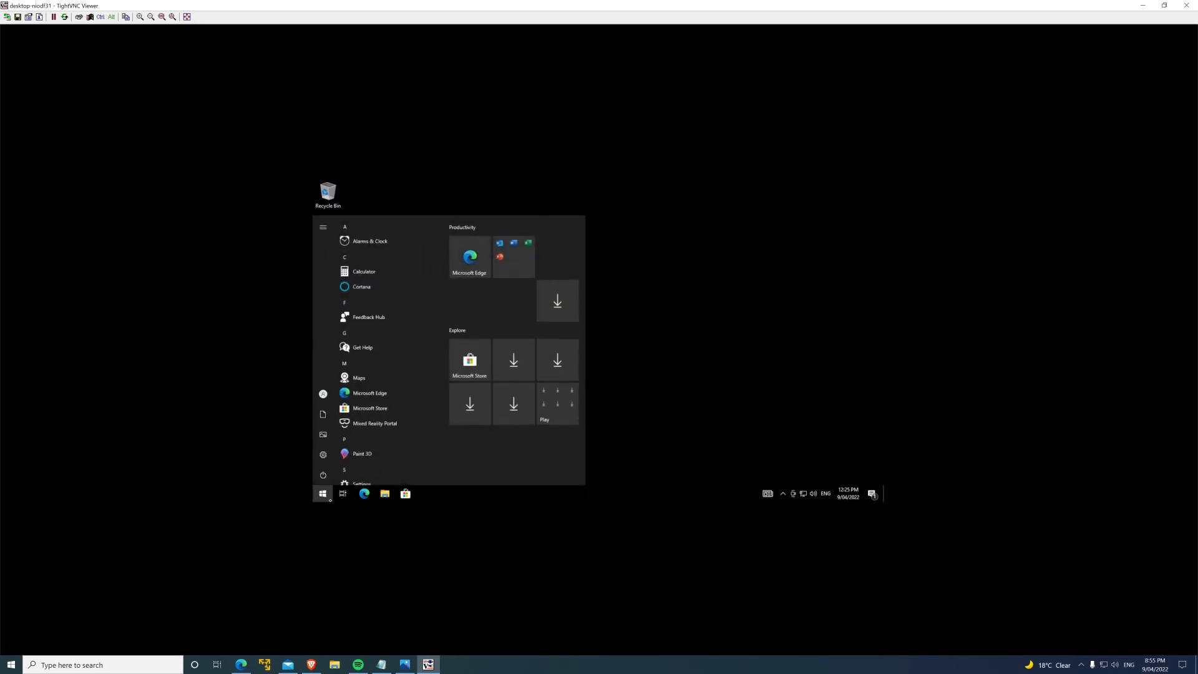
{"action": "type", "text": "rubn"}
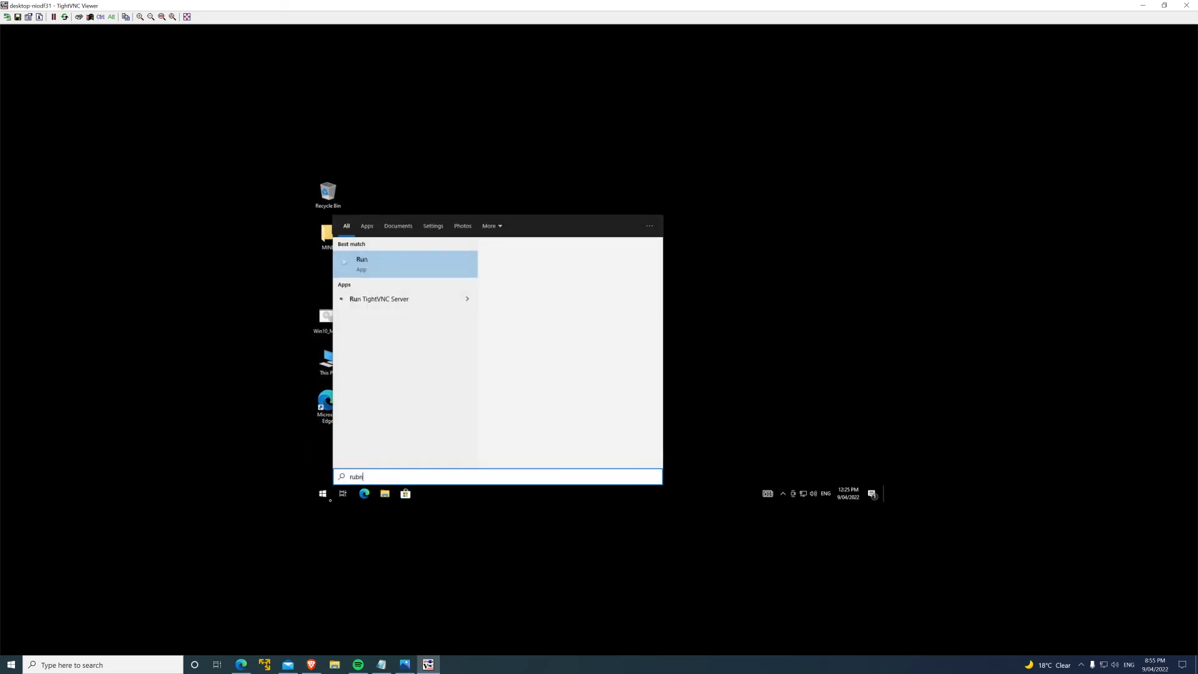
{"action": "type", "text": "run"}
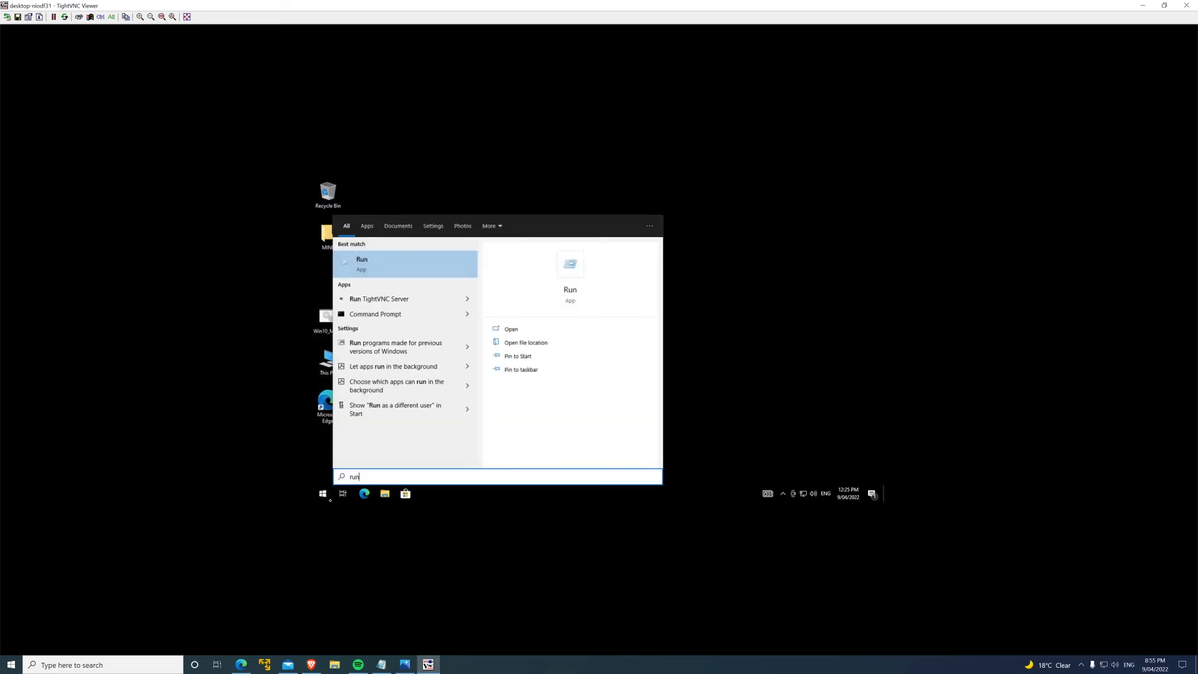
{"action": "type", "text": "cmd"}
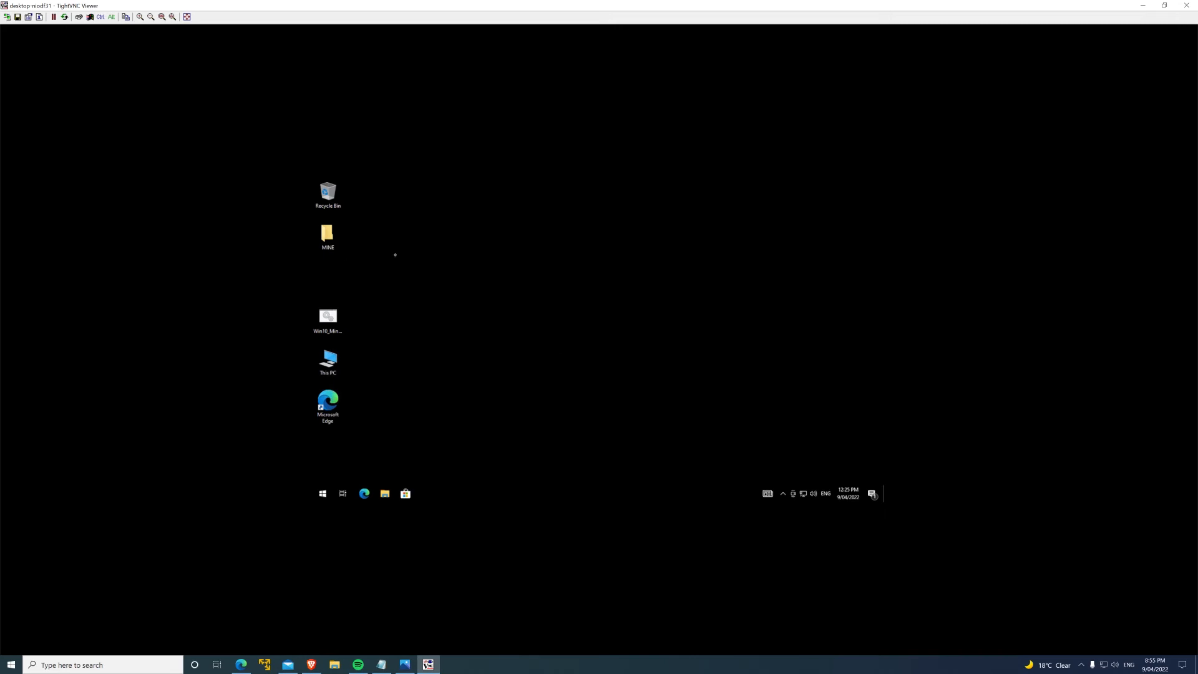
{"action": "left_click", "coordinate": [328, 233]}
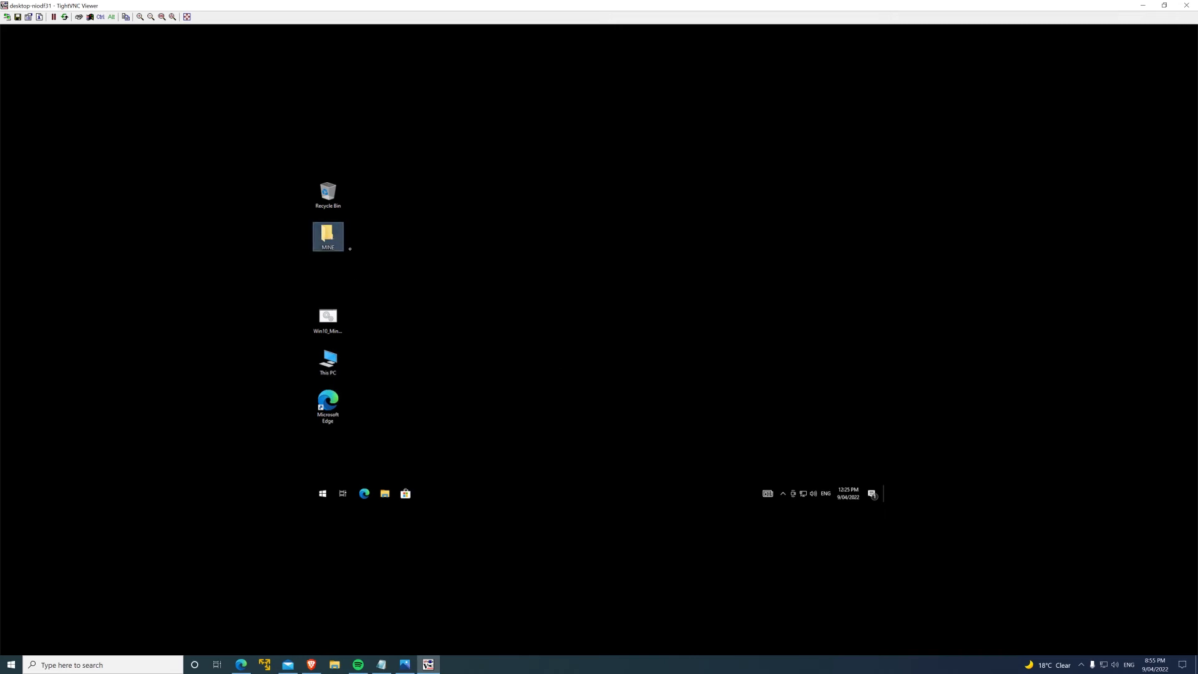
{"action": "double_click", "coordinate": [327, 236]}
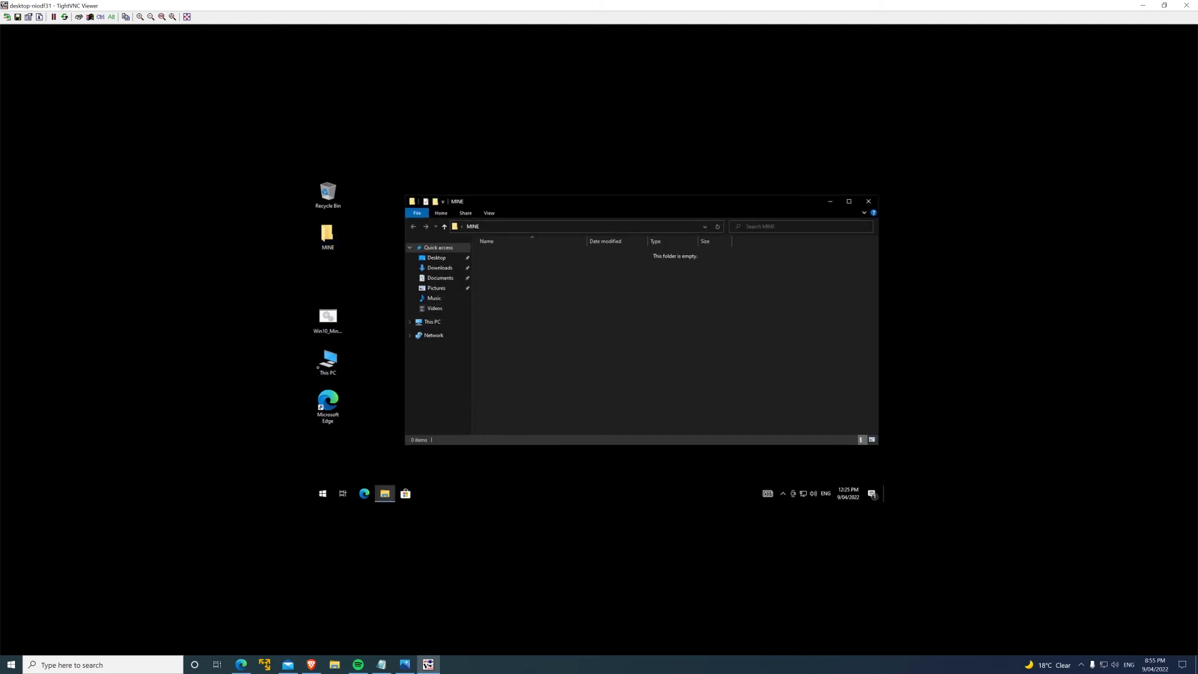
{"action": "left_click", "coordinate": [327, 361]}
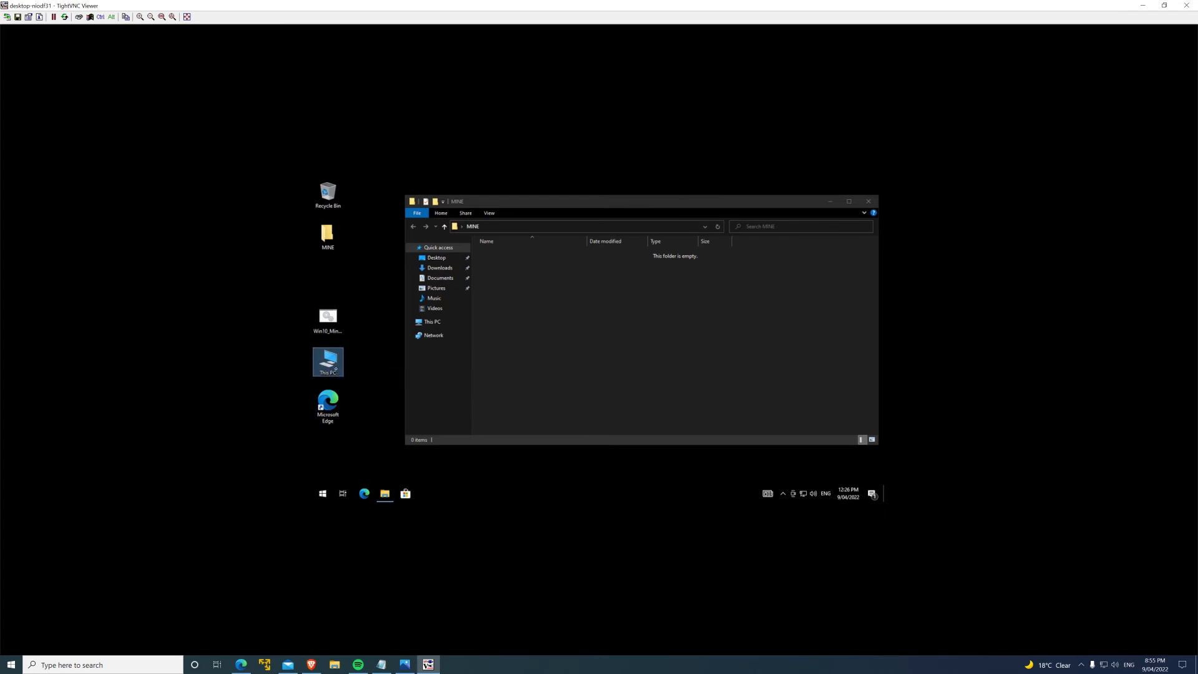
{"action": "double_click", "coordinate": [327, 362]}
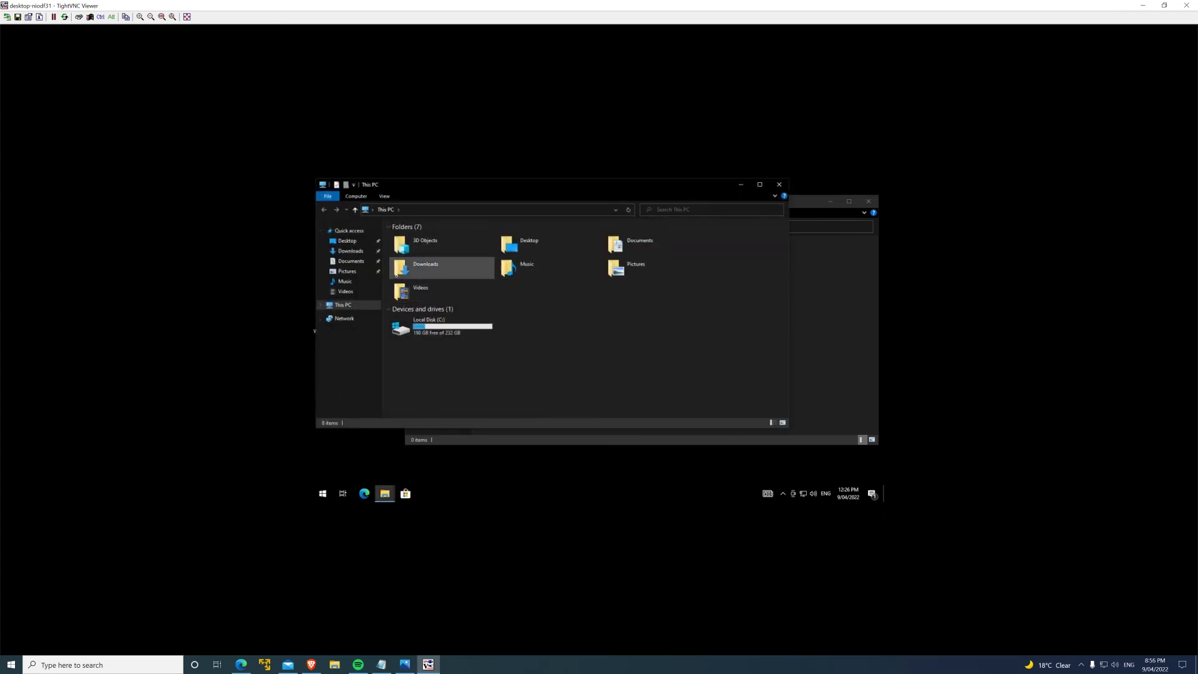
{"action": "left_click", "coordinate": [428, 325]}
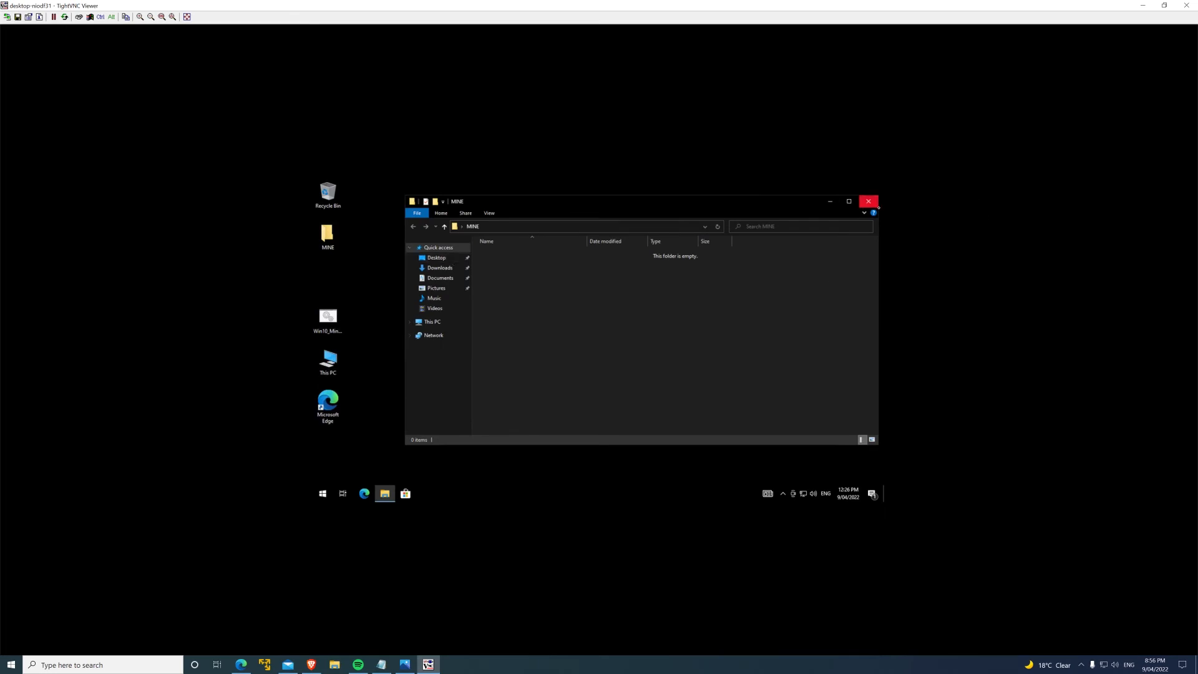
{"action": "mouse_move", "coordinate": [868, 201]}
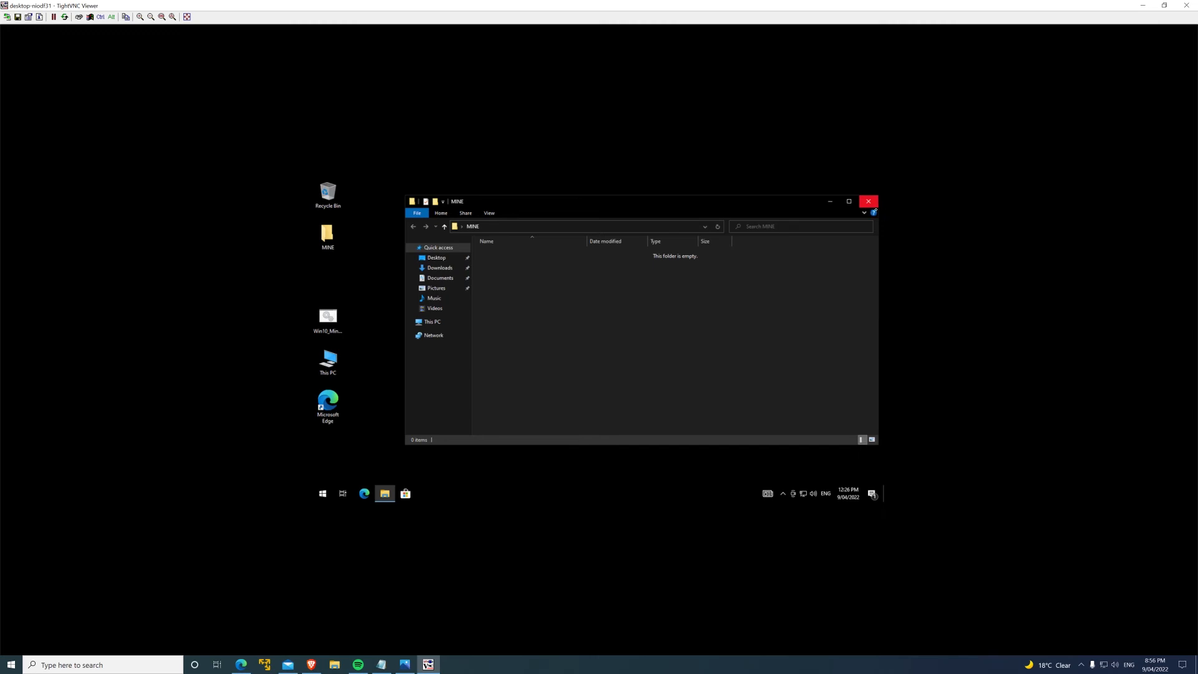
{"action": "left_click", "coordinate": [868, 201]}
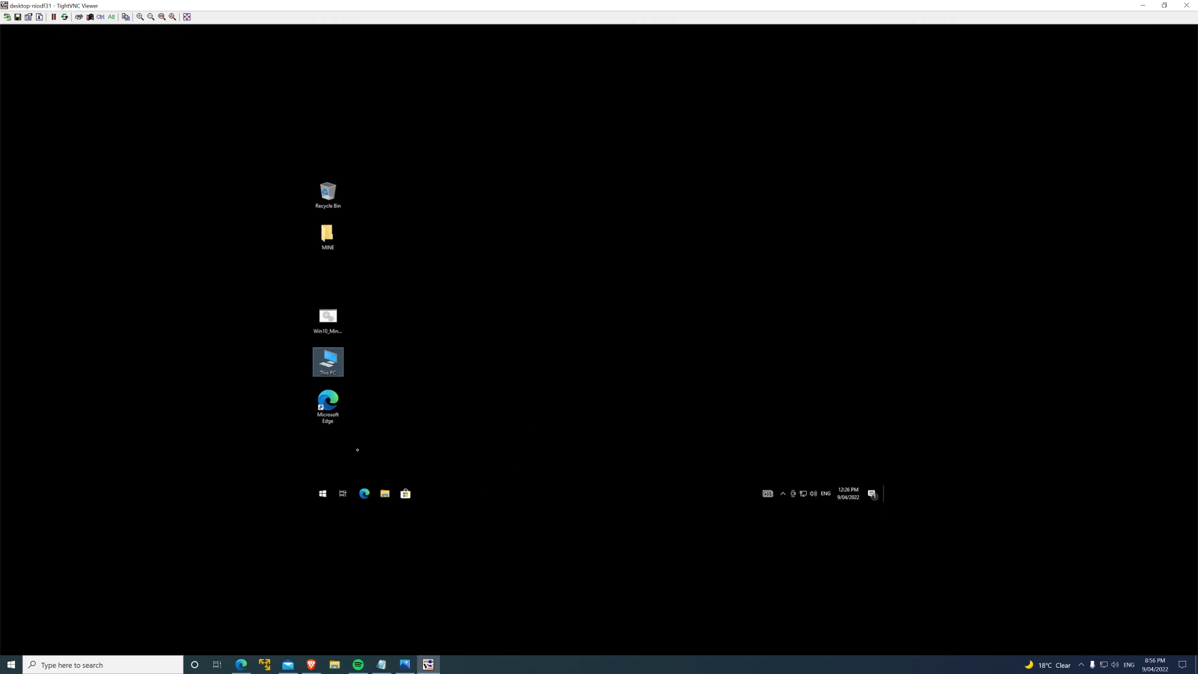
{"action": "mouse_move", "coordinate": [450, 323]}
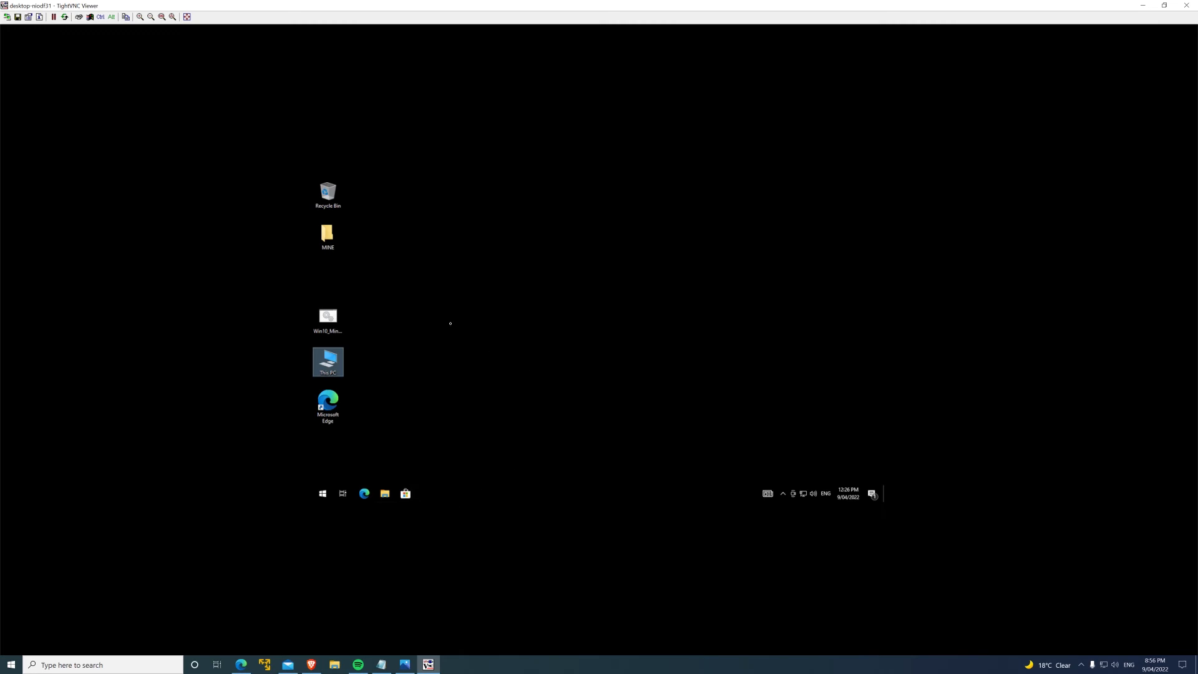
{"action": "mouse_move", "coordinate": [348, 362]}
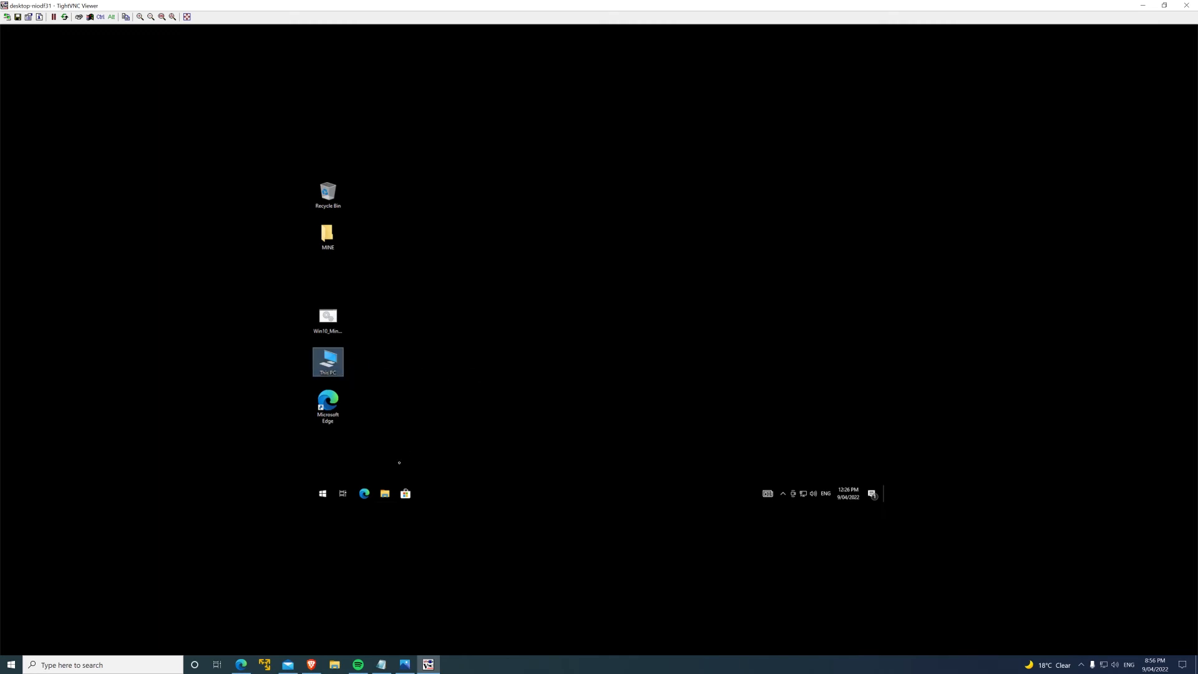
Launch Run from the remote Start menu with shell:startup to show the empty Start-up folder.
{"action": "left_click", "coordinate": [322, 493]}
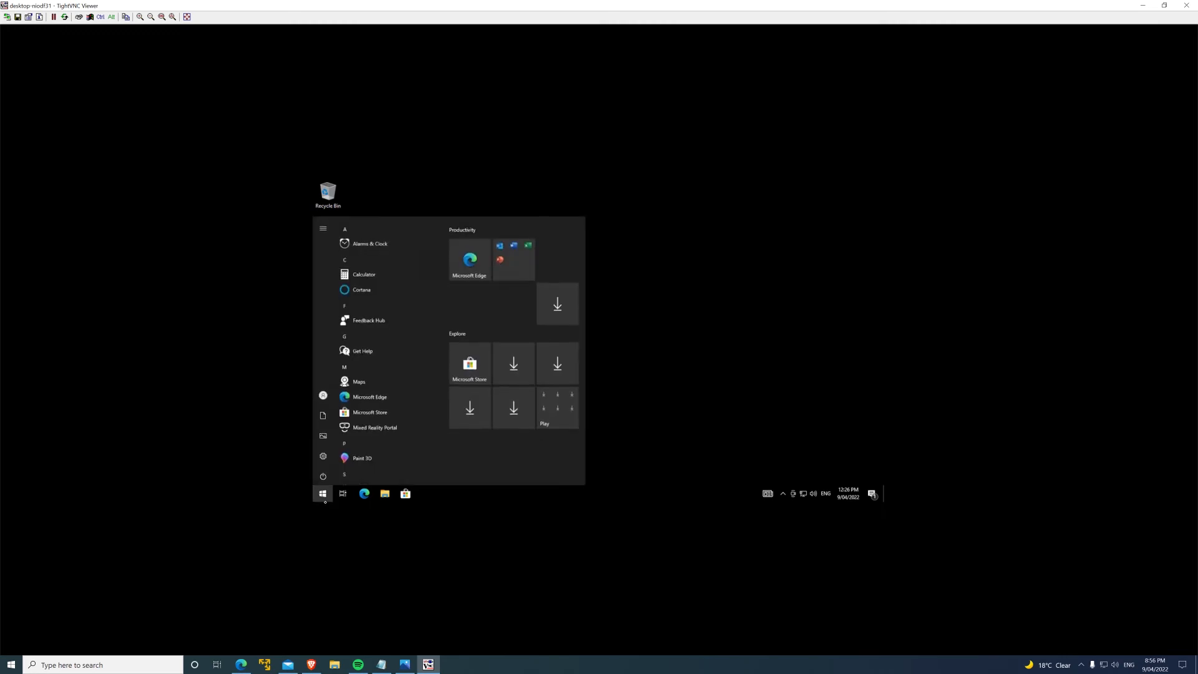
{"action": "type", "text": "run"}
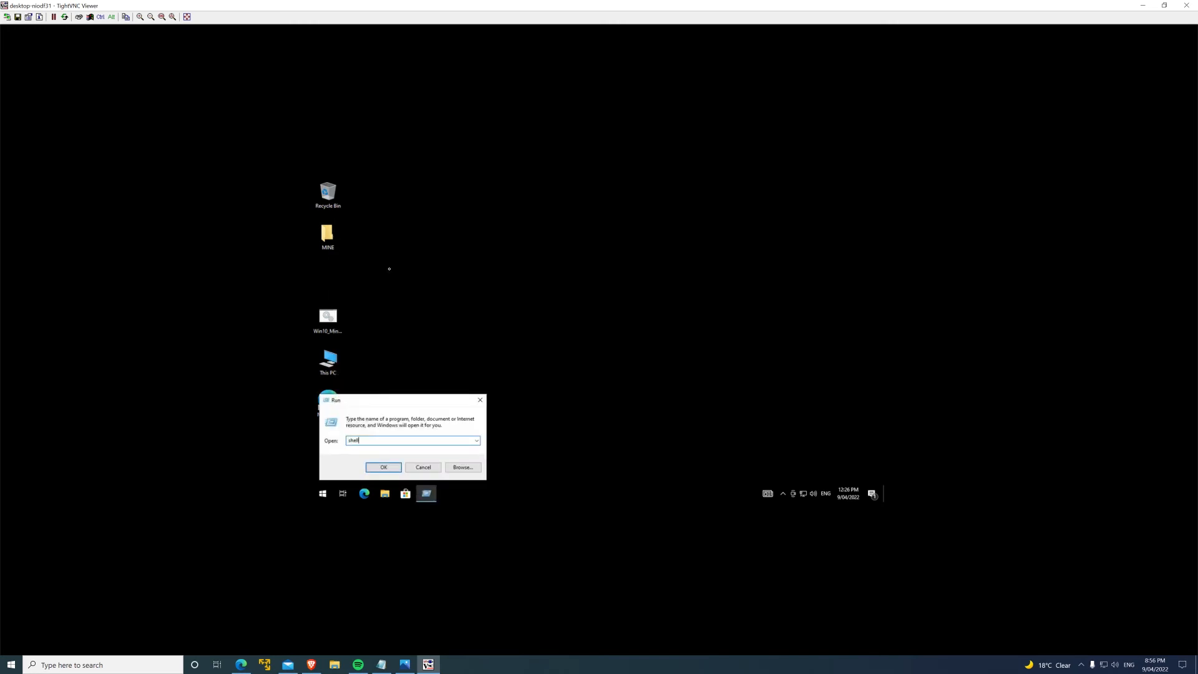
{"action": "left_click", "coordinate": [383, 467]}
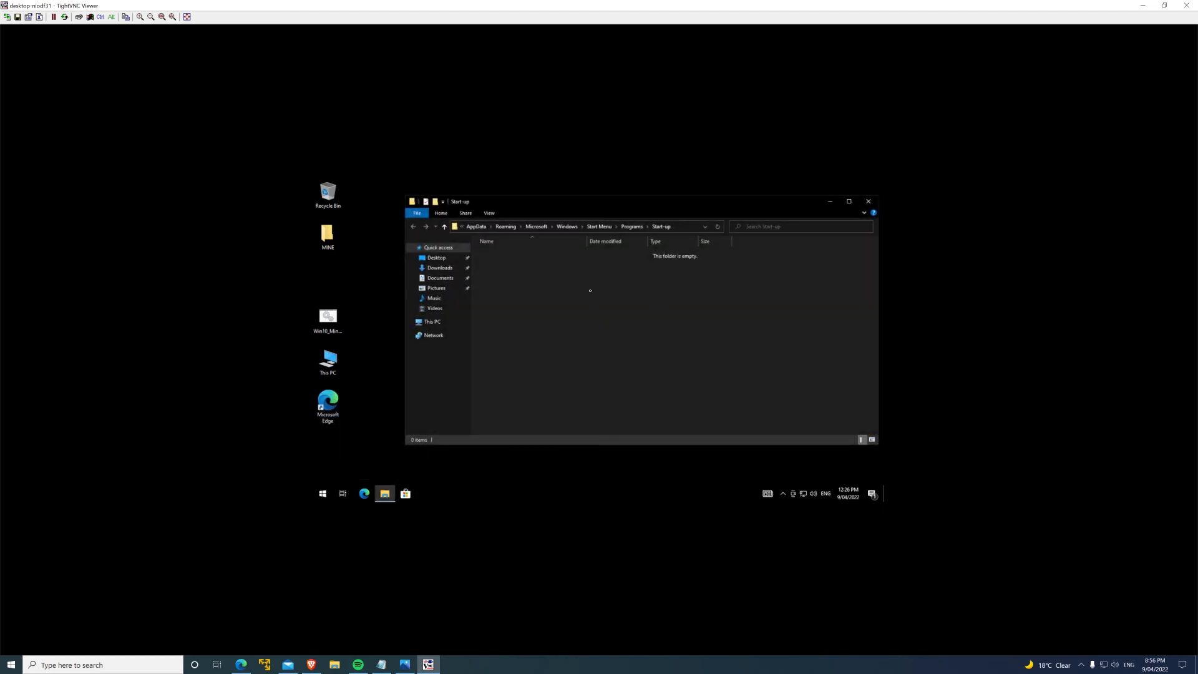
{"action": "mouse_move", "coordinate": [617, 378]}
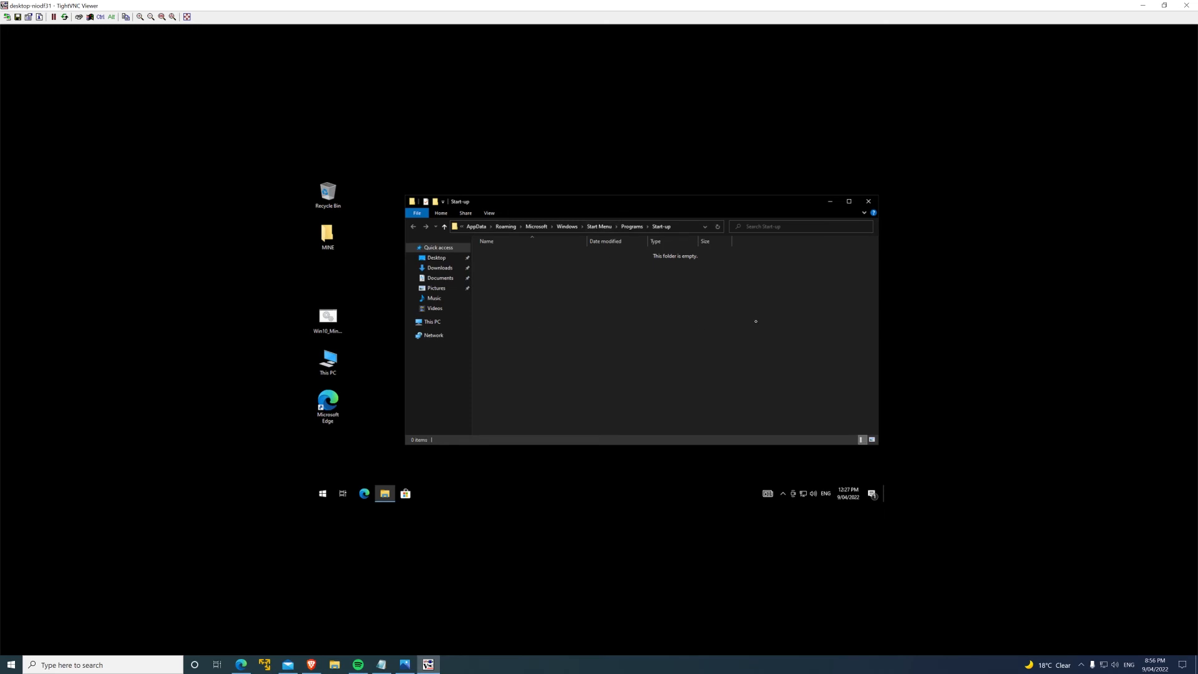
{"action": "mouse_move", "coordinate": [532, 283]}
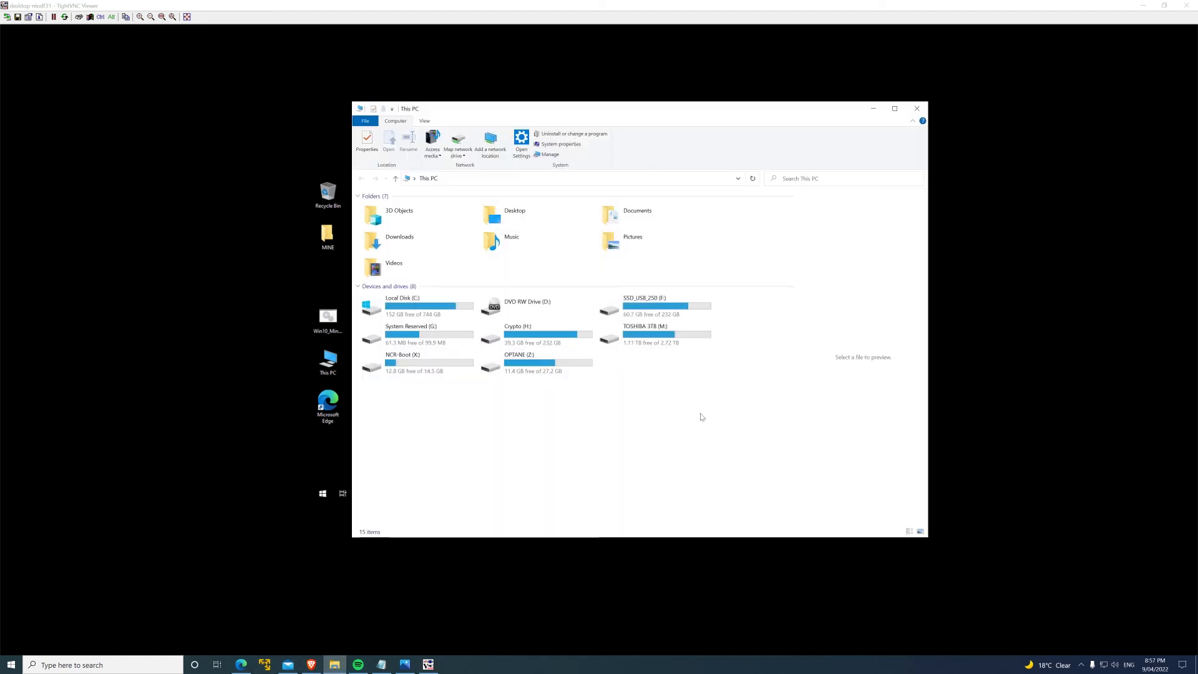
Browse the NCR-Boot (K:) USB drive and review the 'startup folder win10.txt' path note.
{"action": "left_click", "coordinate": [536, 363]}
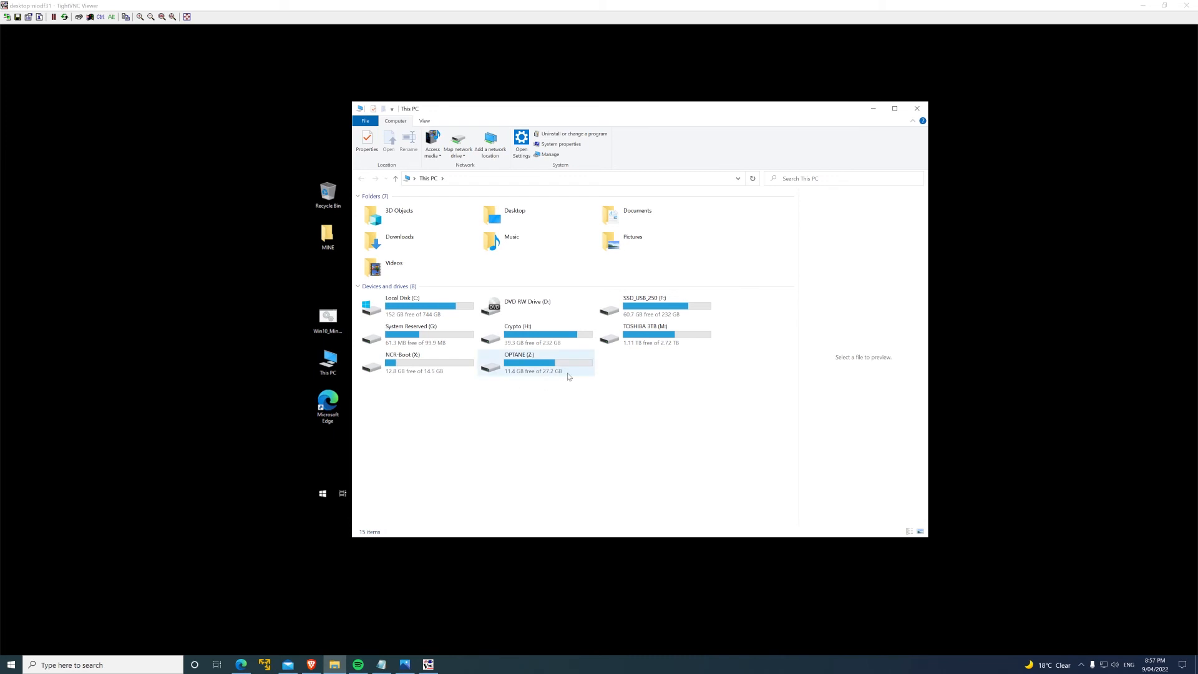
{"action": "left_click", "coordinate": [403, 363]}
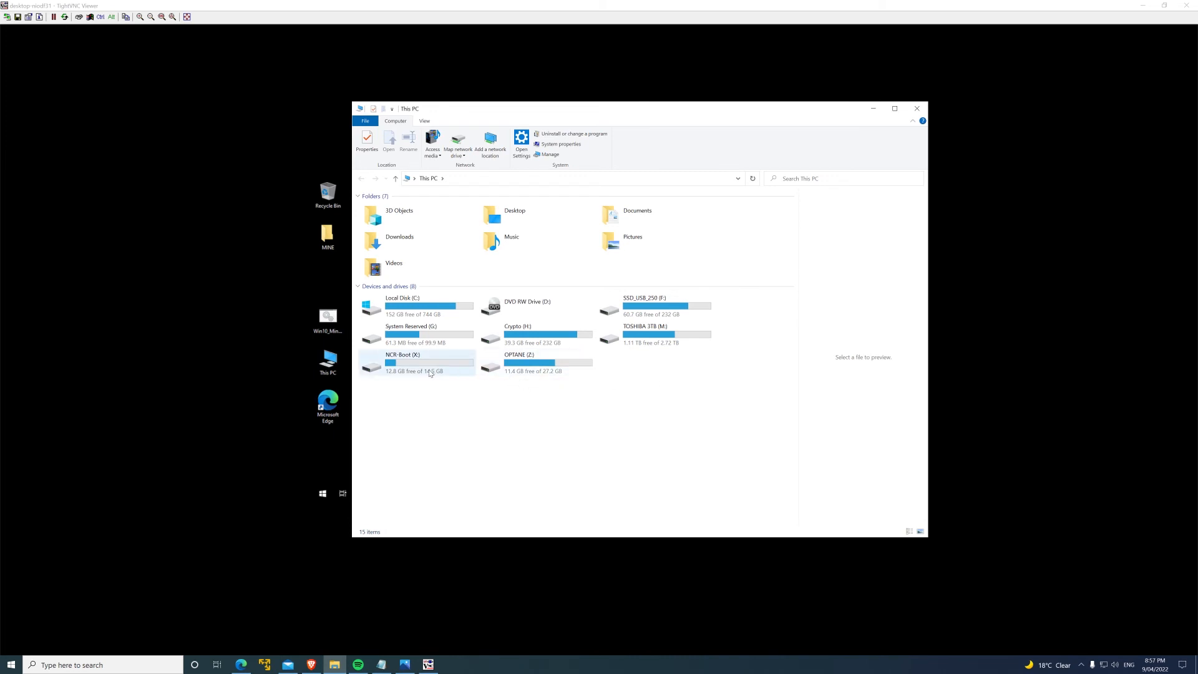
{"action": "double_click", "coordinate": [403, 363]}
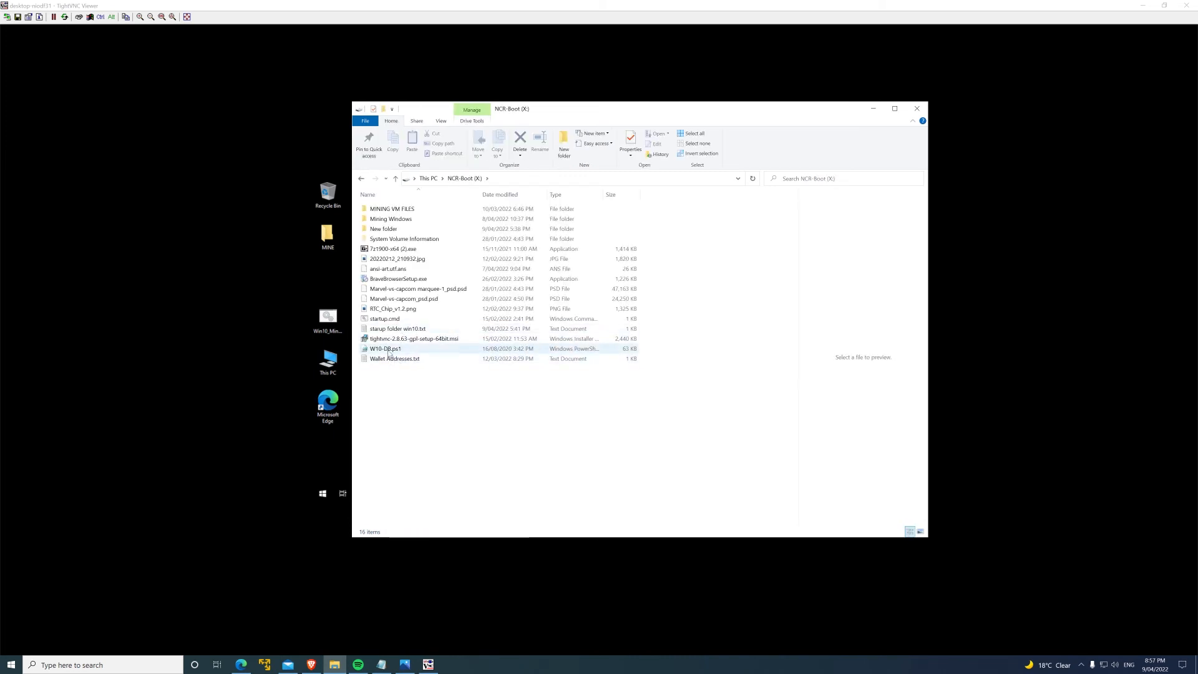
{"action": "left_click", "coordinate": [397, 328]}
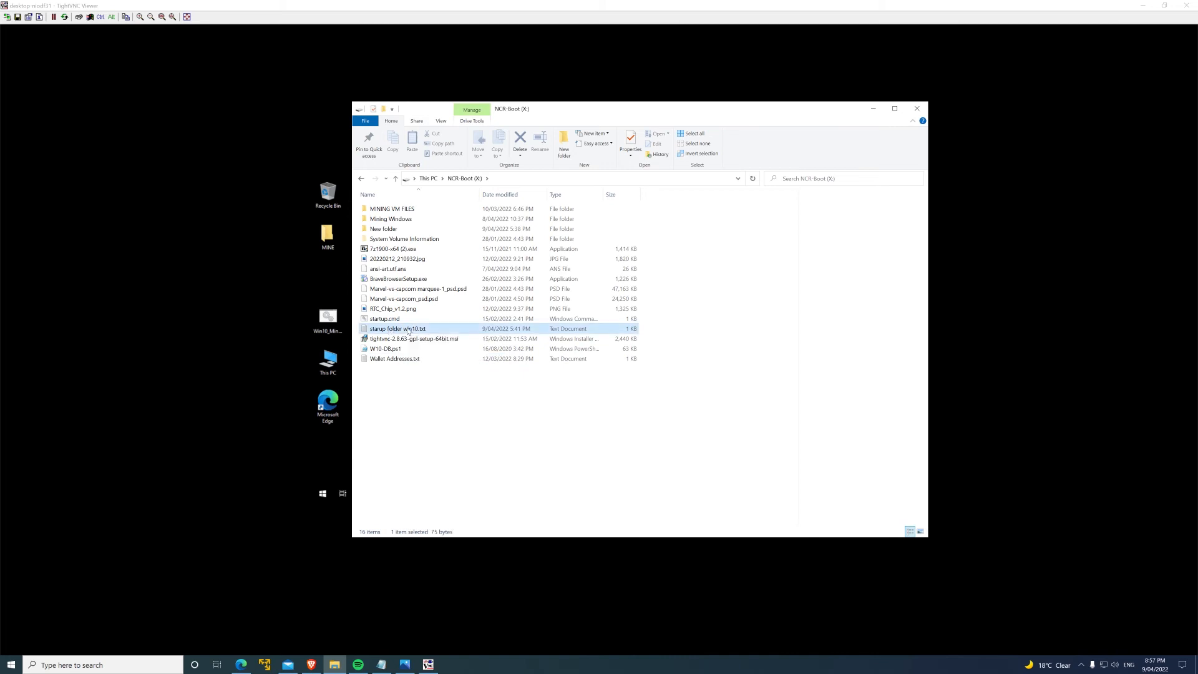
{"action": "left_click", "coordinate": [413, 348]}
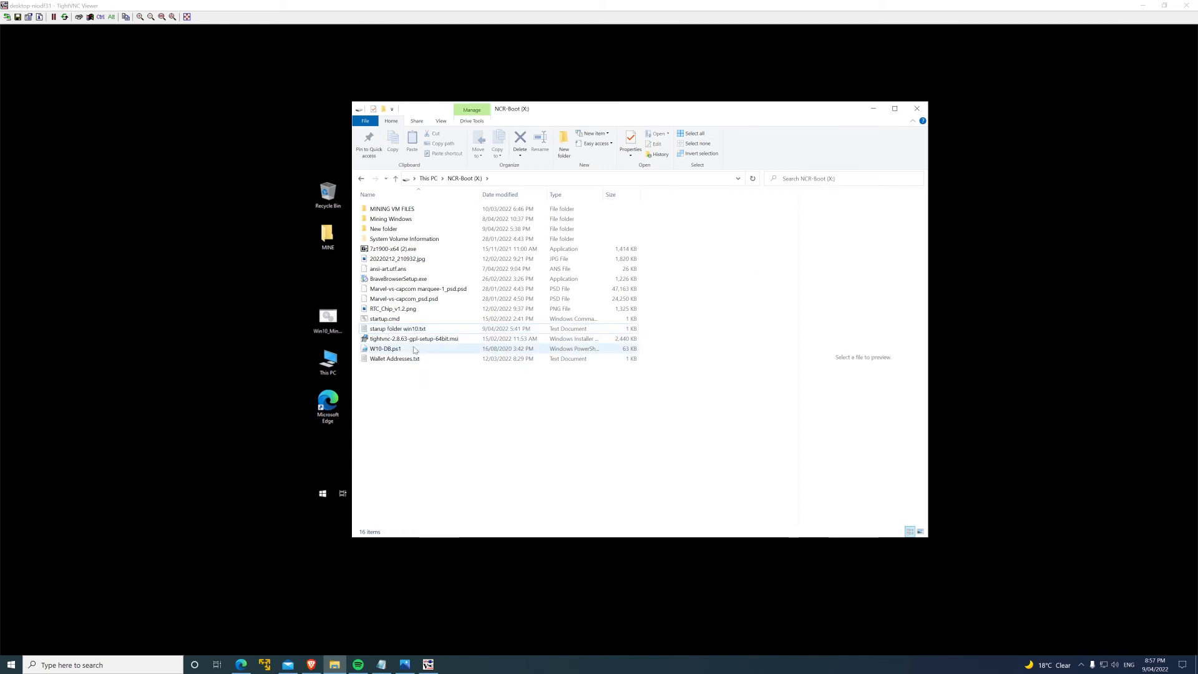
{"action": "double_click", "coordinate": [397, 328]}
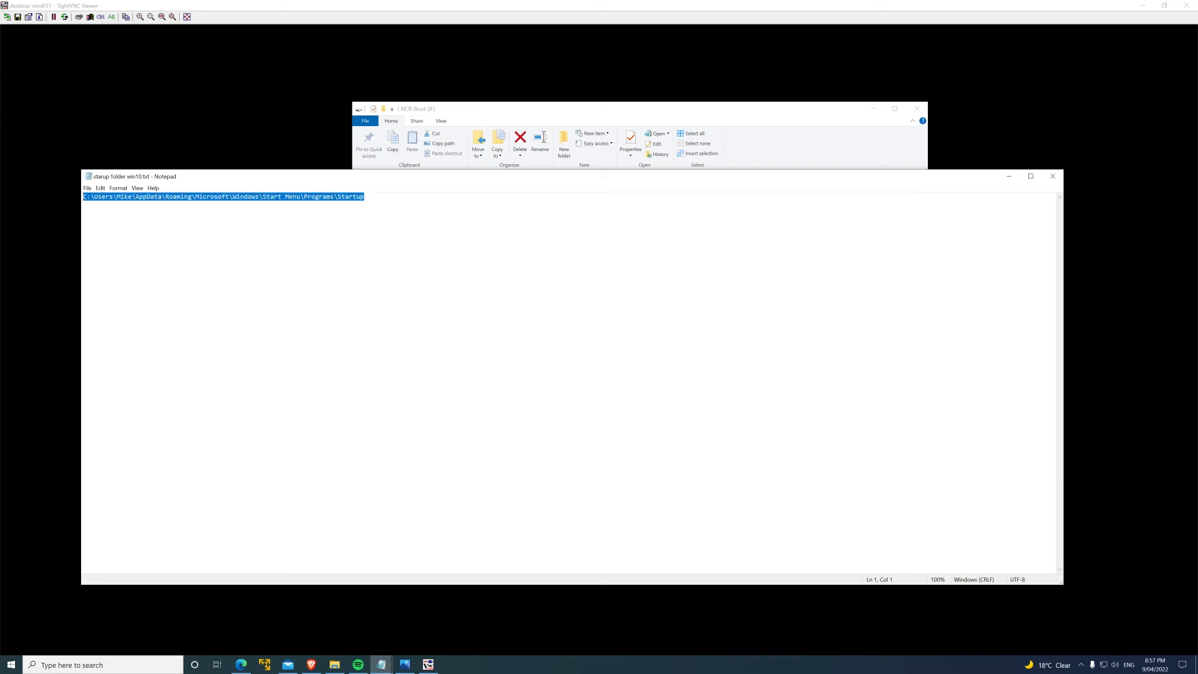
{"action": "mouse_move", "coordinate": [359, 188]}
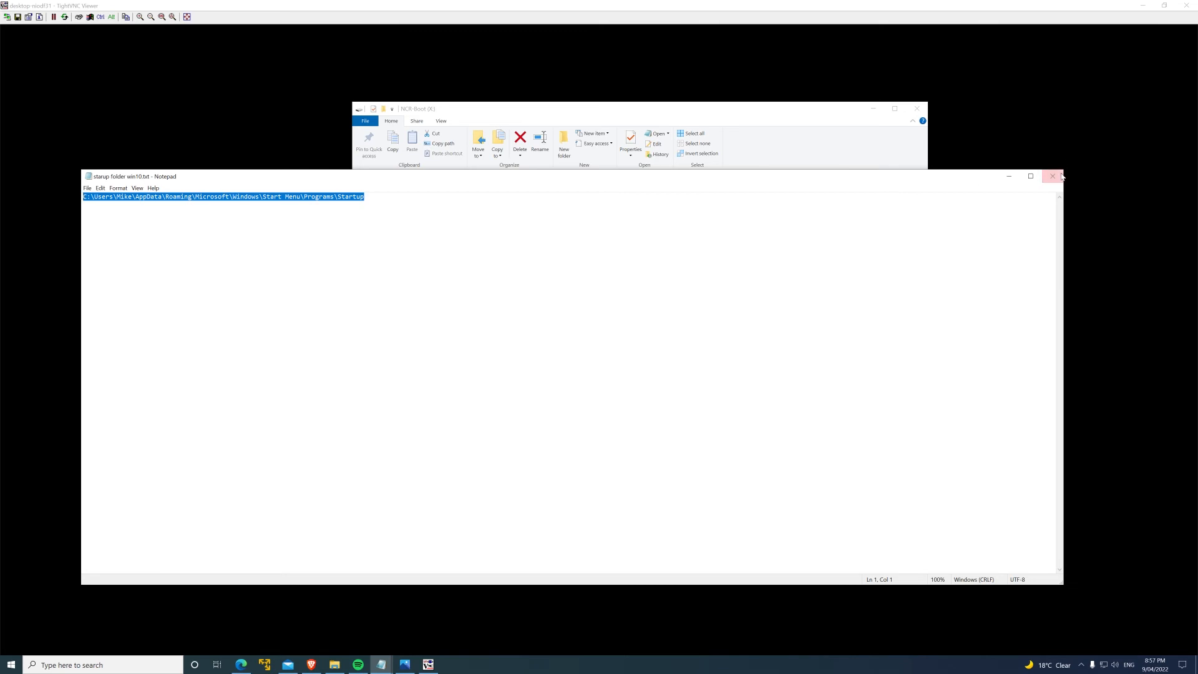
{"action": "left_click", "coordinate": [1053, 176]}
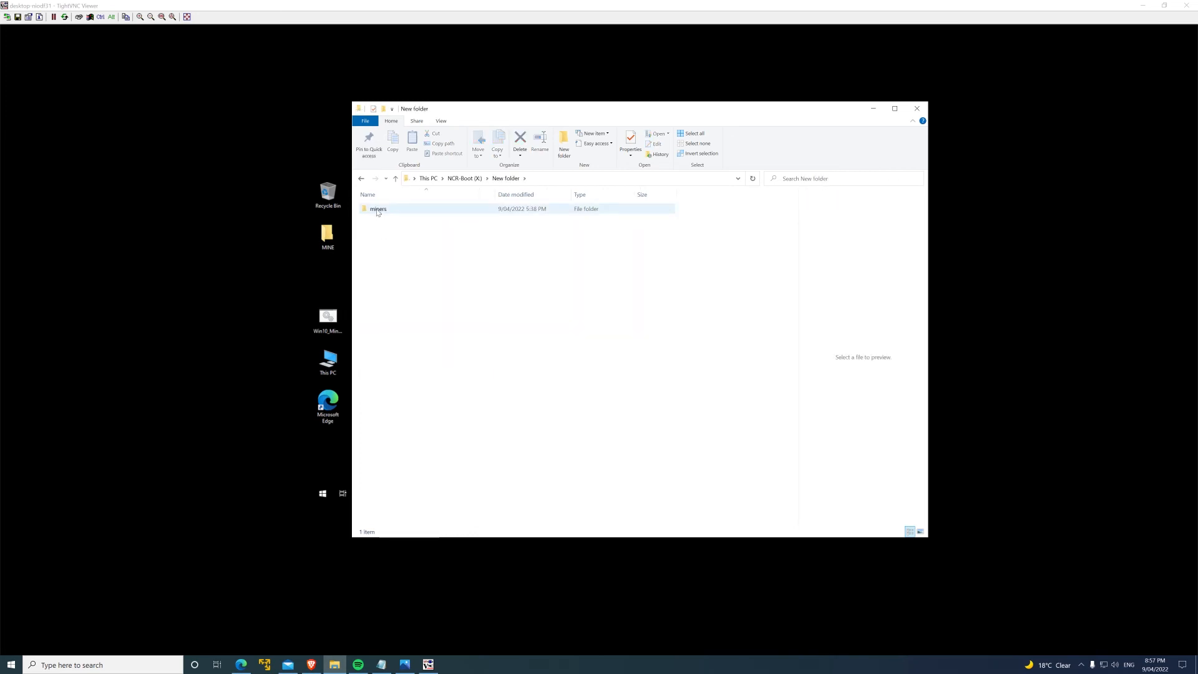
Go into the miners folder locally, show the remote MINE folder and start a TightVNC file transfer.
{"action": "double_click", "coordinate": [378, 208]}
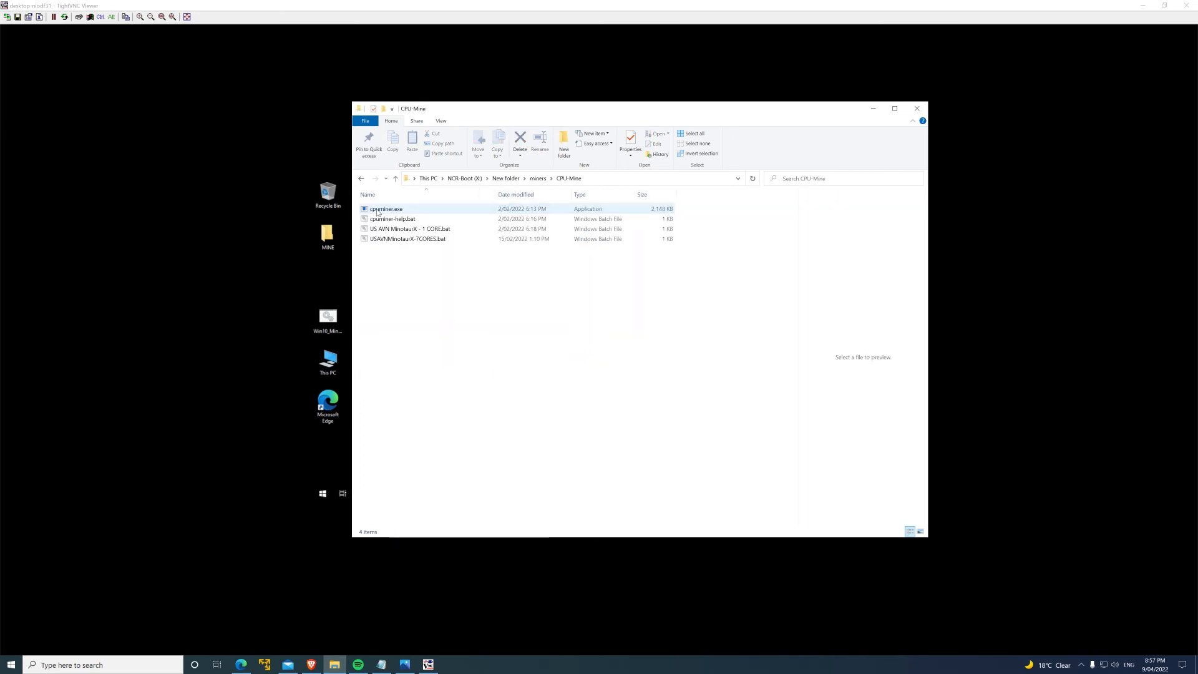
{"action": "mouse_move", "coordinate": [393, 219]}
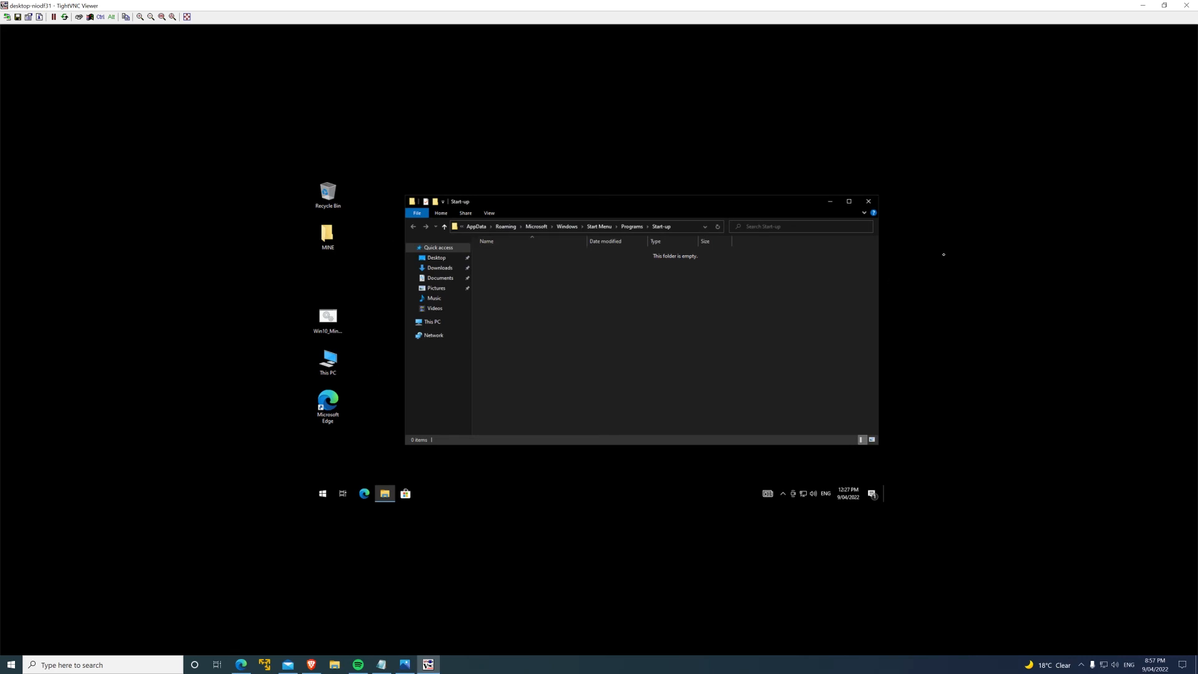
{"action": "left_click", "coordinate": [868, 201]}
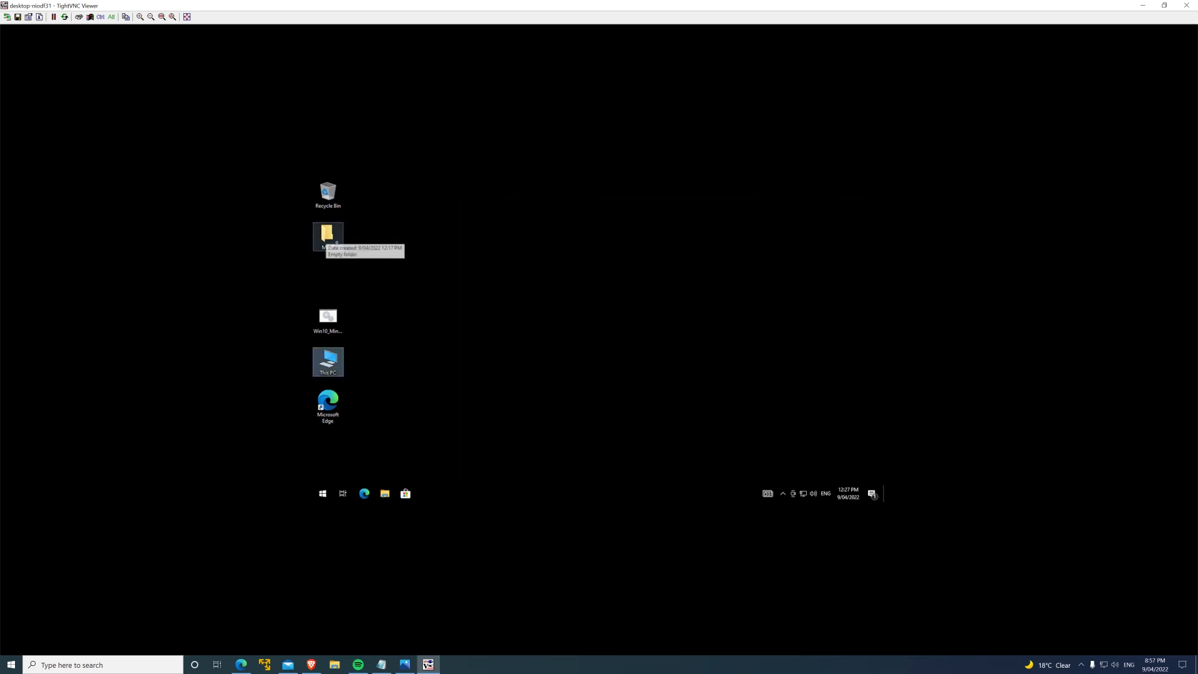
{"action": "double_click", "coordinate": [328, 236]}
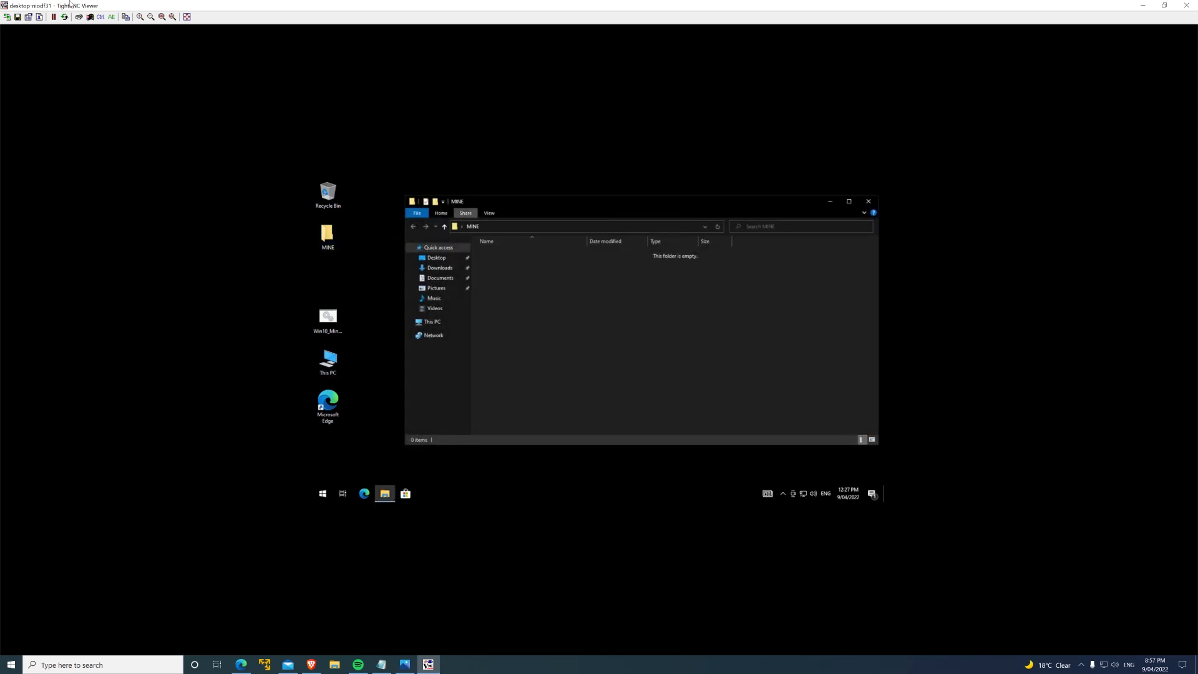
{"action": "left_click", "coordinate": [125, 16]}
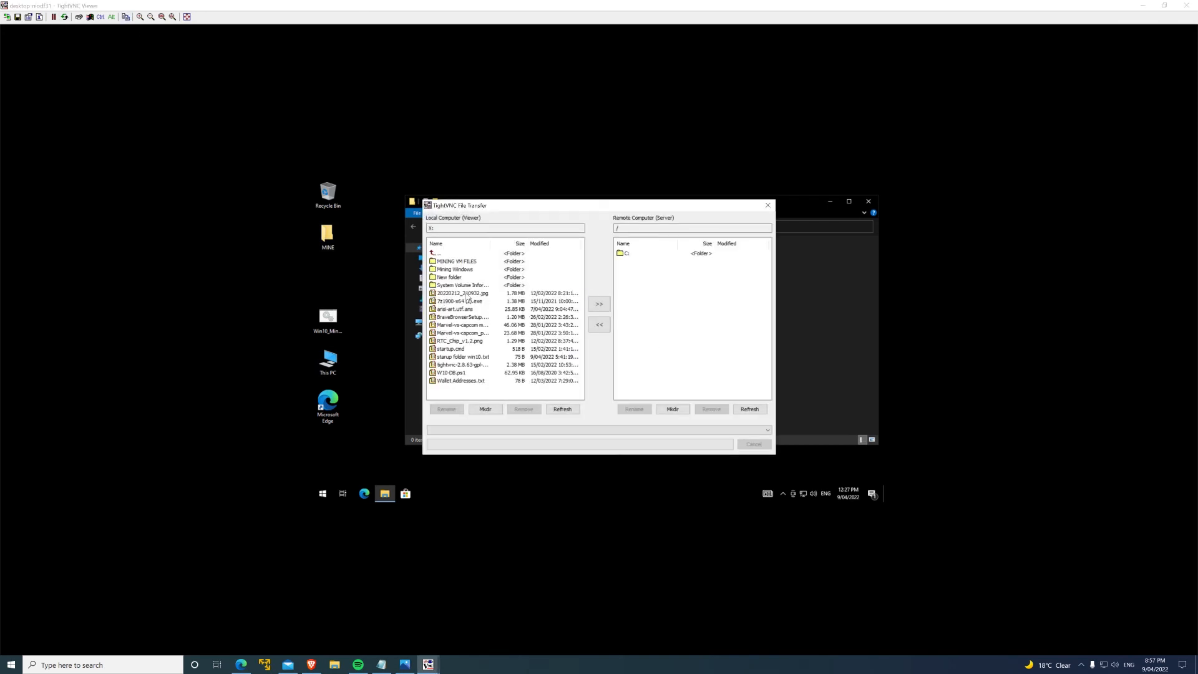
Upload CPU-Mine from K:\New folder\miners into the remote Desktop\MINE folder, confirming Yes.
{"action": "double_click", "coordinate": [449, 277]}
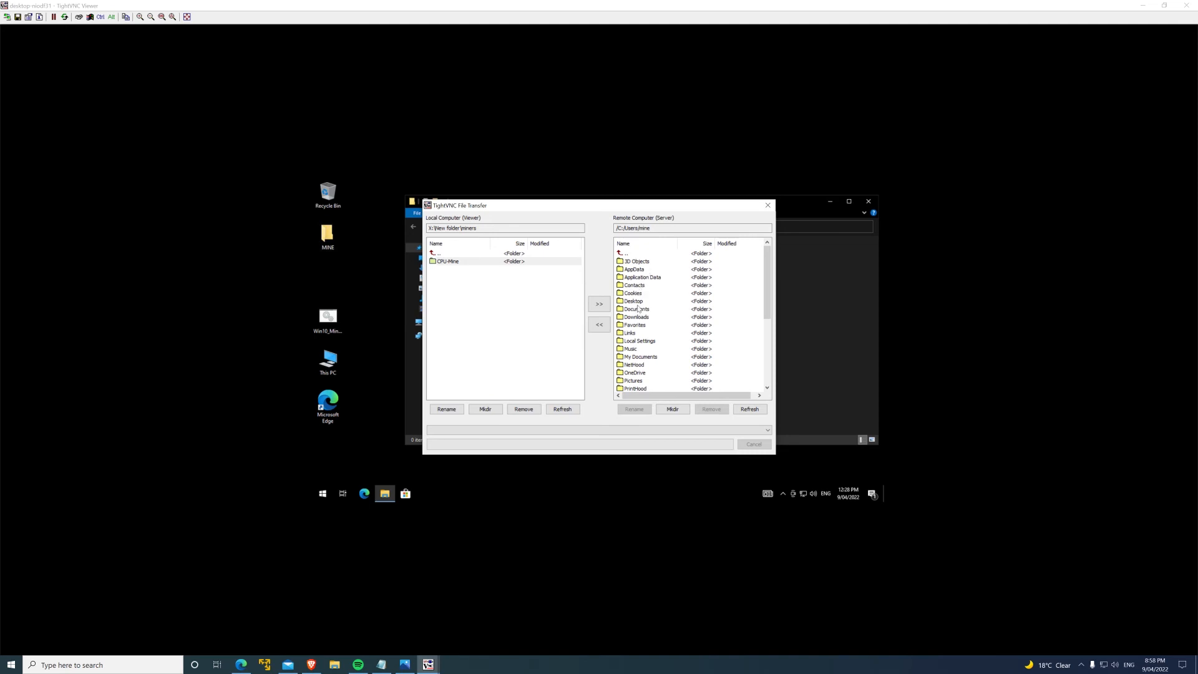
{"action": "double_click", "coordinate": [632, 301]}
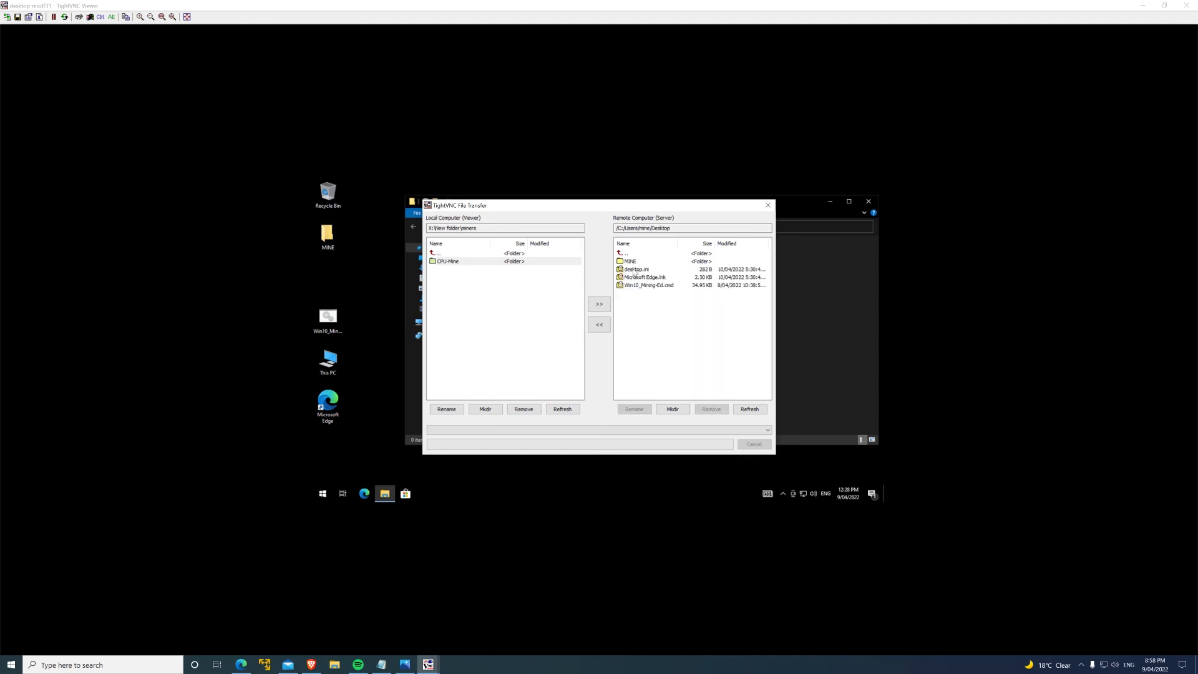
{"action": "double_click", "coordinate": [629, 260]}
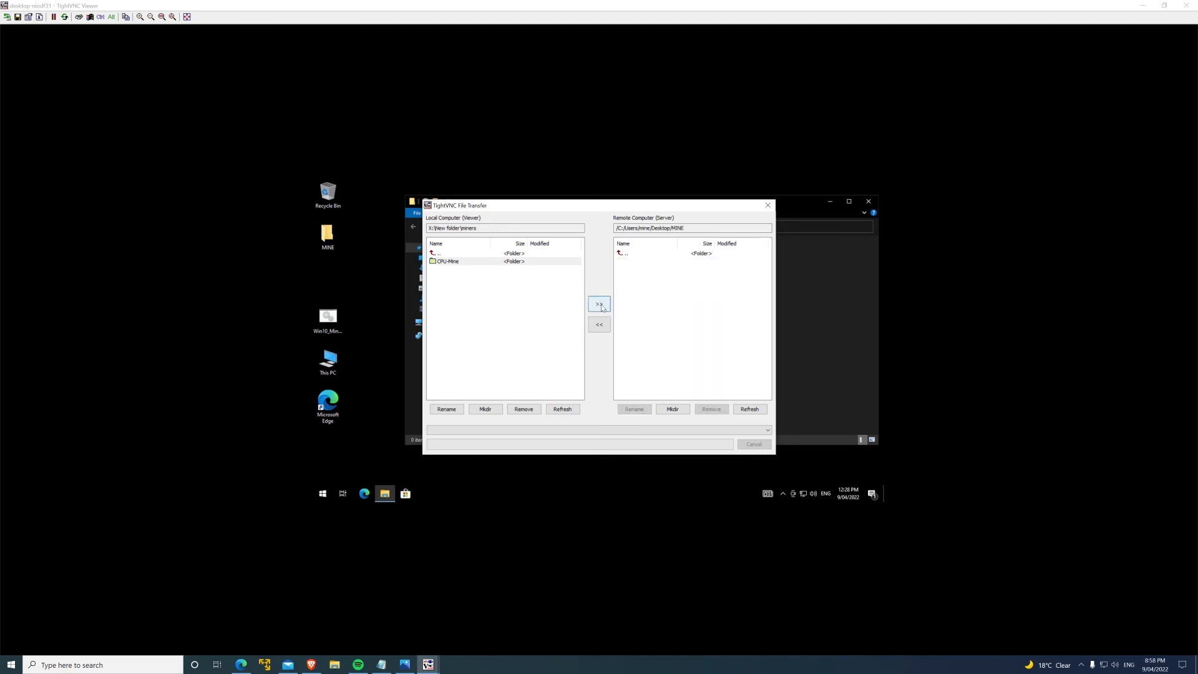
{"action": "left_click", "coordinate": [599, 305]}
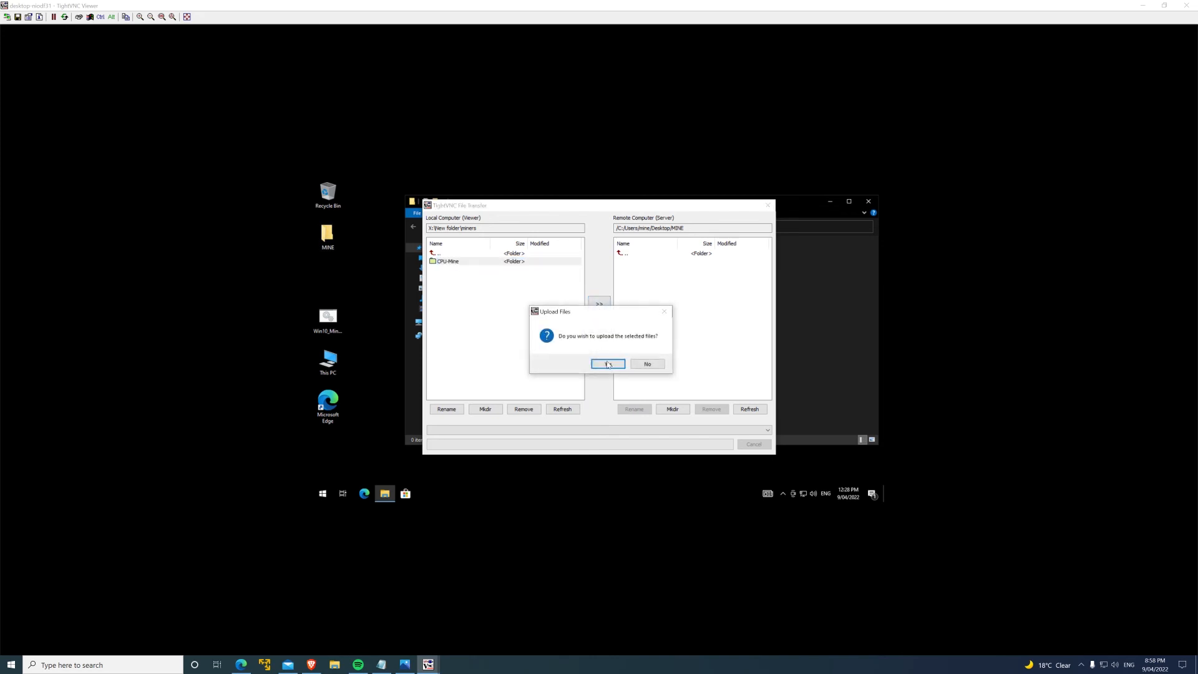
{"action": "left_click", "coordinate": [607, 363]}
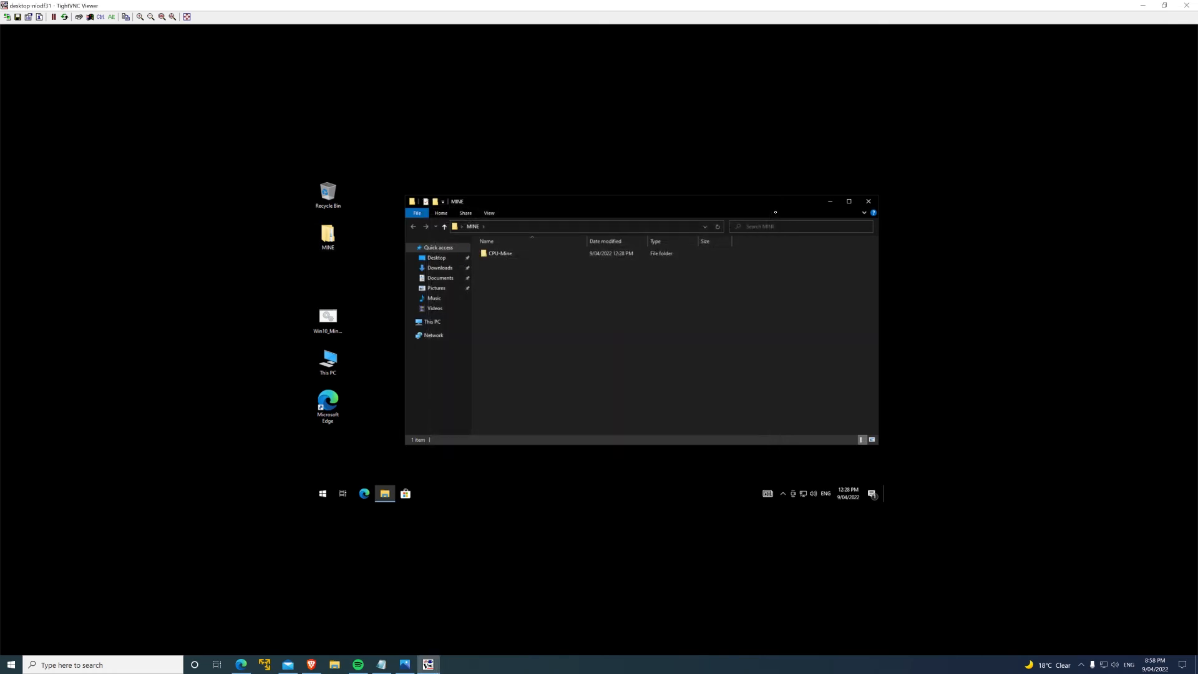
Run the 7CORES cpuminer batch file from the remote CPU-Mine folder, then bring it up for editing.
{"action": "double_click", "coordinate": [500, 253]}
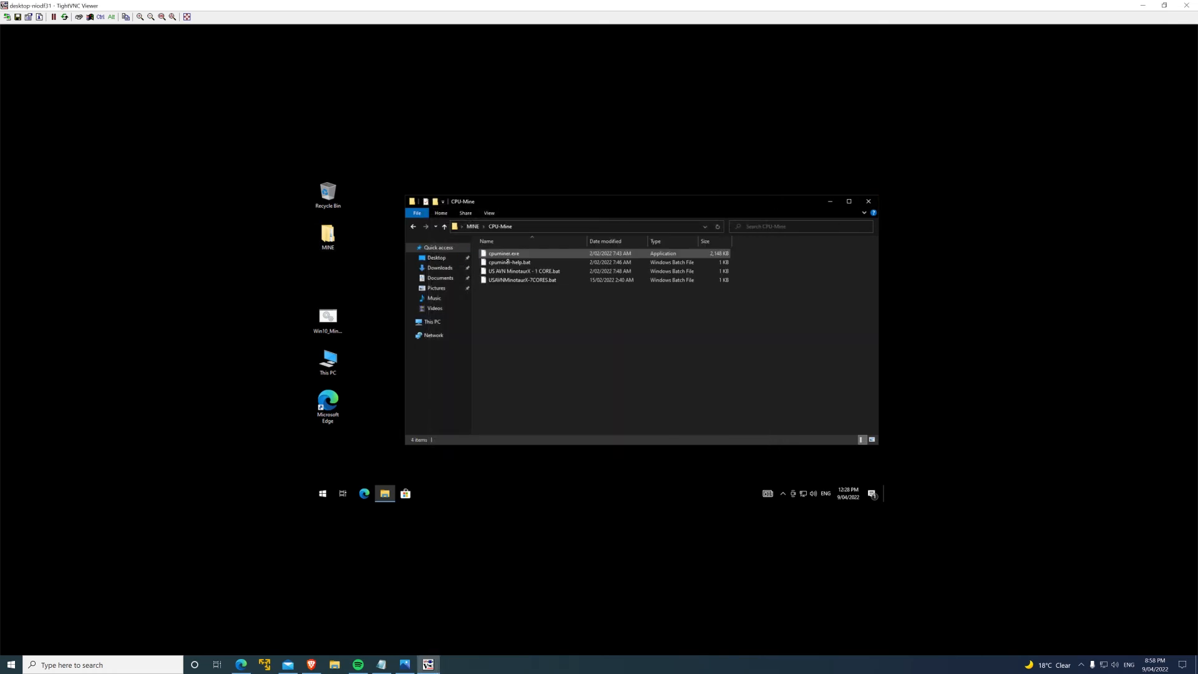
{"action": "left_click", "coordinate": [522, 280]}
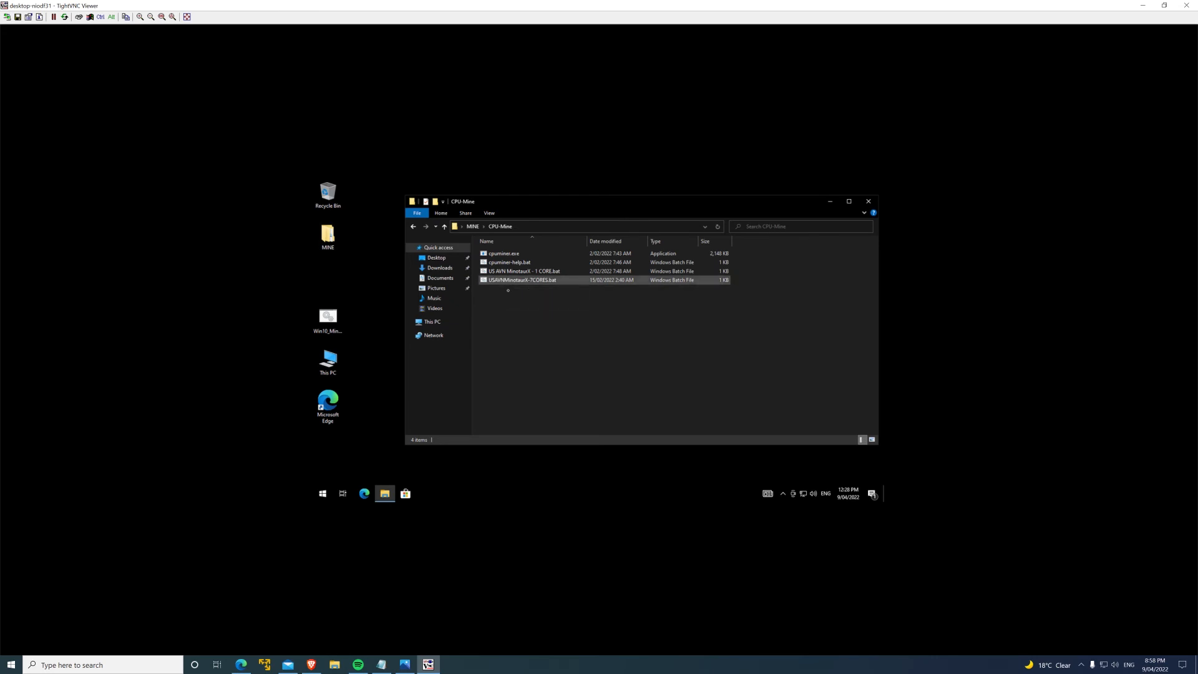
{"action": "double_click", "coordinate": [521, 280]}
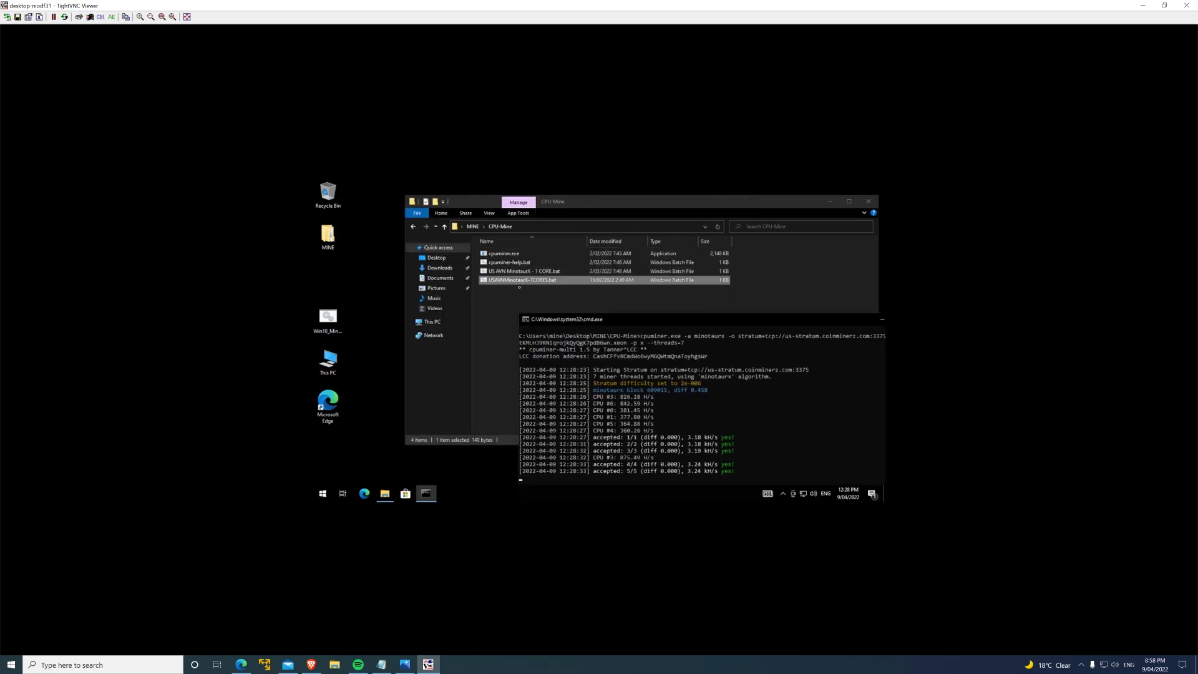
{"action": "right_click", "coordinate": [523, 279]}
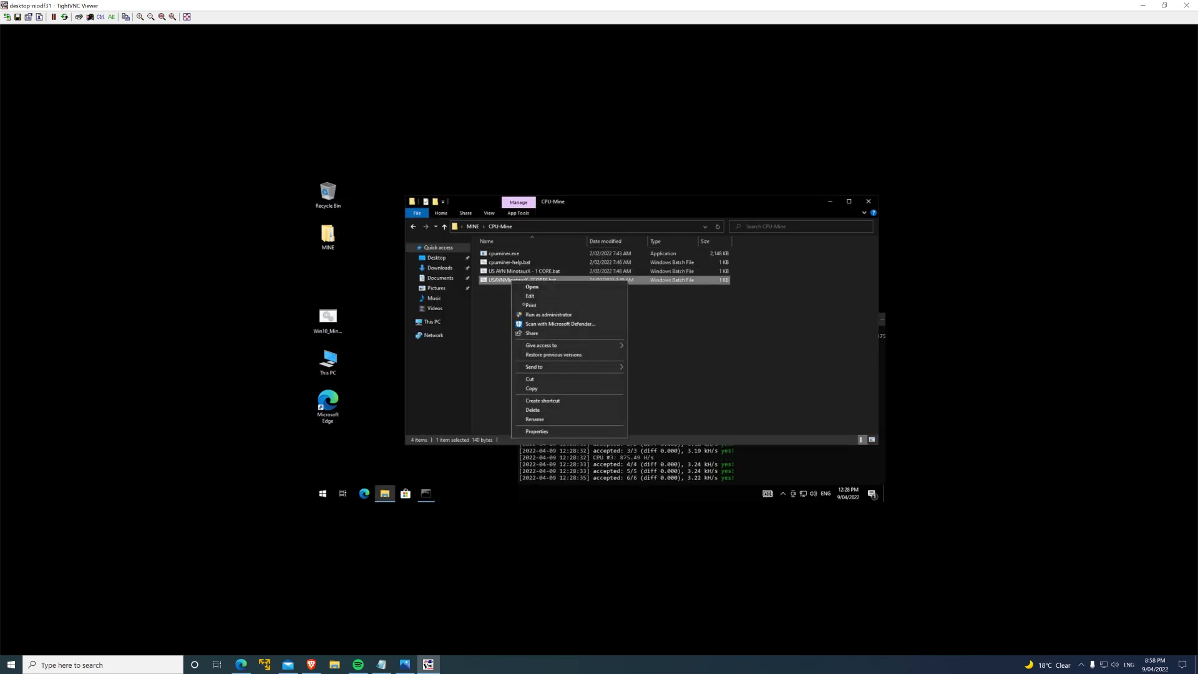
{"action": "left_click", "coordinate": [530, 297]}
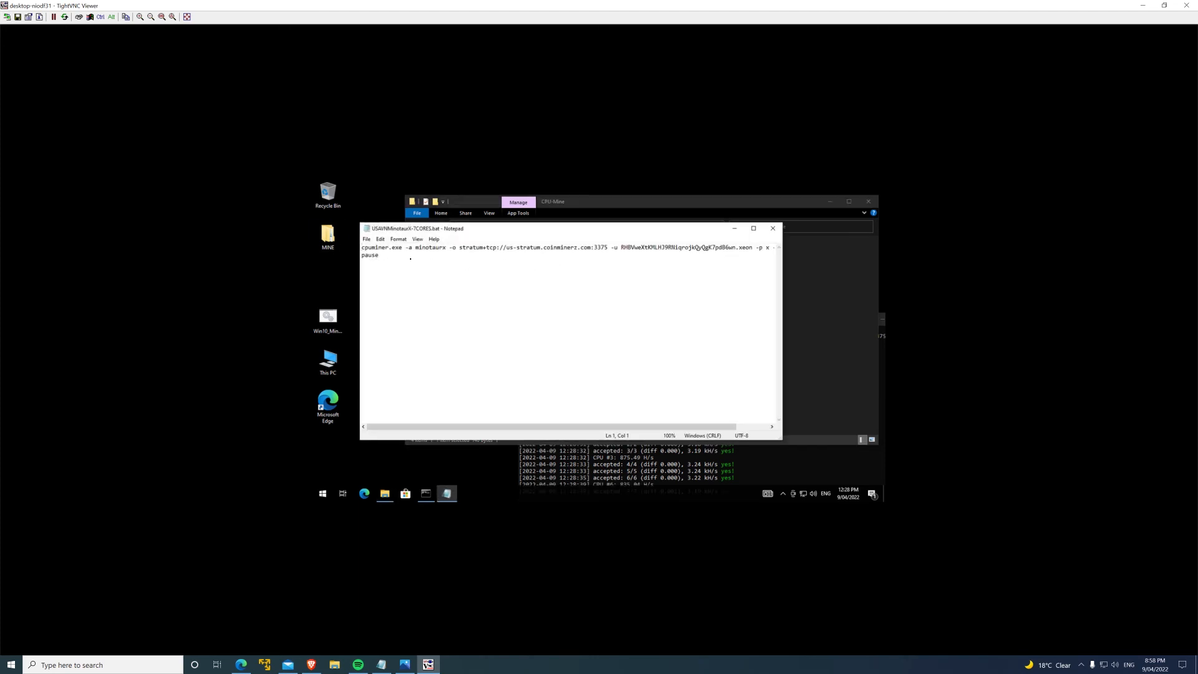
{"action": "left_click", "coordinate": [771, 229]}
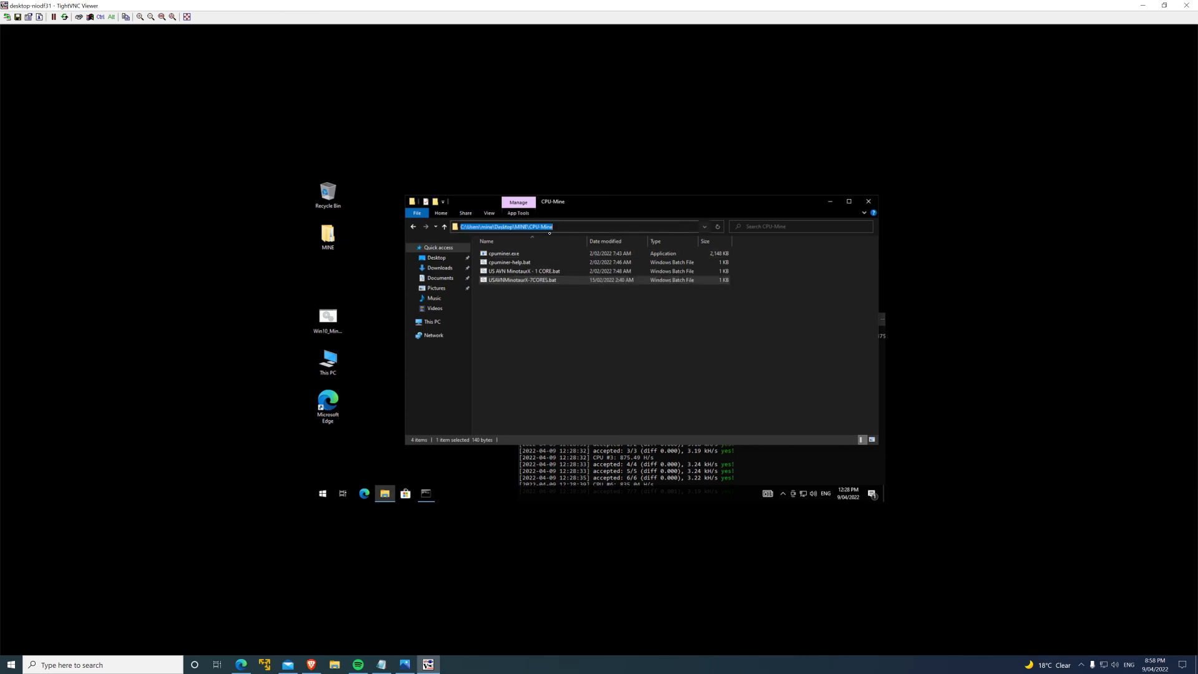
{"action": "mouse_move", "coordinate": [521, 279]}
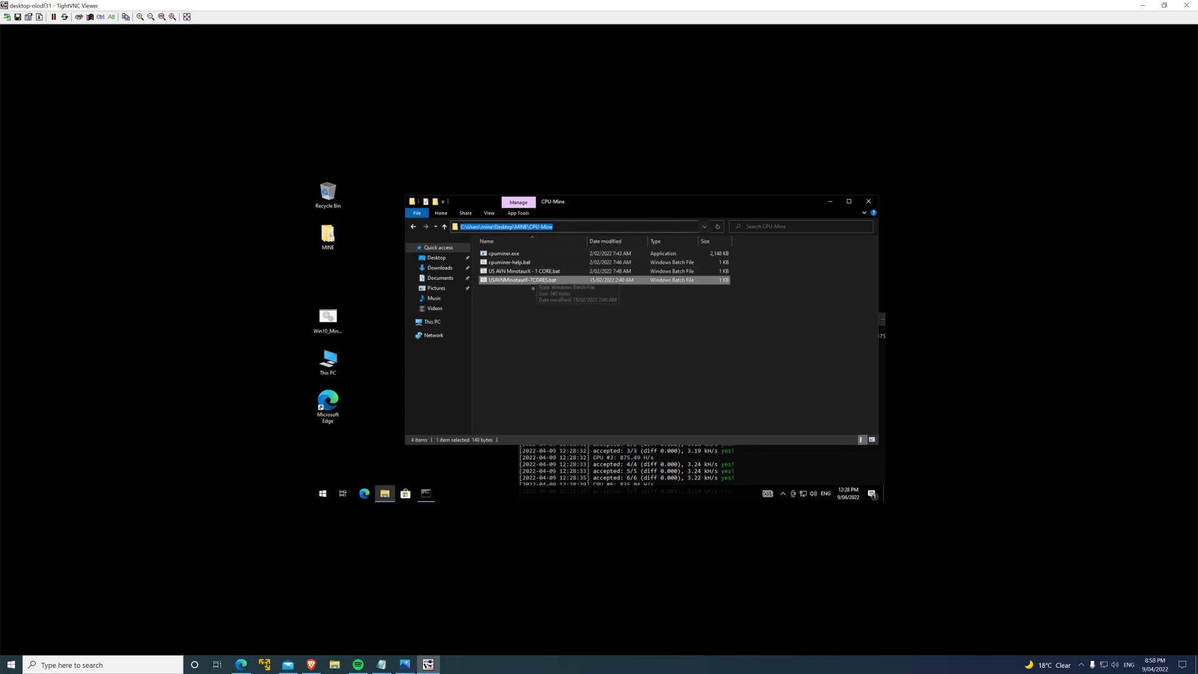
Add c:, cd\ and cd C:\Users\mine\Desktop\MINE\CPU-Mine above the cpuminer line in the 7CORES batch file.
{"action": "double_click", "coordinate": [522, 279]}
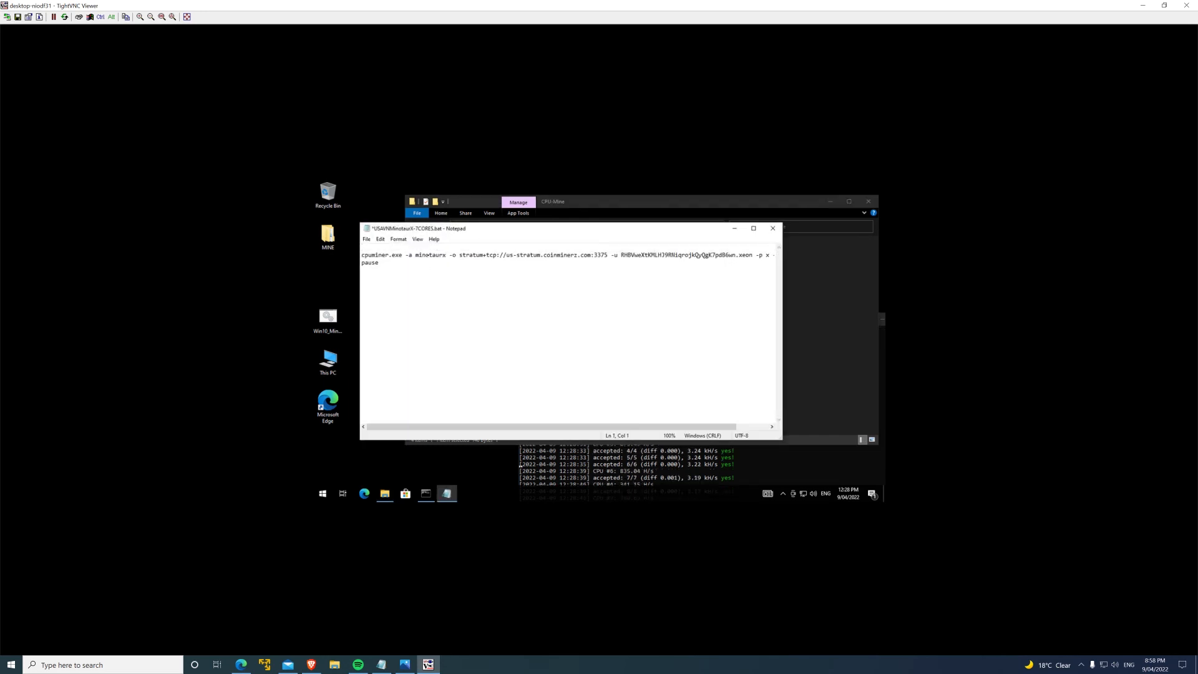
{"action": "type", "text": "<"}
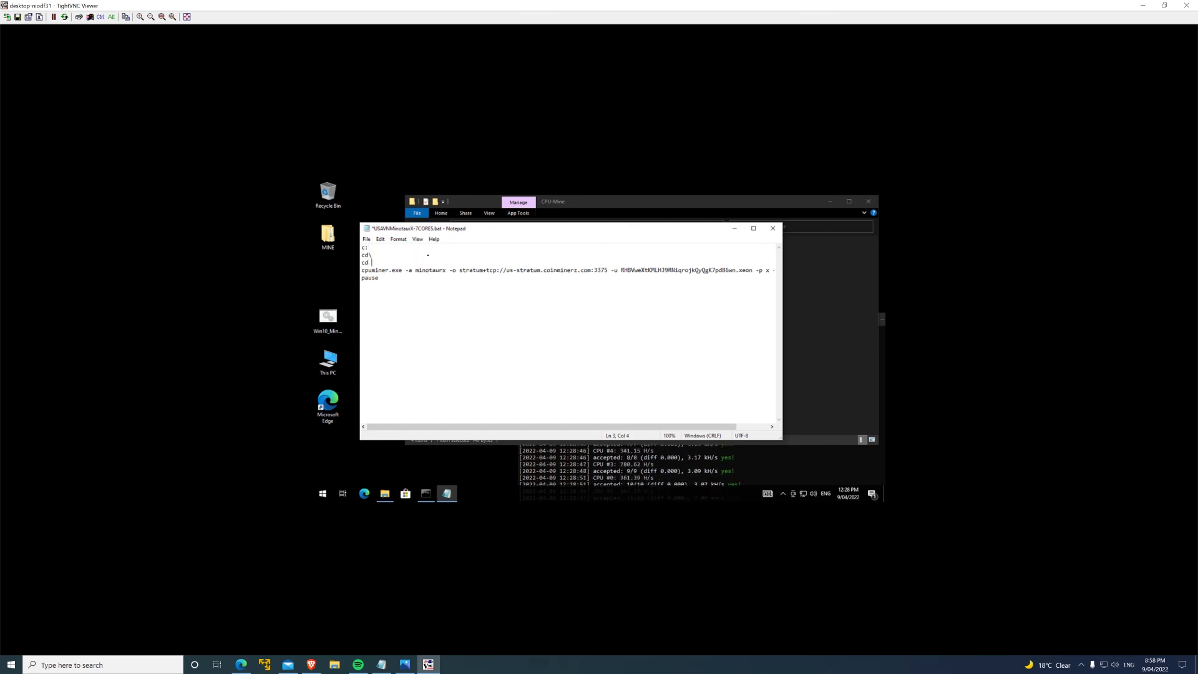
{"action": "type", "text": "C:\\Users\\mine\\Desktop\\MINE\\CPU-Mine"}
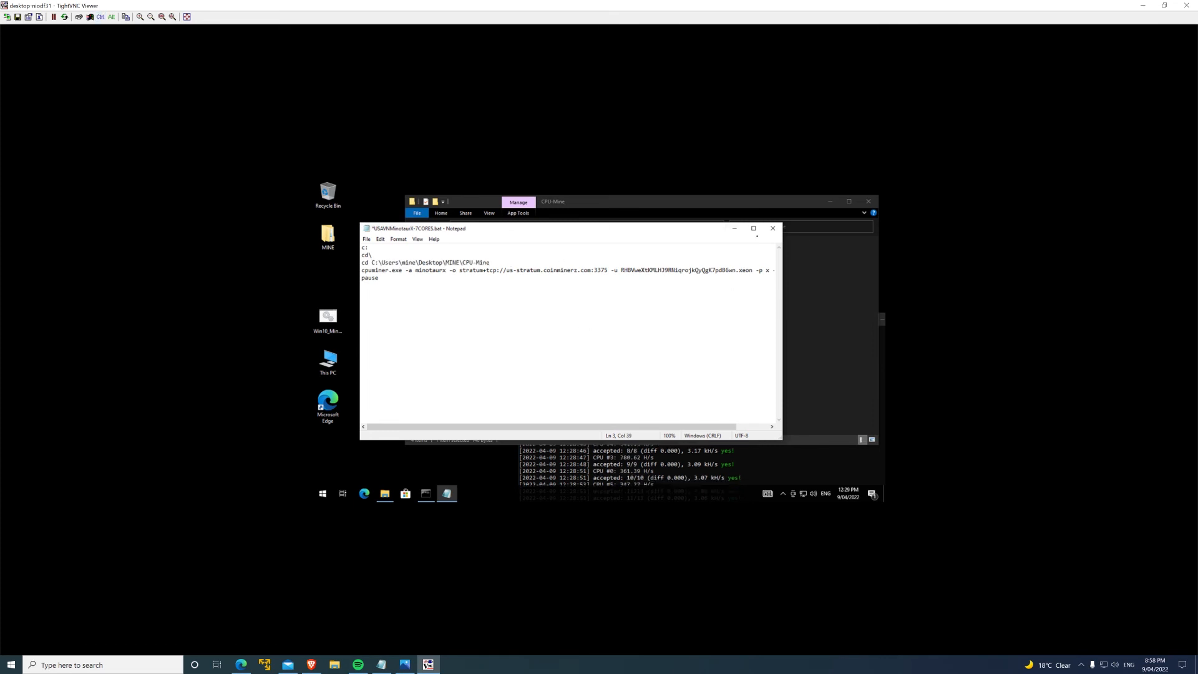
{"action": "left_click", "coordinate": [771, 229]}
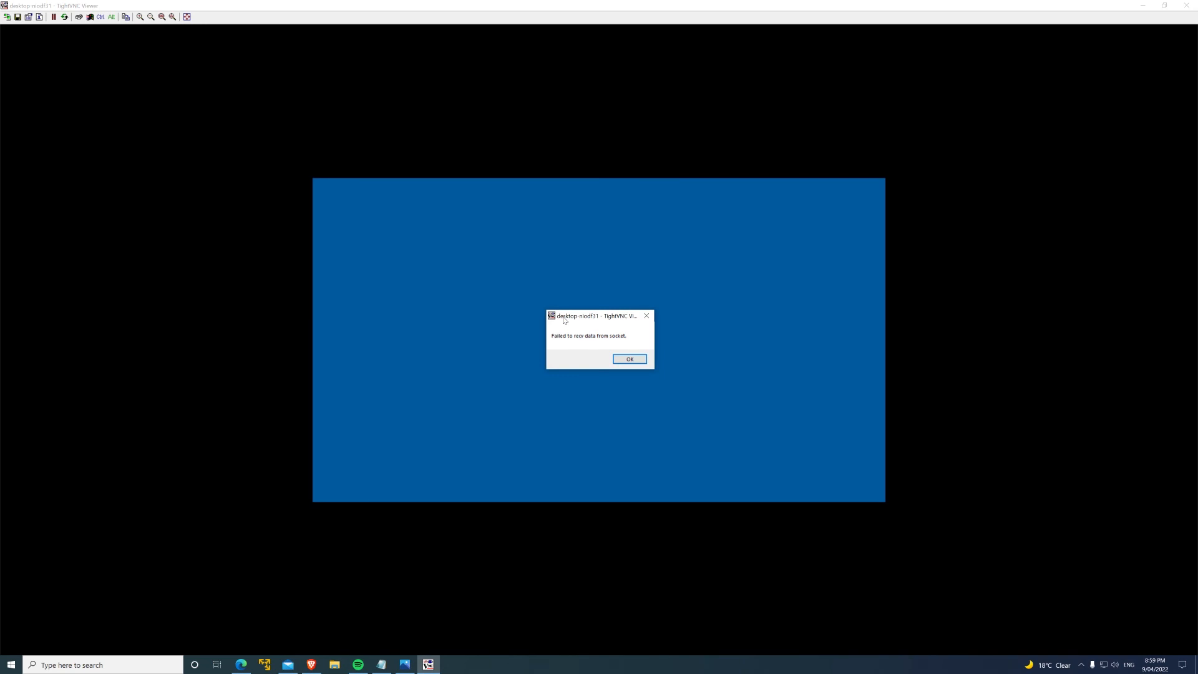
Dismiss the socket error and reconnect to the rig, re-entering the password after one failed attempt.
{"action": "left_click", "coordinate": [629, 360]}
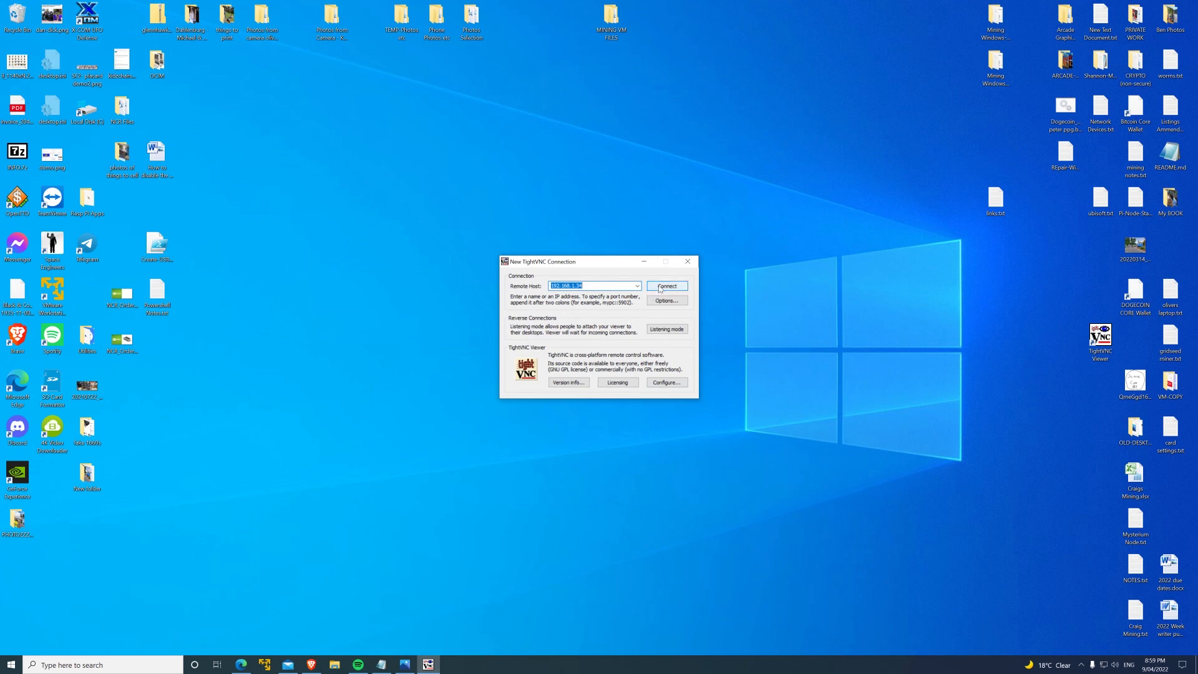
{"action": "left_click", "coordinate": [665, 285]}
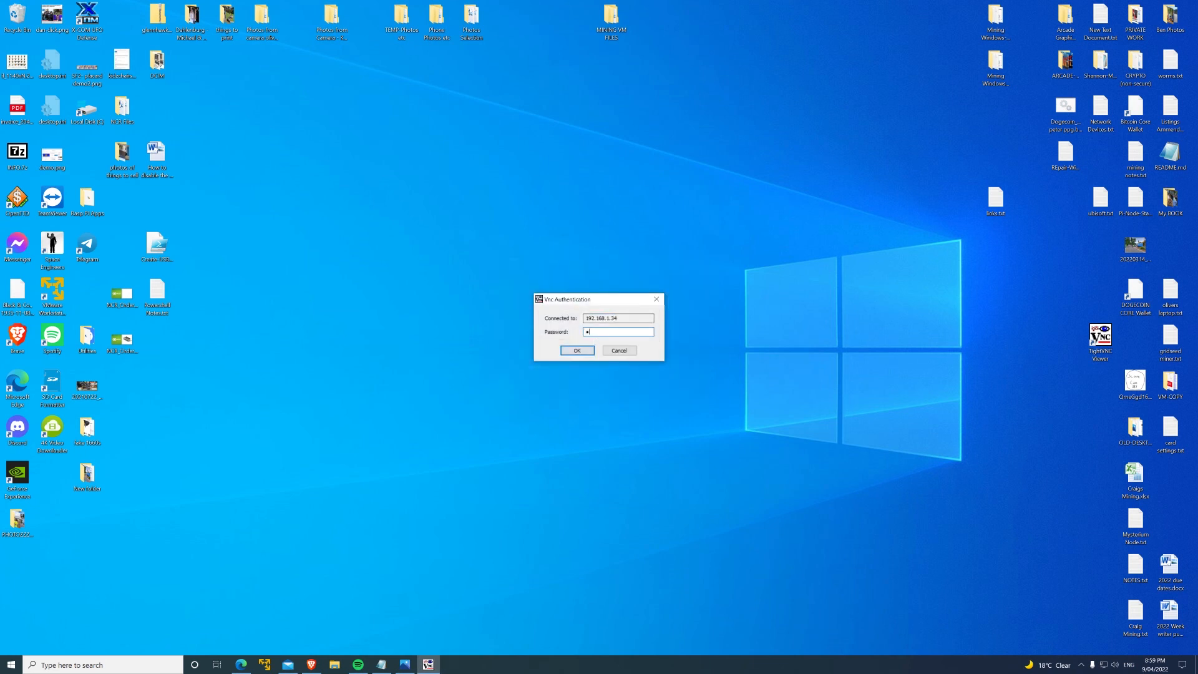
{"action": "left_click", "coordinate": [576, 349]}
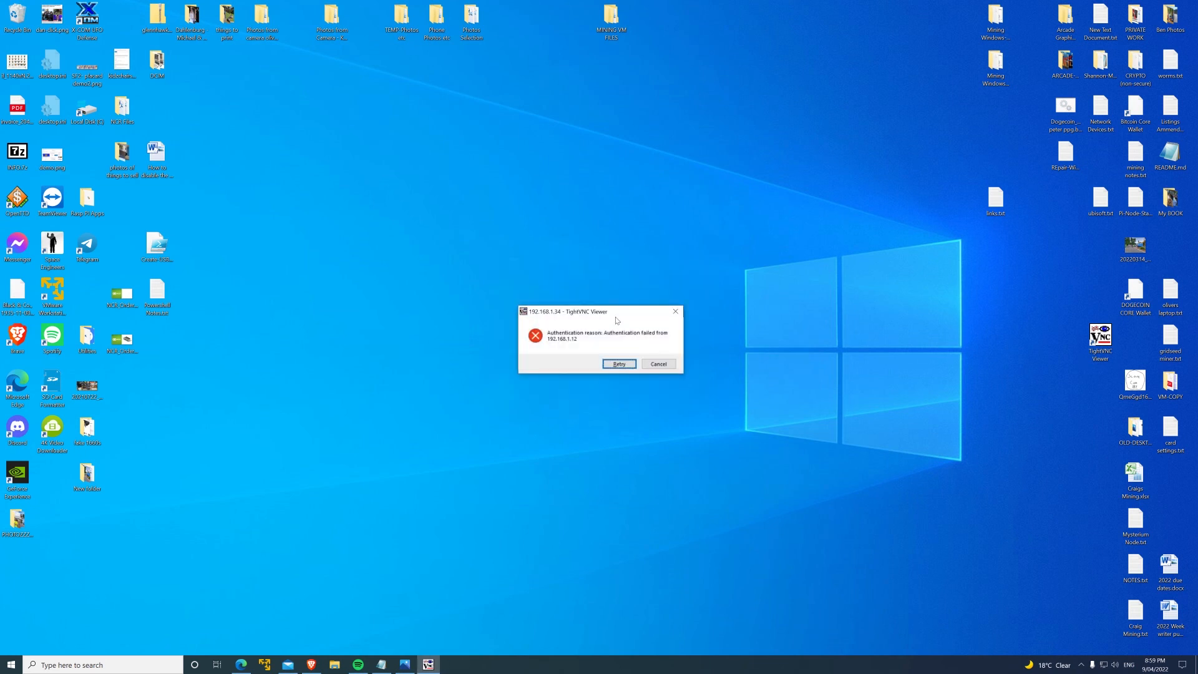
{"action": "left_click", "coordinate": [617, 363]}
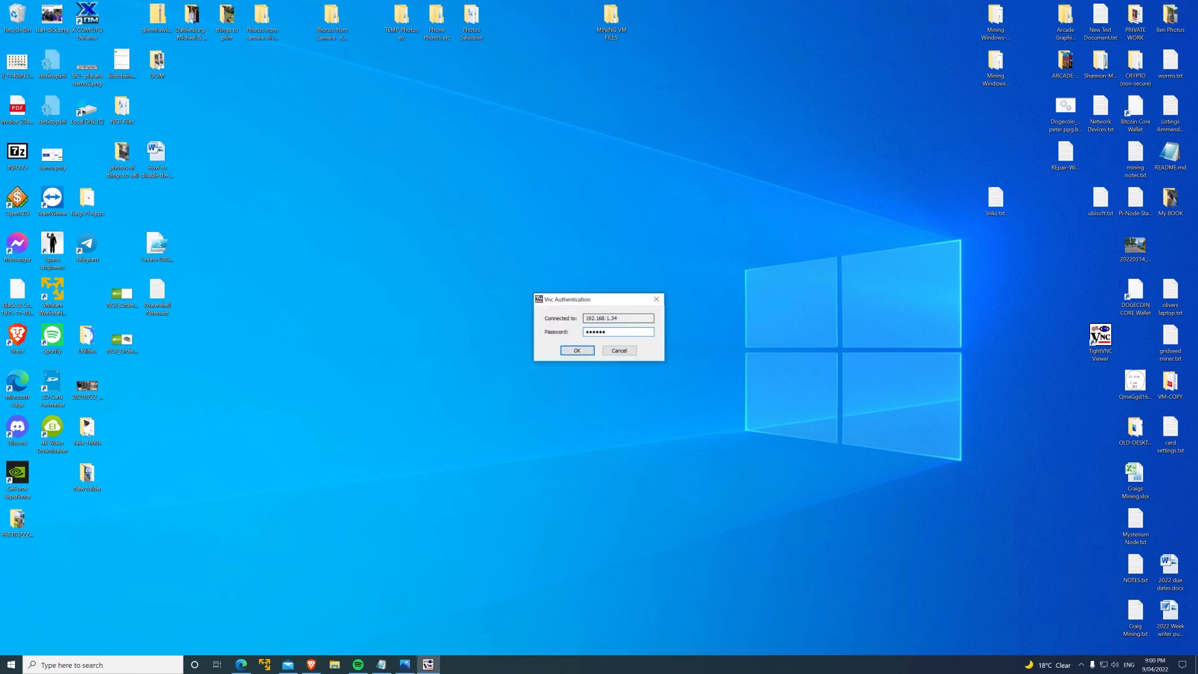
{"action": "left_click", "coordinate": [577, 349]}
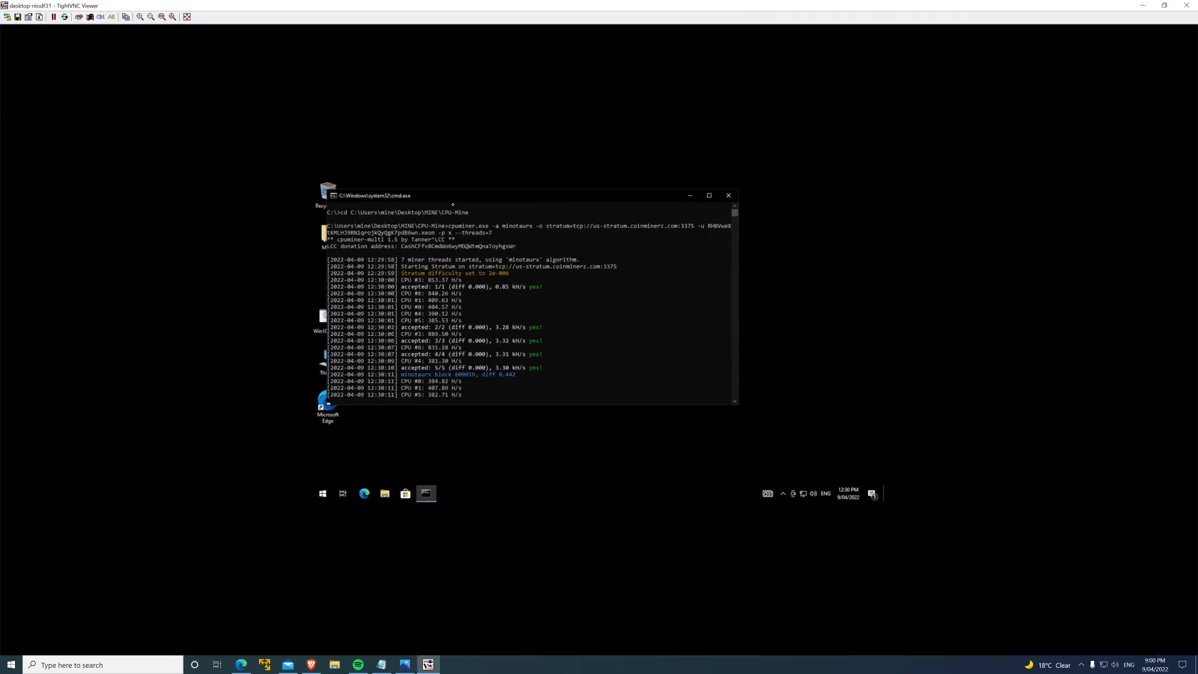
Move the cpuminer console aside and run the Win10 mining script as administrator, approving the UAC prompt.
{"action": "left_click_drag", "start_coordinate": [519, 195], "coordinate": [600, 213]}
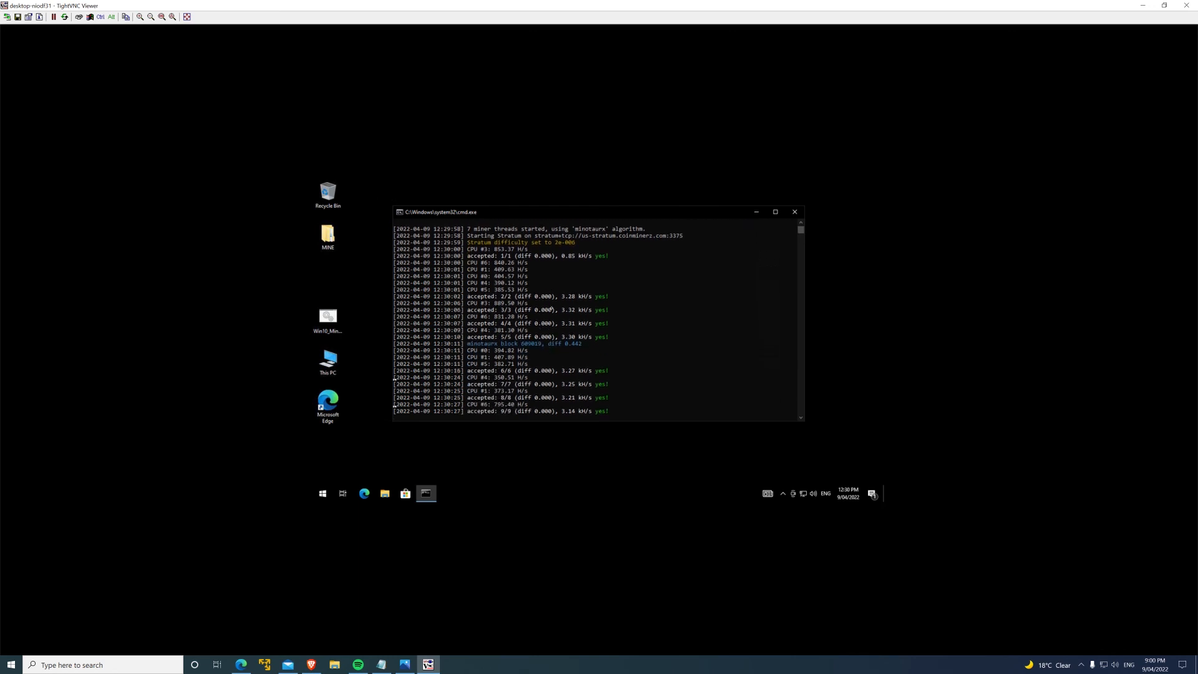
{"action": "left_click", "coordinate": [327, 362]}
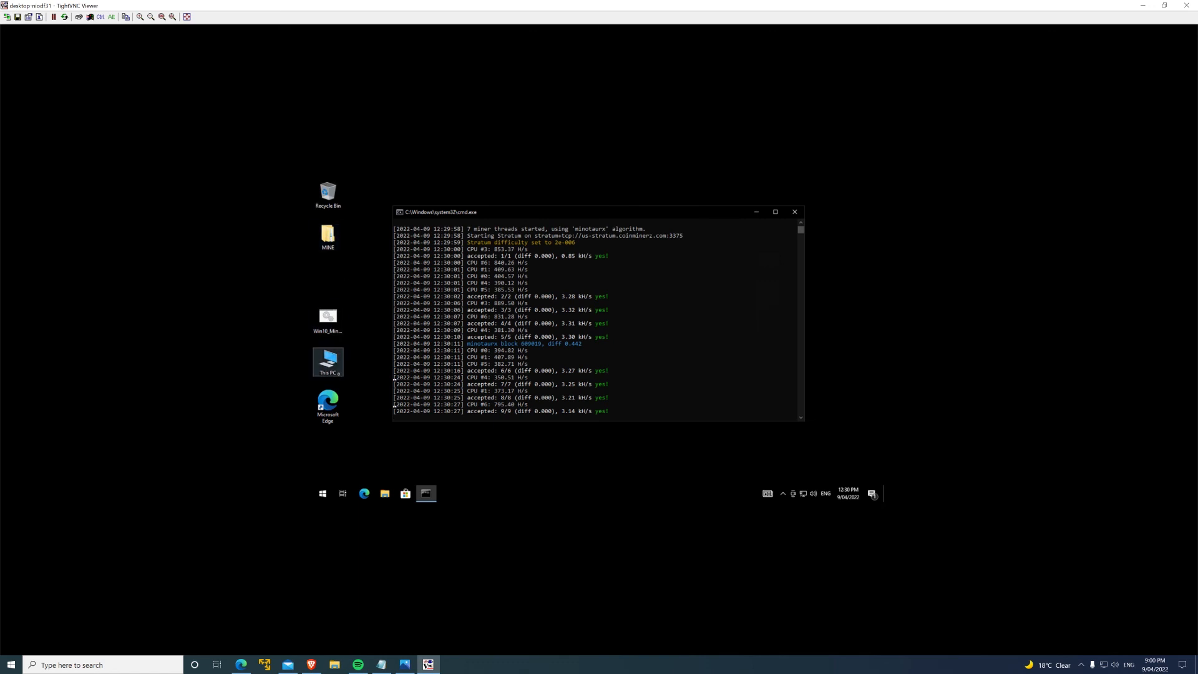
{"action": "right_click", "coordinate": [329, 315]}
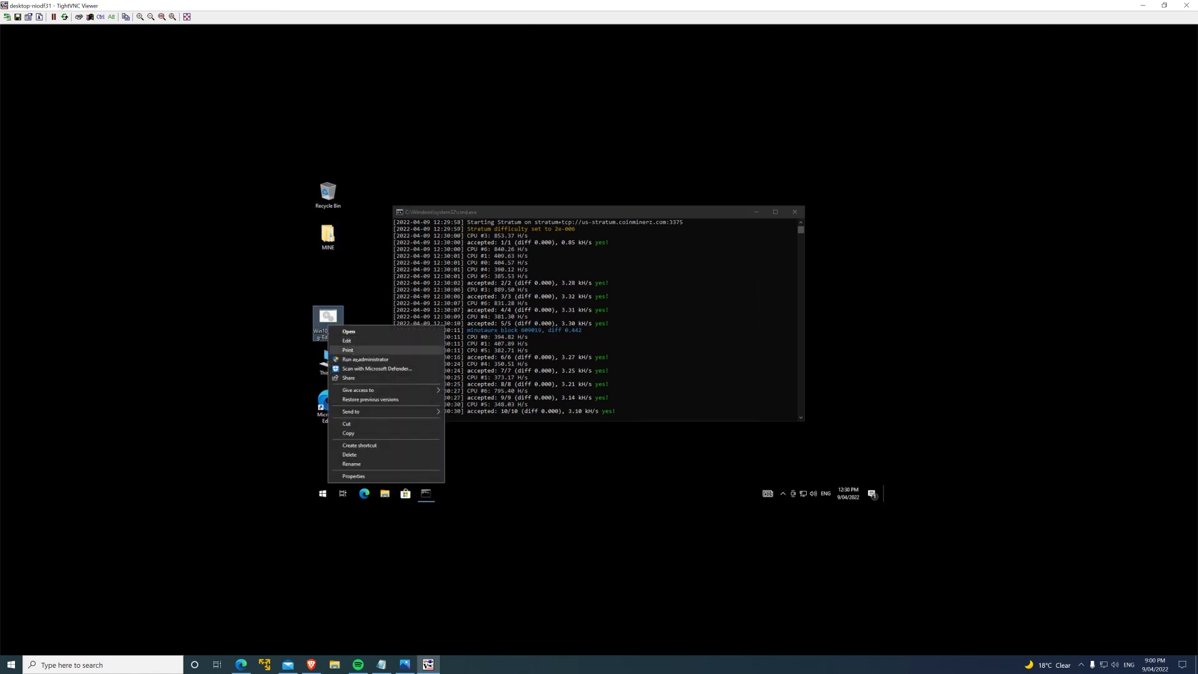
{"action": "left_click", "coordinate": [365, 360]}
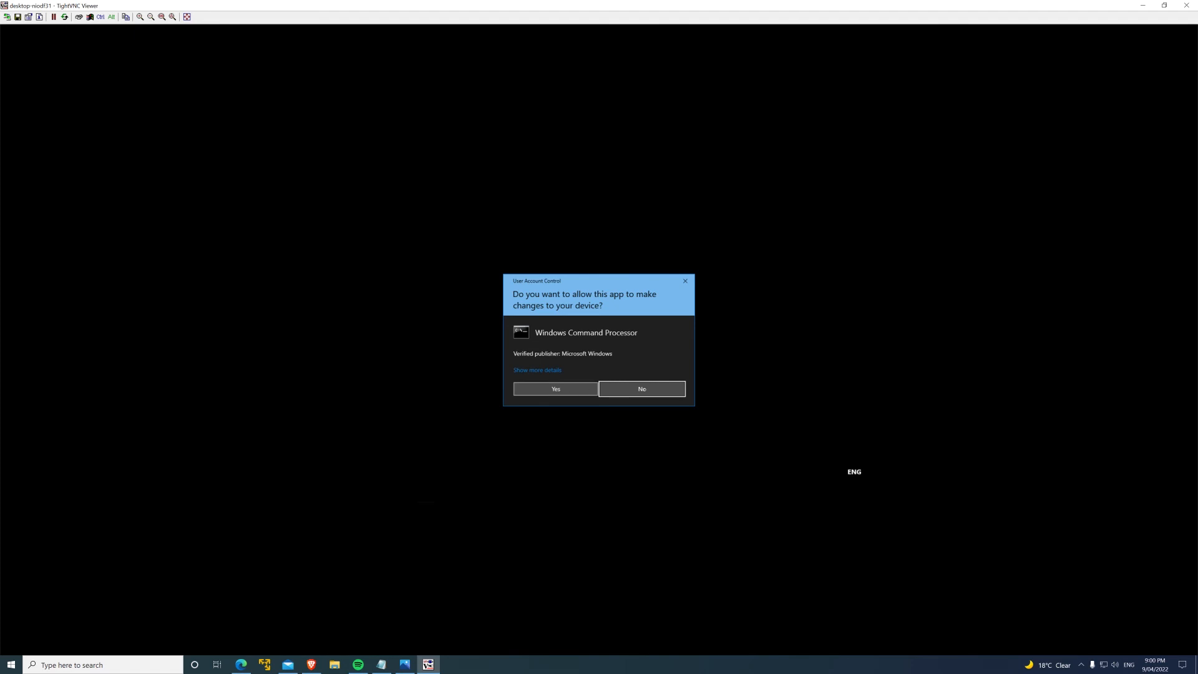
{"action": "left_click", "coordinate": [554, 389]}
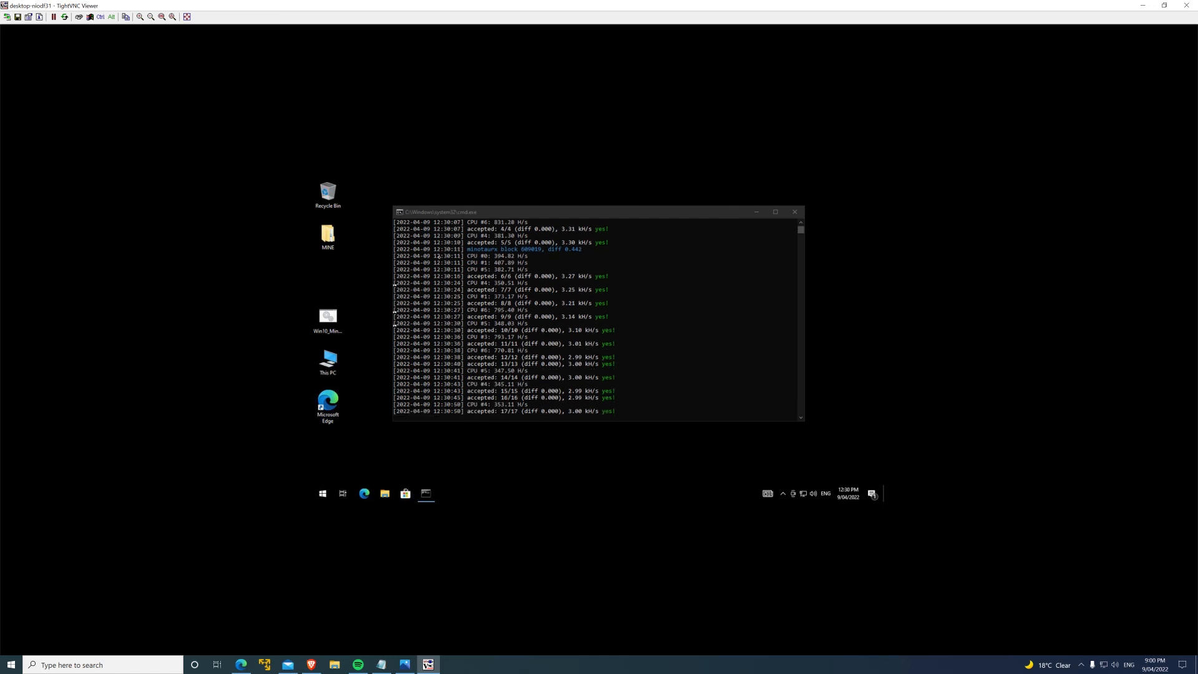
{"action": "mouse_move", "coordinate": [359, 258]}
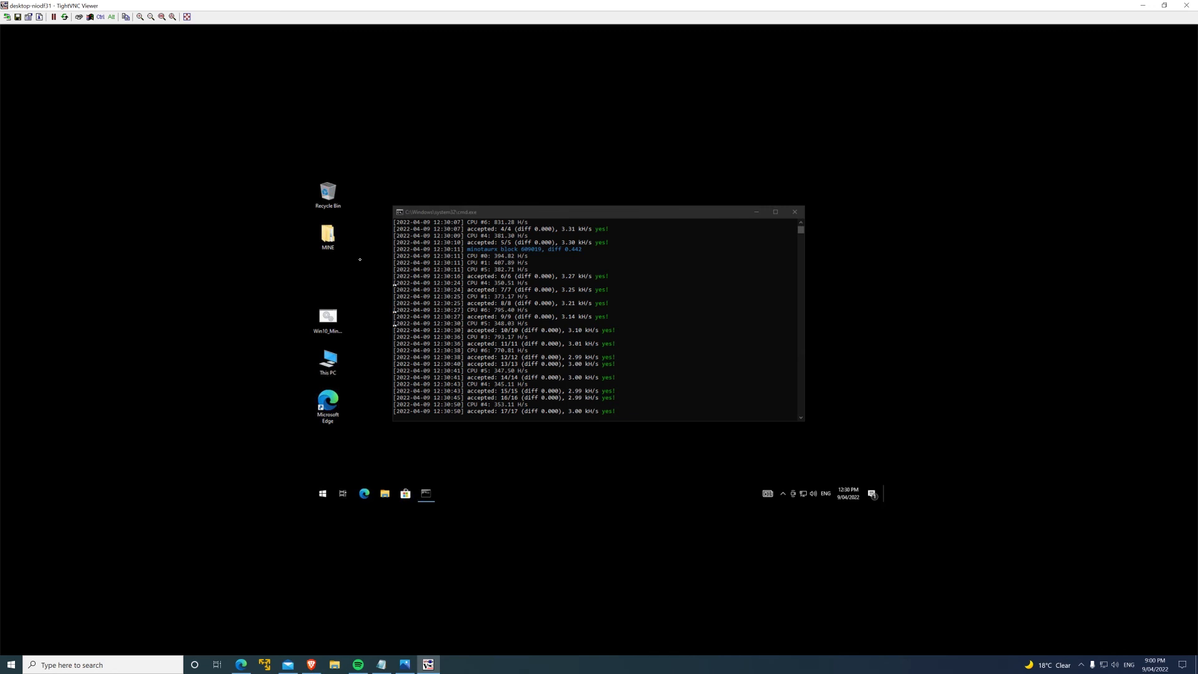
{"action": "mouse_move", "coordinate": [380, 196]}
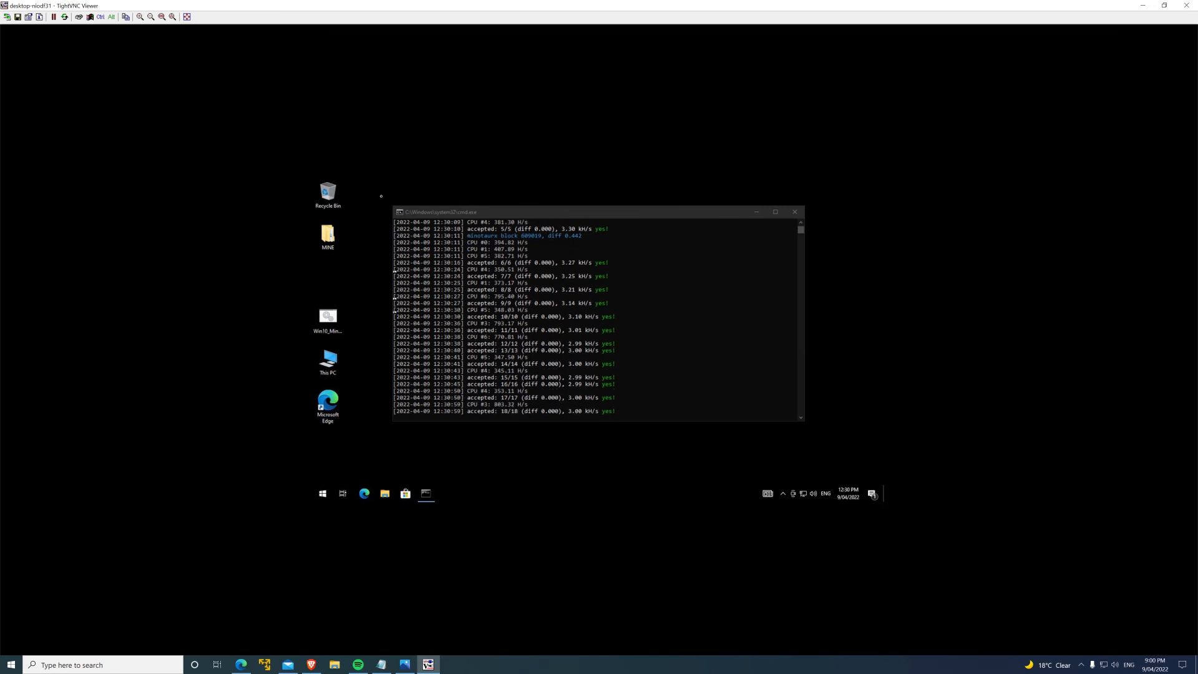
{"action": "left_click", "coordinate": [363, 493]}
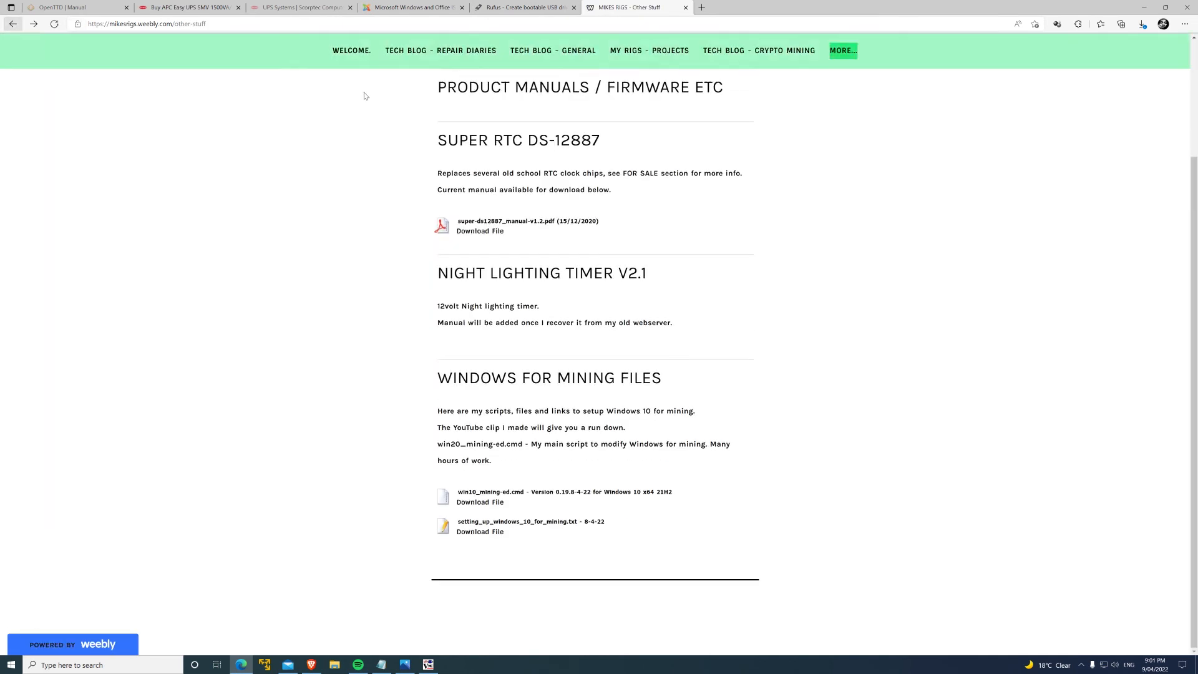
{"action": "mouse_move", "coordinate": [299, 199]}
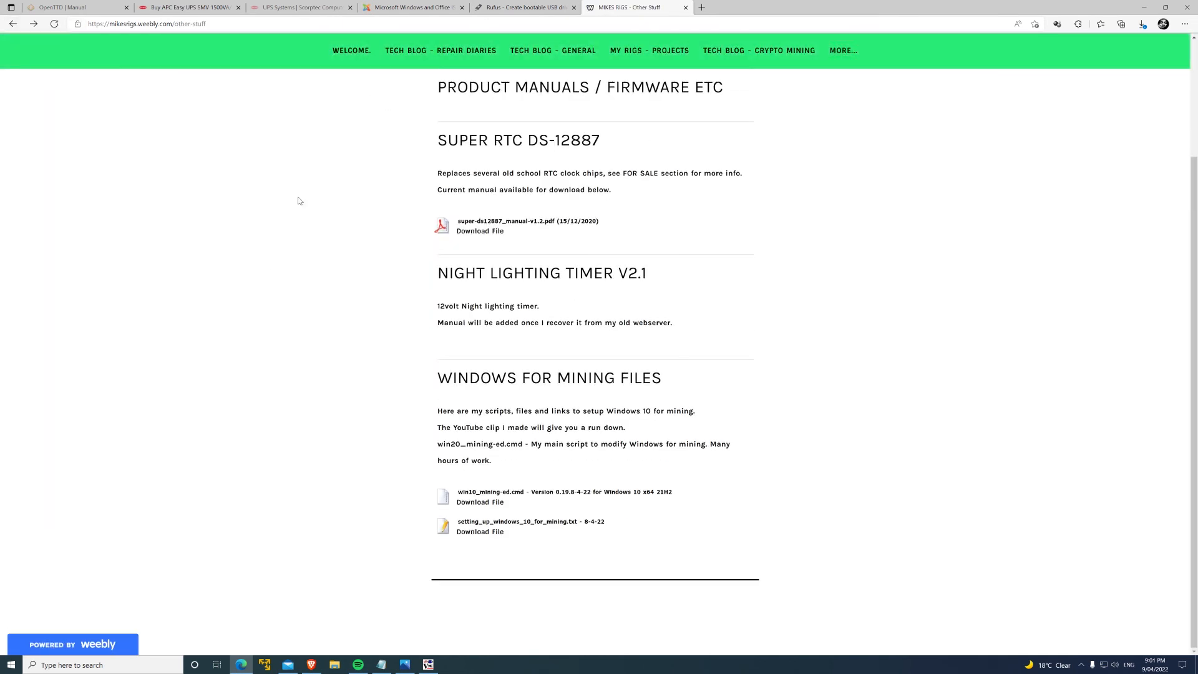
{"action": "mouse_move", "coordinate": [680, 221]}
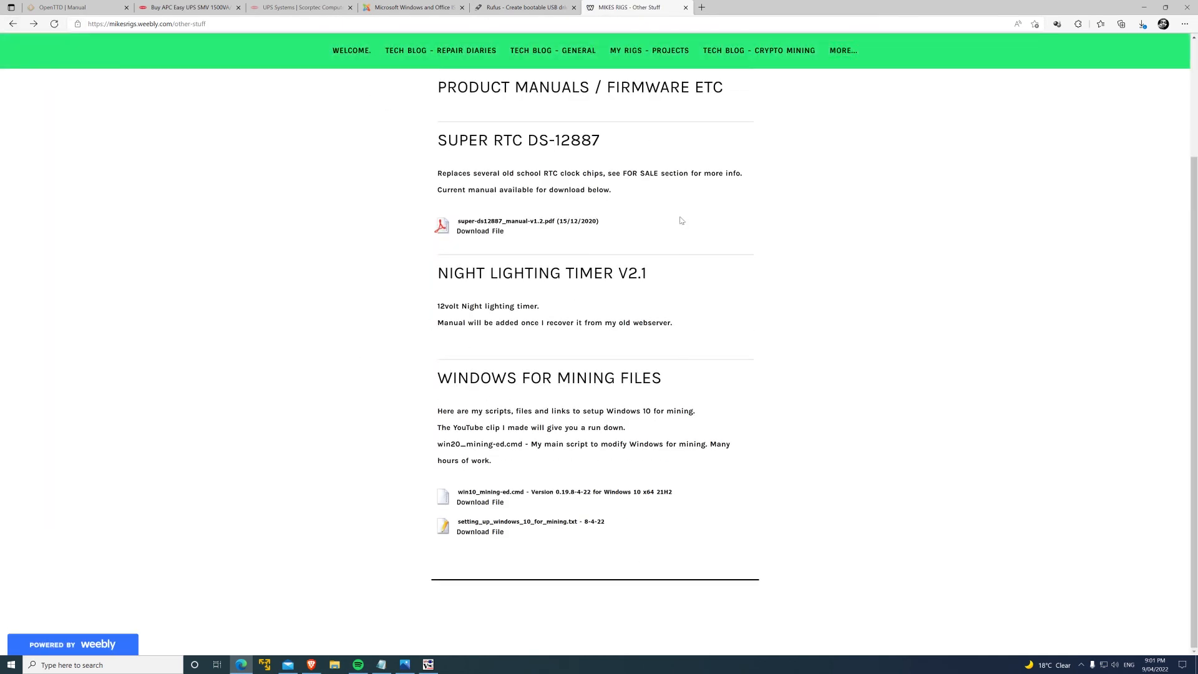
{"action": "left_click", "coordinate": [524, 7]}
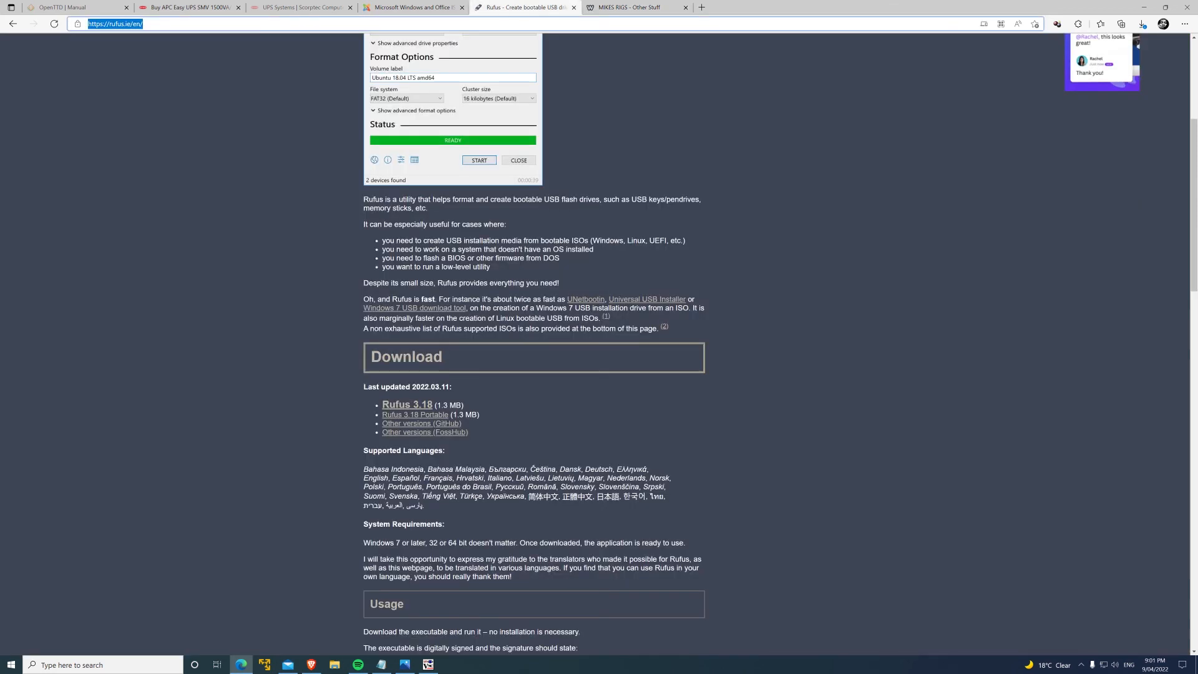
{"action": "left_click", "coordinate": [413, 7]}
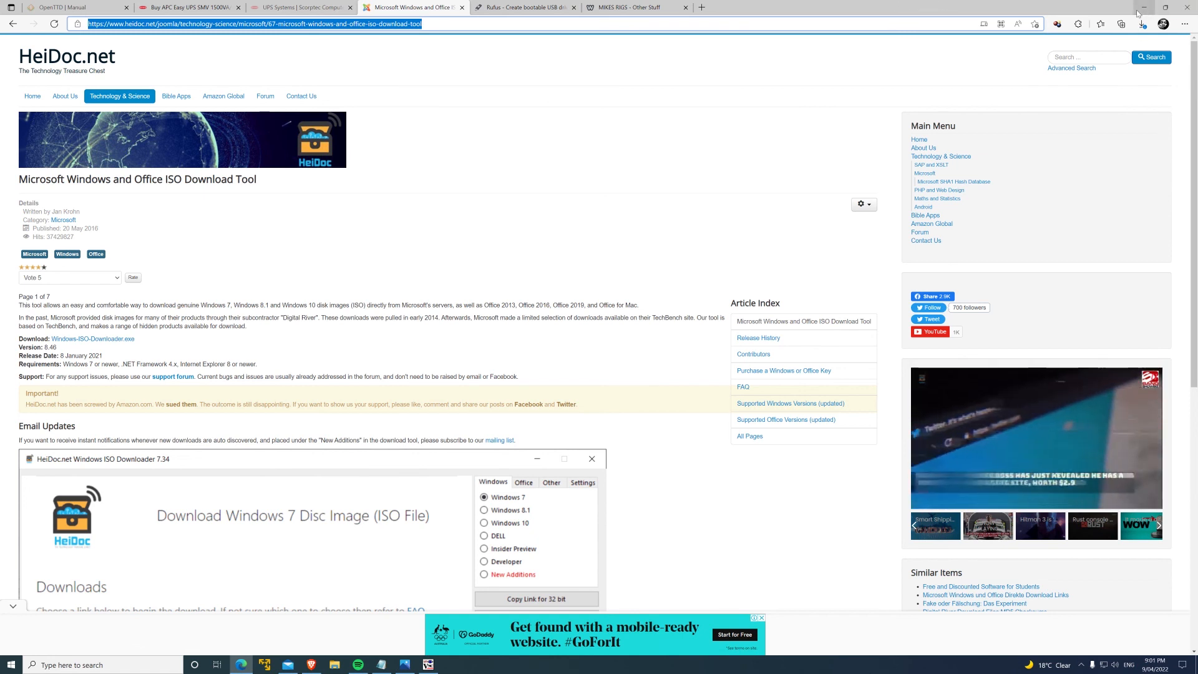
{"action": "mouse_move", "coordinate": [1145, 7]}
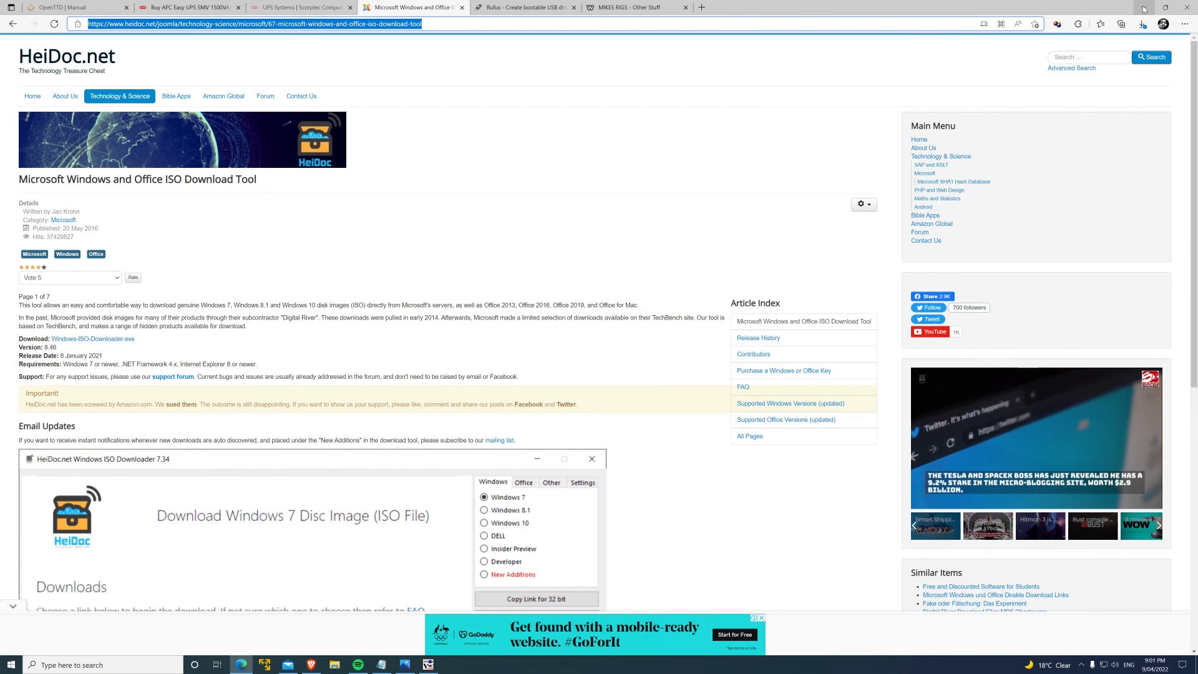
{"action": "left_click", "coordinate": [427, 664]}
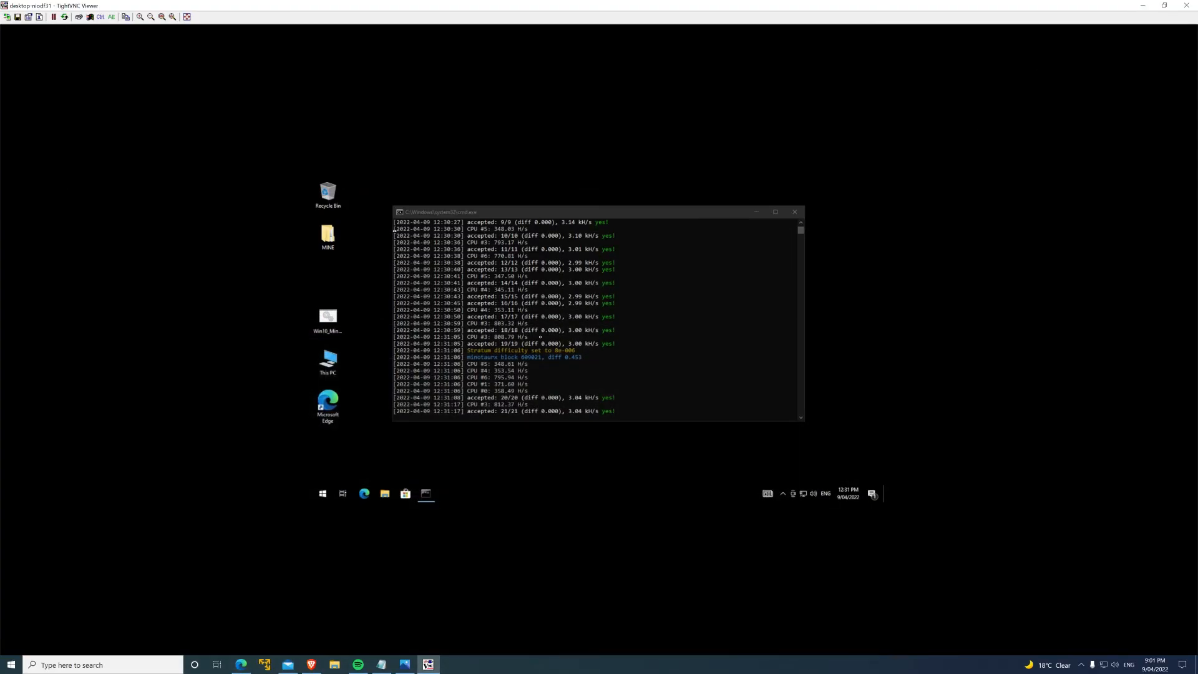